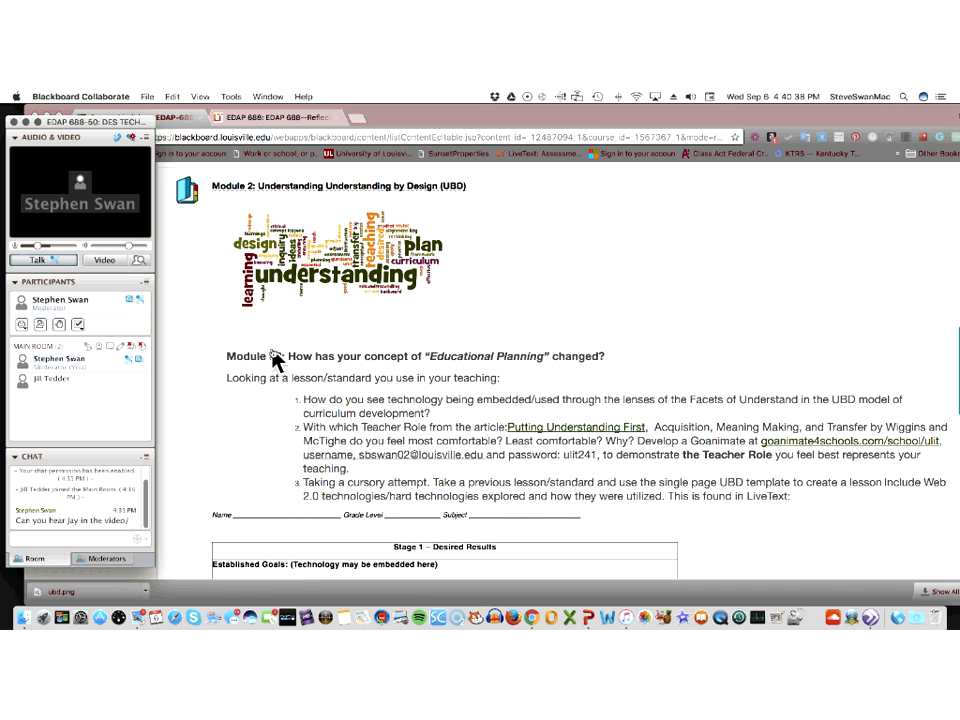
mouse_move(253, 424)
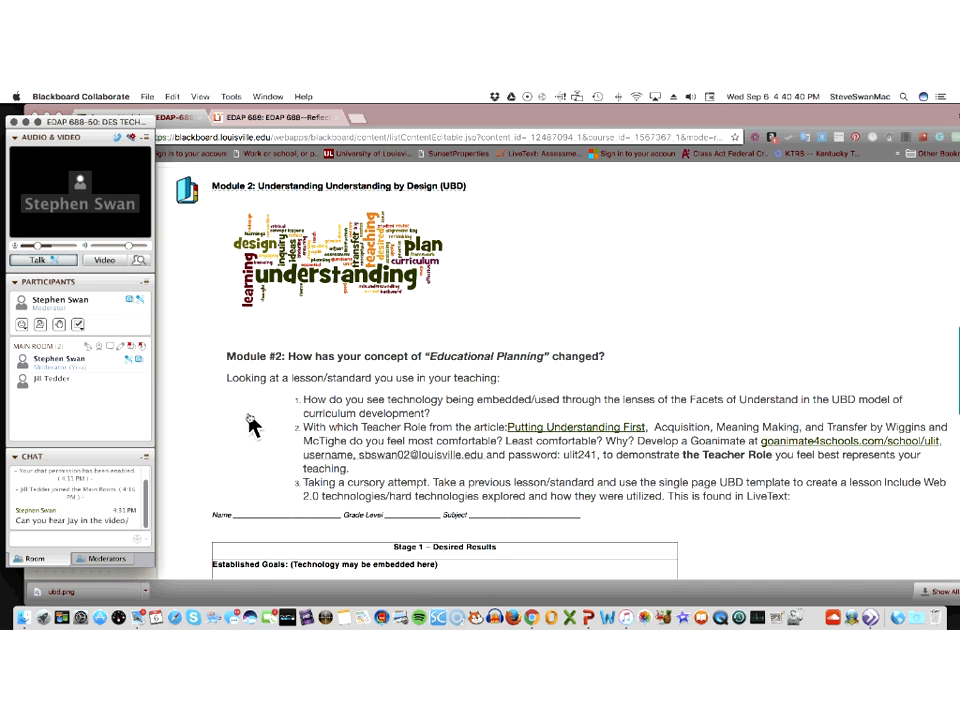
Scroll the Module 2 UbD page to view its articles, books, videos and lesson-plan items.
scroll("down", 3)
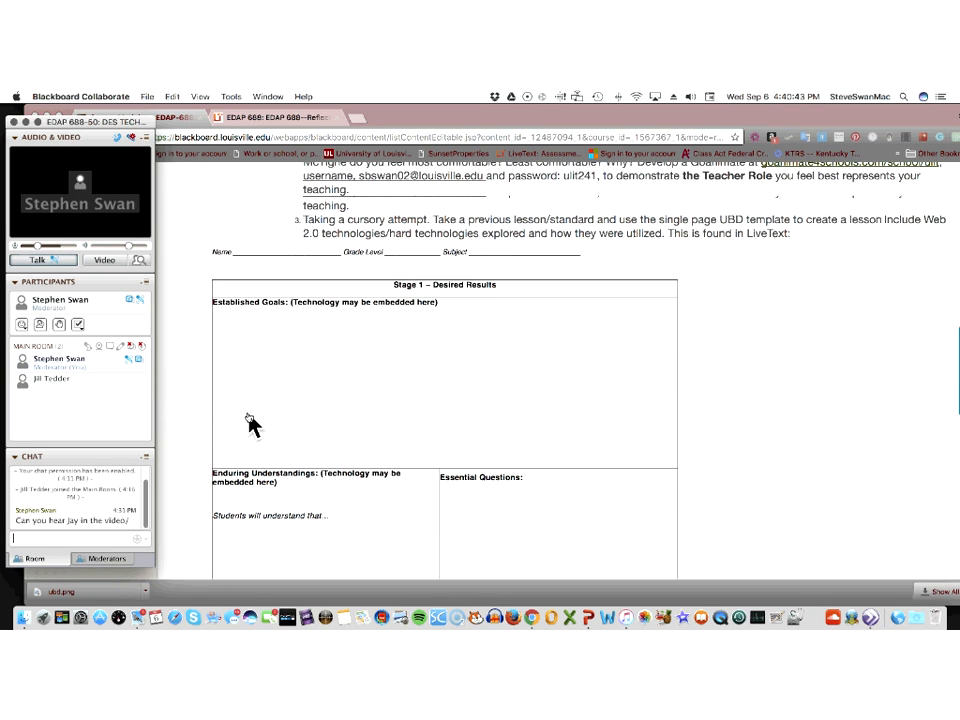
scroll("up", 3)
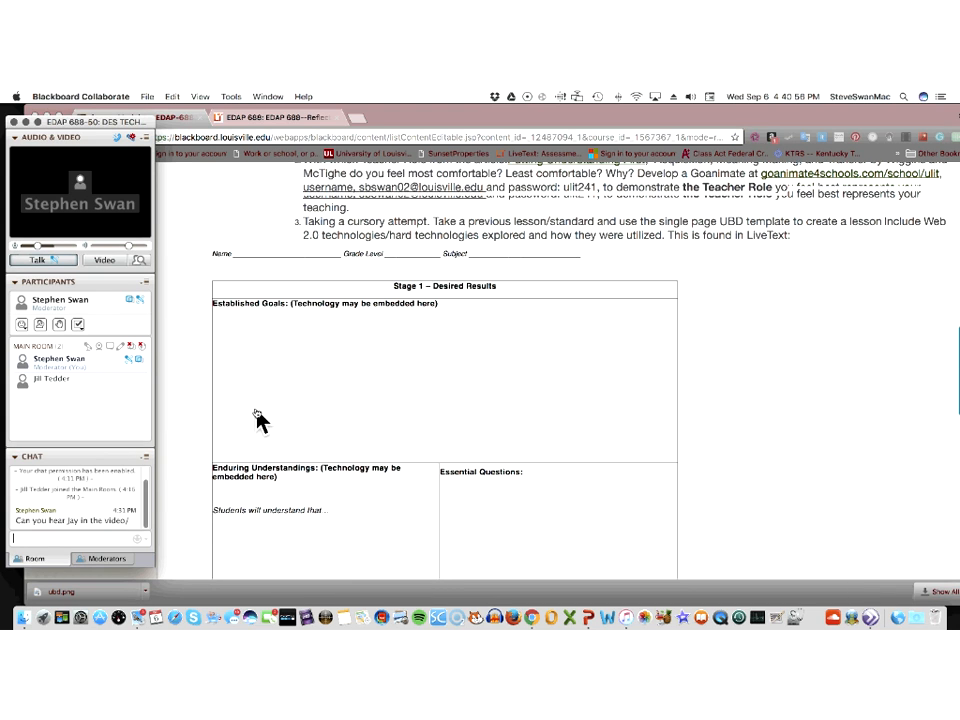
scroll("down", 3)
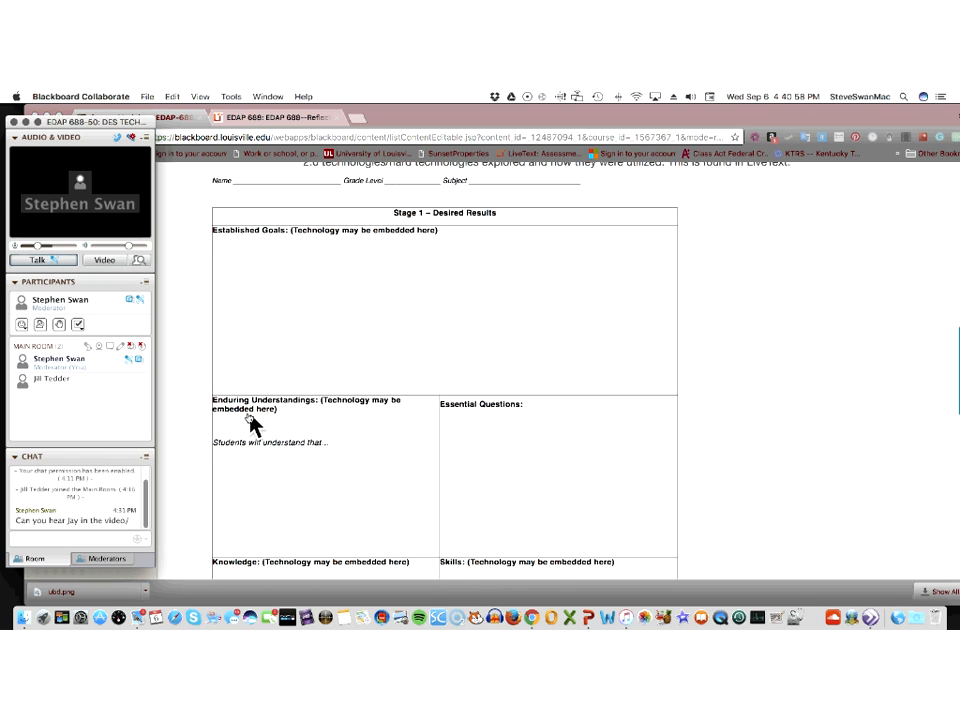
mouse_move(378, 445)
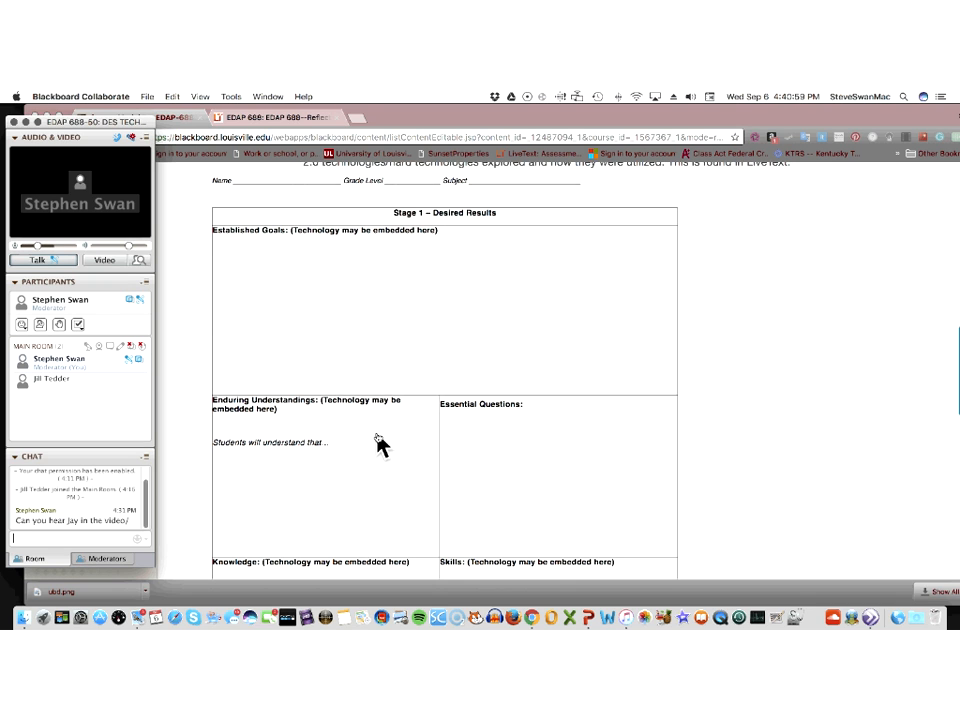
scroll("down", 3)
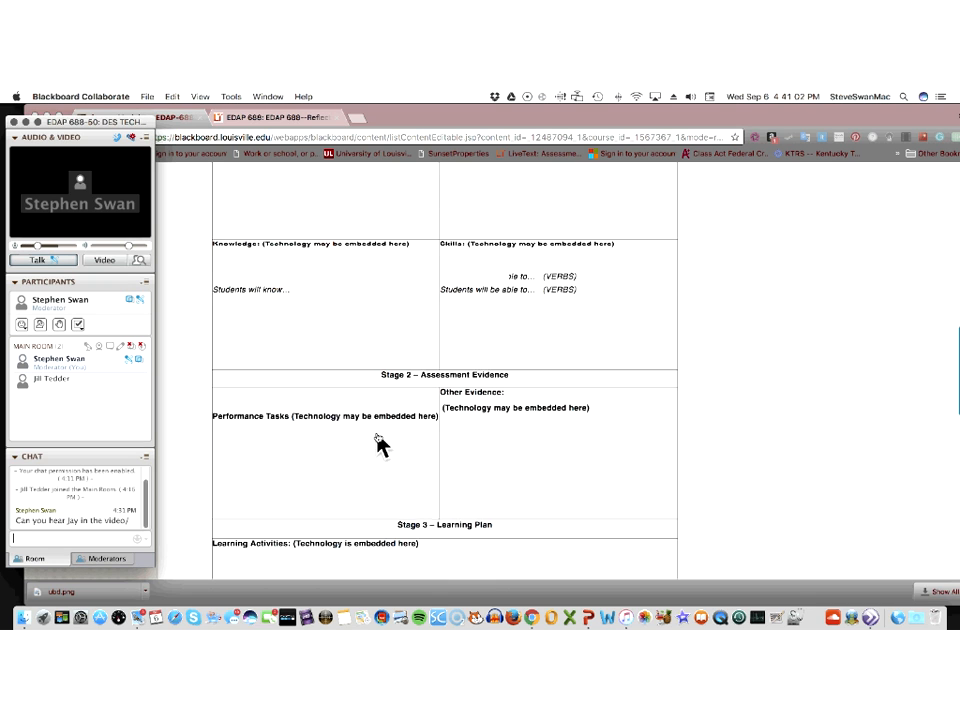
scroll("down", 3)
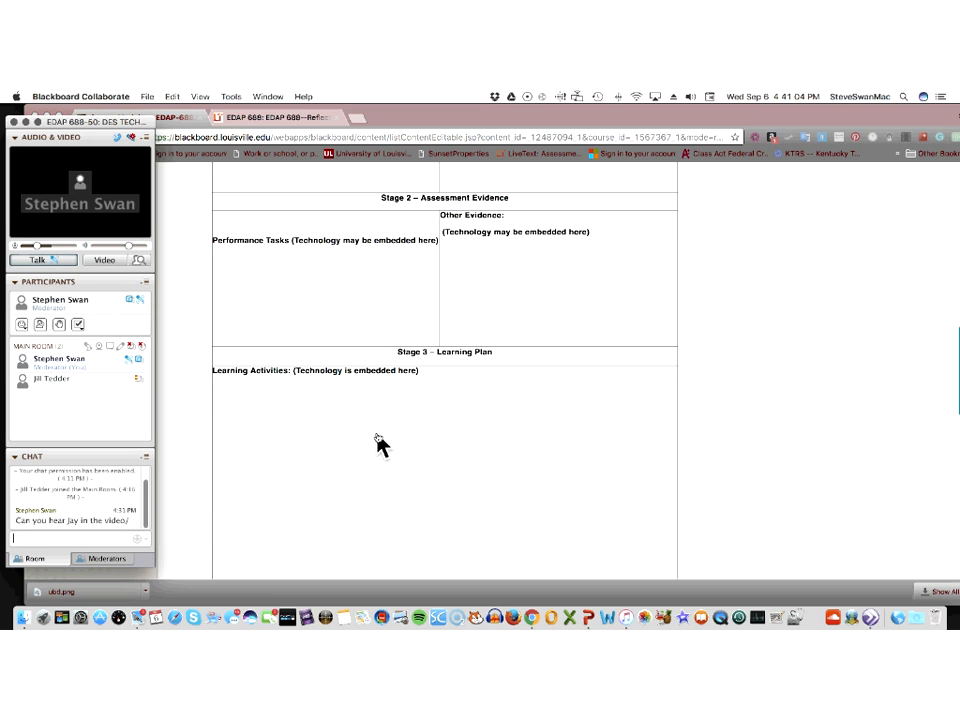
scroll("down", 3)
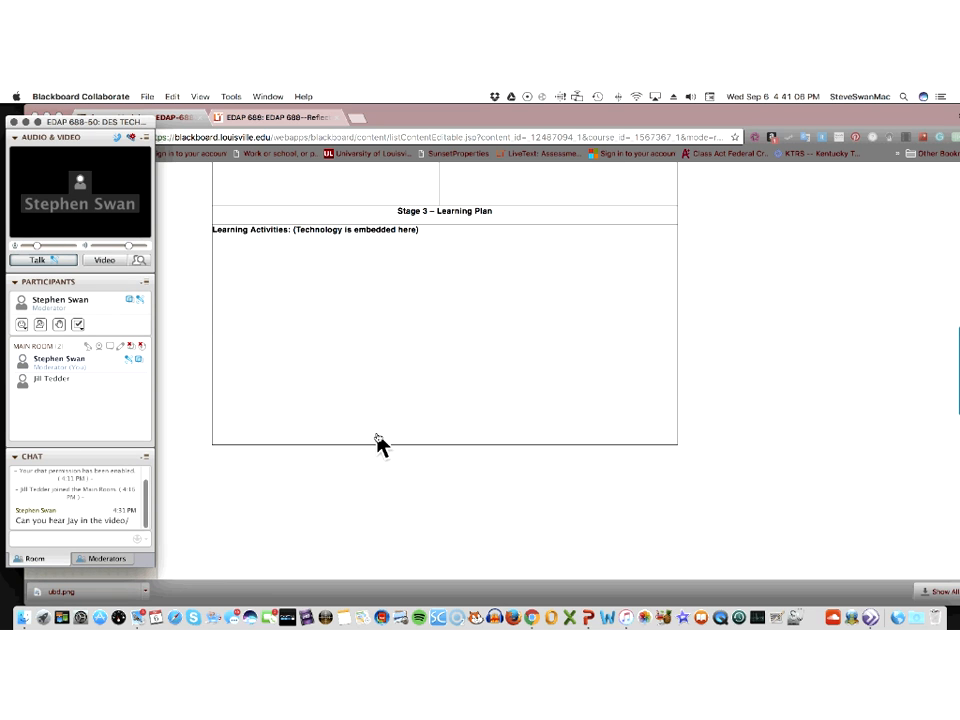
scroll("up", 3)
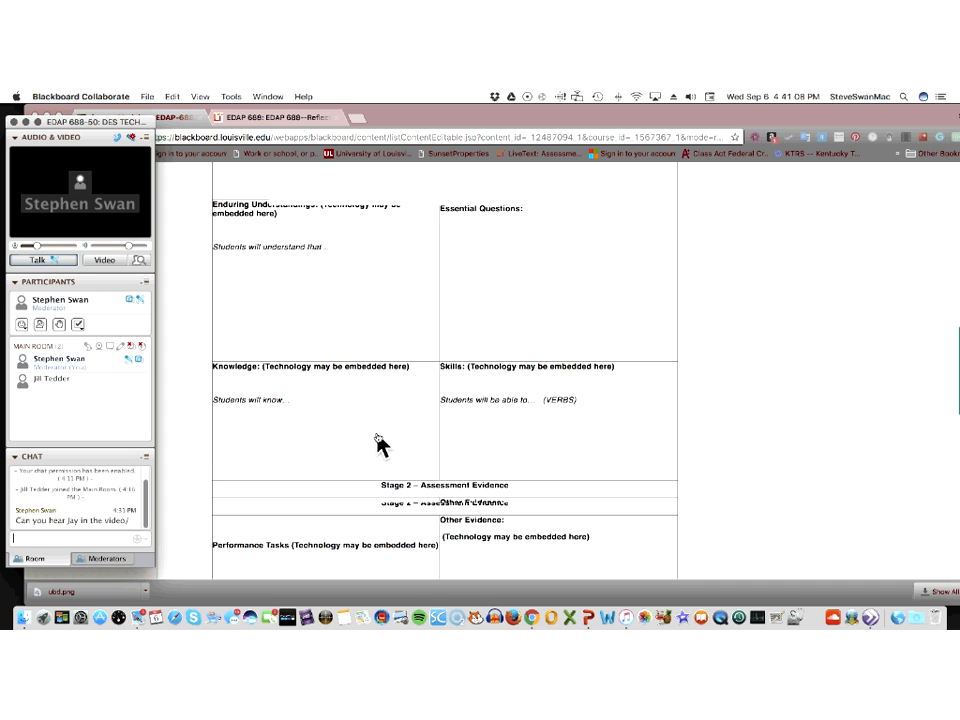
scroll("up", 3)
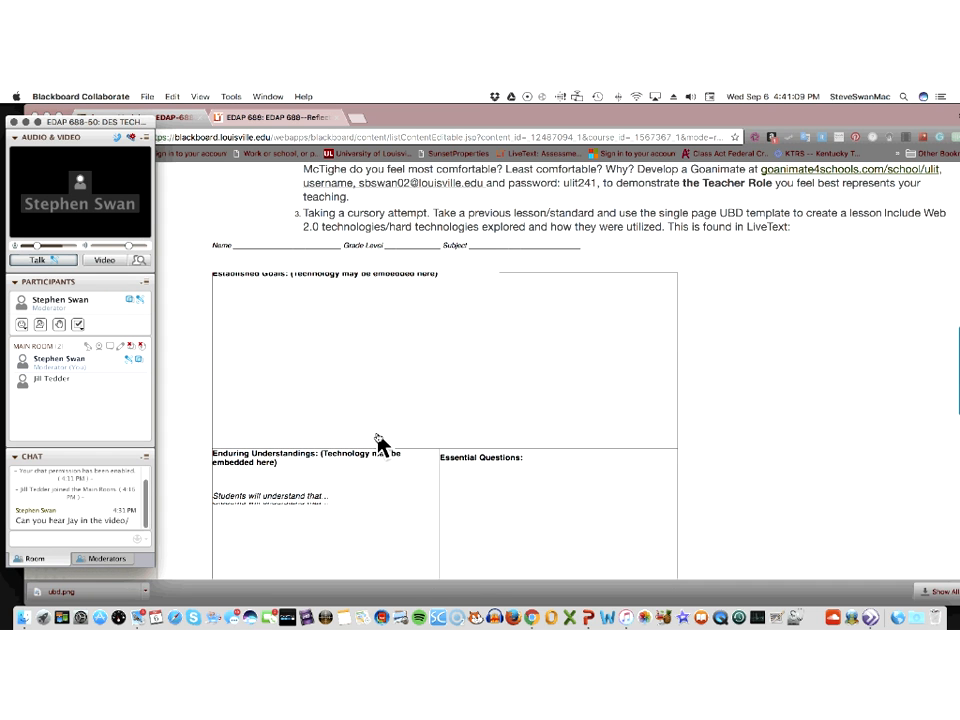
scroll("up", 3)
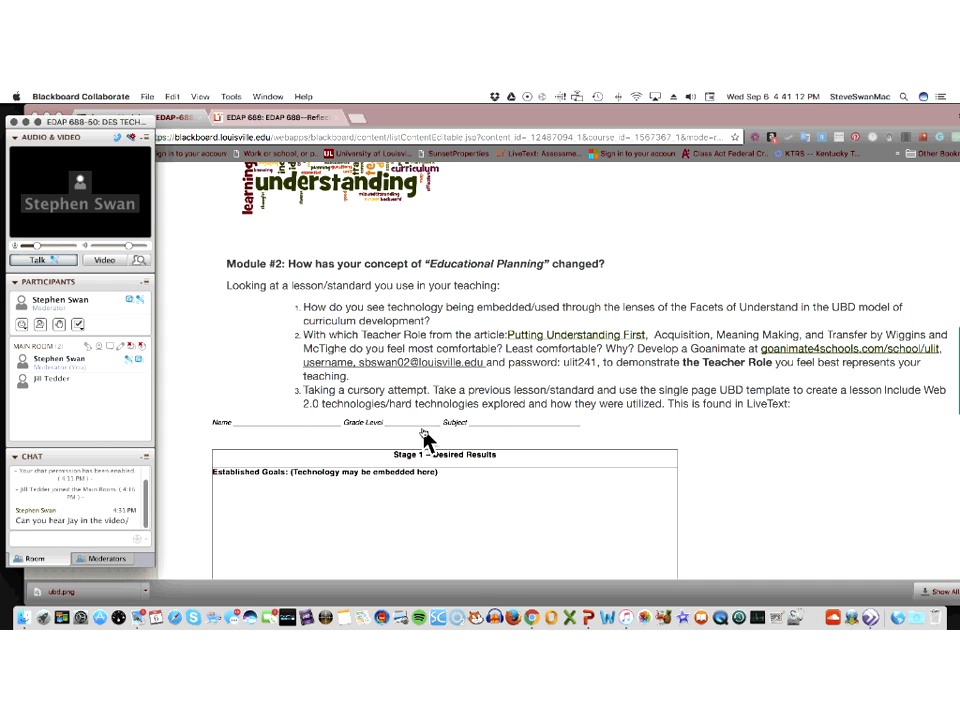
mouse_move(512, 428)
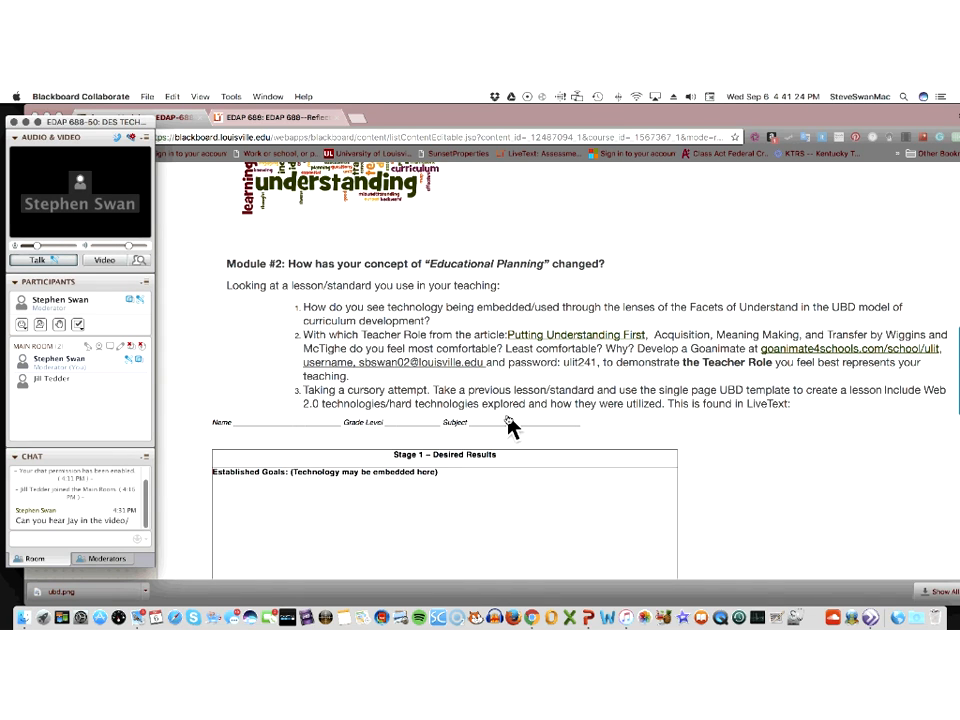
mouse_move(530, 448)
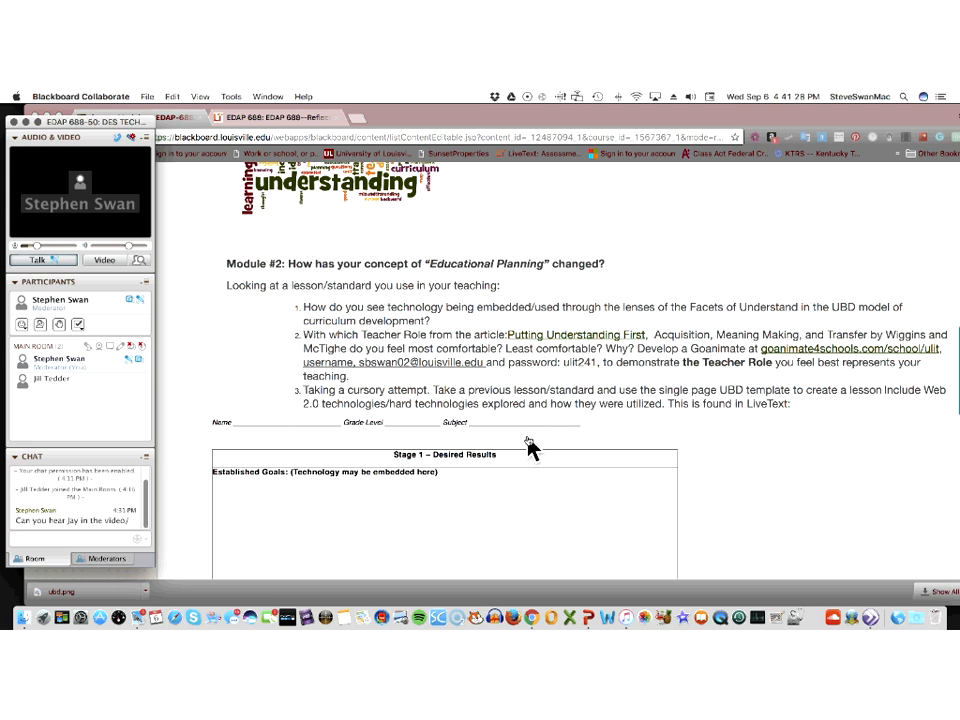
mouse_move(373, 512)
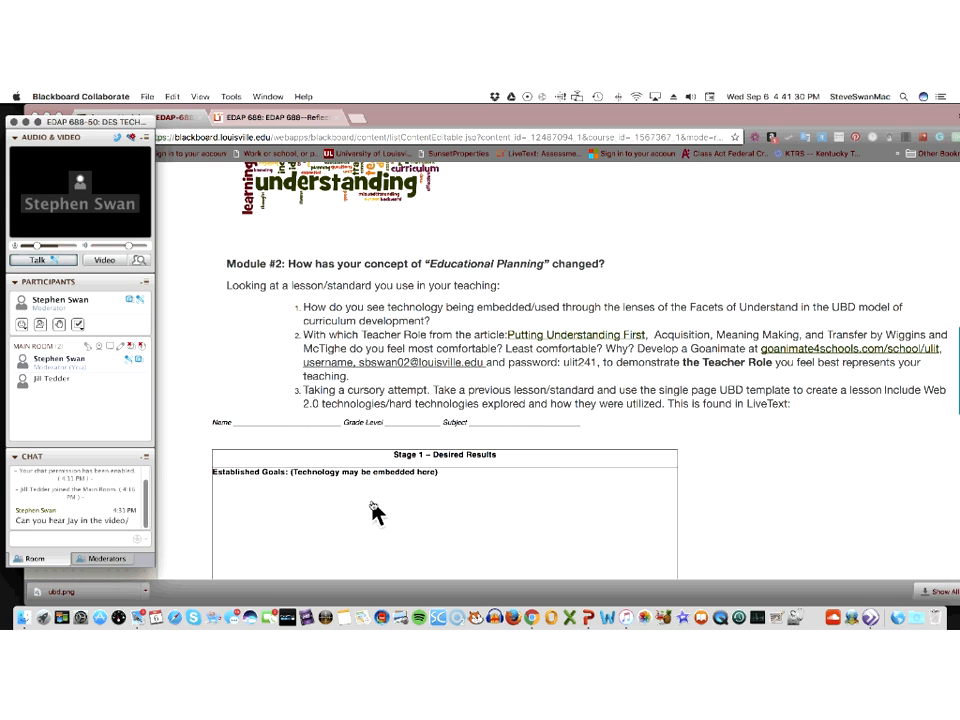
mouse_move(378, 530)
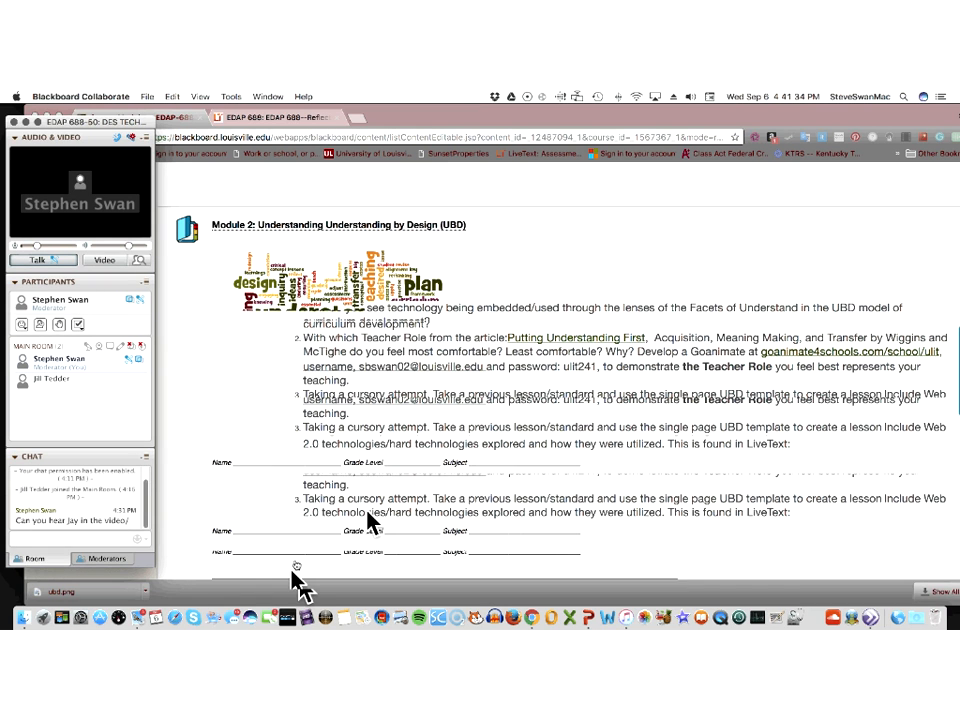
scroll("up", 3)
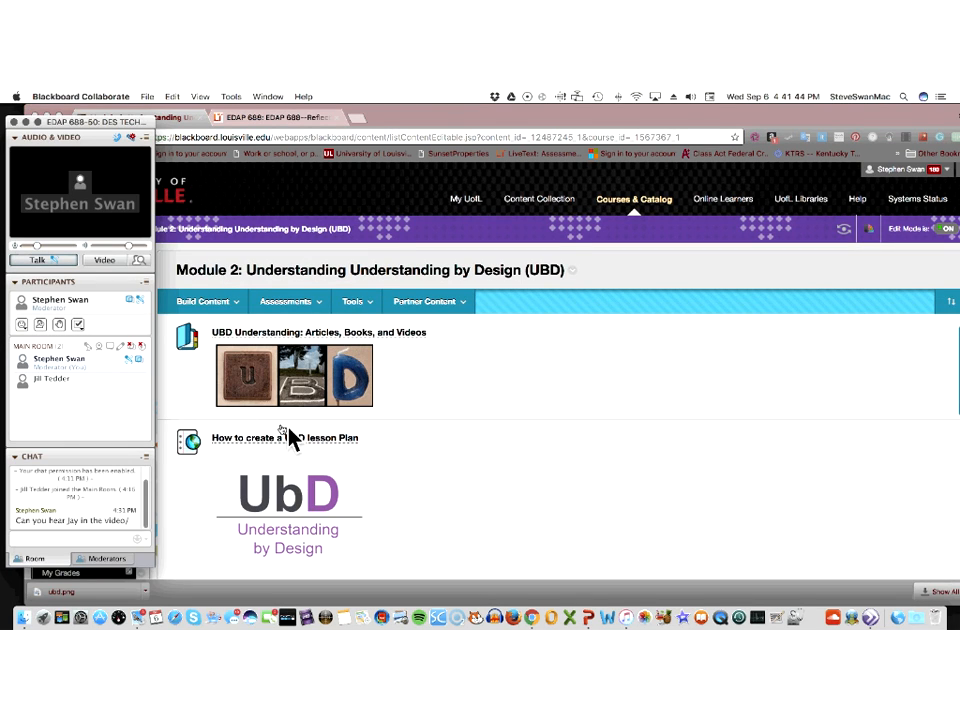
mouse_move(340, 360)
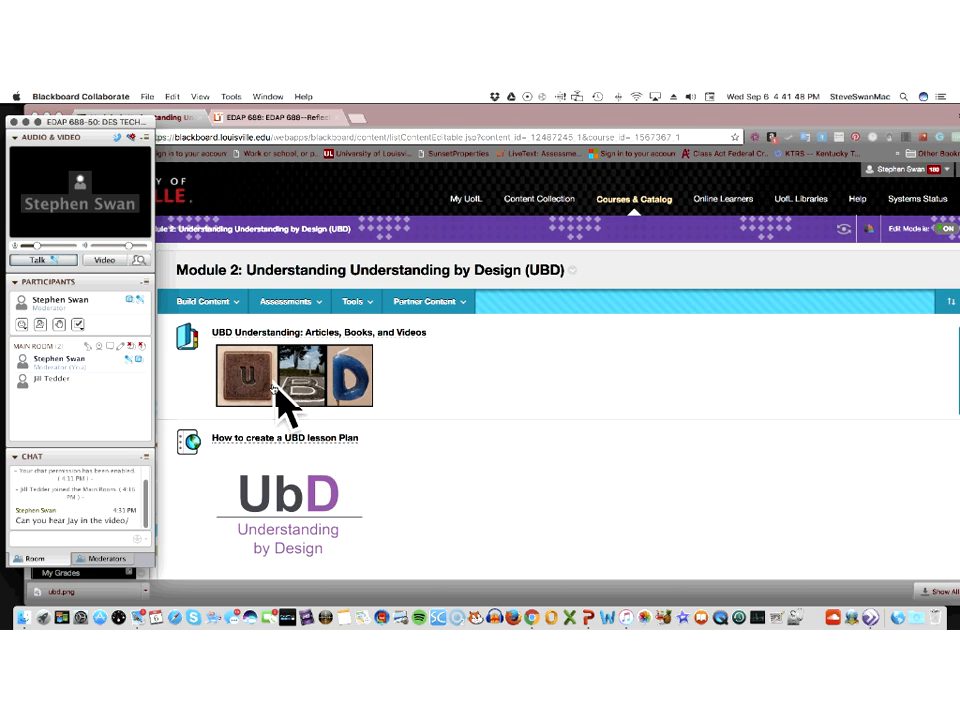
mouse_move(260, 350)
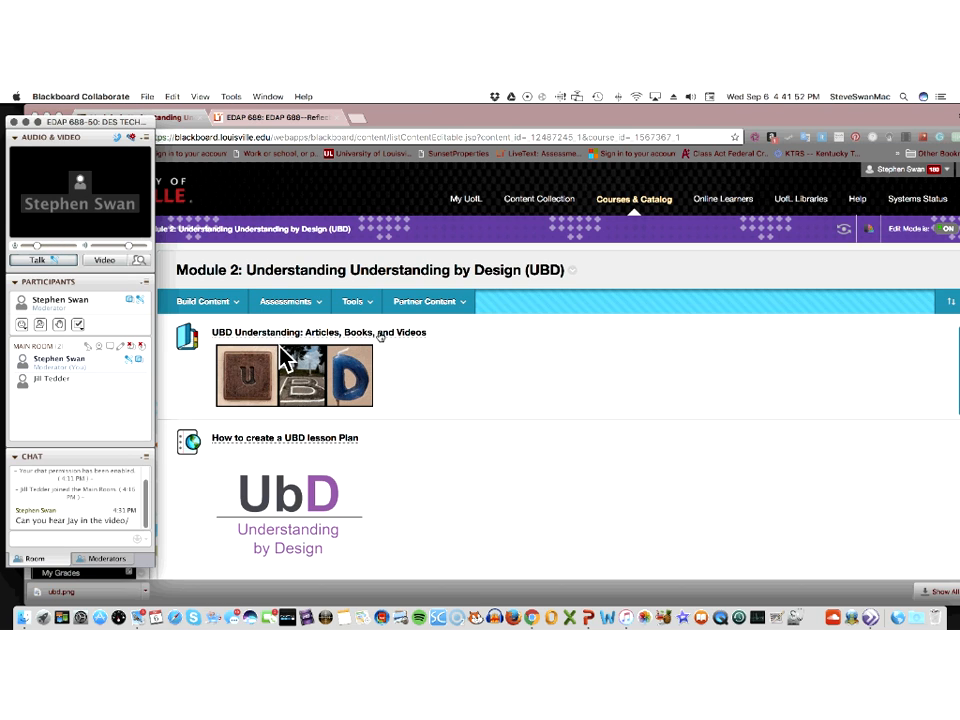
mouse_move(413, 345)
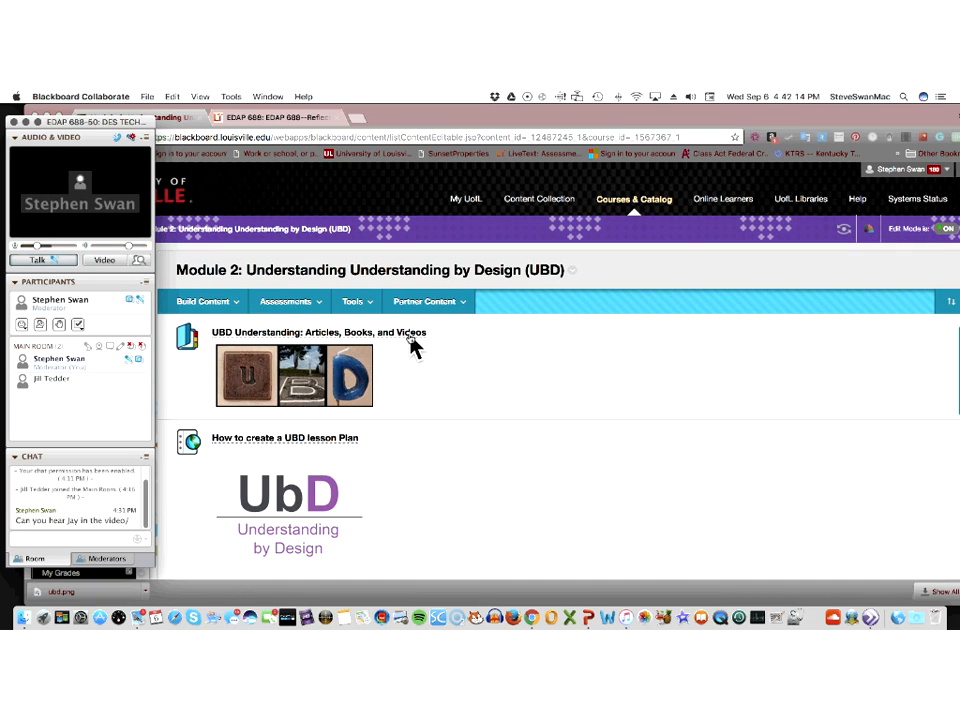
mouse_move(360, 441)
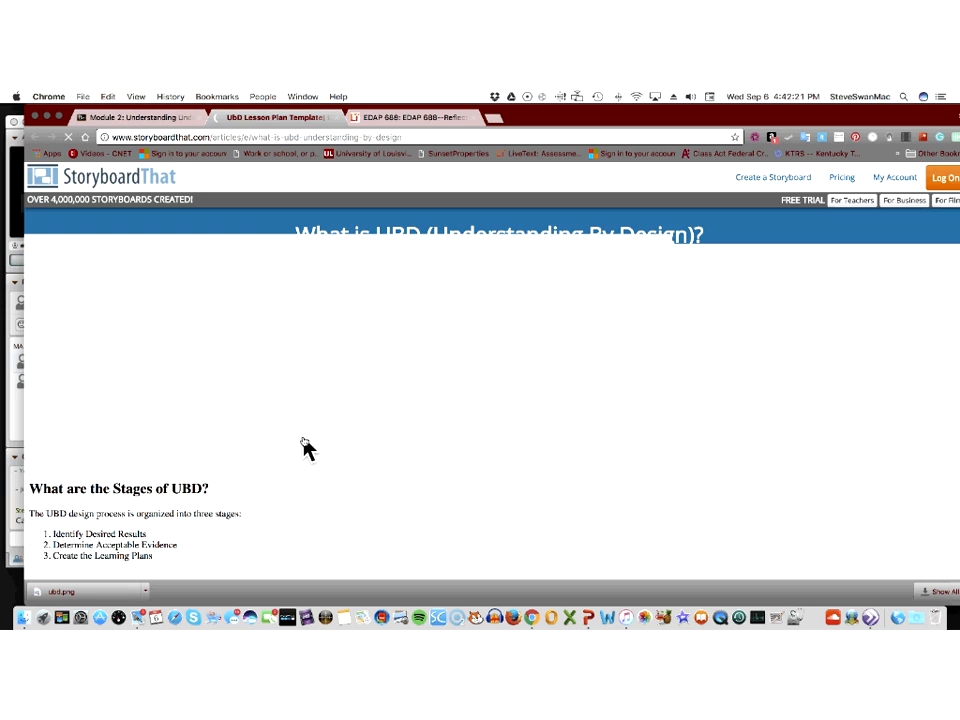
Scroll the StoryboardThat UbD article through the Completed Stage 1 Worksheet.
scroll("down", 3)
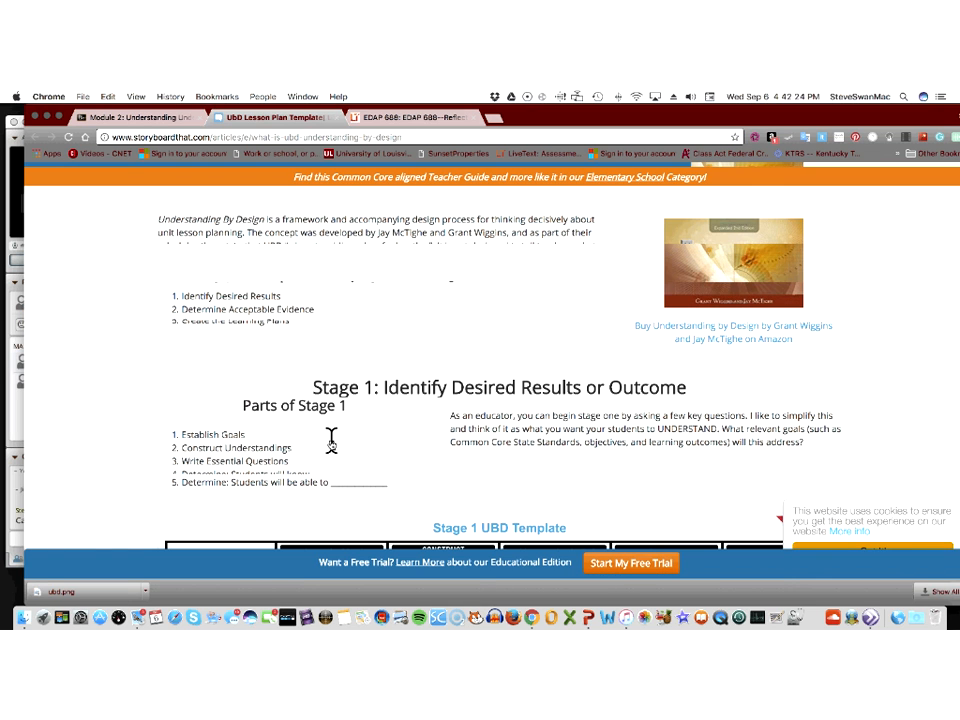
scroll("down", 3)
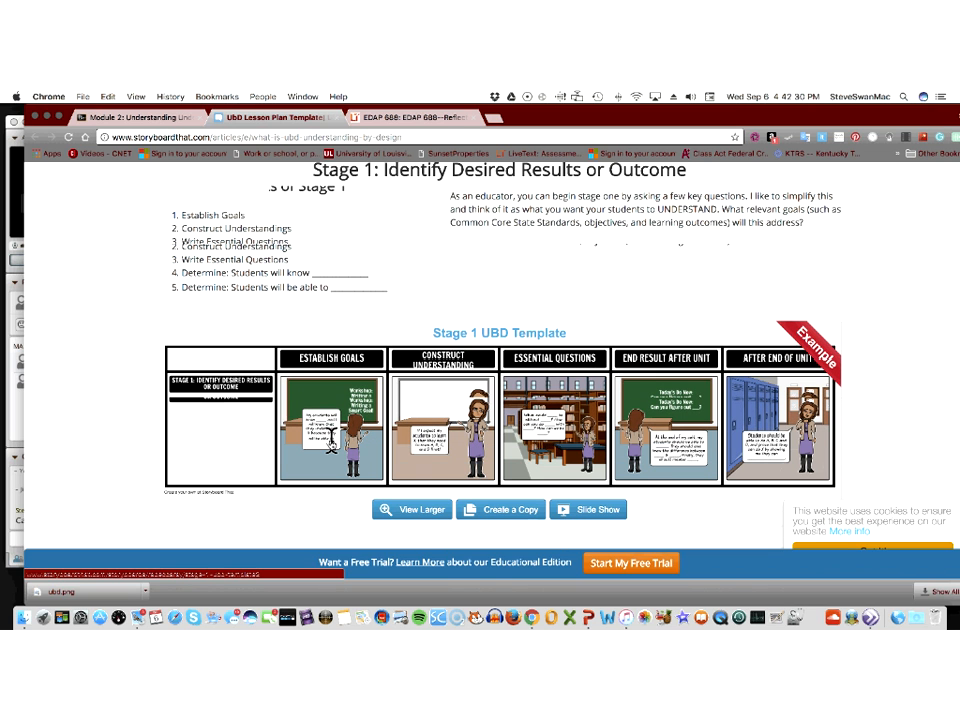
scroll("down", 3)
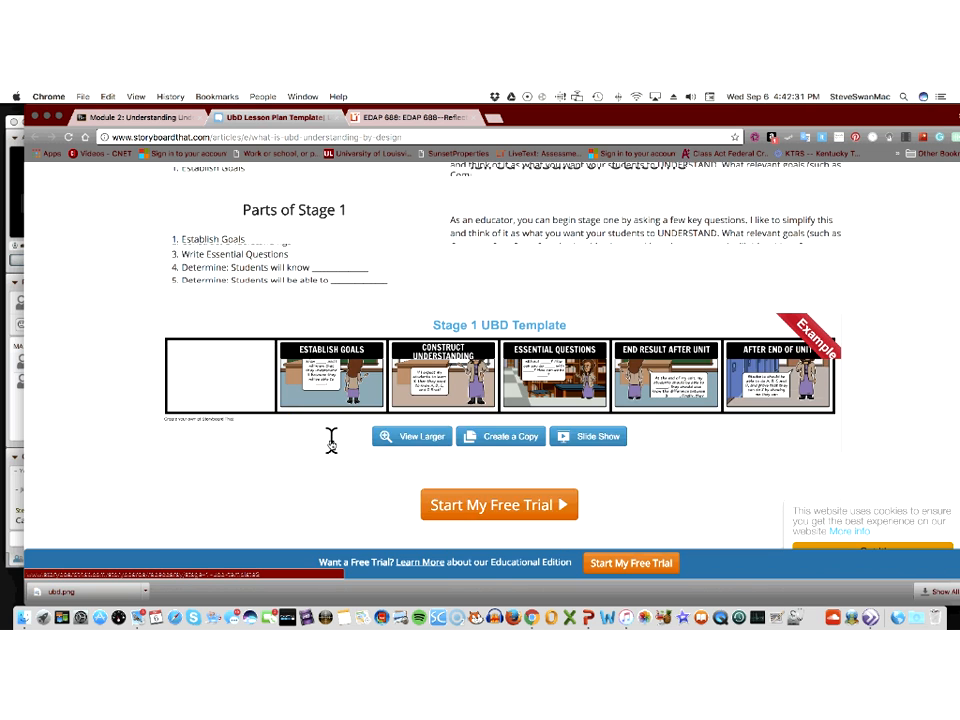
scroll("down", 3)
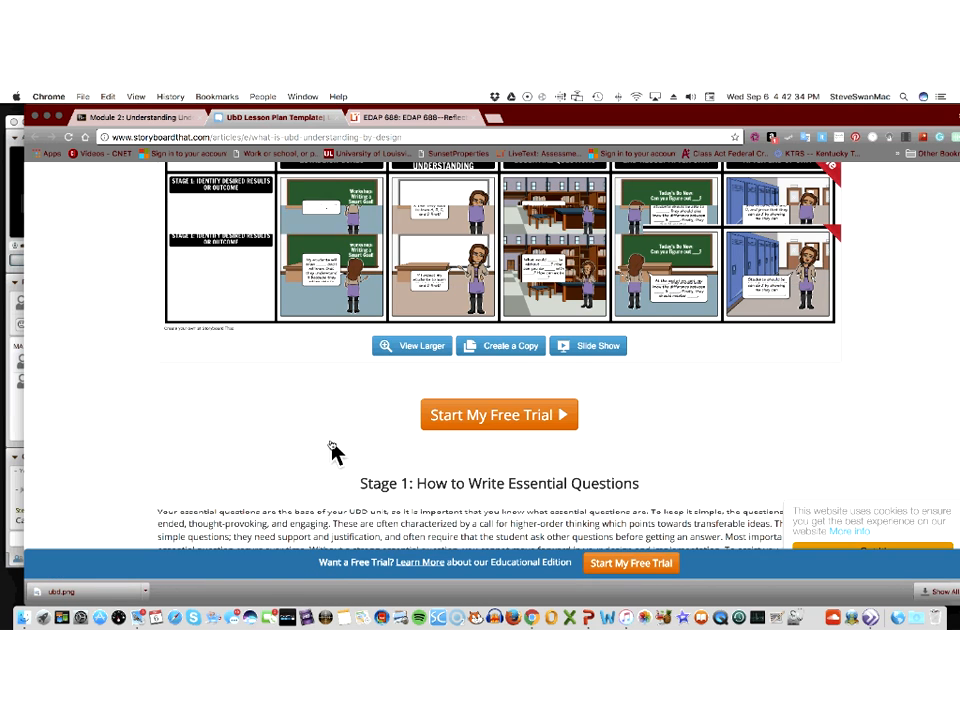
scroll("down", 3)
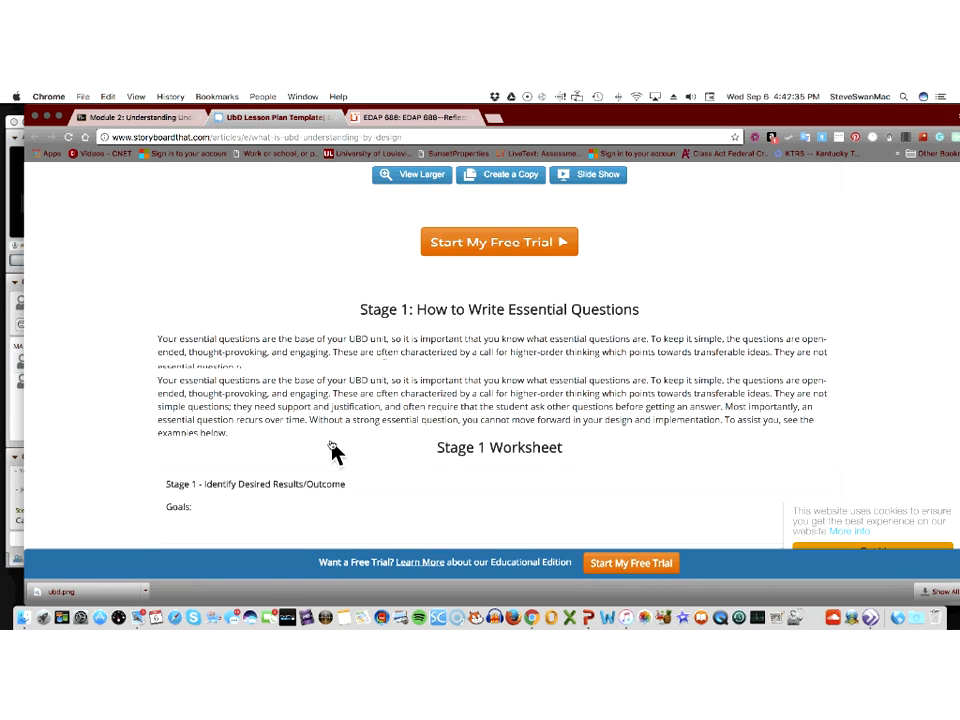
scroll("down", 3)
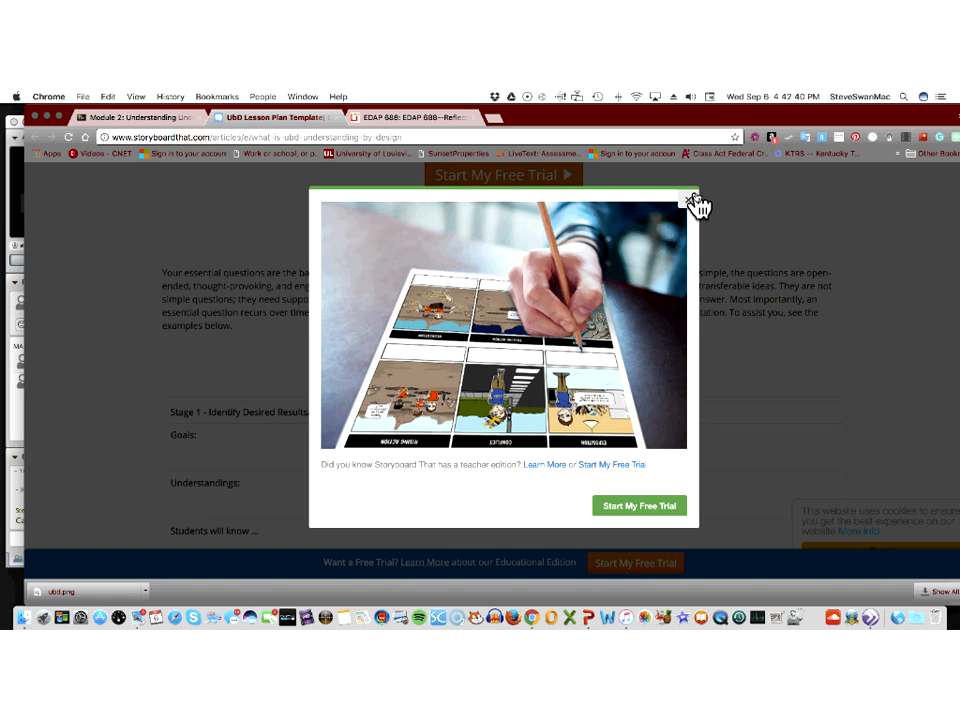
Dismiss the free trial pop-up, read the Stage 2 section, and return to Module 2.
left_click(686, 202)
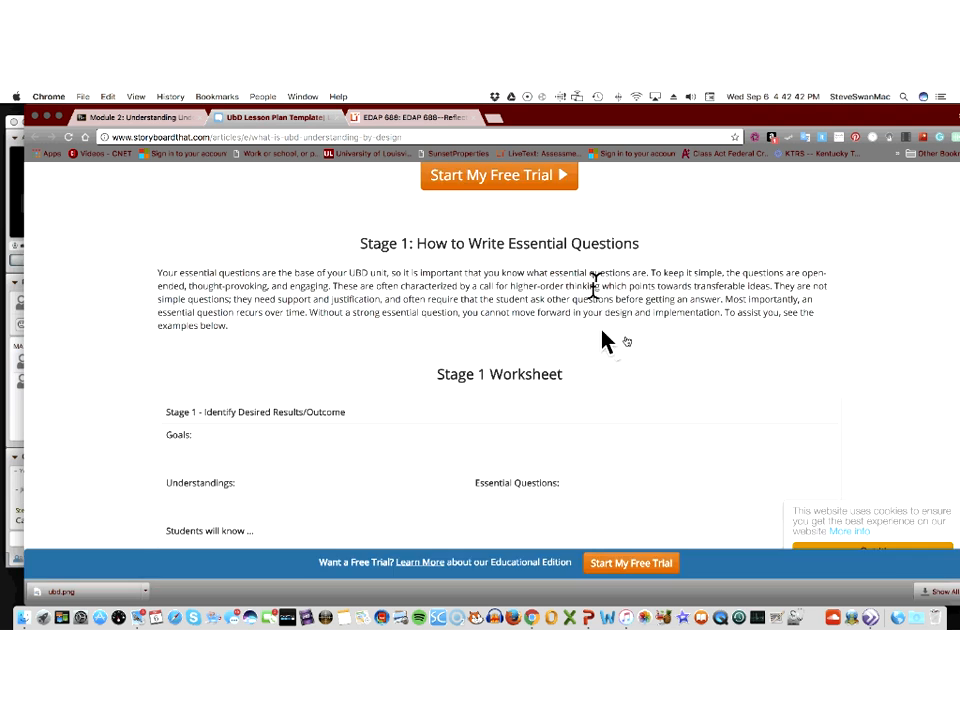
scroll("down", 3)
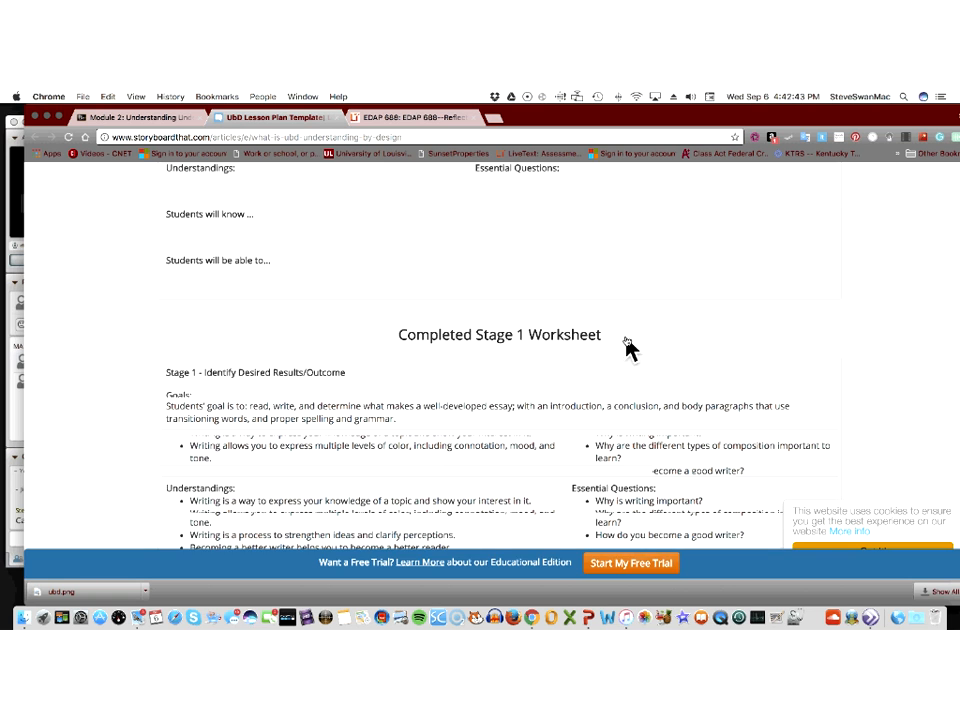
scroll("down", 3)
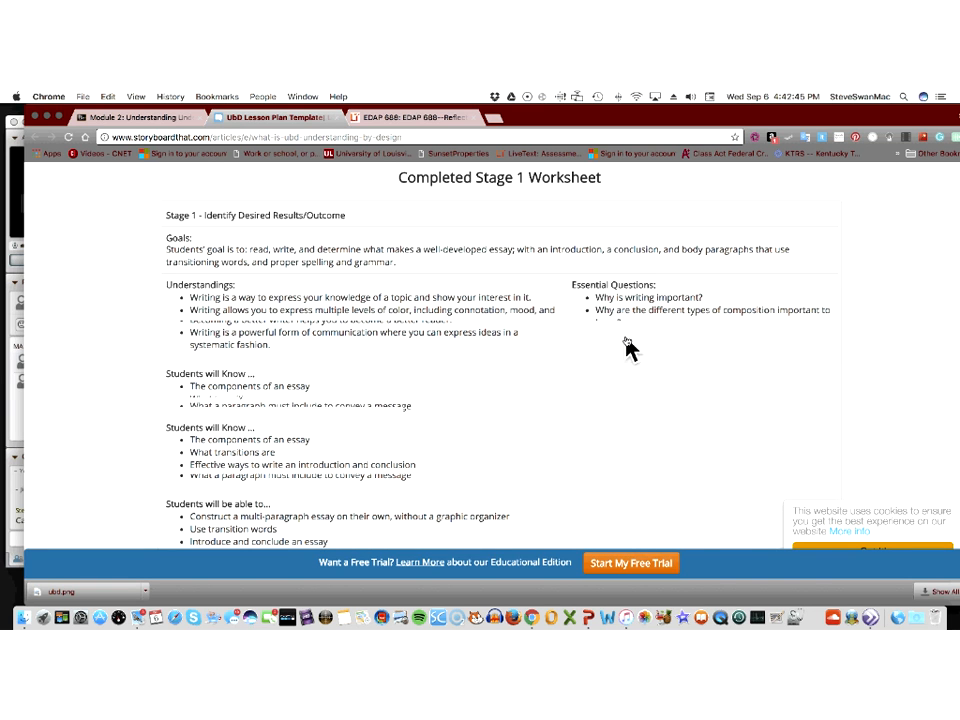
scroll("down", 3)
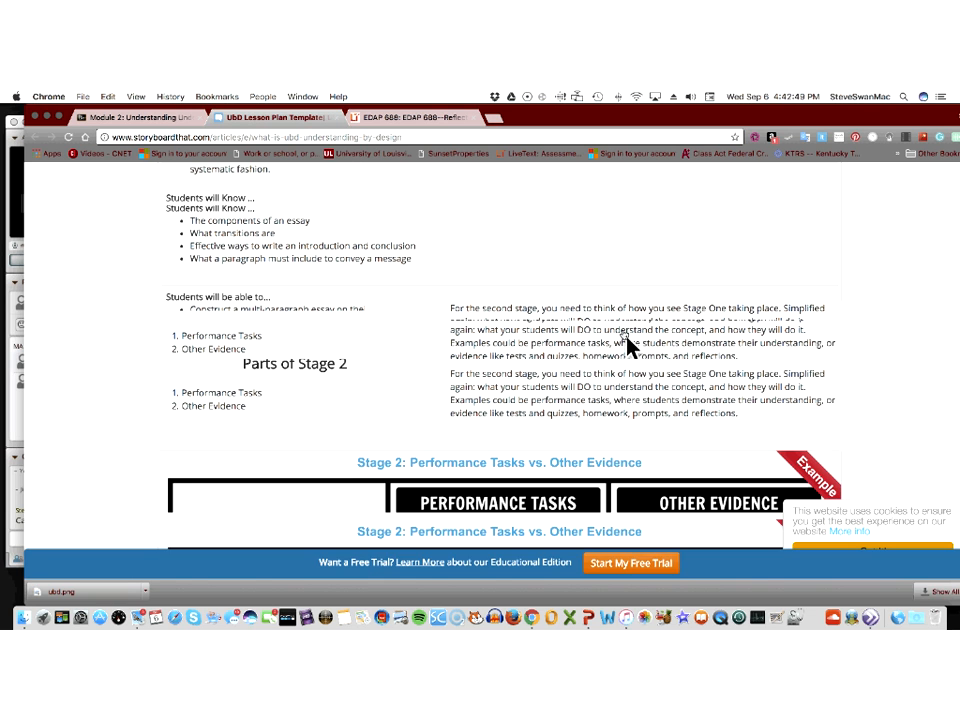
left_click(135, 117)
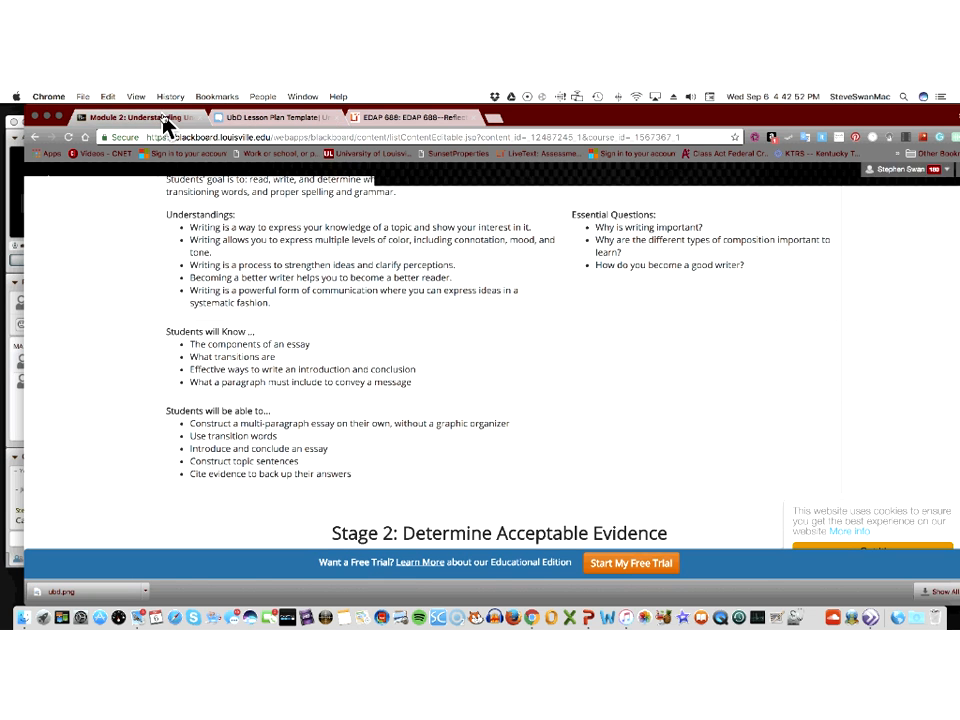
Open 'UBD Understanding: Articles, Books, and Videos' and scroll to the Beginning UBD Design video.
left_click(287, 301)
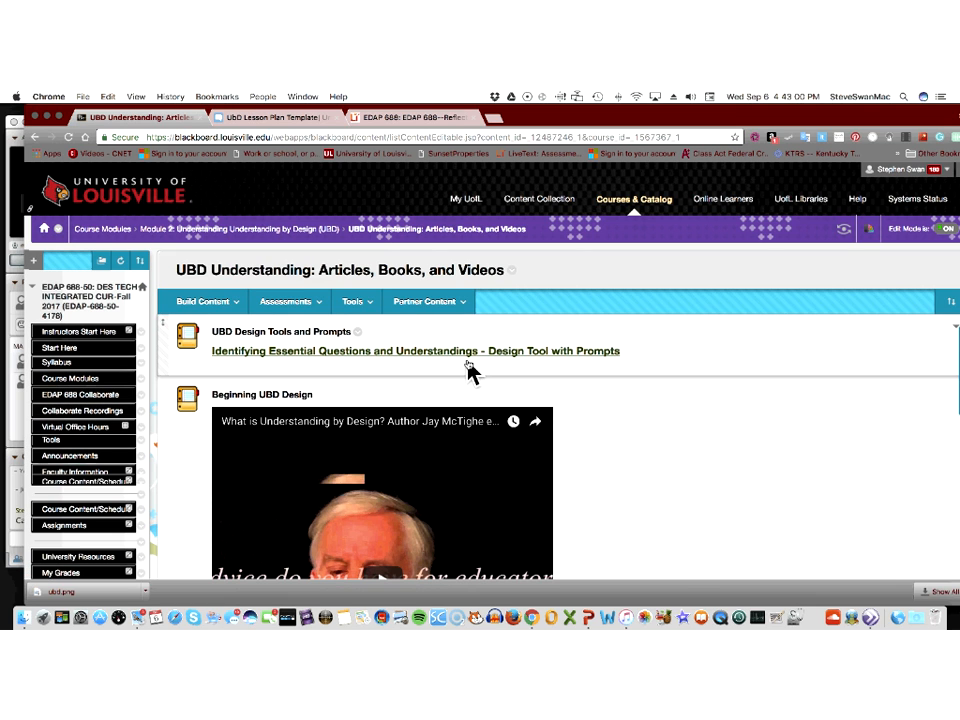
scroll("down", 3)
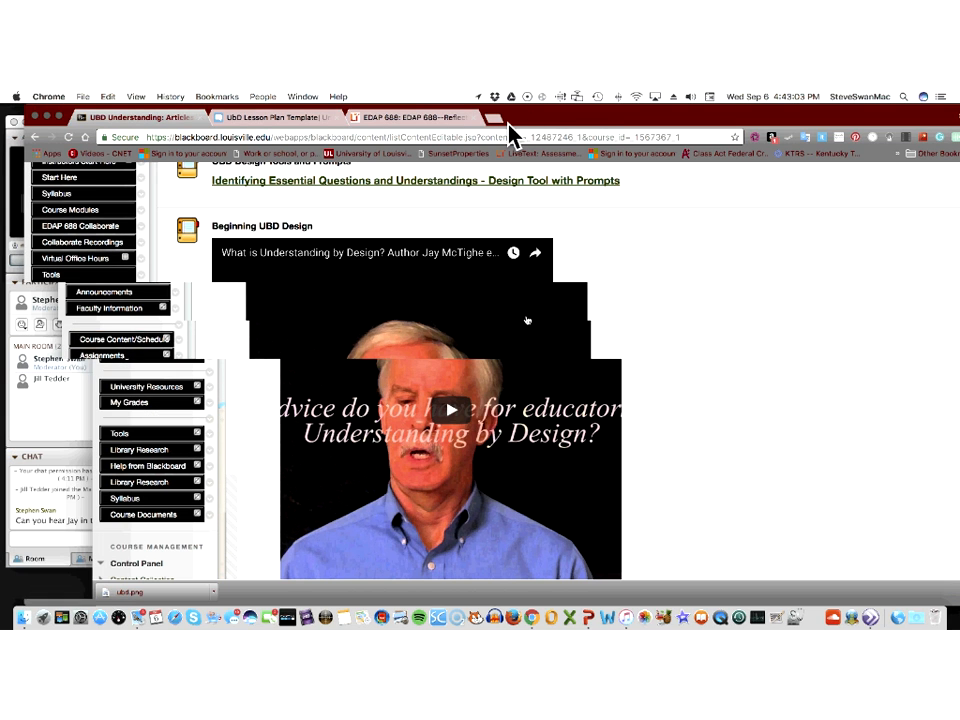
Scroll to the Beginning UBD Design video and pause it.
scroll("down", 3)
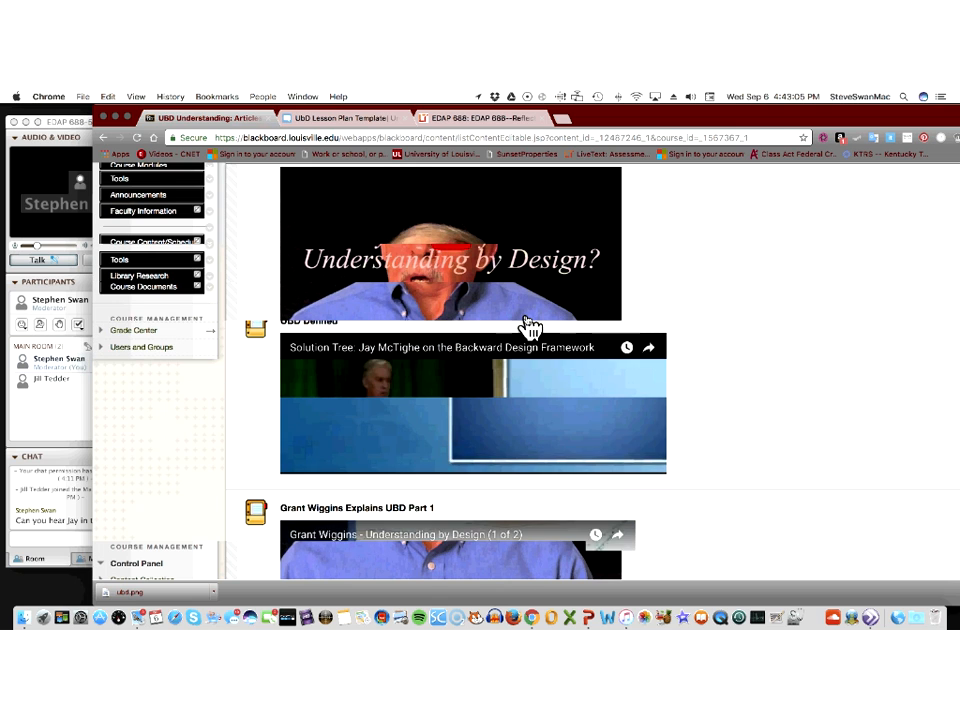
scroll("down", 3)
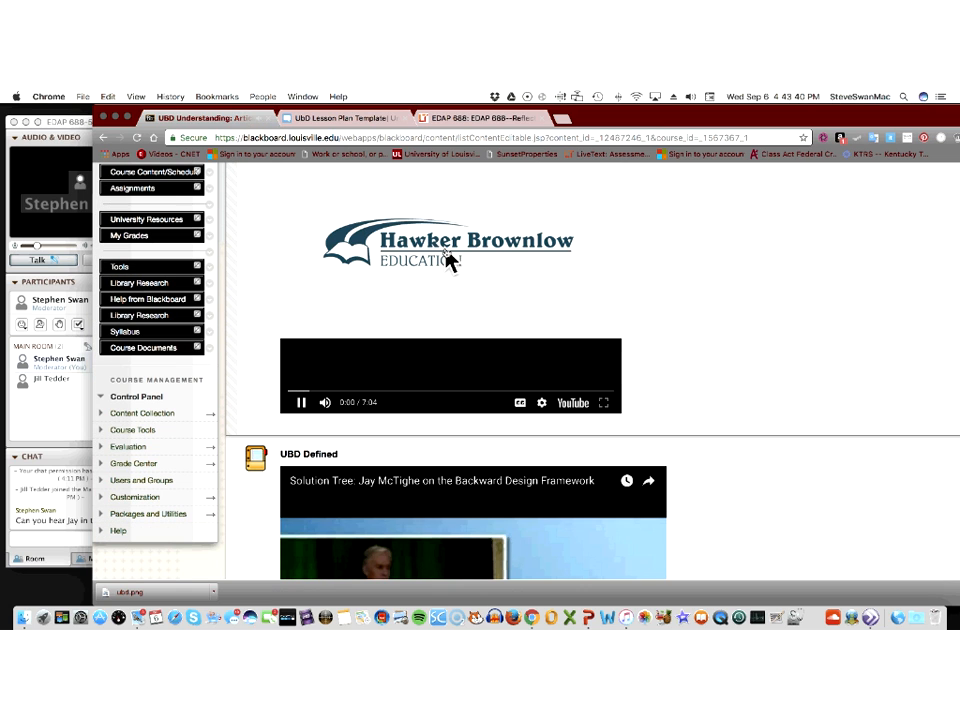
left_click(299, 402)
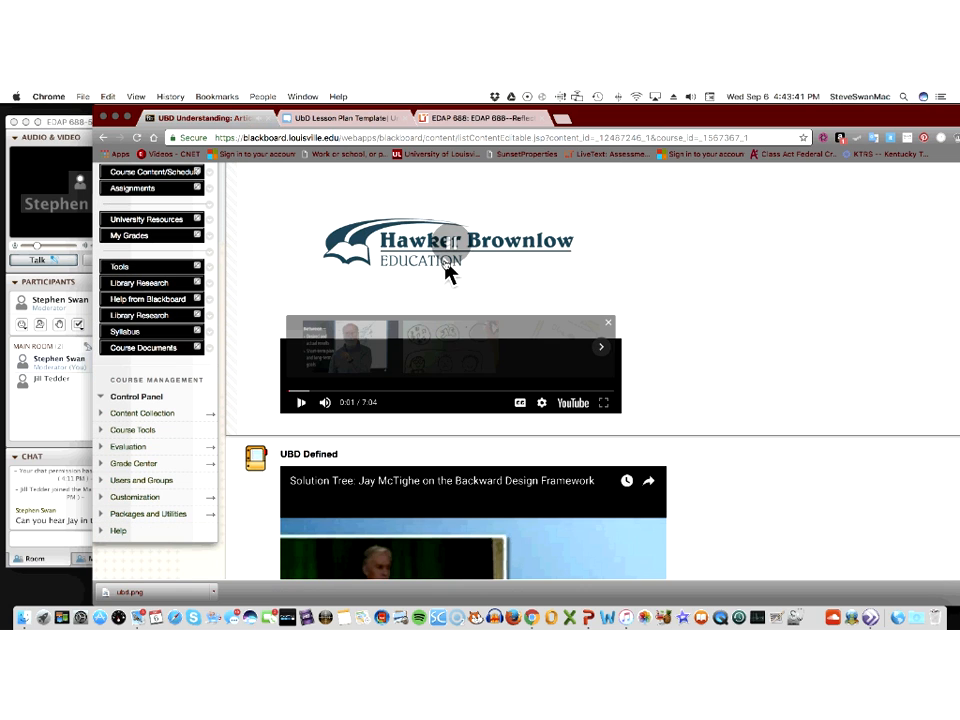
Start the Grant Wiggins Part 1 video, then pause the Part 2 video.
scroll("down", 3)
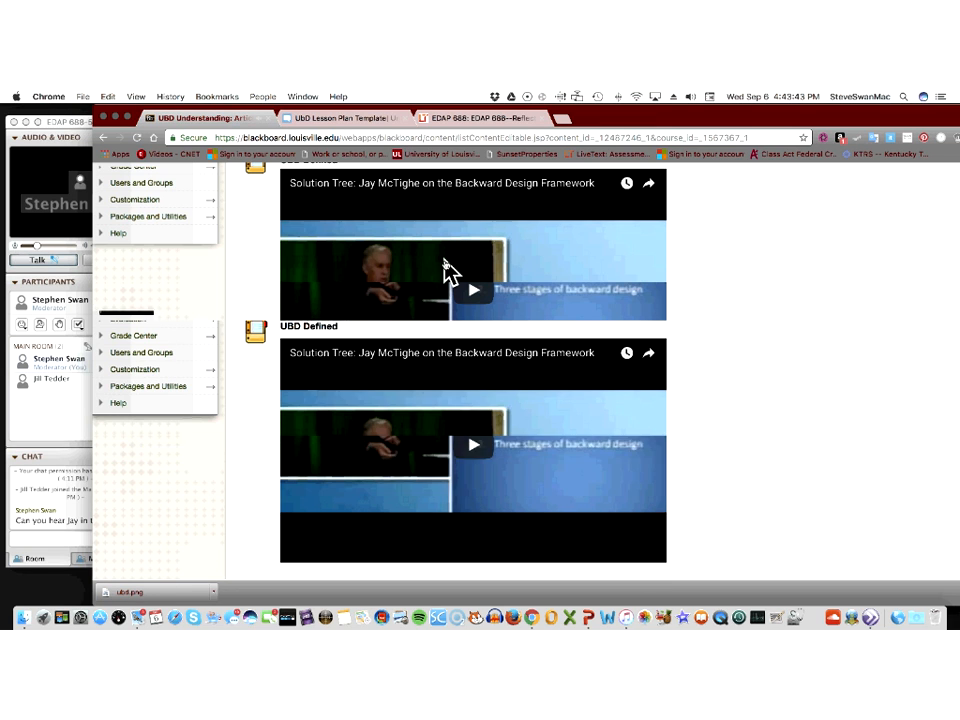
scroll("down", 3)
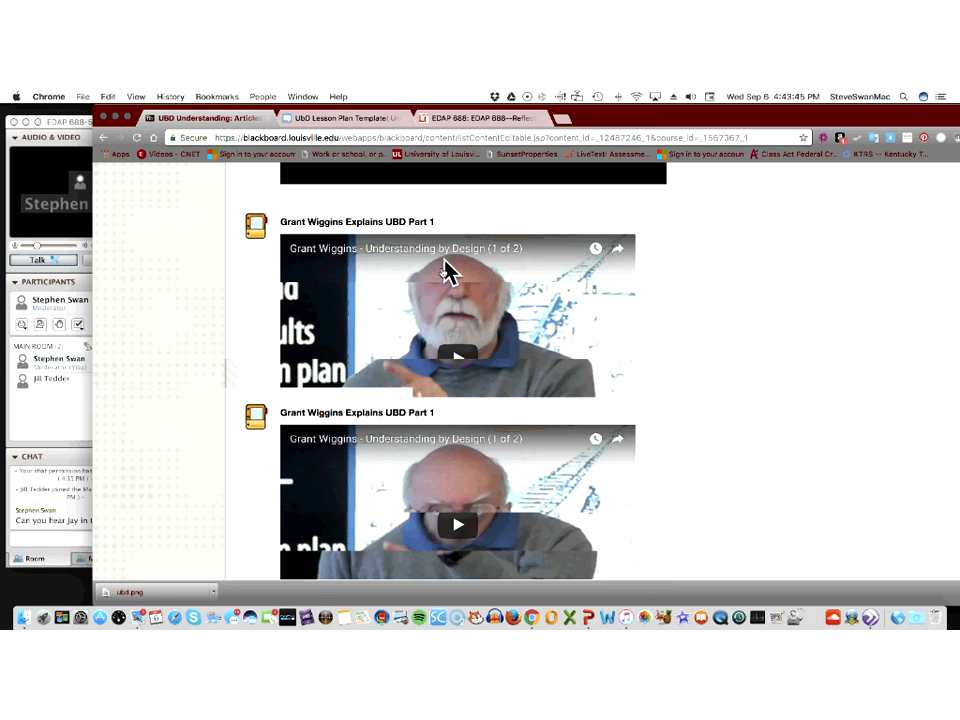
left_click(456, 356)
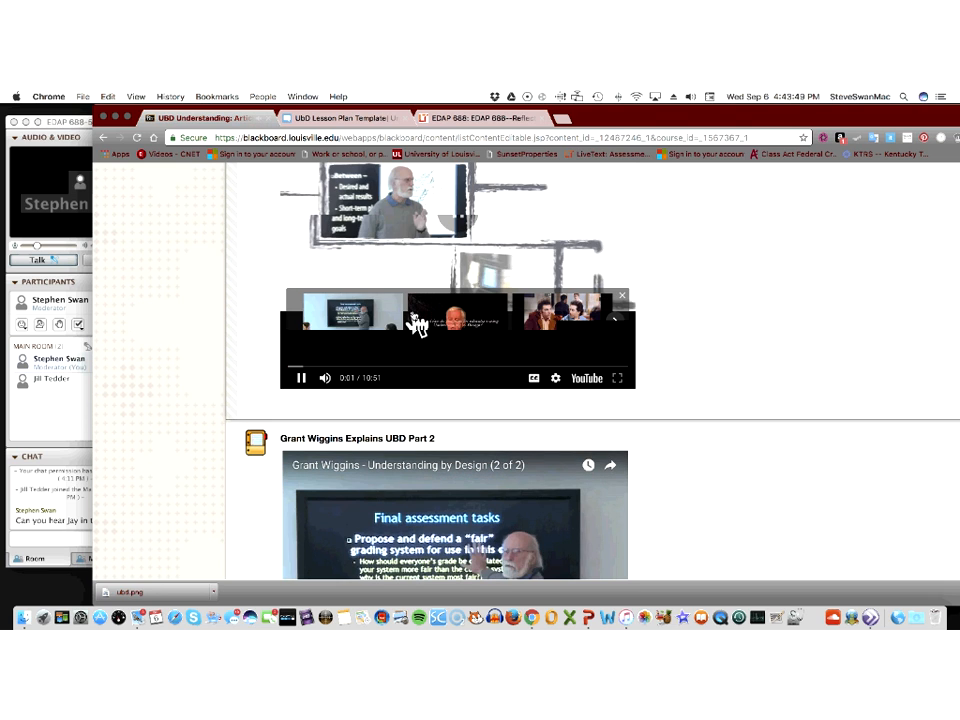
scroll("down", 3)
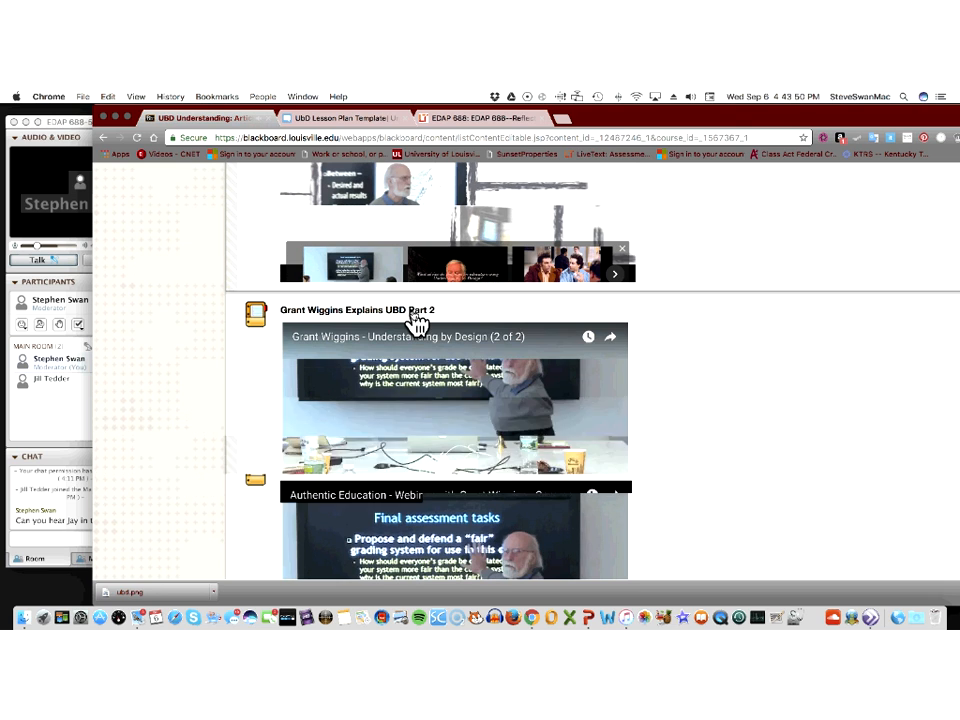
scroll("down", 3)
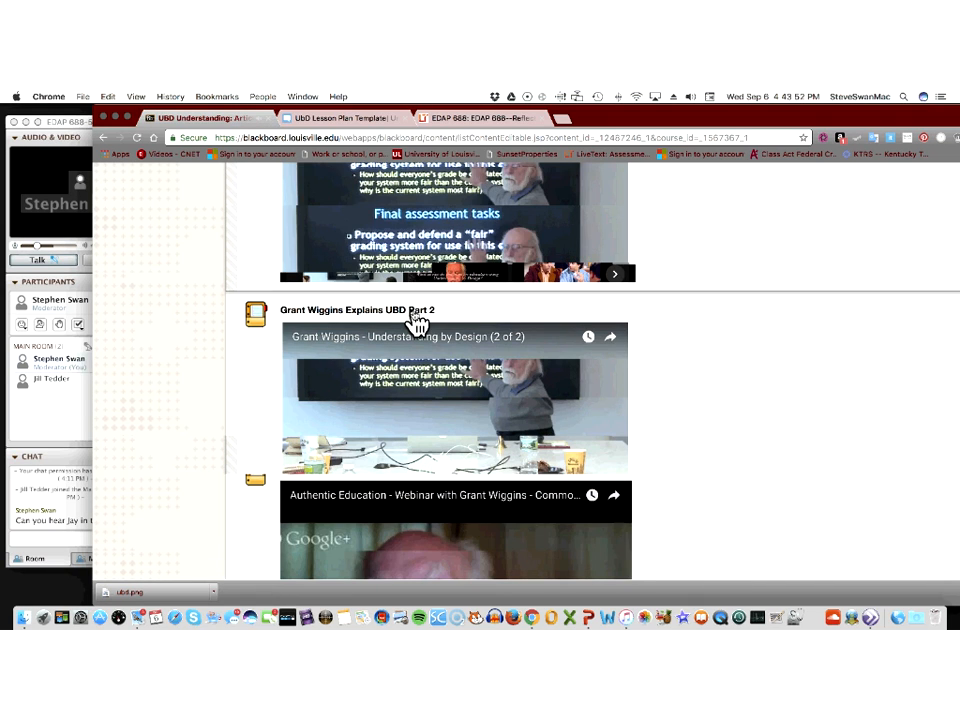
scroll("up", 3)
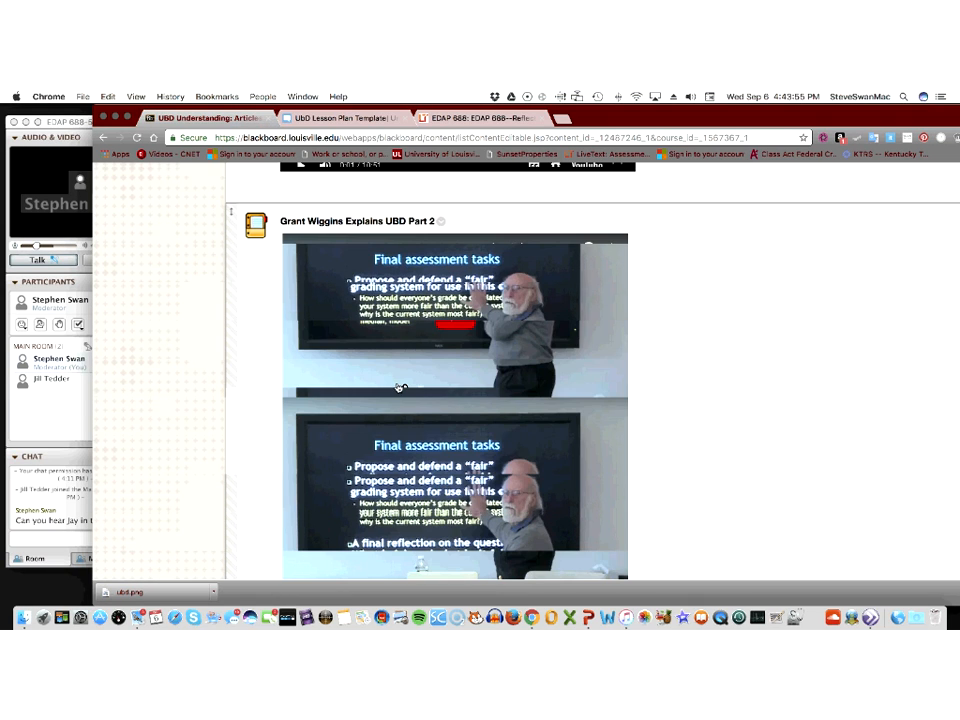
scroll("down", 3)
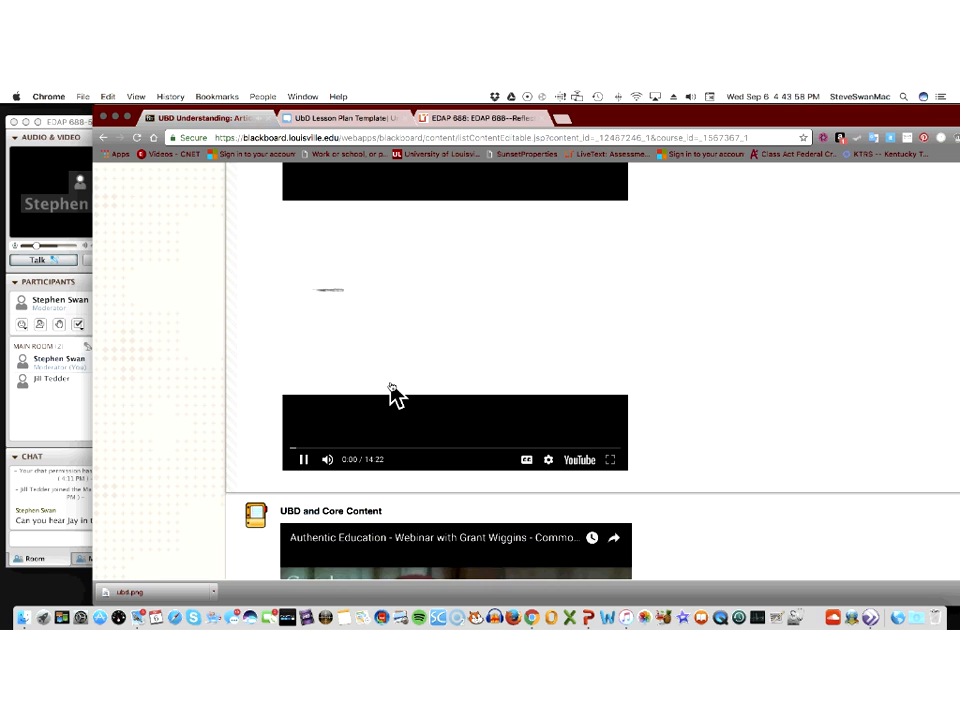
left_click(303, 459)
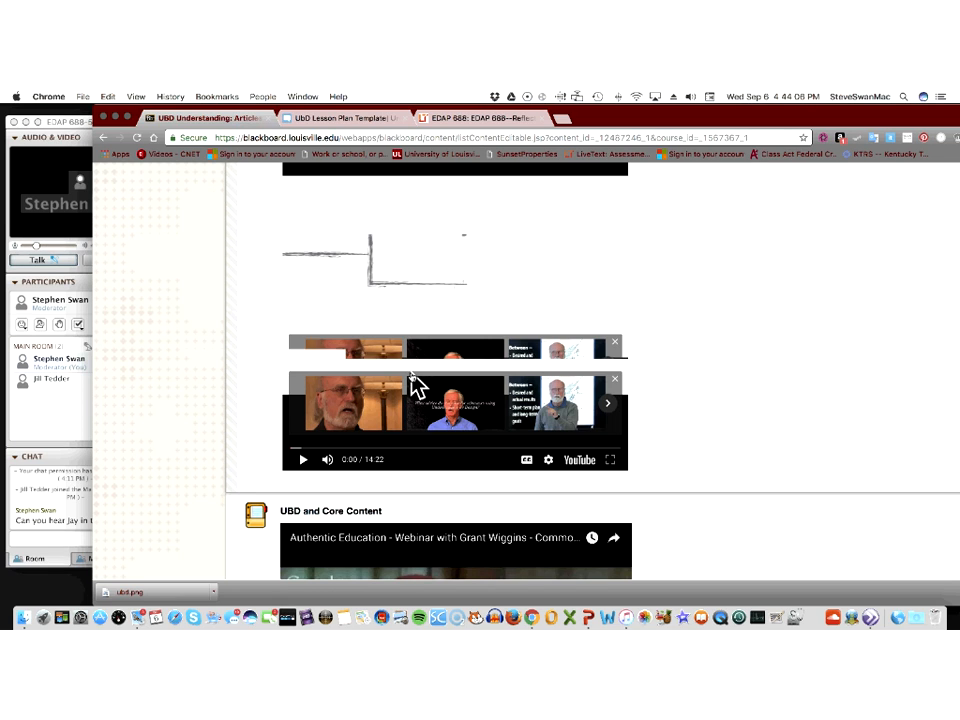
Scroll past the UBD and Core Content video to the UbD and Technology video.
scroll("down", 3)
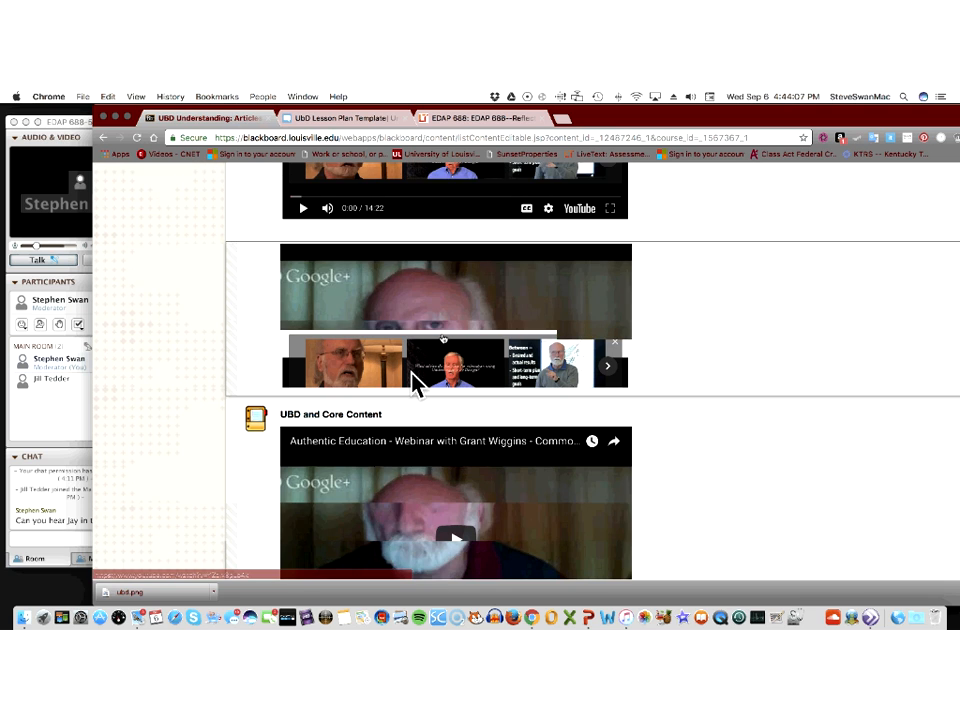
scroll("down", 3)
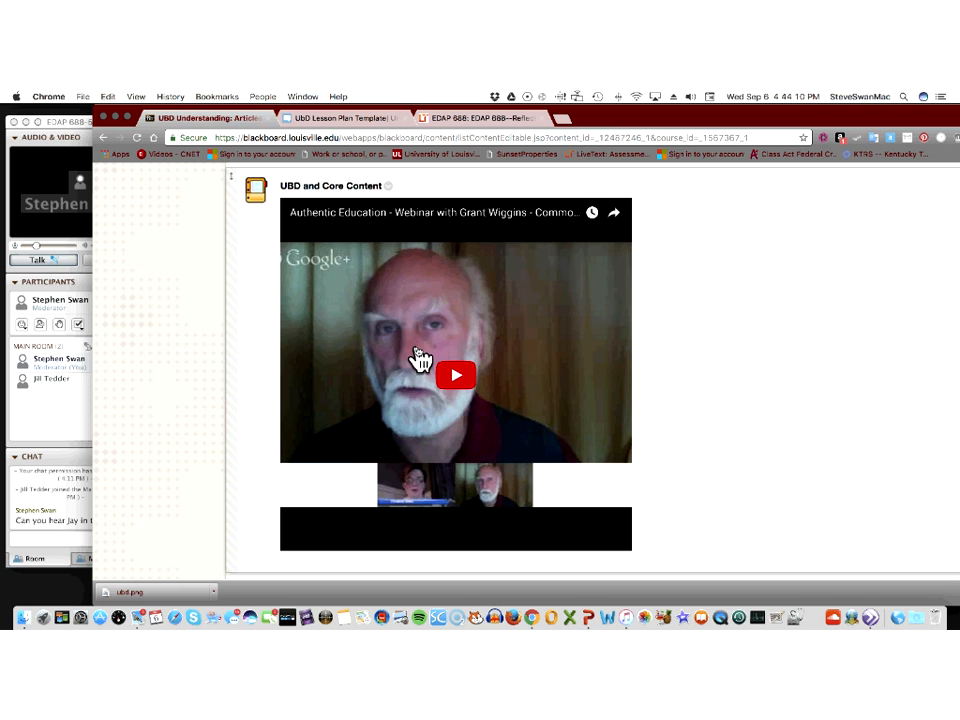
scroll("down", 3)
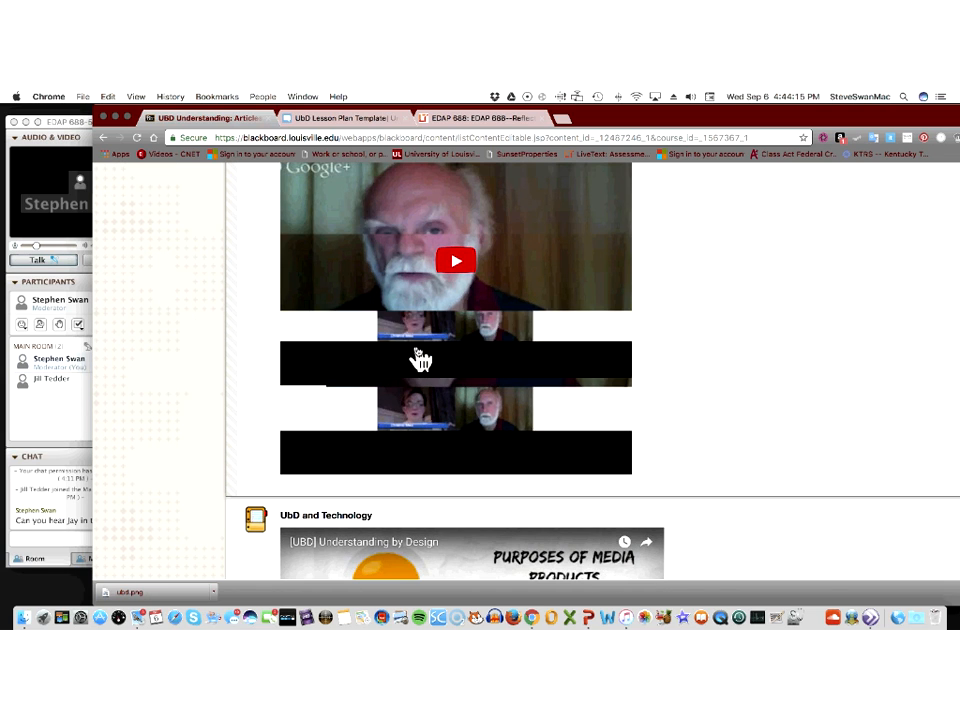
scroll("down", 3)
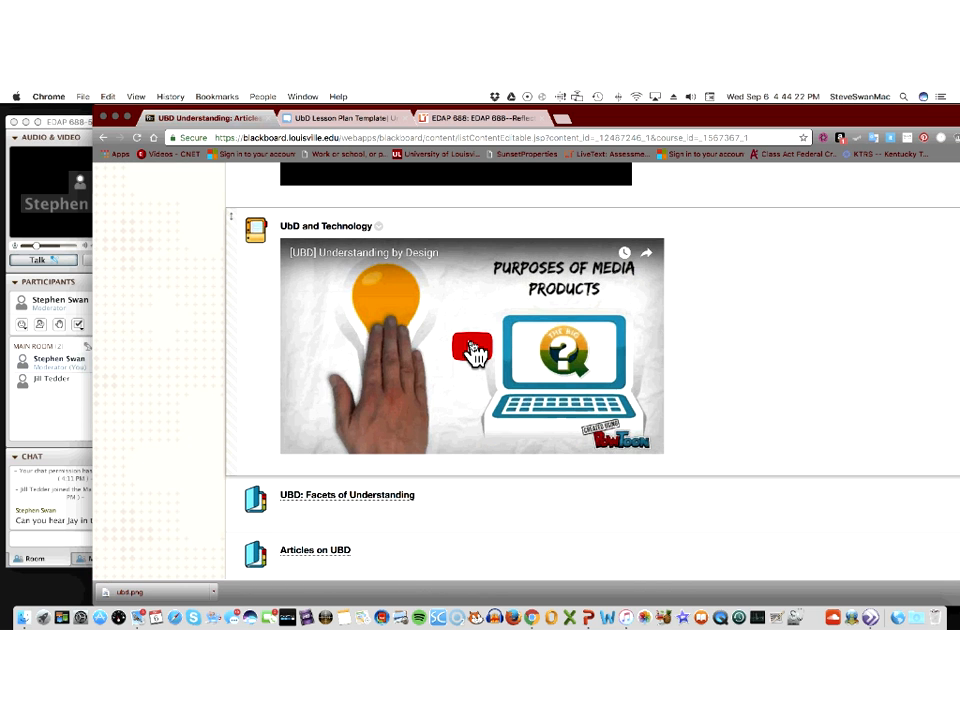
Play the UbD and Technology video briefly, then pause it at 0:11.
left_click(471, 348)
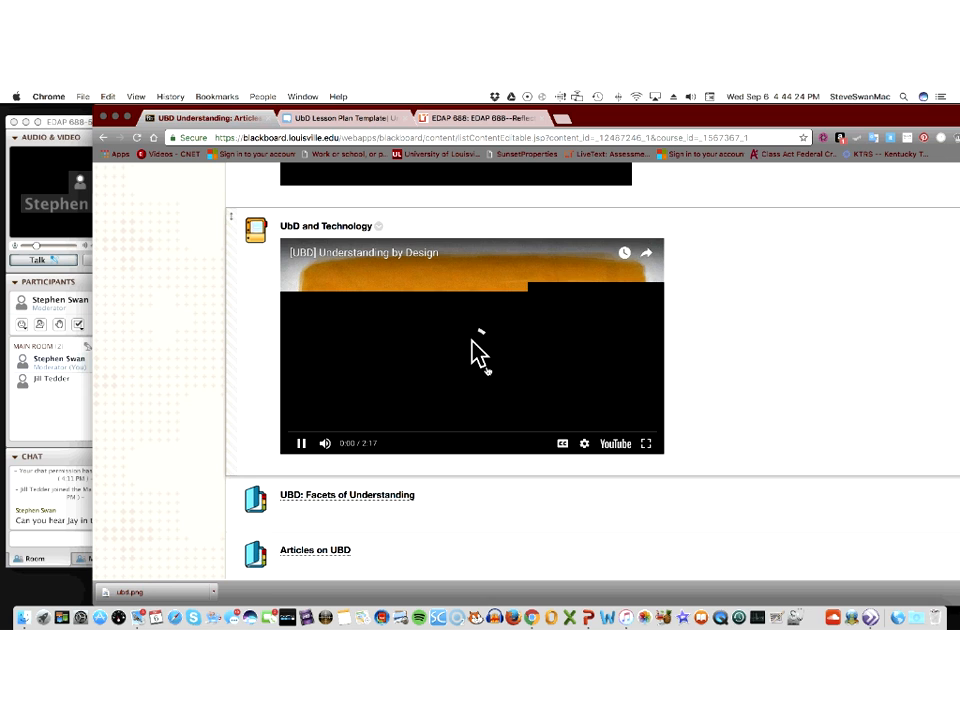
left_click(299, 443)
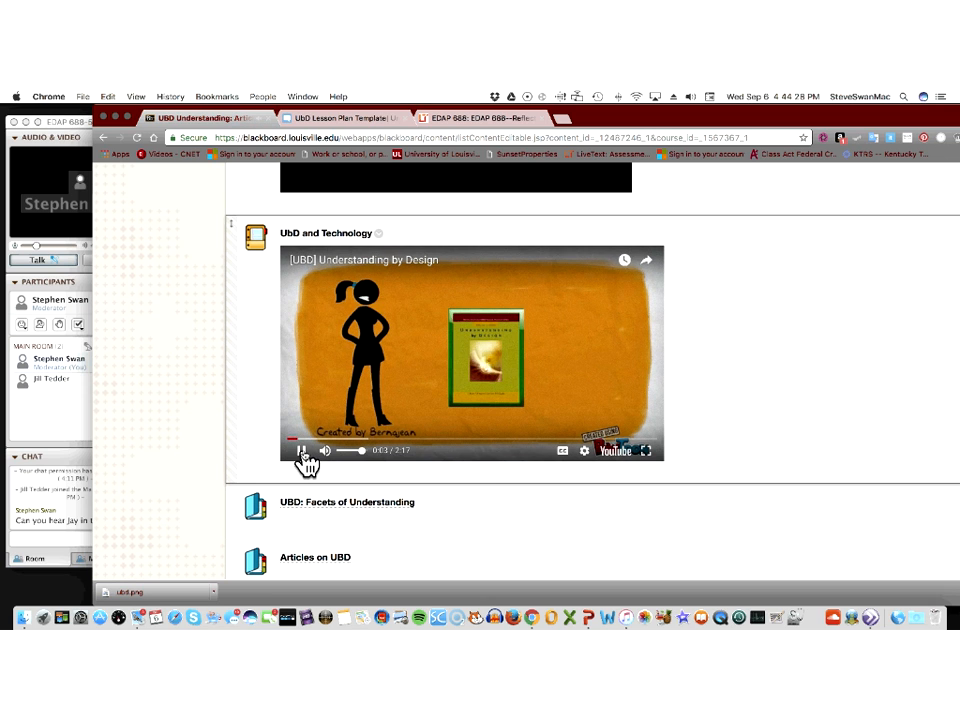
left_click(298, 449)
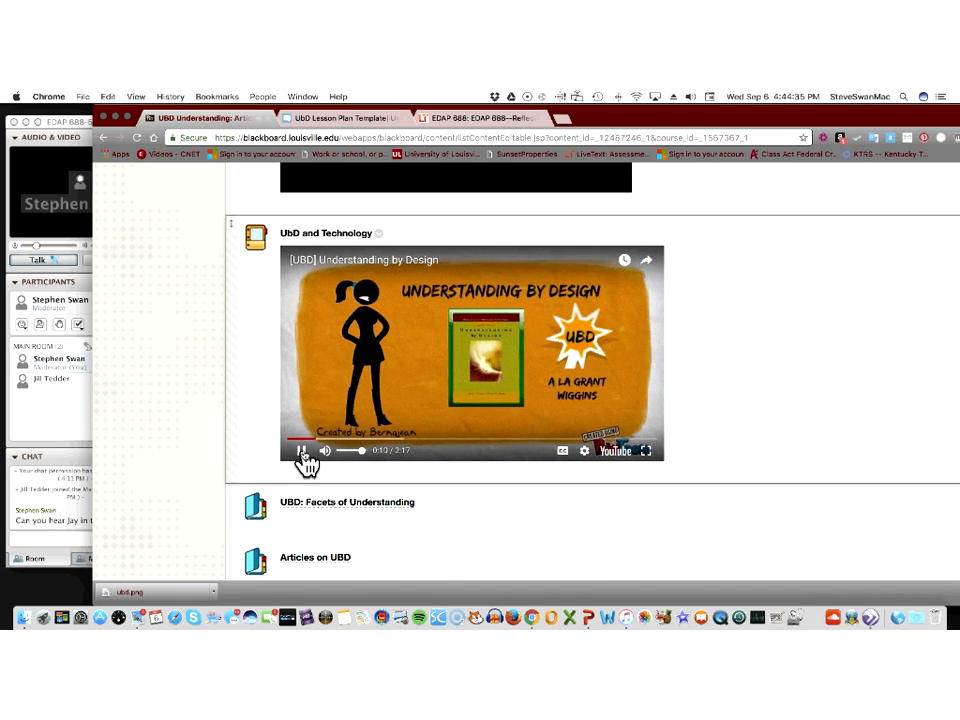
left_click(299, 450)
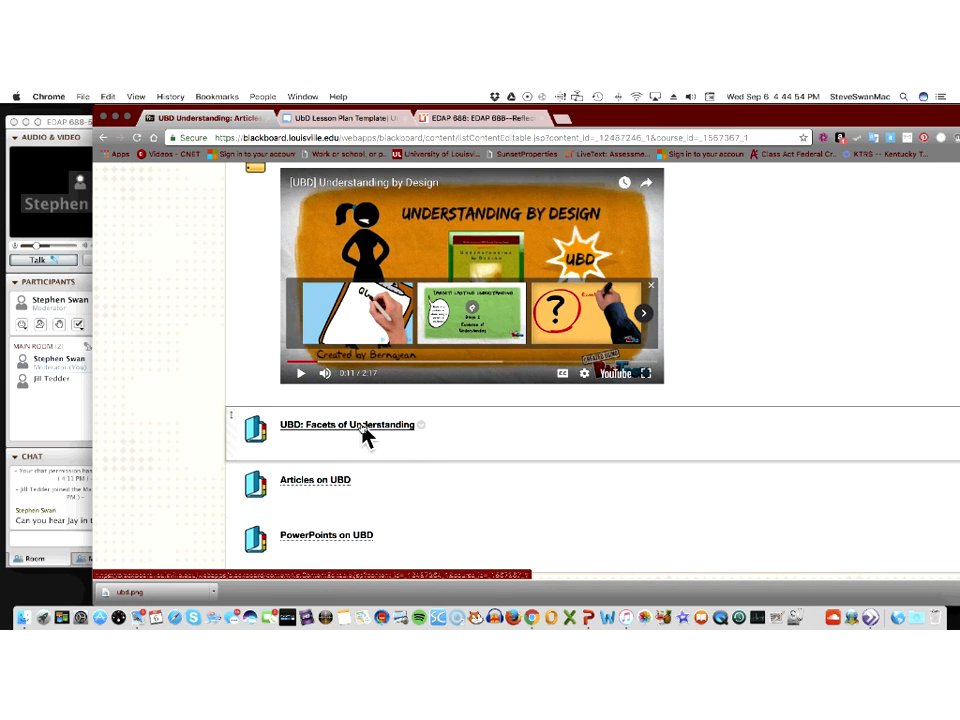
mouse_move(370, 440)
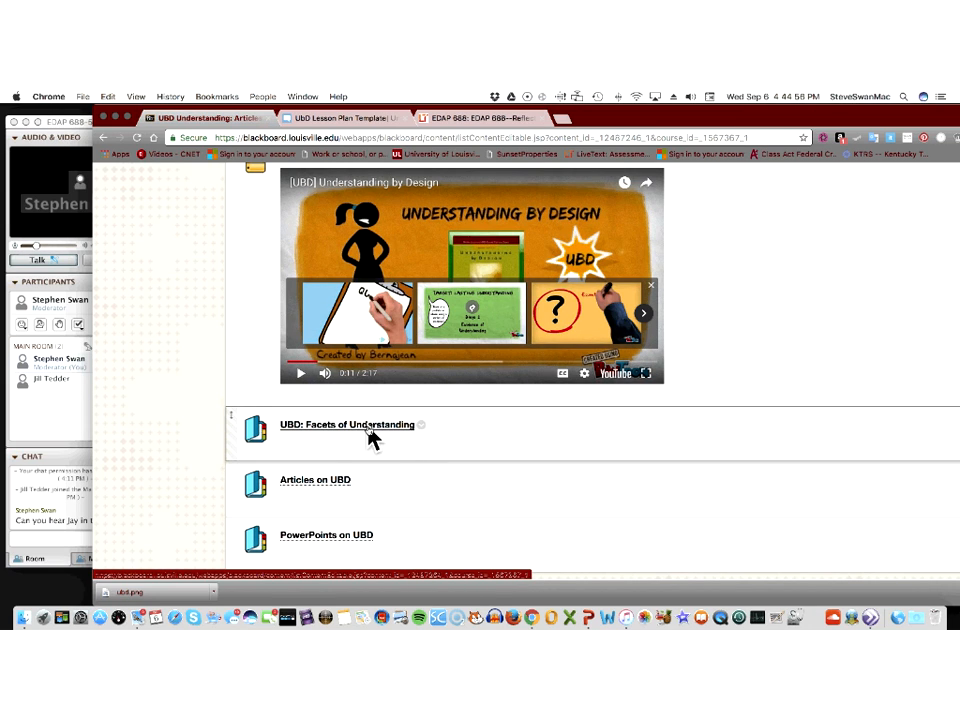
mouse_move(320, 472)
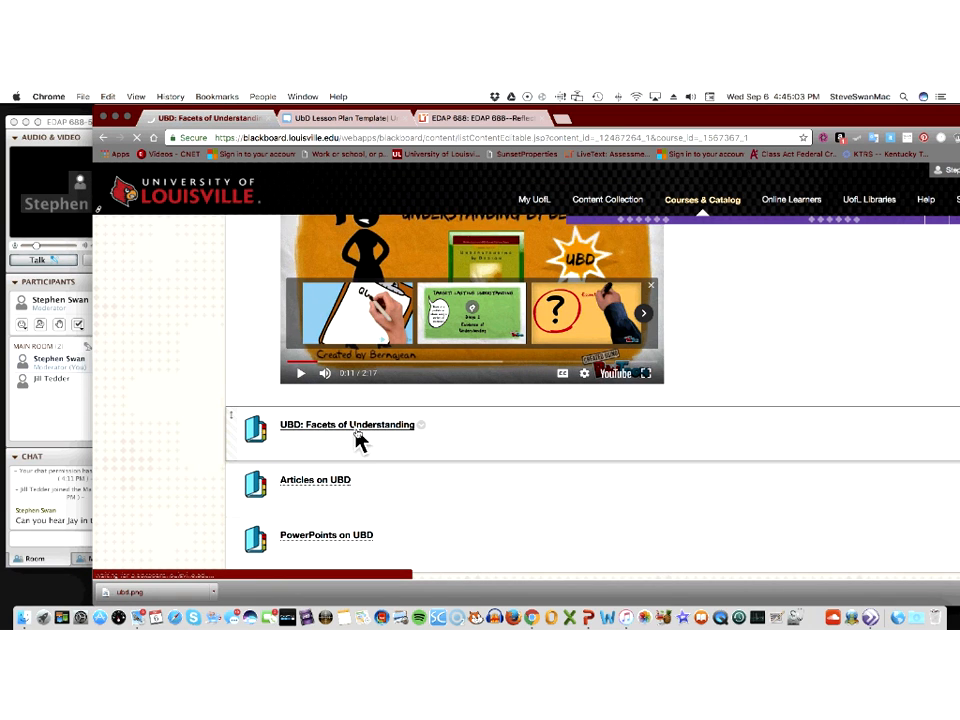
Open the UBD: Facets of Understanding page and scroll to the Six Facets item and rubric.
left_click(347, 424)
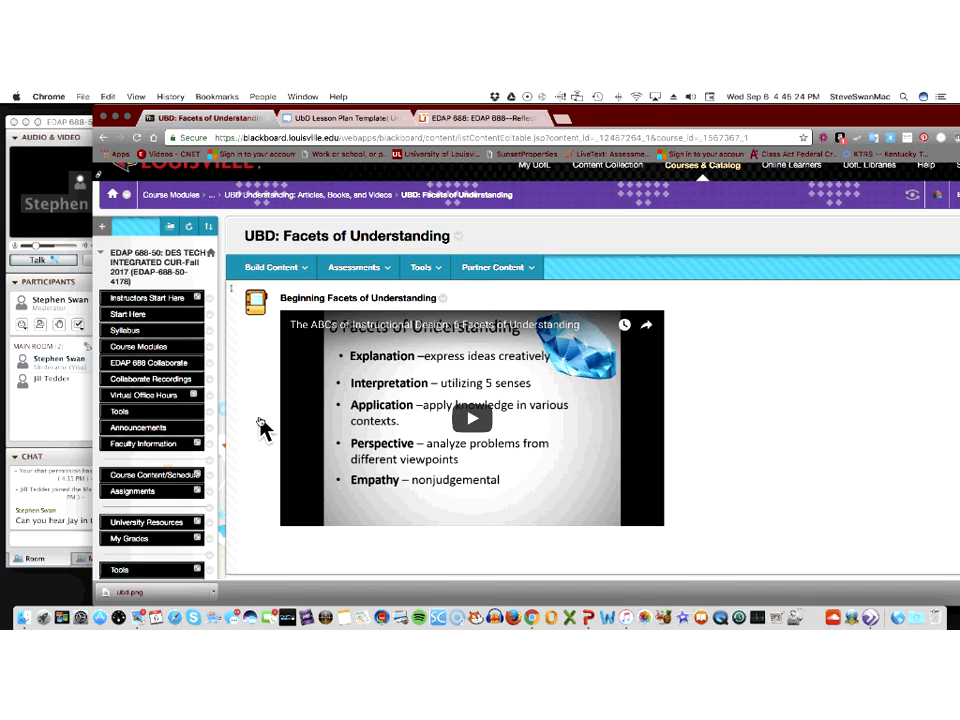
scroll("down", 3)
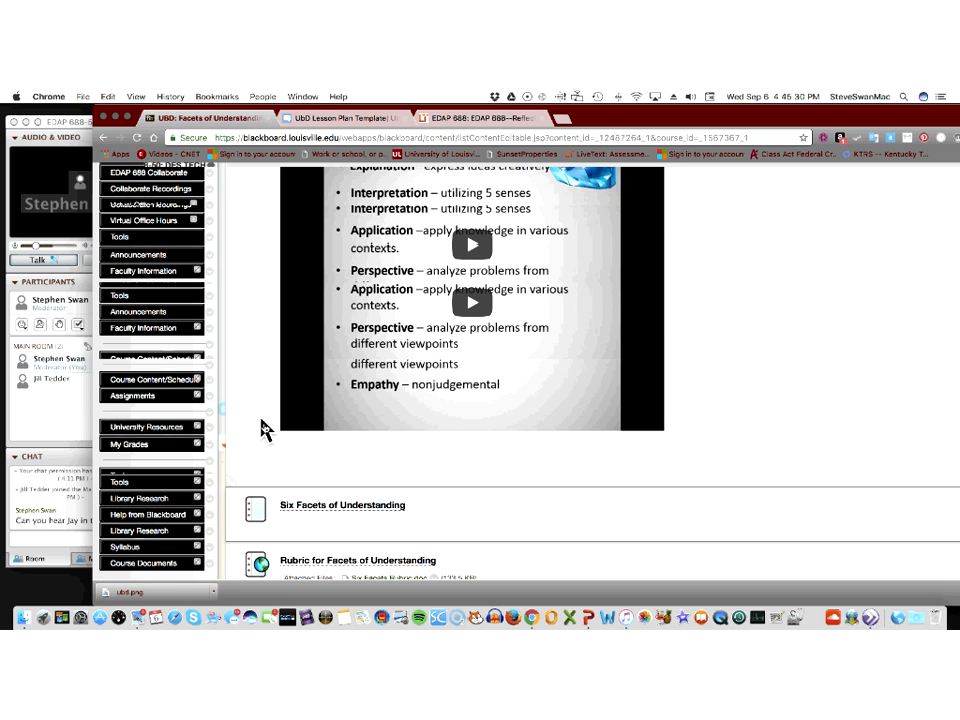
Open the Six Facets of Understanding PDF, scroll through the facets, then back to its title.
left_click(342, 505)
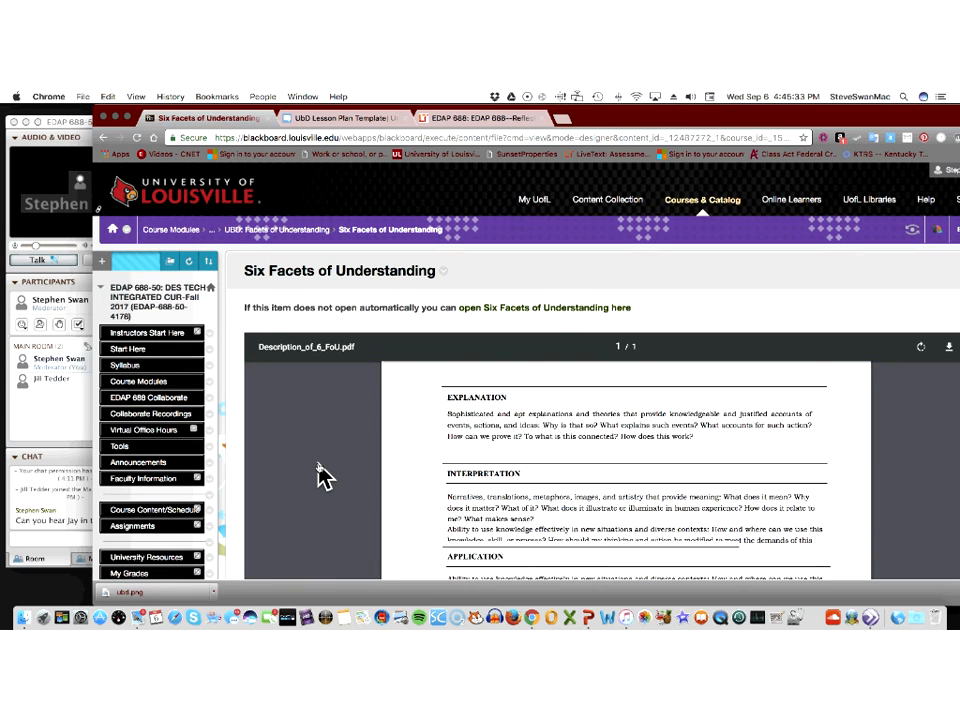
scroll("up", 3)
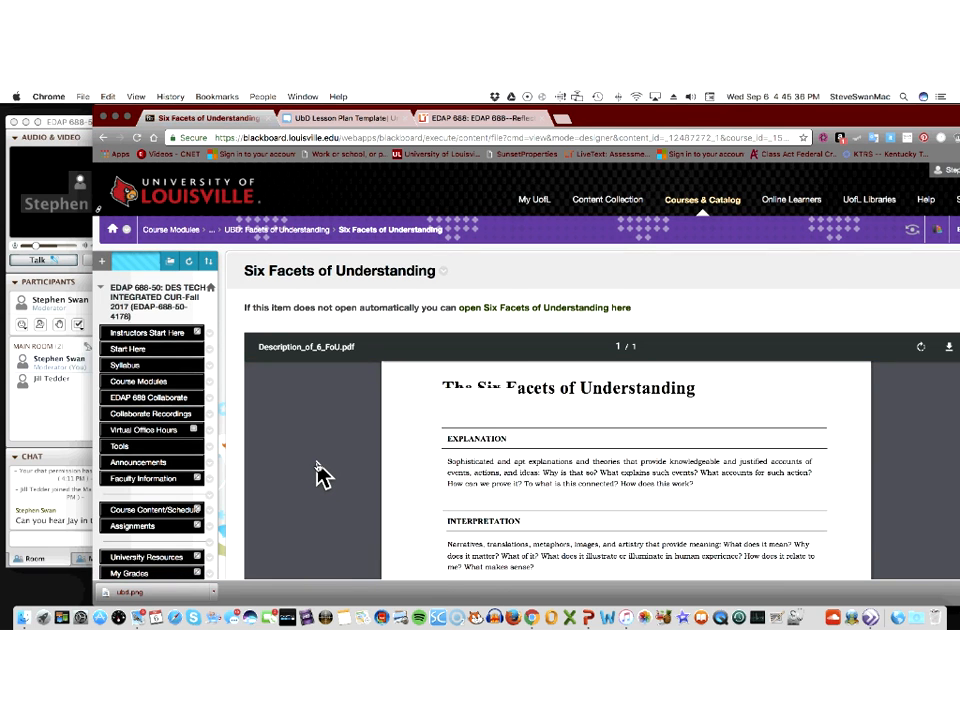
scroll("down", 3)
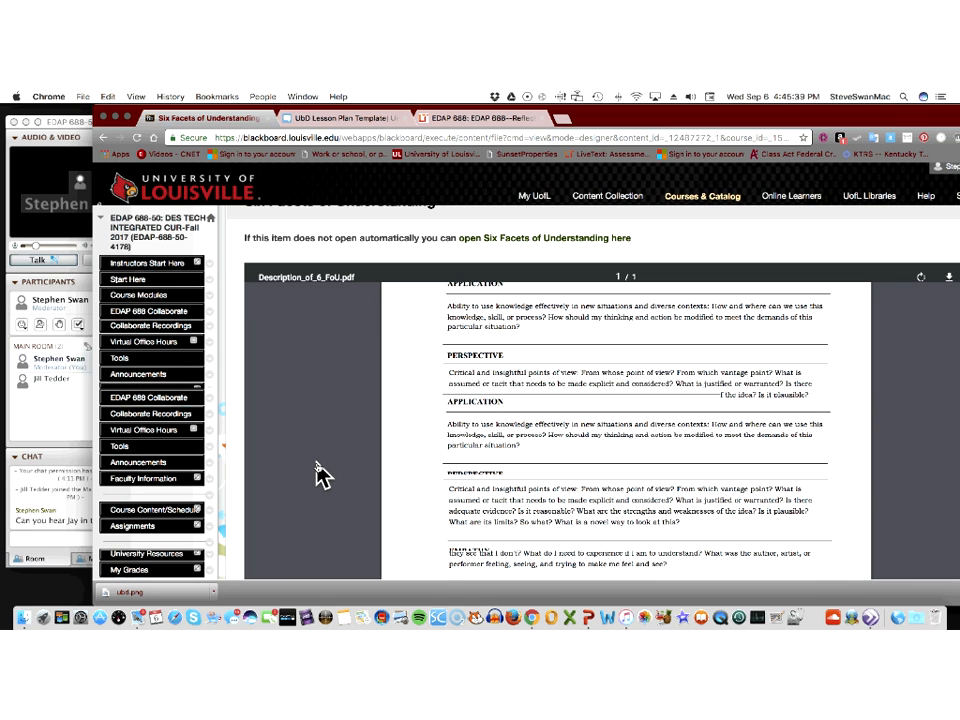
scroll("down", 3)
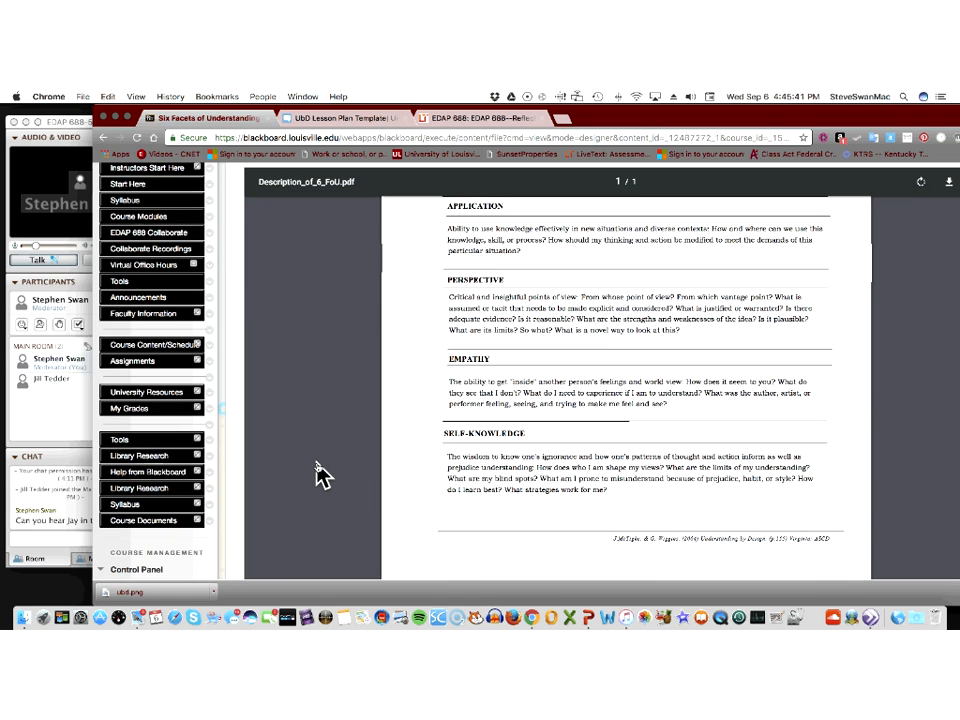
scroll("up", 3)
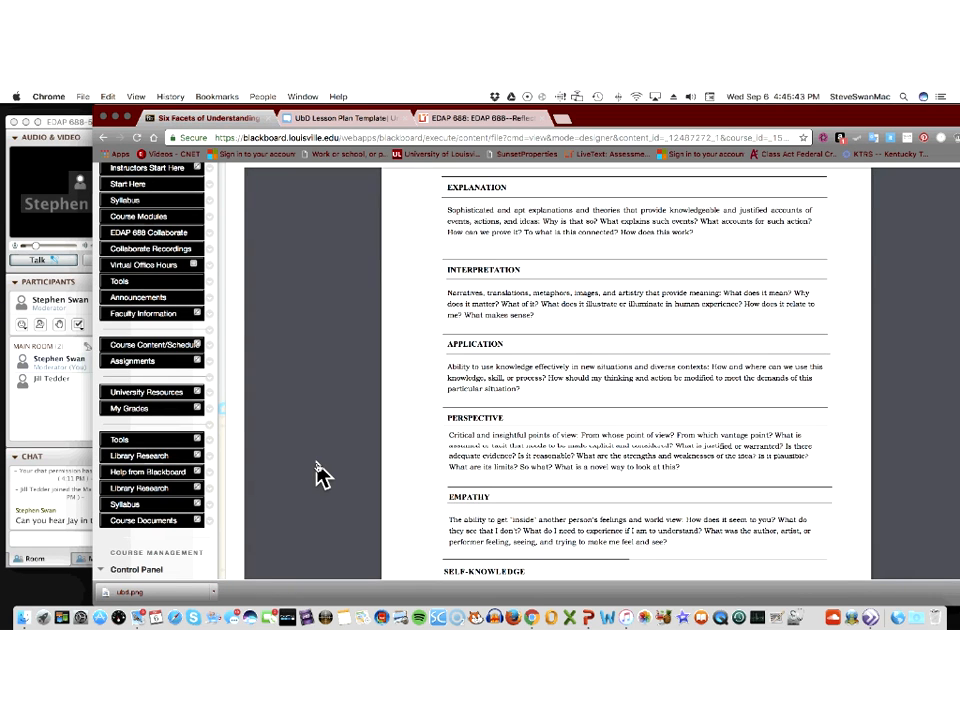
mouse_move(447, 415)
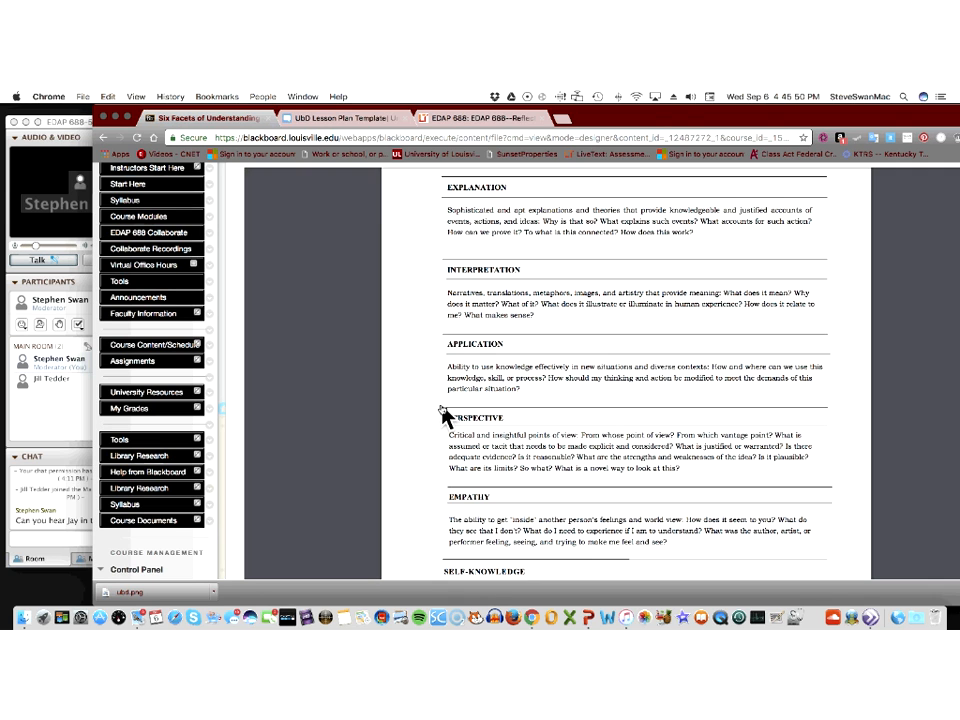
scroll("up", 3)
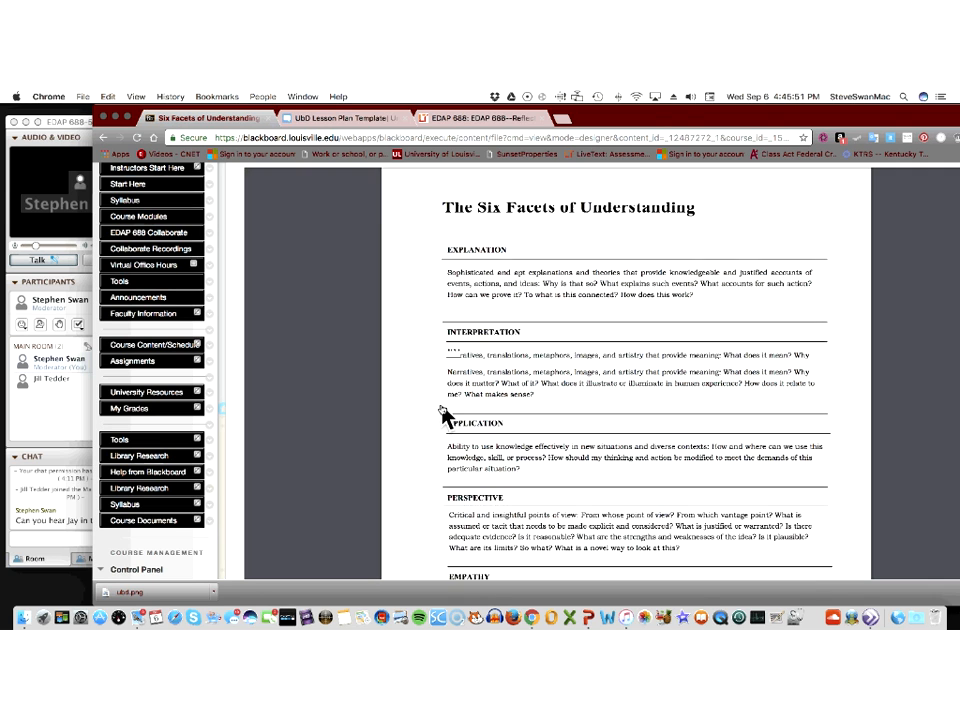
scroll("up", 3)
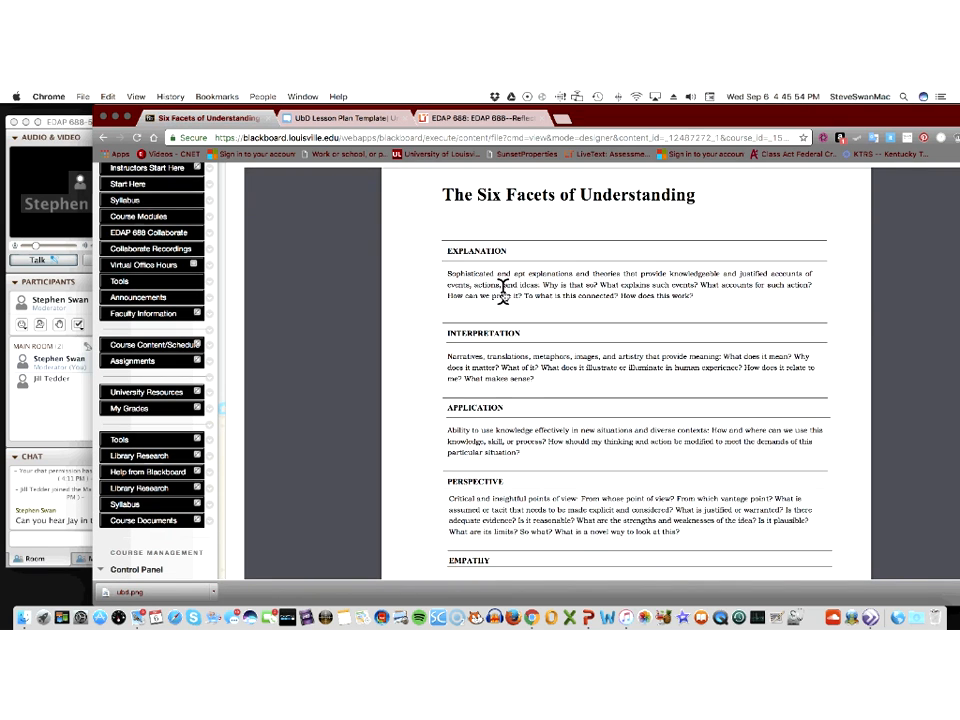
mouse_move(428, 325)
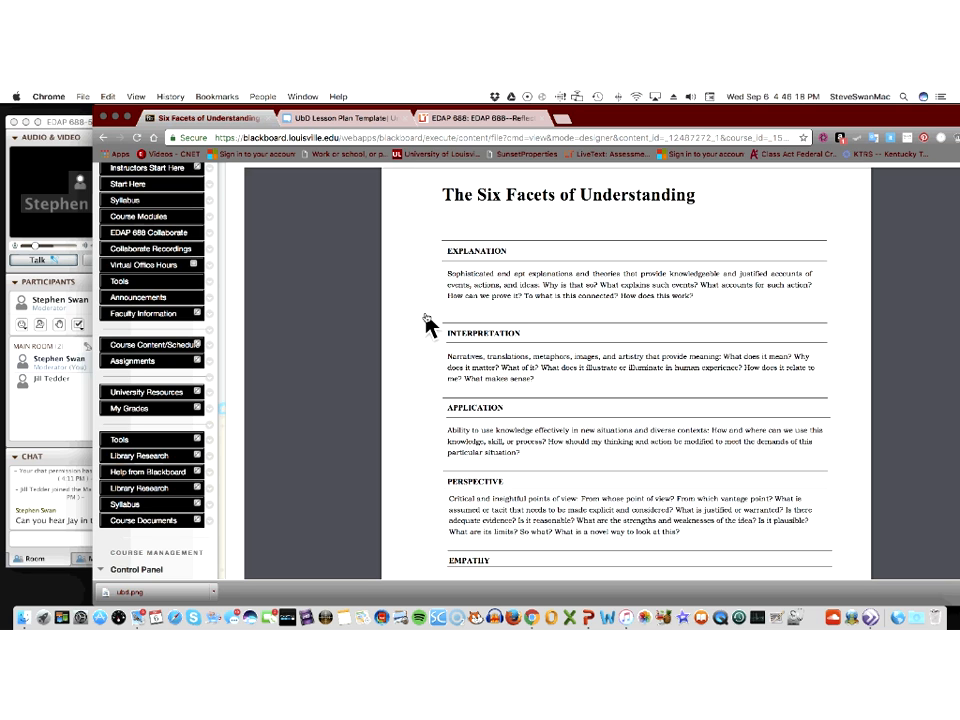
mouse_move(468, 330)
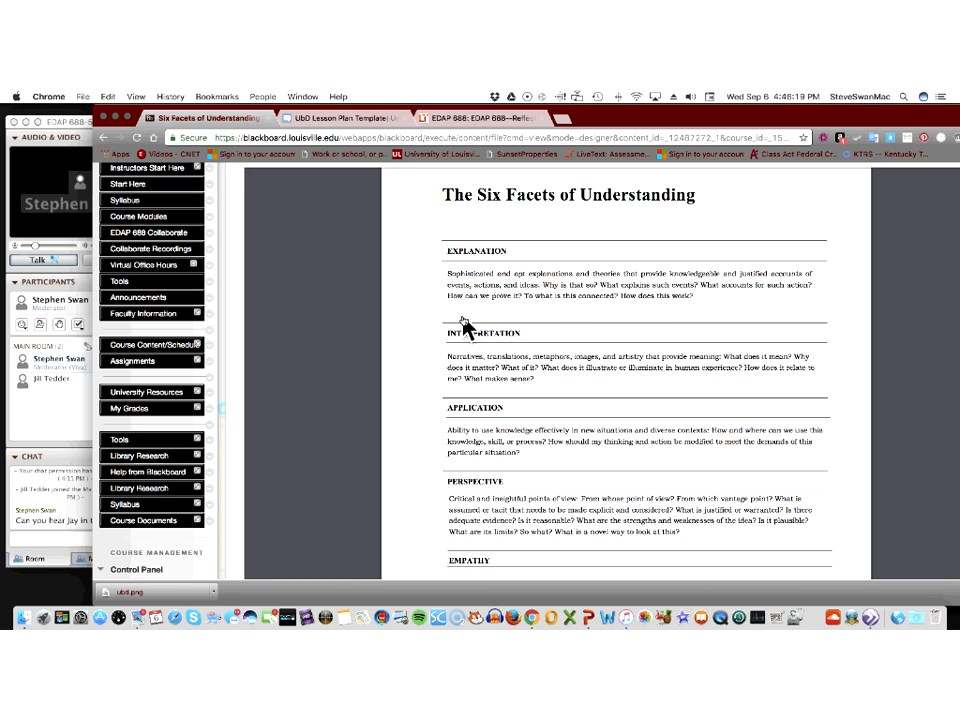
scroll("down", 3)
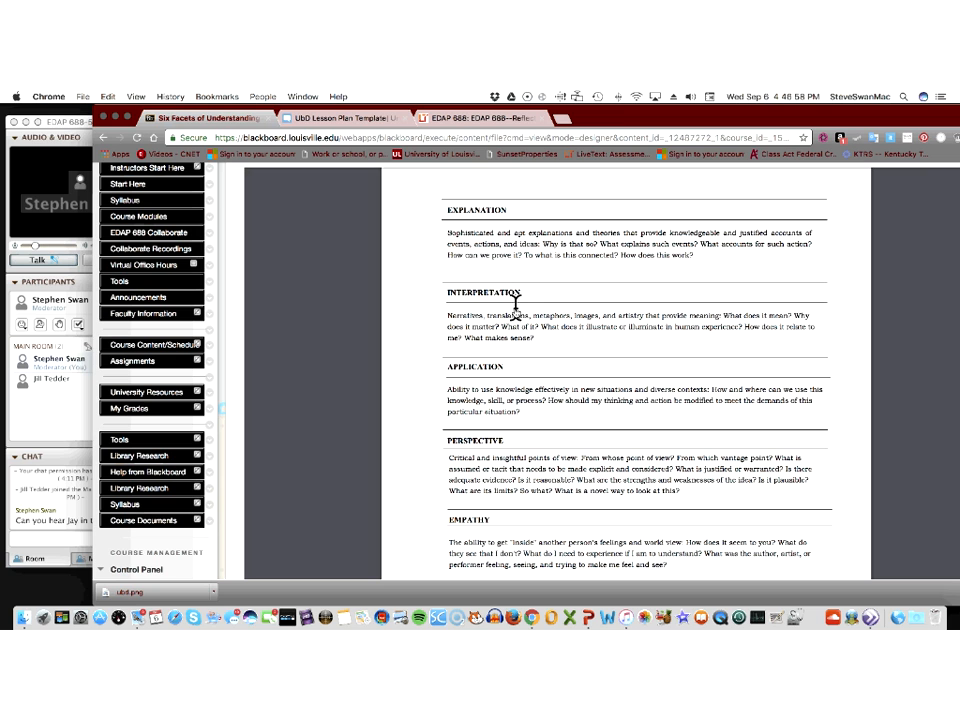
mouse_move(513, 253)
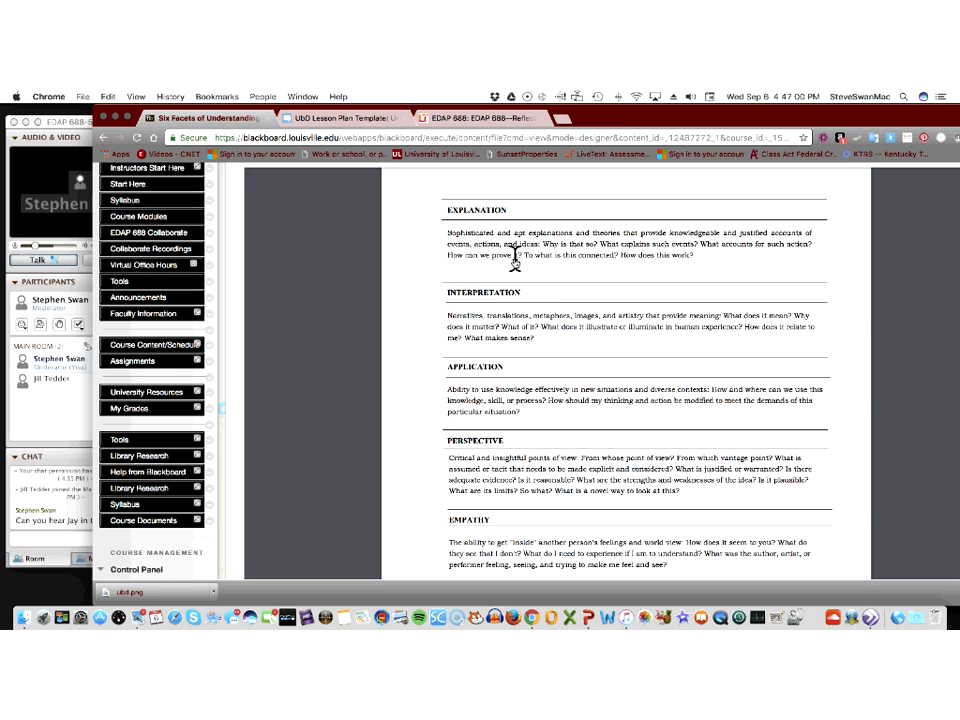
scroll("down", 3)
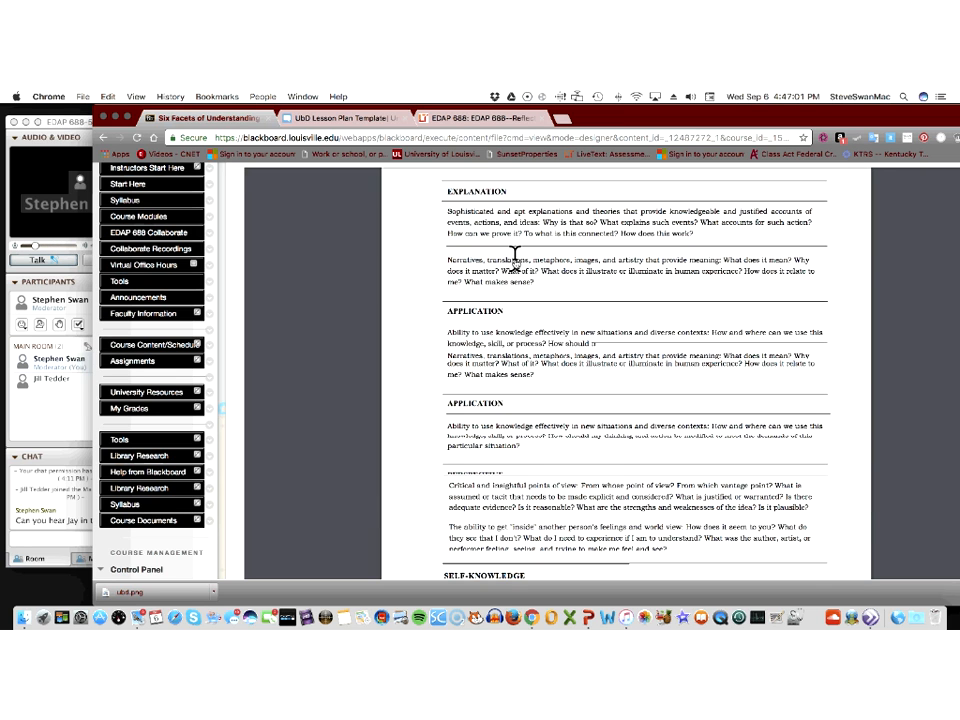
scroll("down", 3)
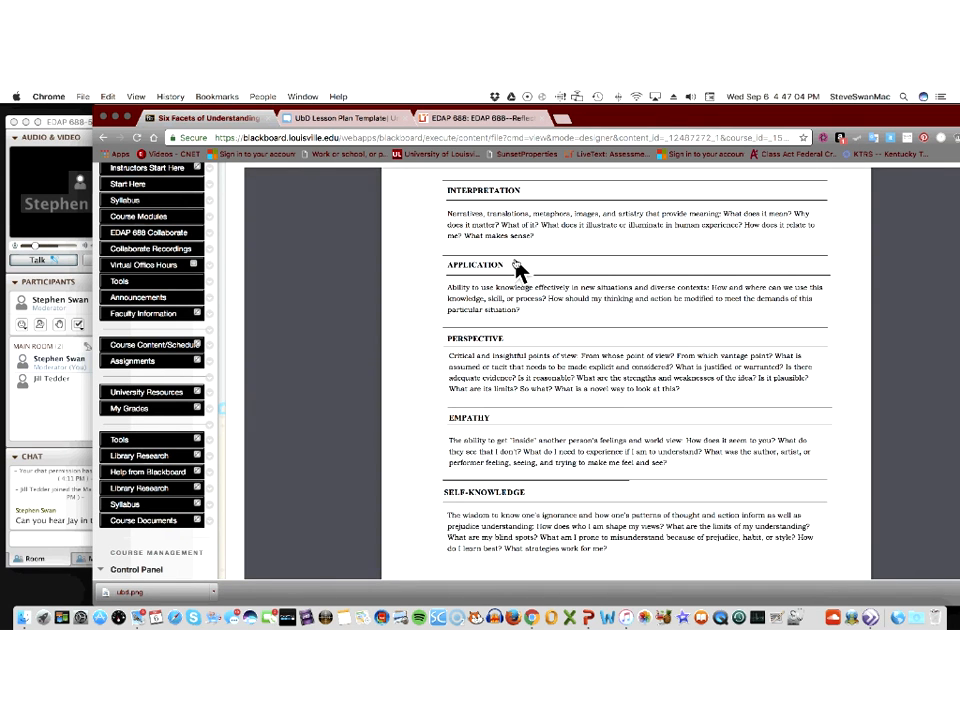
scroll("down", 3)
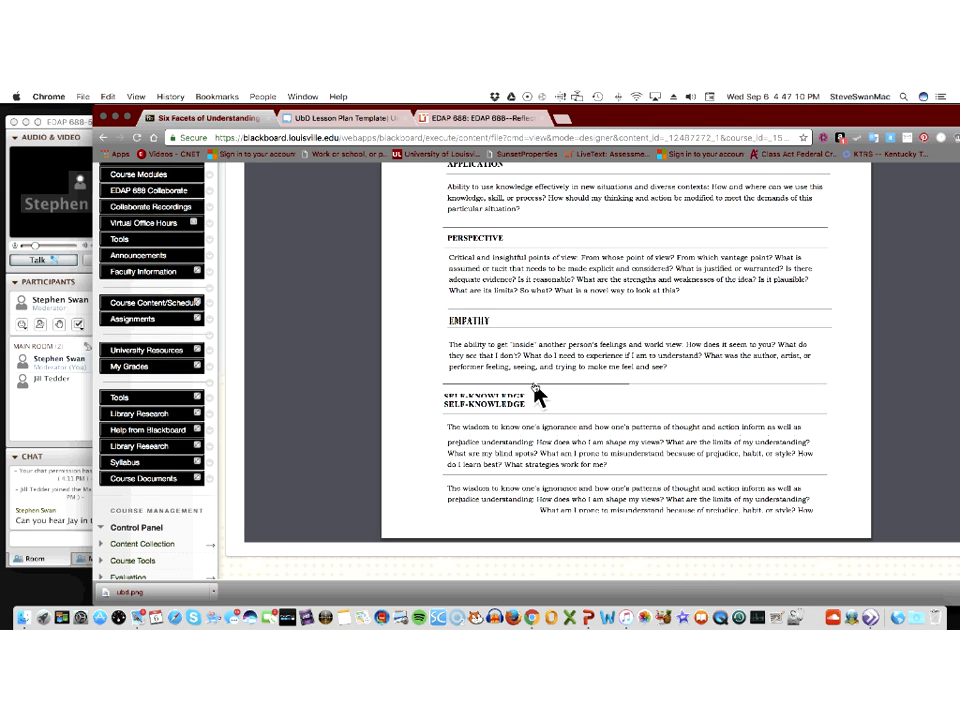
scroll("up", 3)
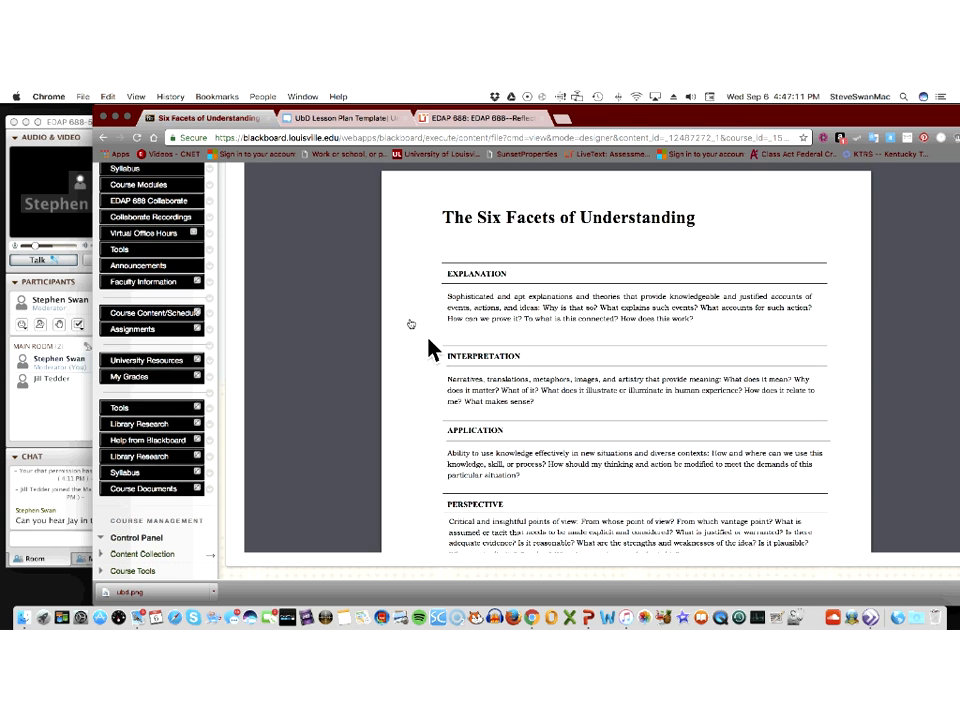
mouse_move(417, 330)
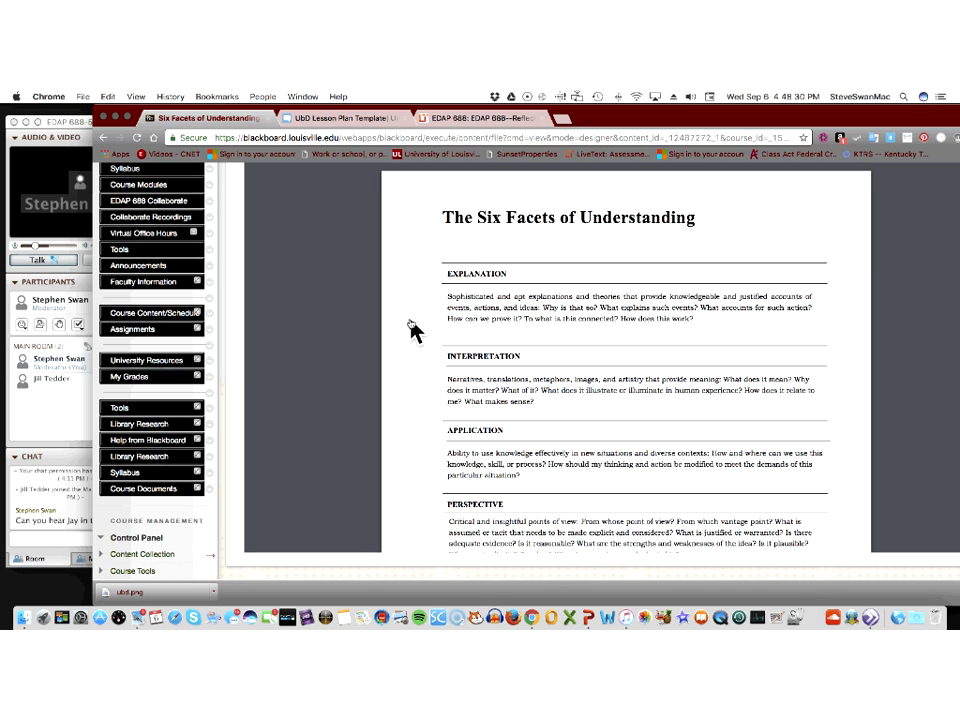
scroll("down", 3)
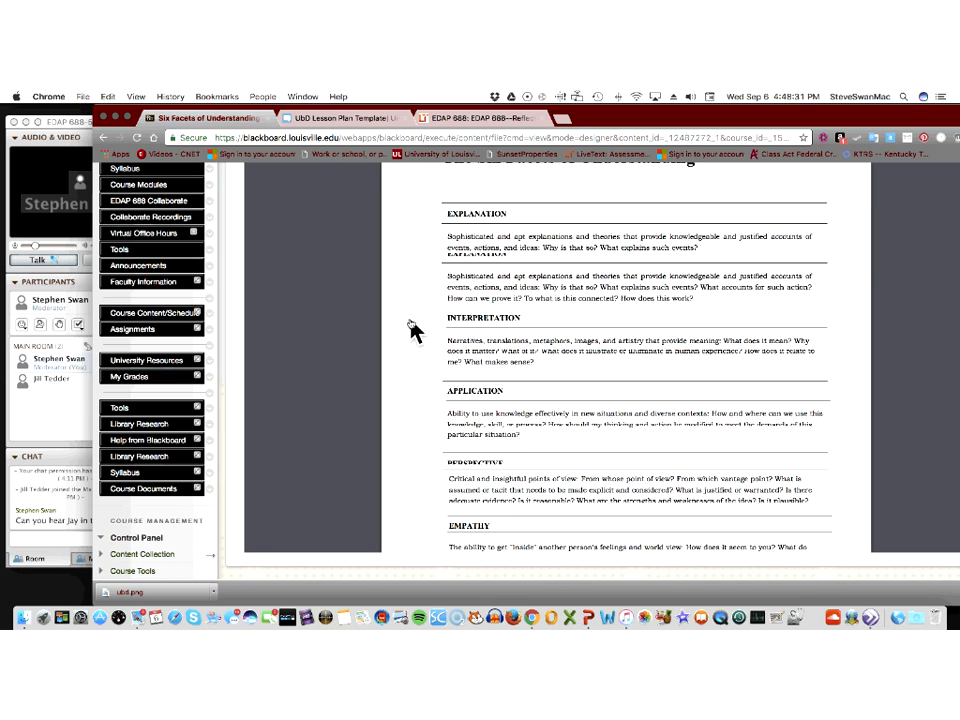
scroll("down", 3)
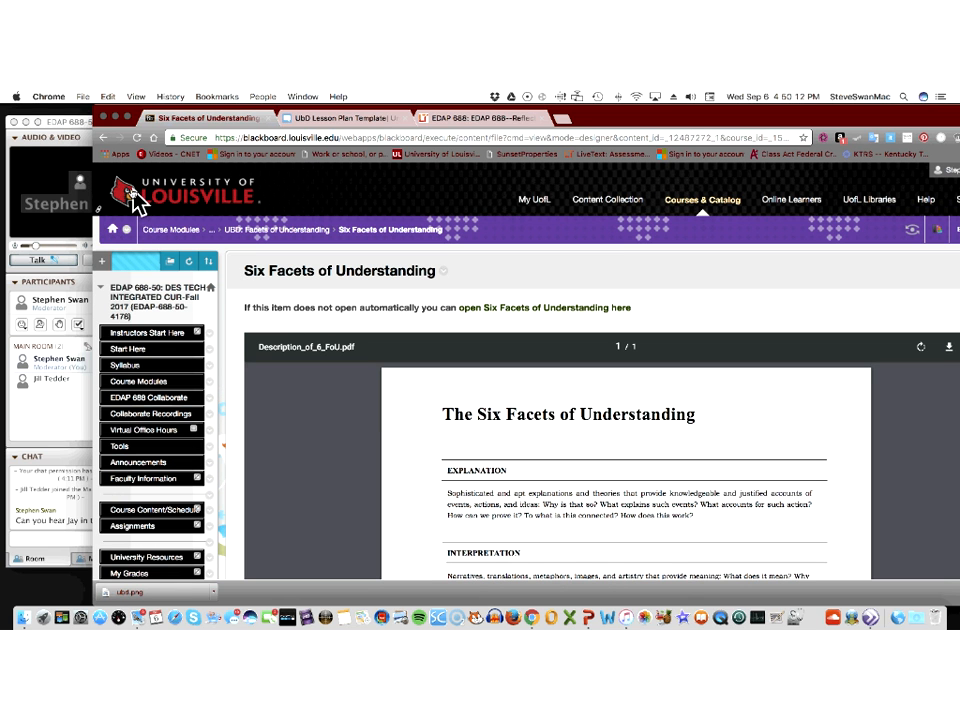
Return to the Facets of Understanding page and scroll down to the Six Facets item and rubric.
left_click(104, 138)
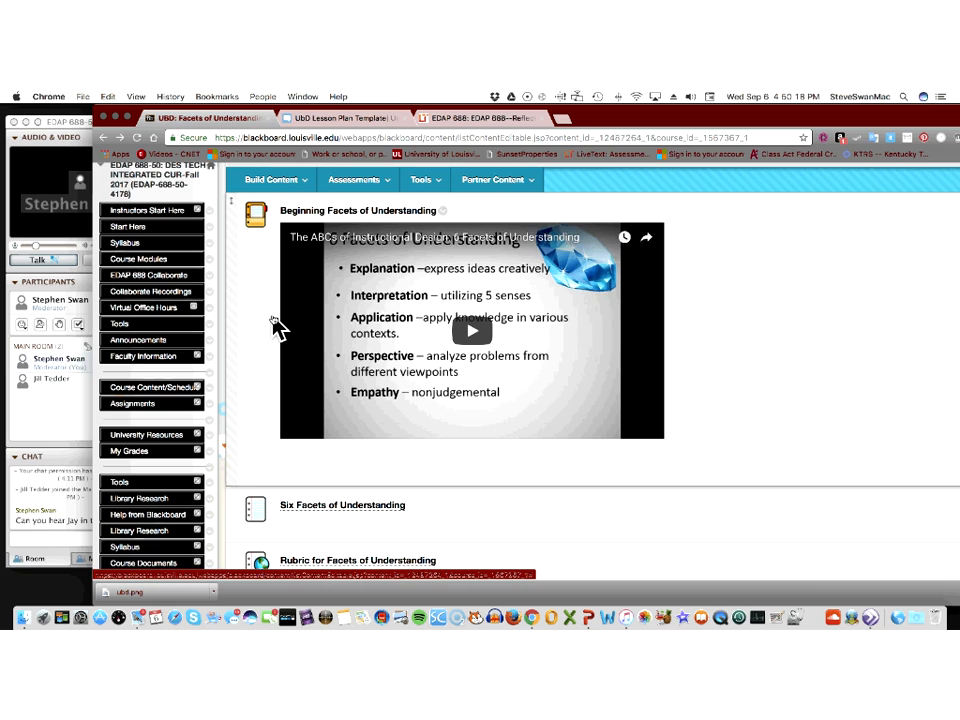
mouse_move(335, 398)
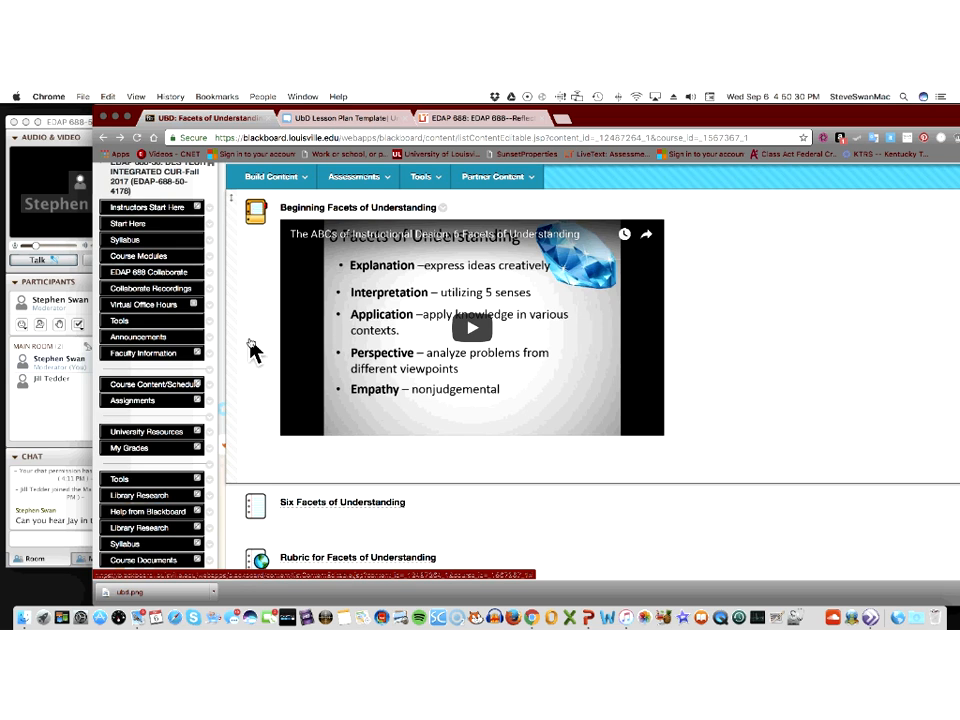
mouse_move(281, 375)
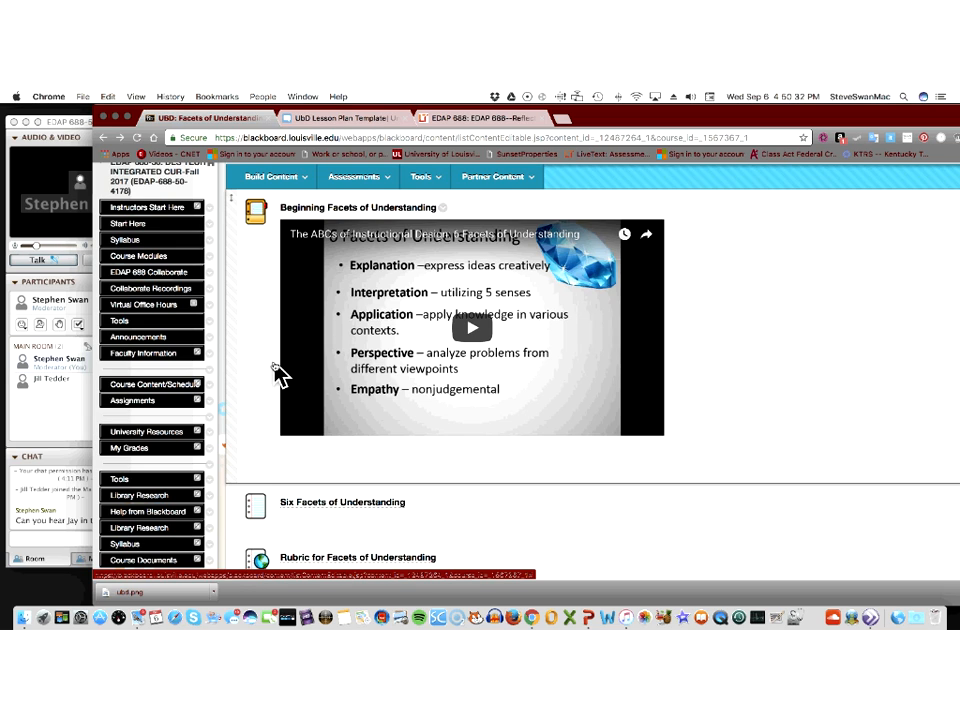
scroll("down", 3)
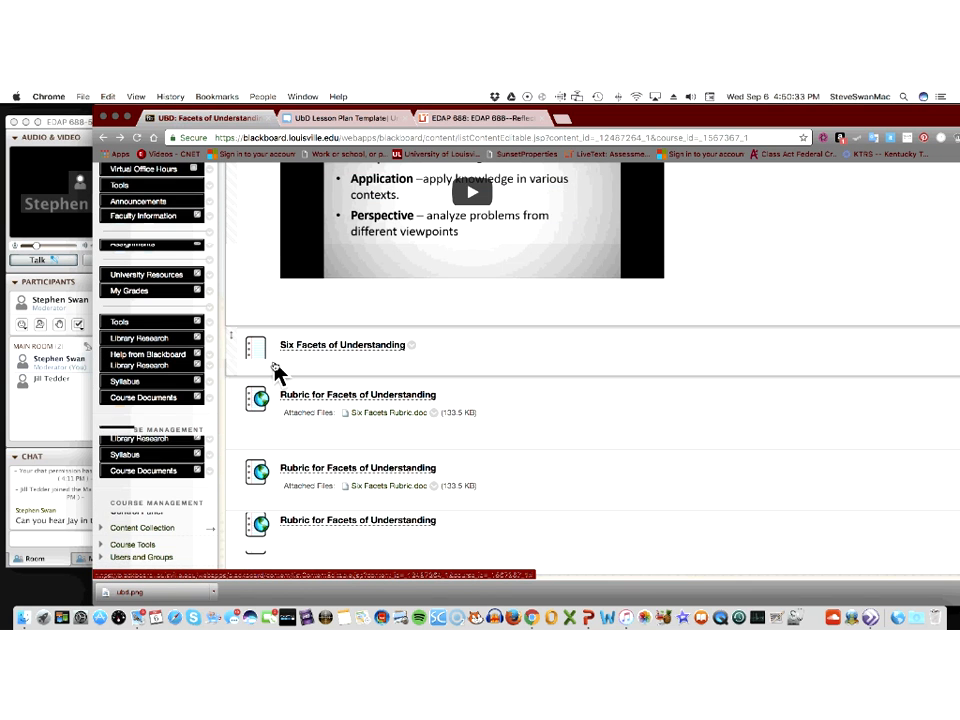
scroll("down", 3)
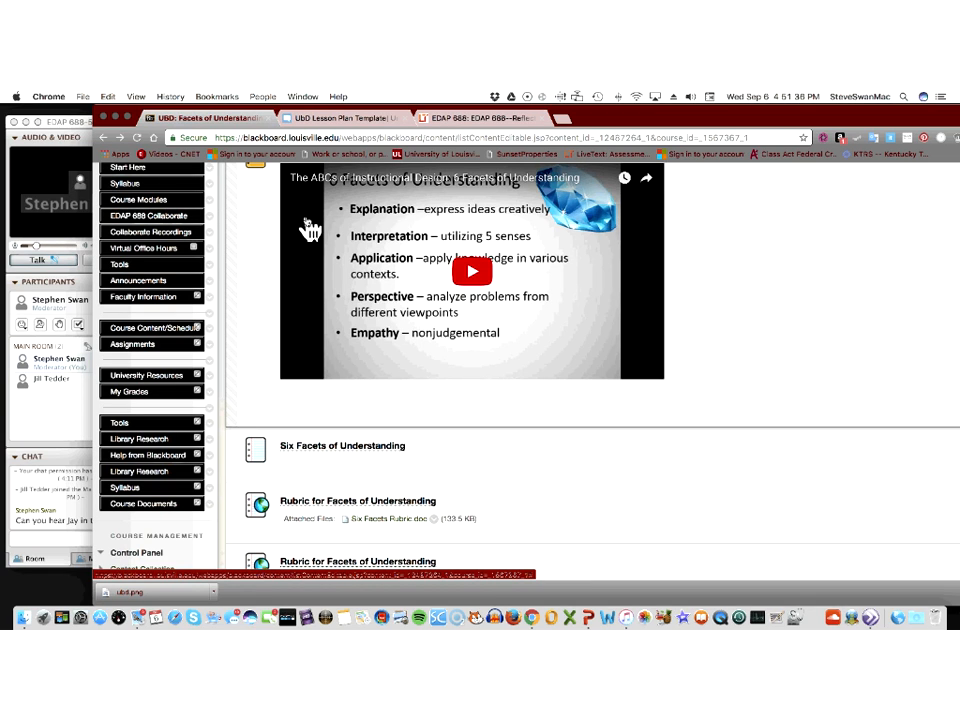
Scroll down to the UBD Binders item, then back up to the Facets video.
scroll("down", 3)
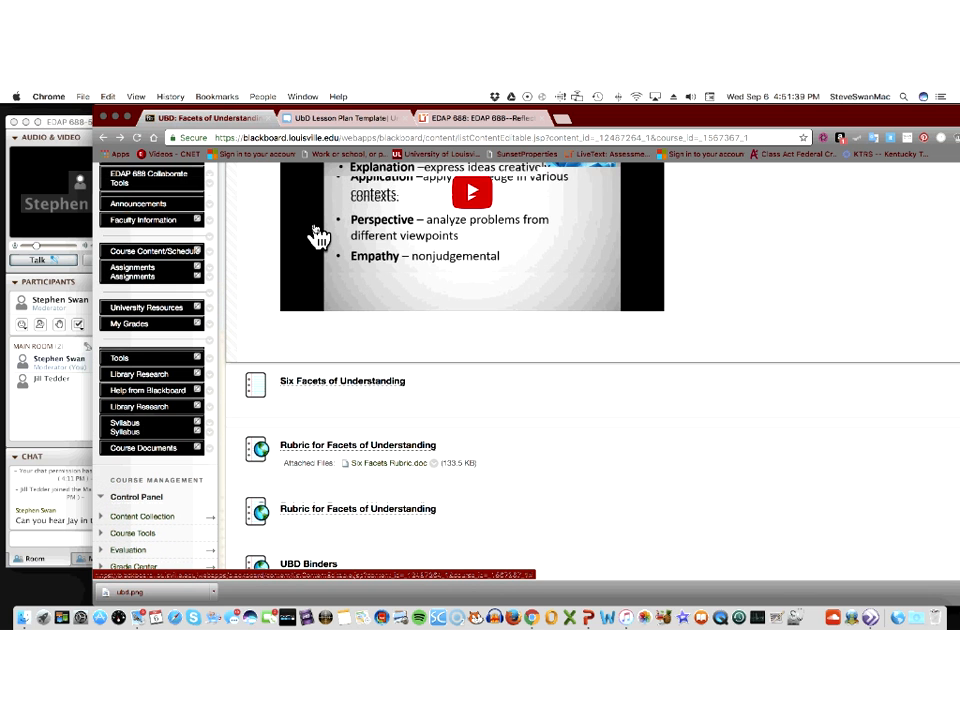
scroll("up", 3)
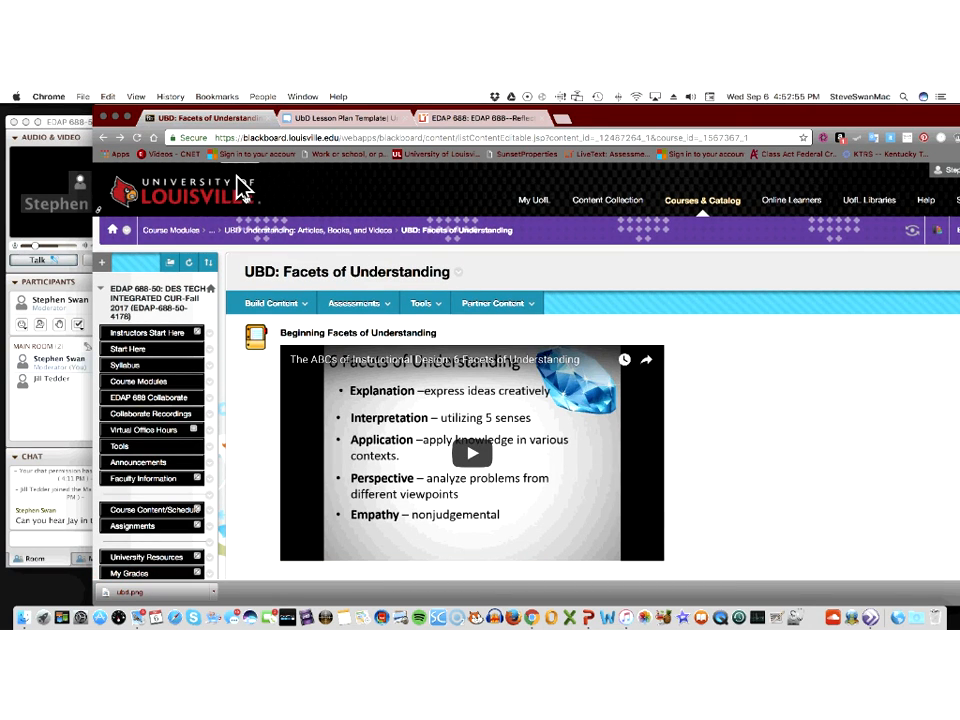
Open the 'Identifying Essential Questions and Understandings - Design Tool with Prompts' link in Google Books.
left_click(271, 302)
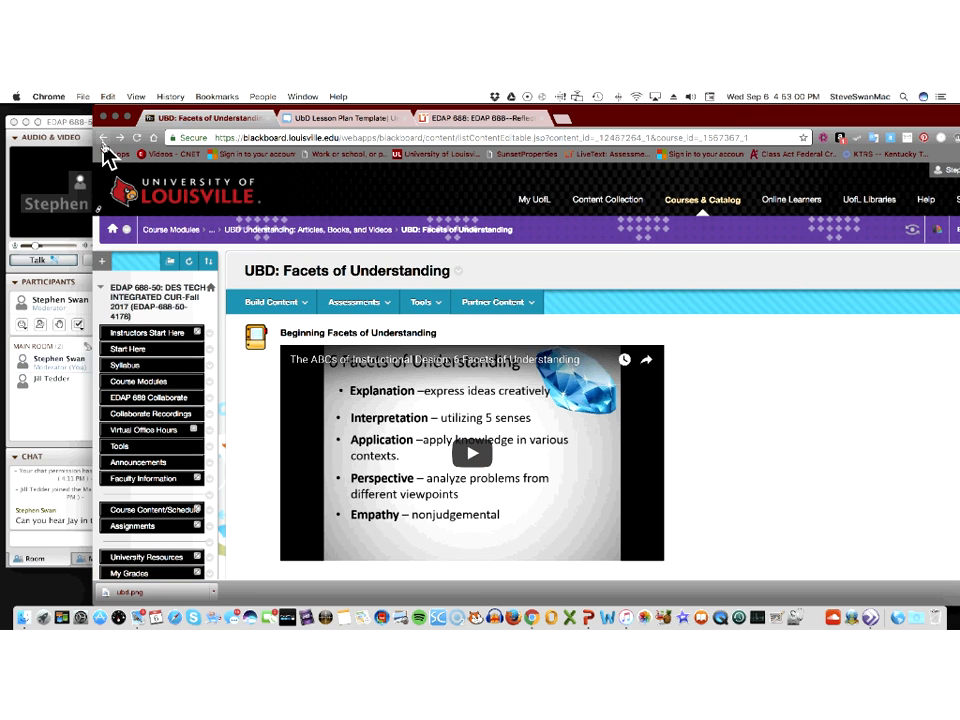
left_click(103, 137)
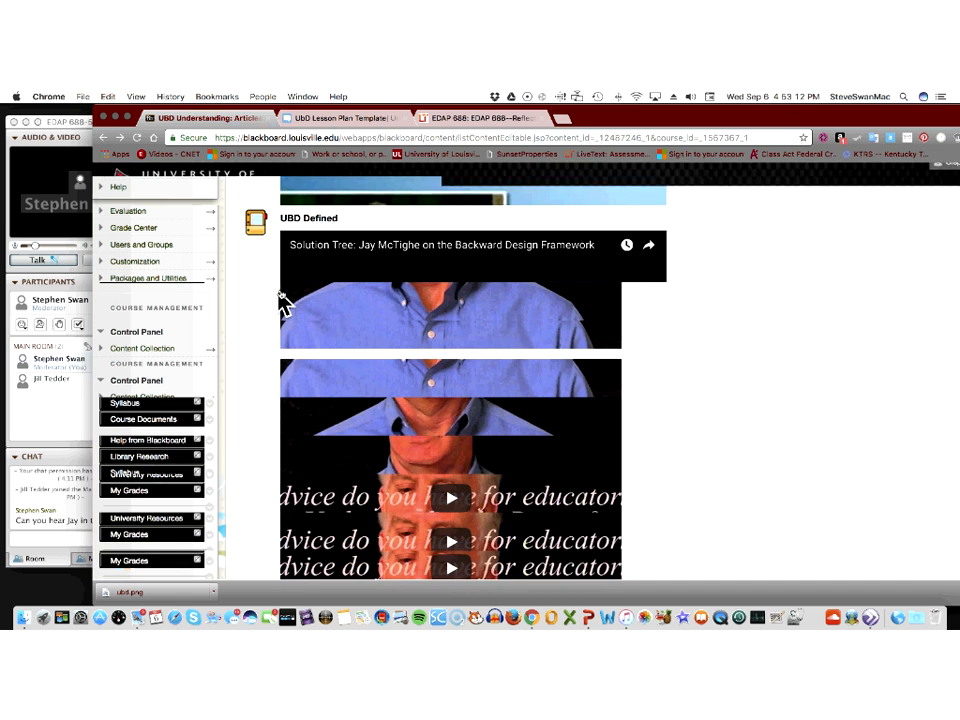
left_click(270, 294)
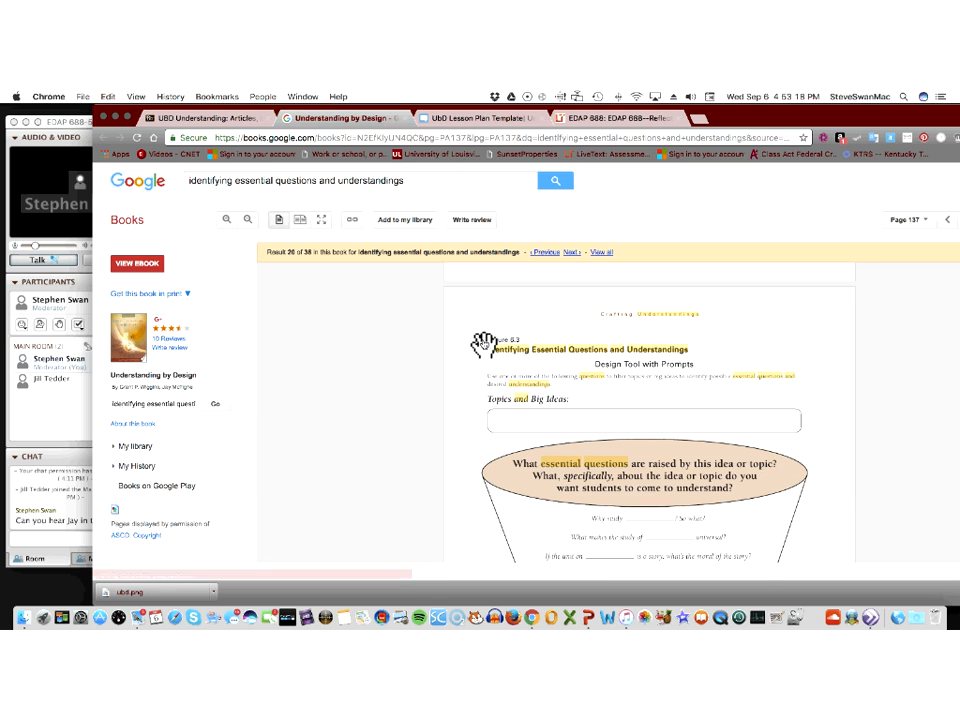
Read the page 137 design tool's Essential Questions and Understandings boxes, then return to the UBD articles page.
scroll("down", 3)
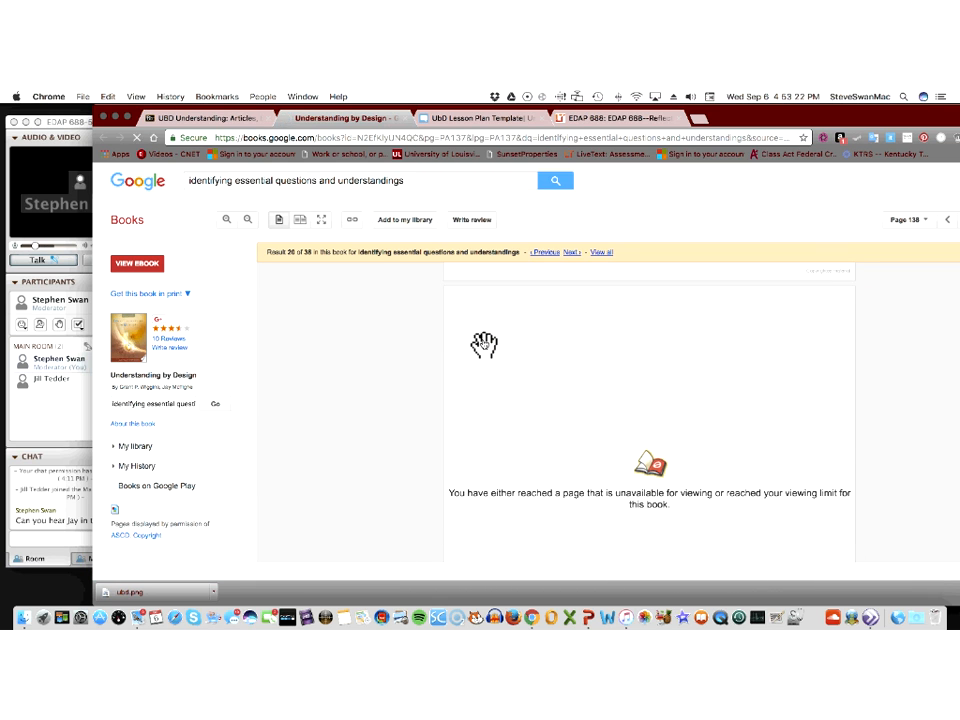
left_click(547, 252)
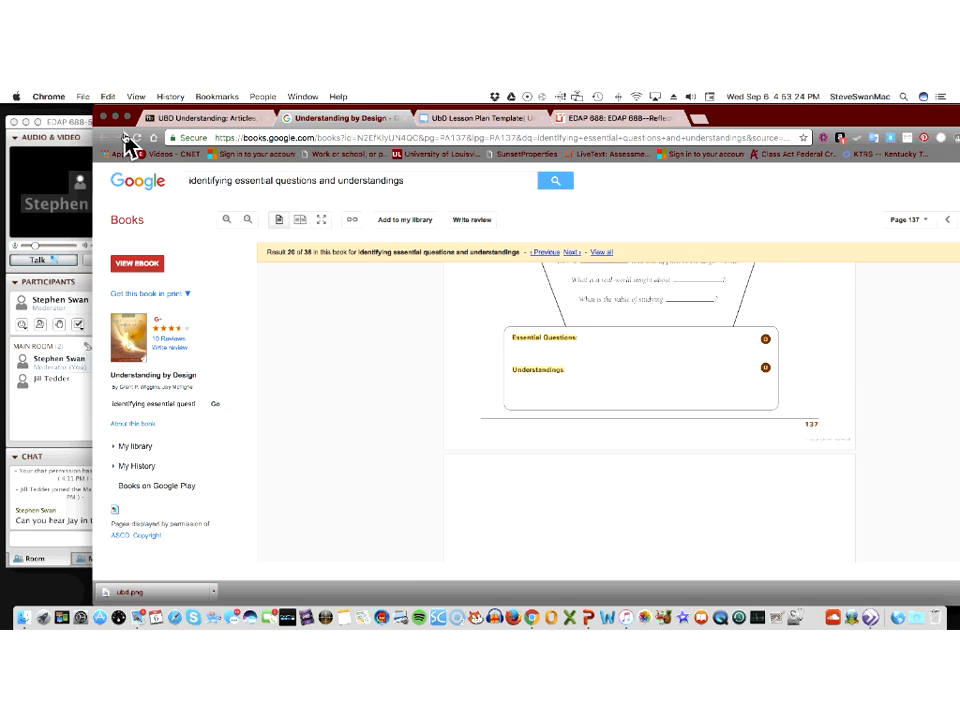
mouse_move(222, 265)
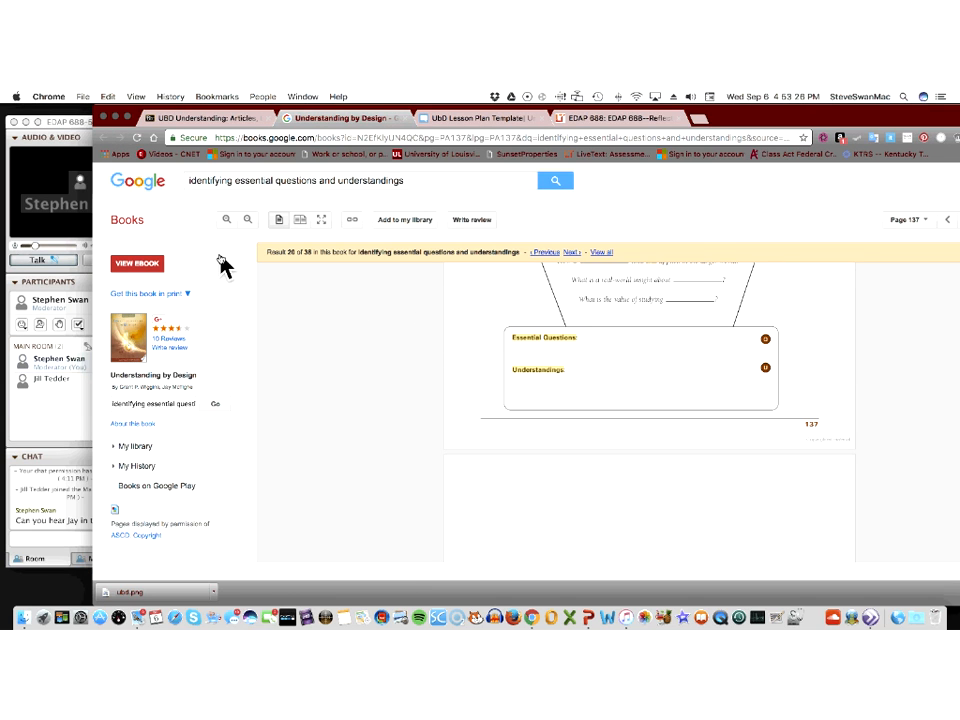
mouse_move(233, 286)
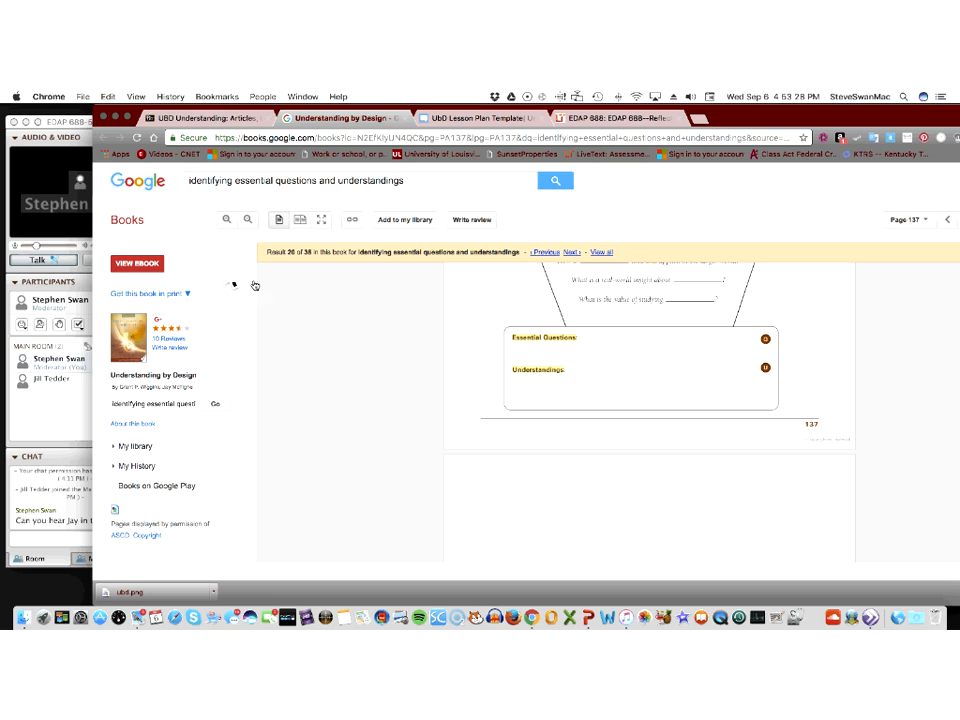
mouse_move(308, 328)
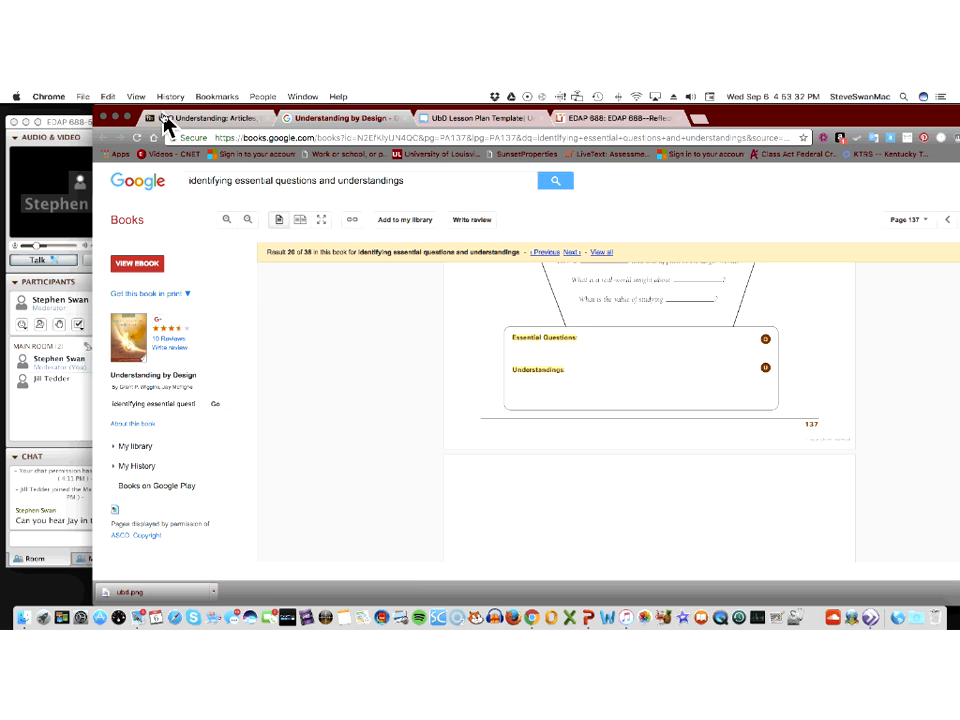
left_click(197, 117)
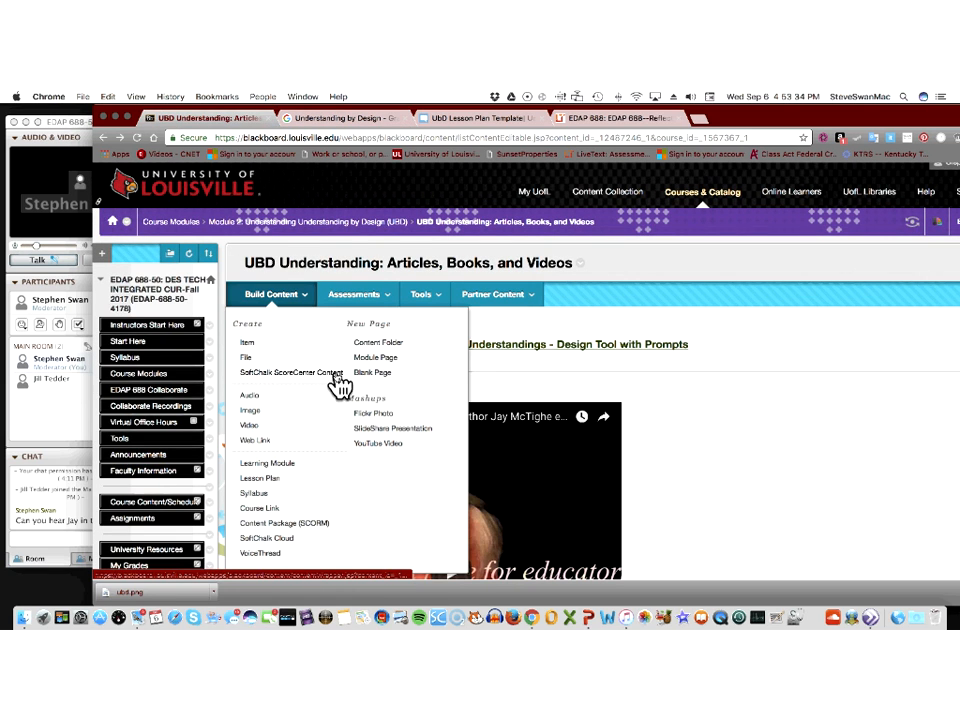
Scroll through the embedded UBD videos on the articles page, then go back to Module 2.
left_click(565, 370)
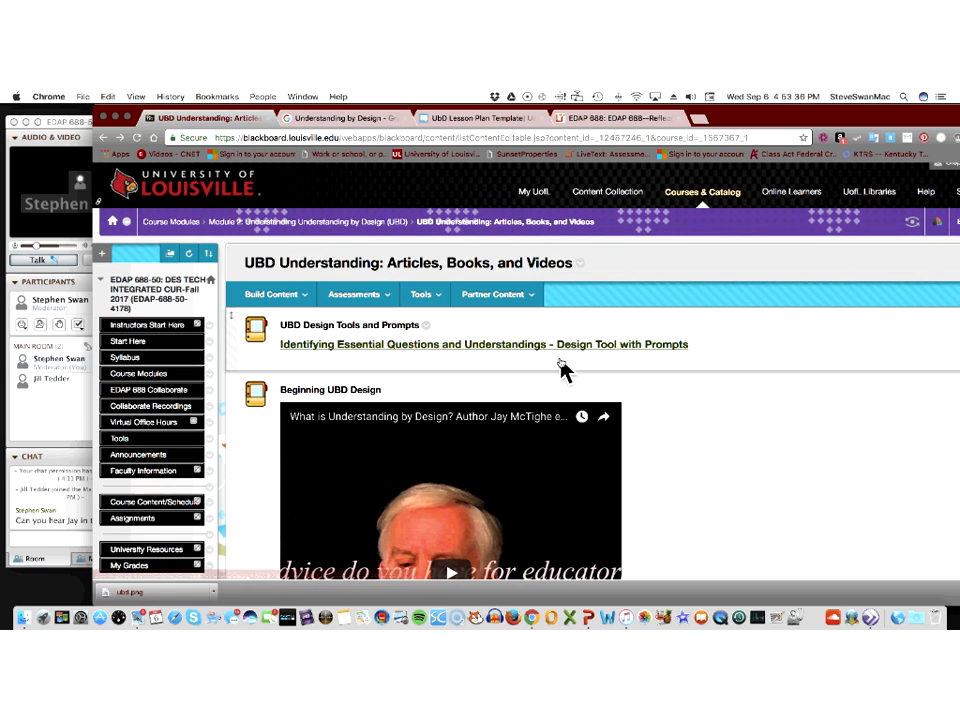
mouse_move(720, 455)
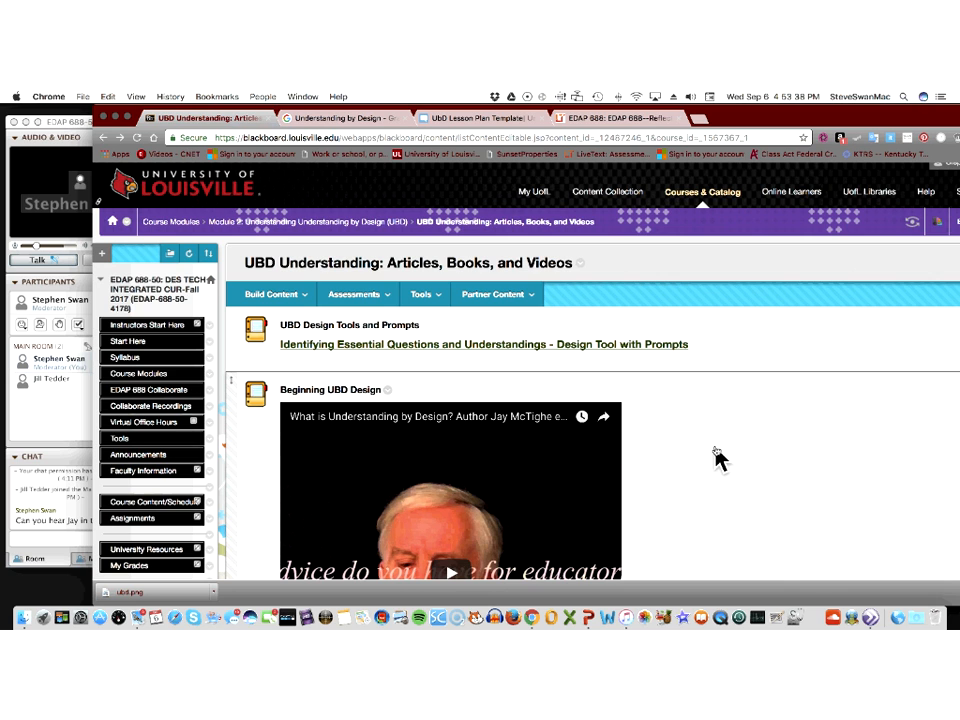
scroll("down", 3)
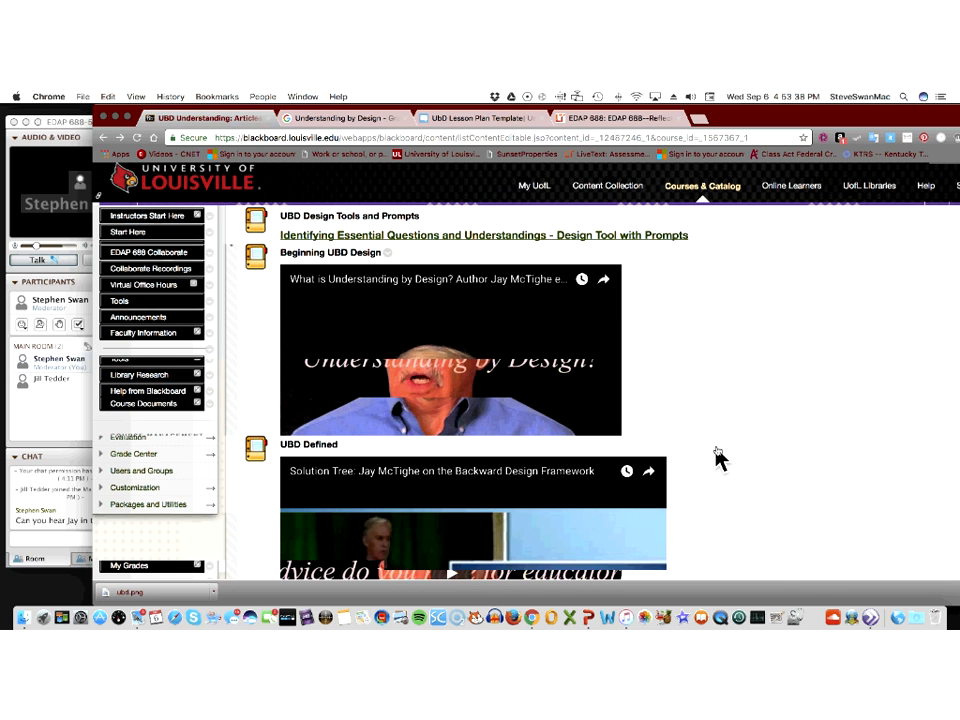
scroll("down", 3)
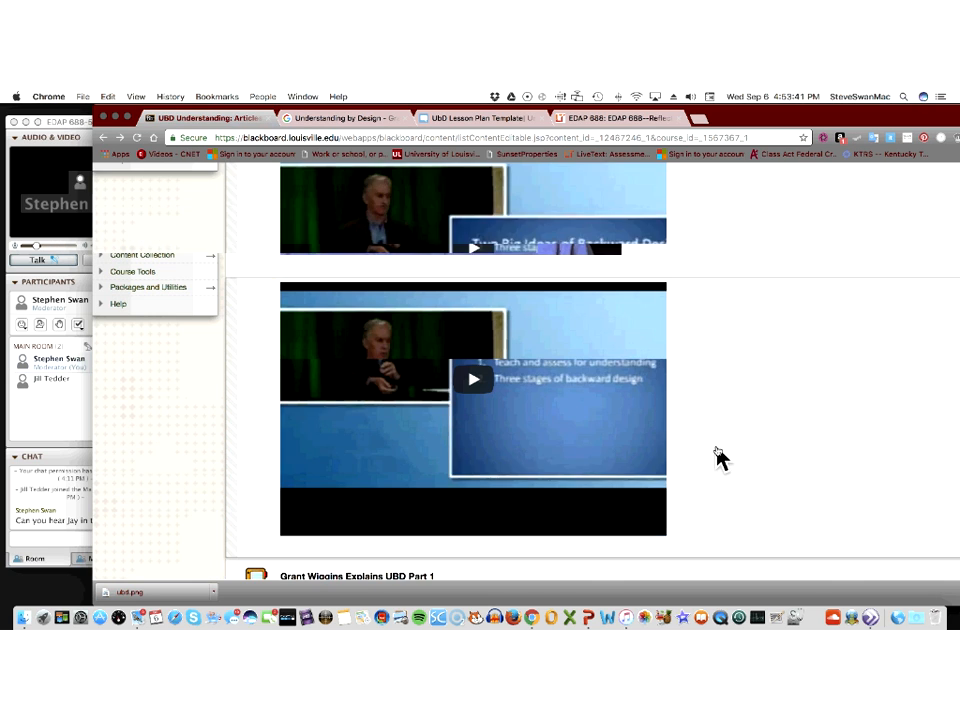
scroll("down", 3)
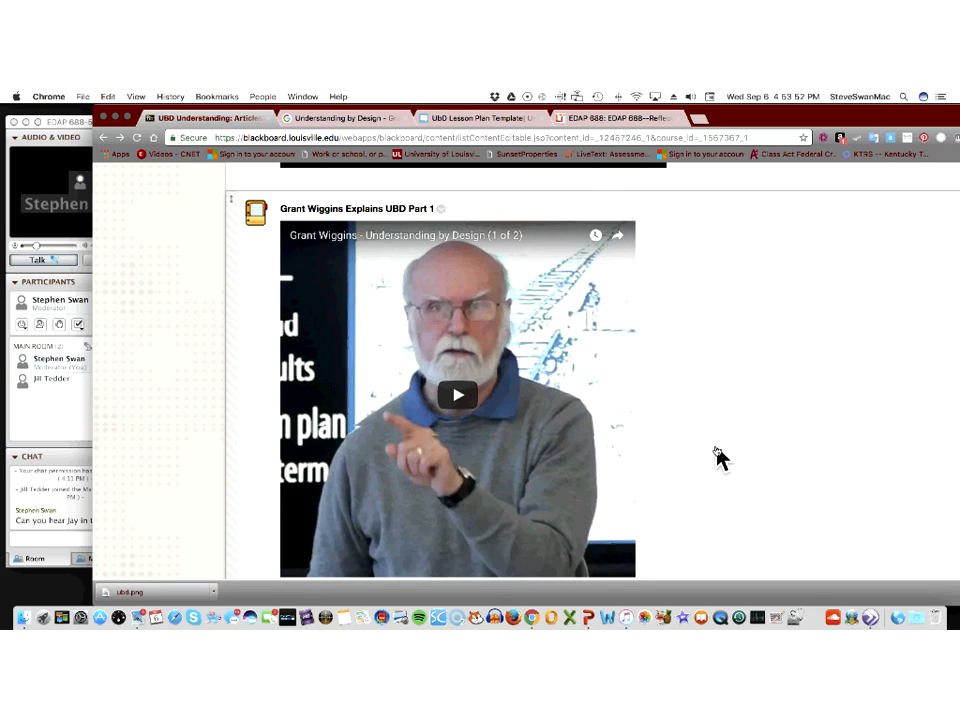
scroll("down", 3)
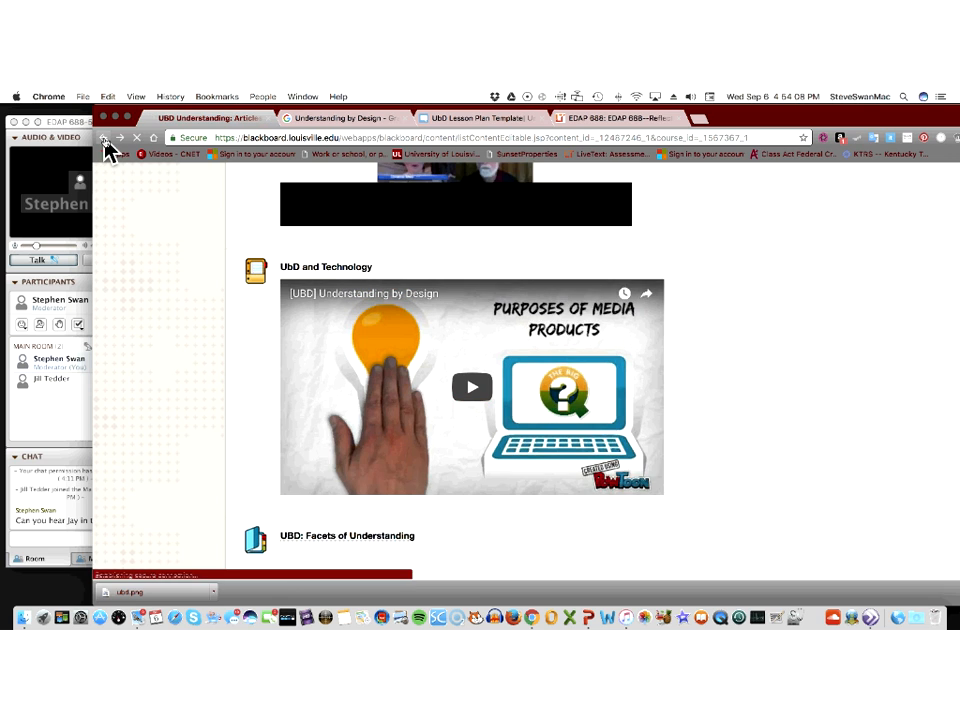
left_click(103, 138)
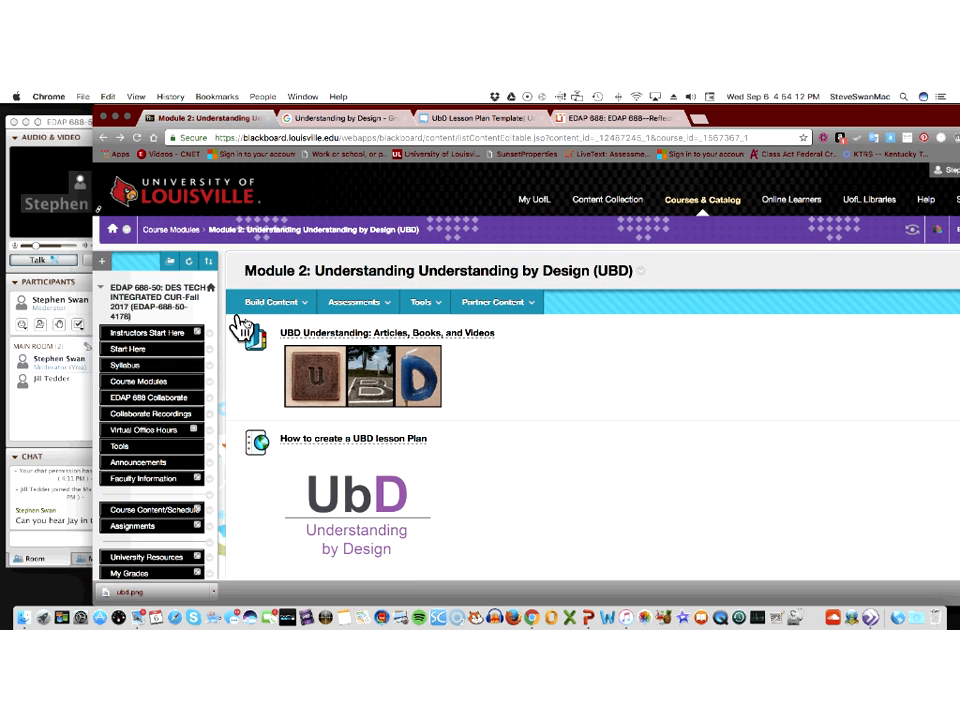
Scroll Module 2 to UbD Links, then open the Module #2 reflective paper item.
left_click(272, 302)
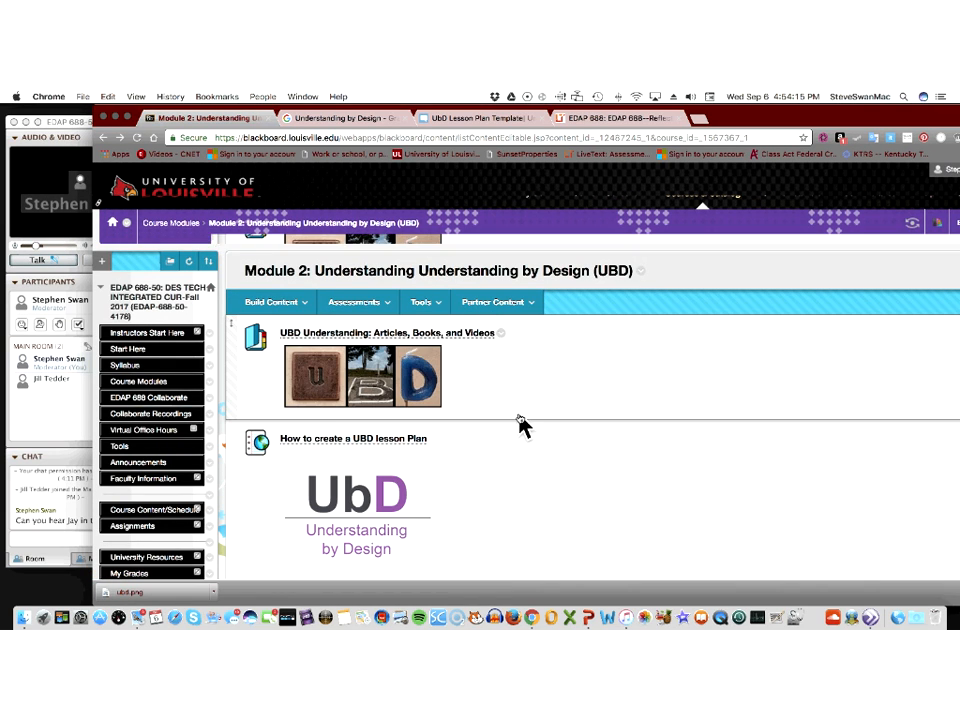
scroll("down", 3)
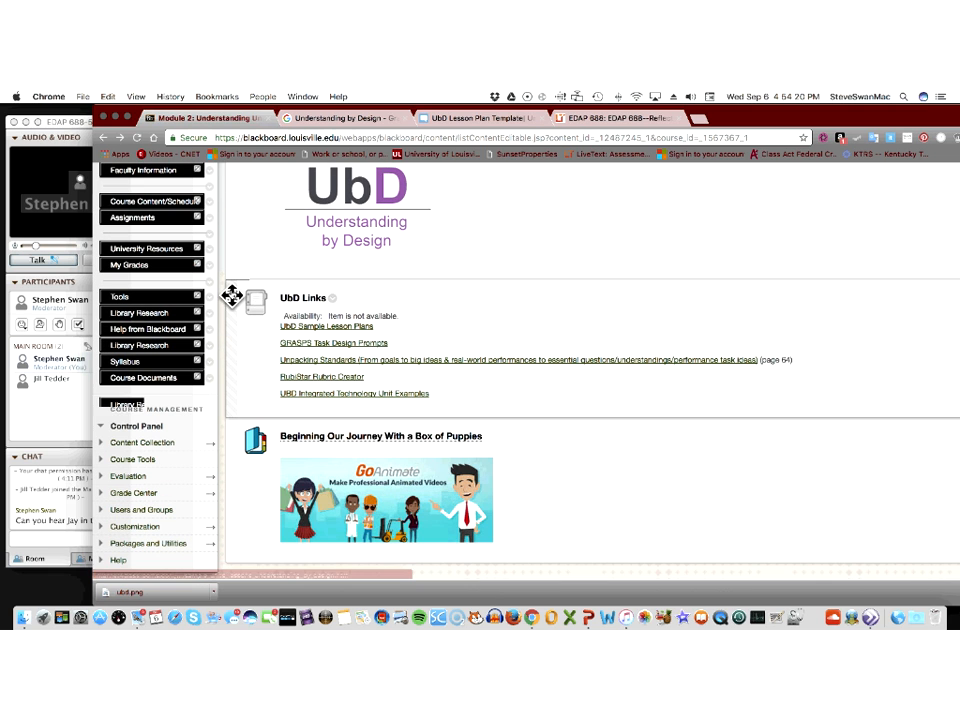
left_click(102, 138)
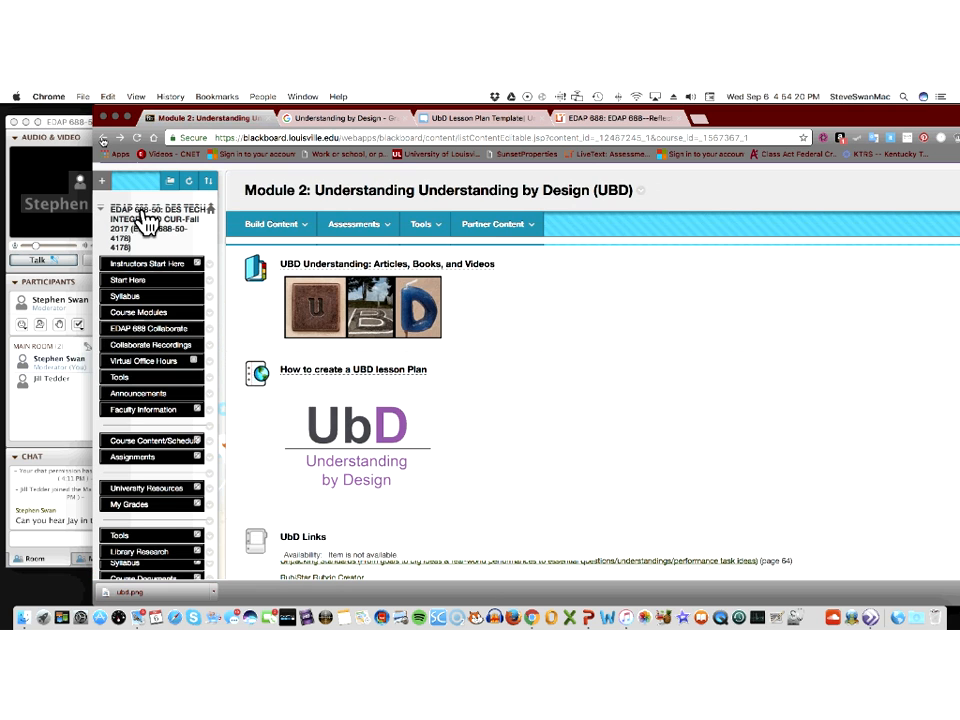
left_click(135, 311)
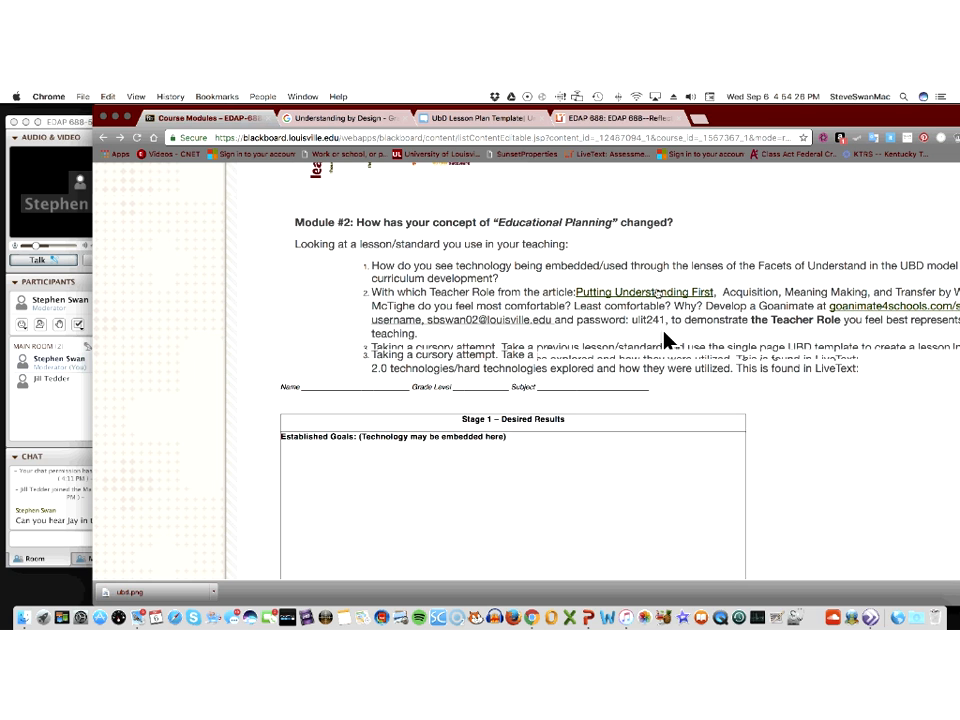
Open the Wiggins and McTighe 'Putting Understanding First' PDF linked in question 2.
left_click(645, 291)
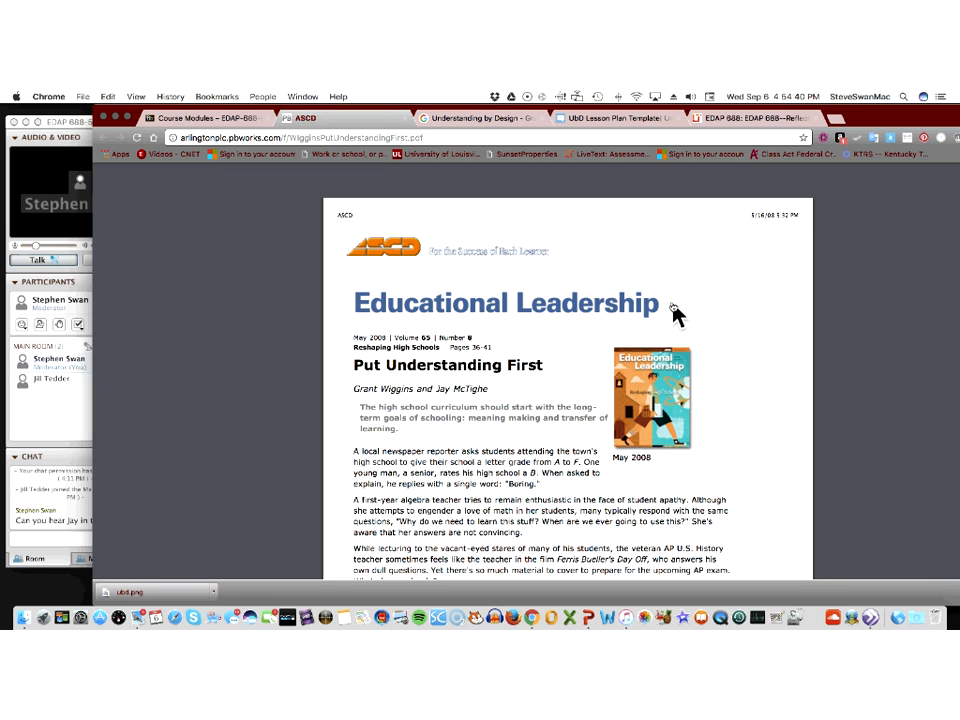
mouse_move(632, 330)
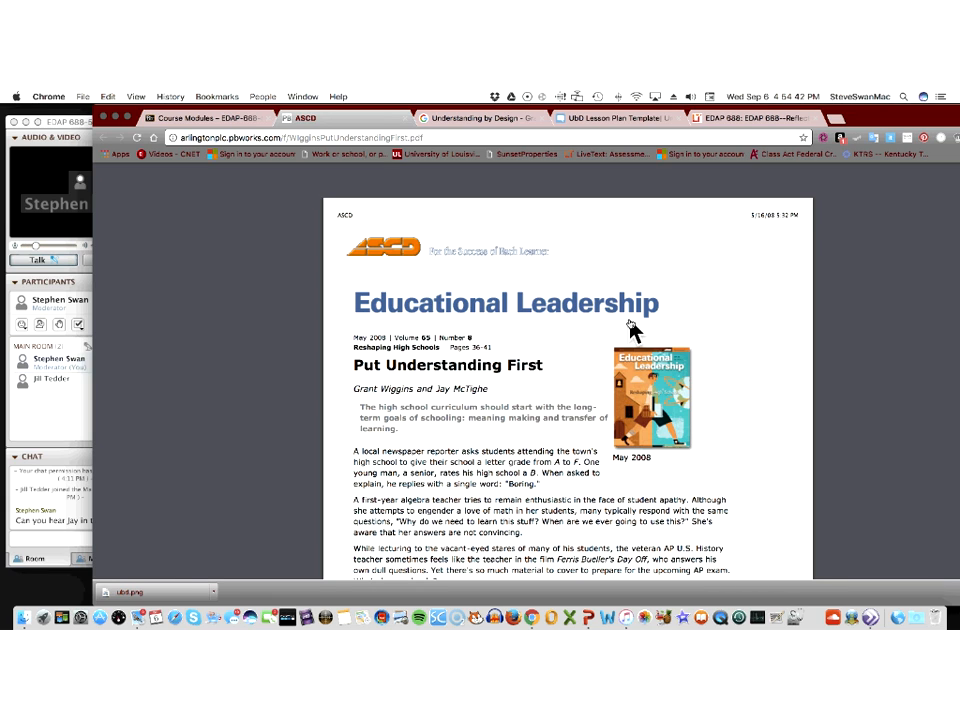
mouse_move(545, 320)
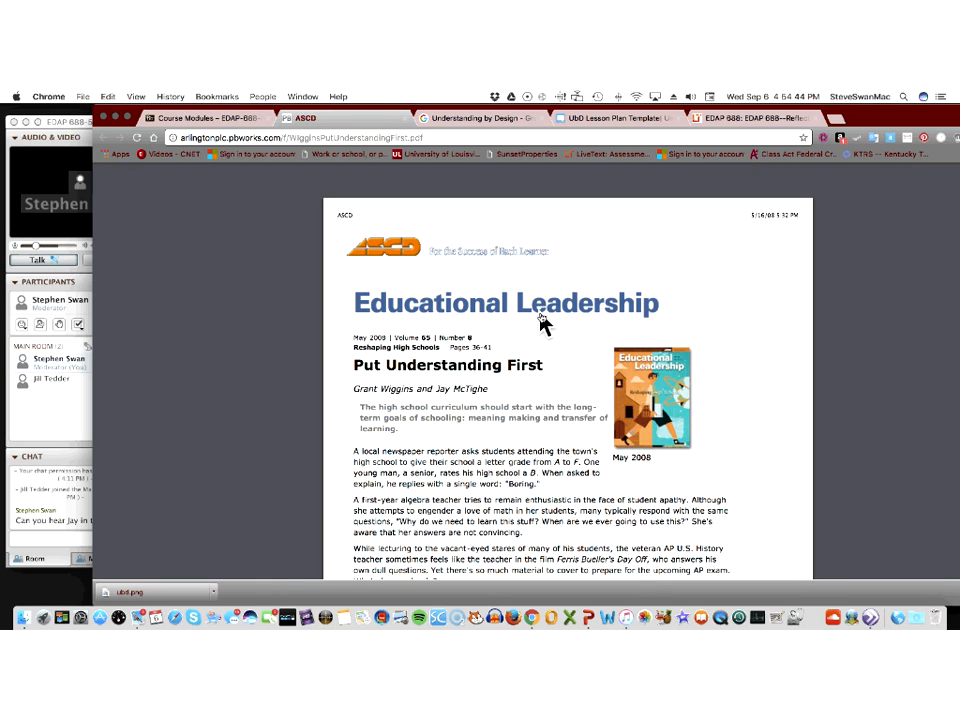
mouse_move(565, 347)
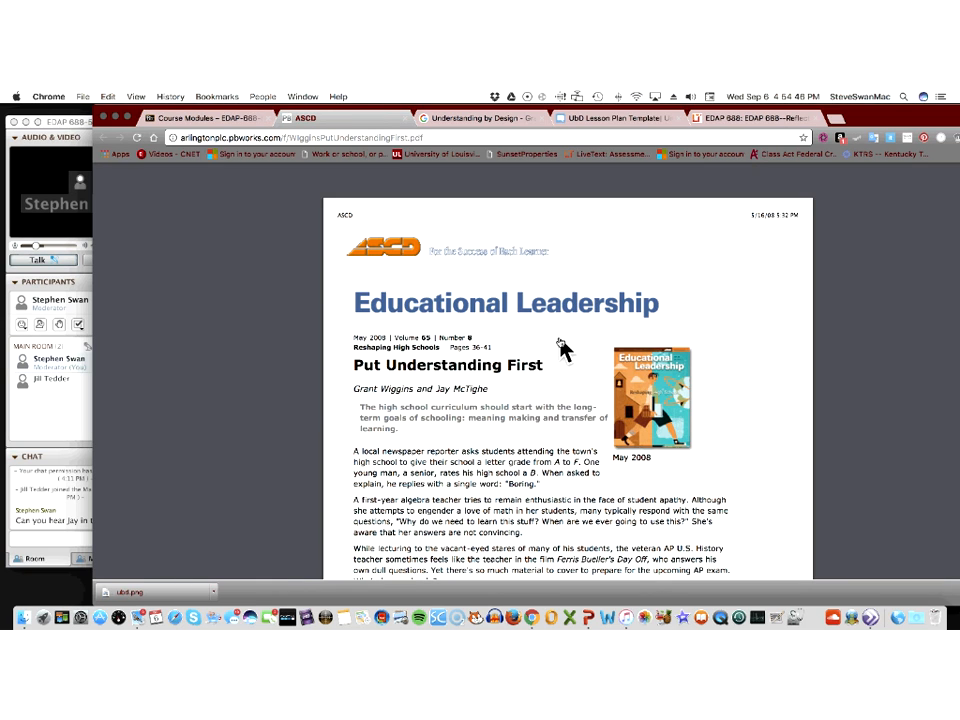
scroll("down", 3)
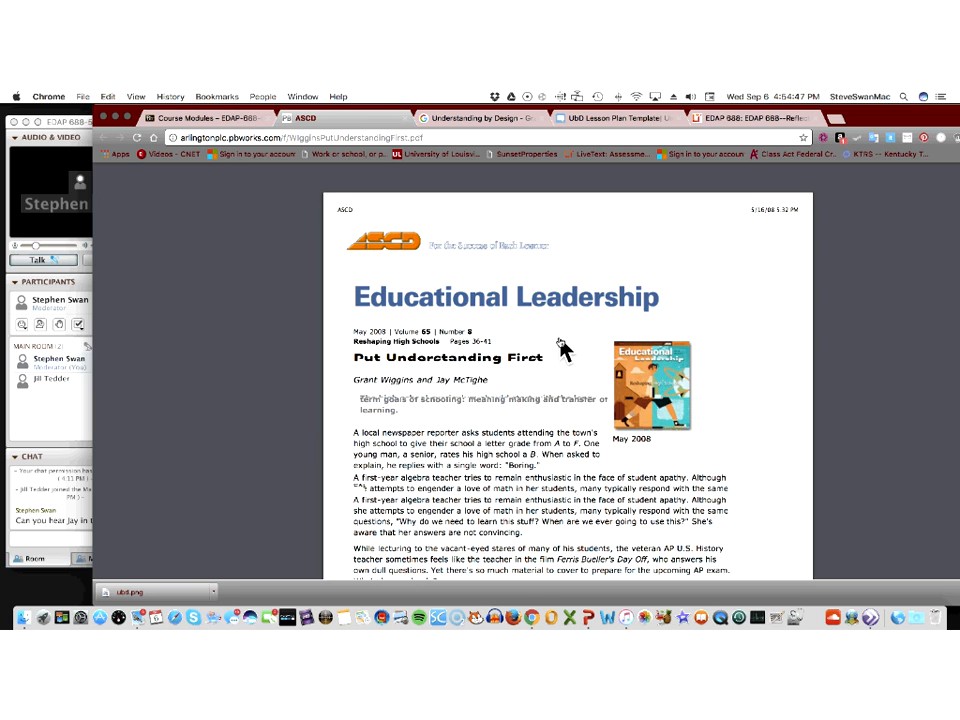
scroll("up", 3)
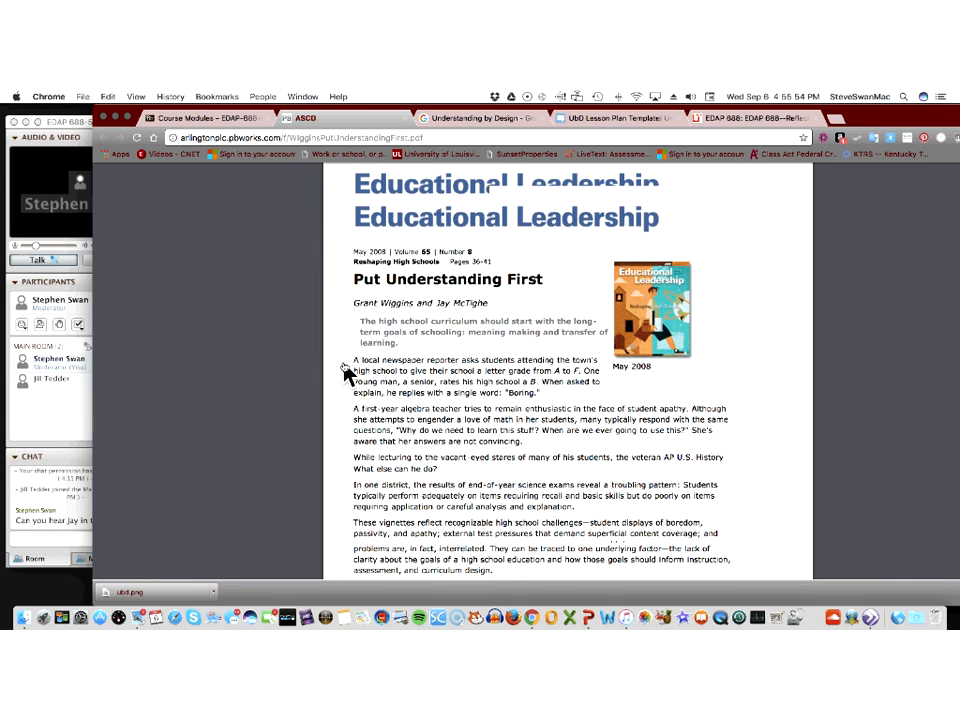
Scroll the PDF past the math unit sequence to page 6's Figure 1 tracking table.
scroll("up", 3)
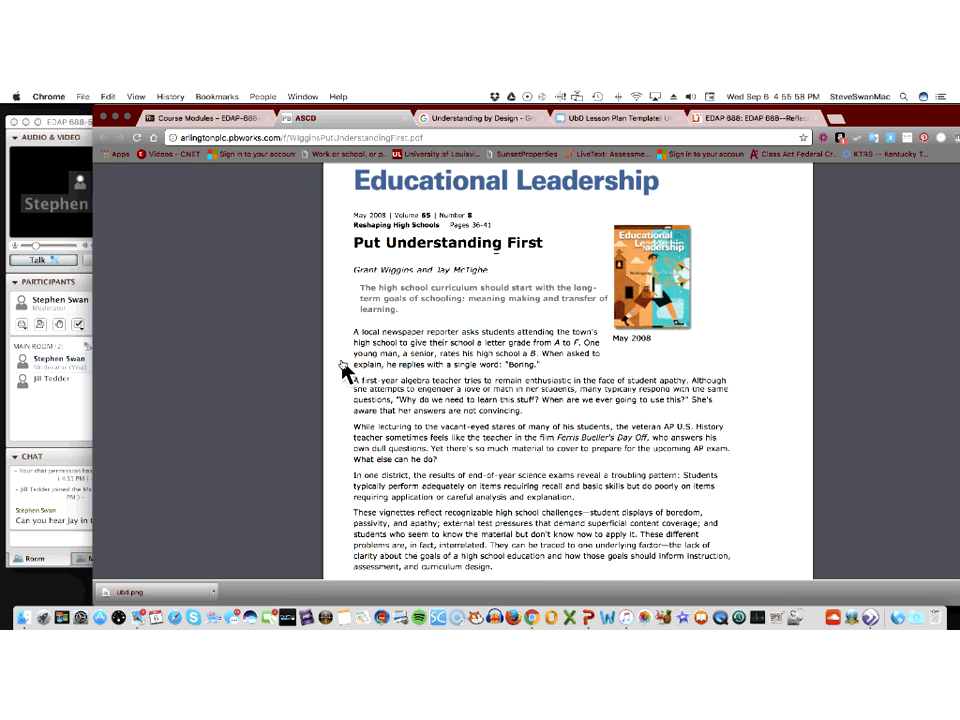
scroll("down", 3)
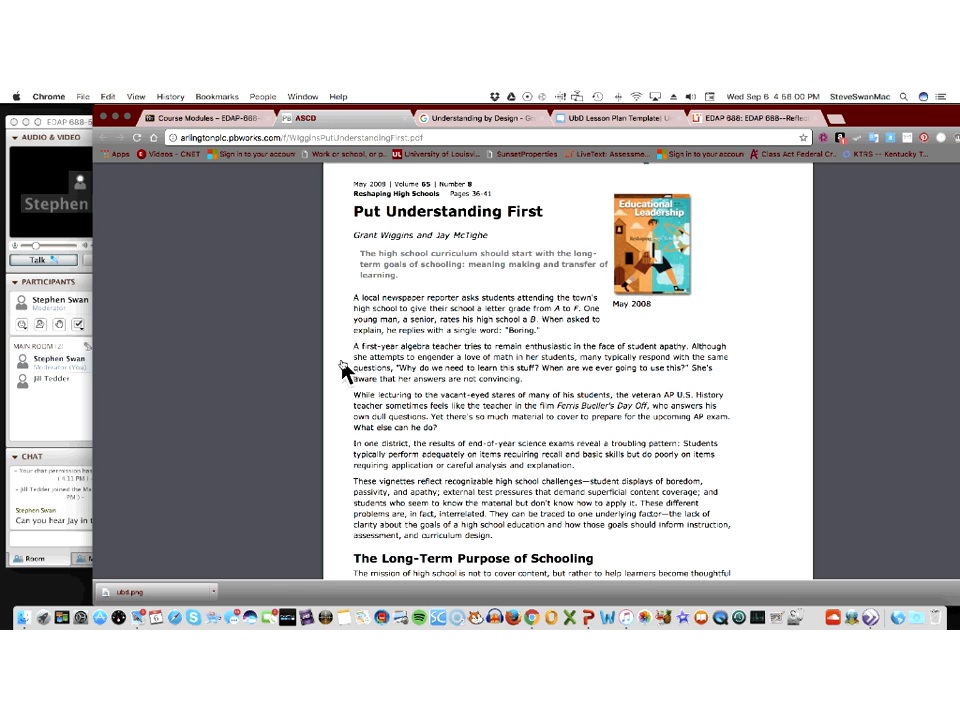
scroll("up", 3)
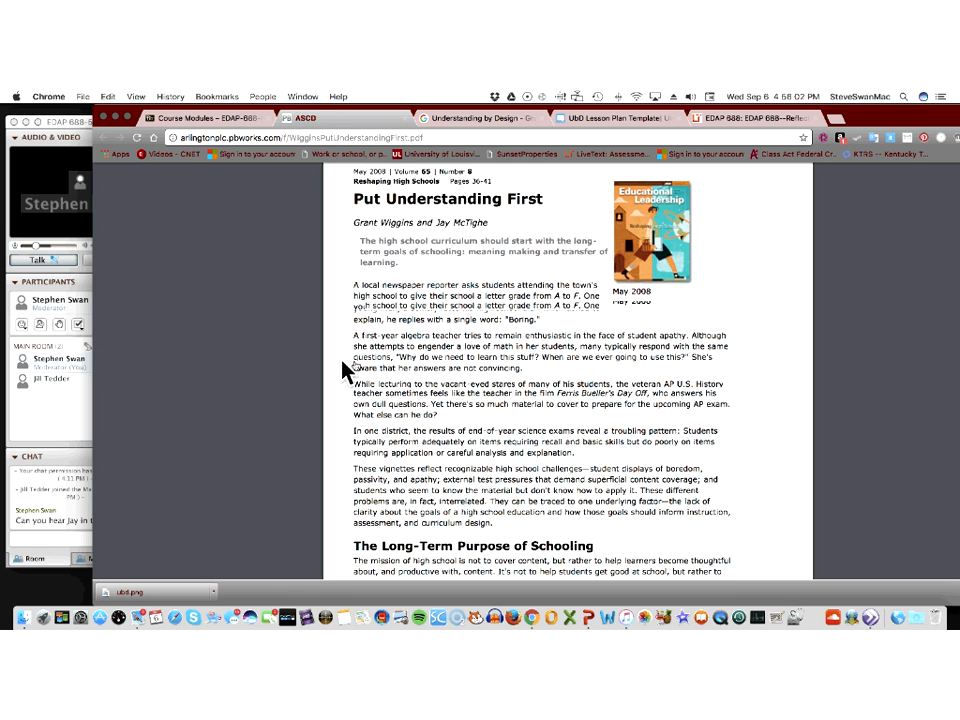
scroll("down", 3)
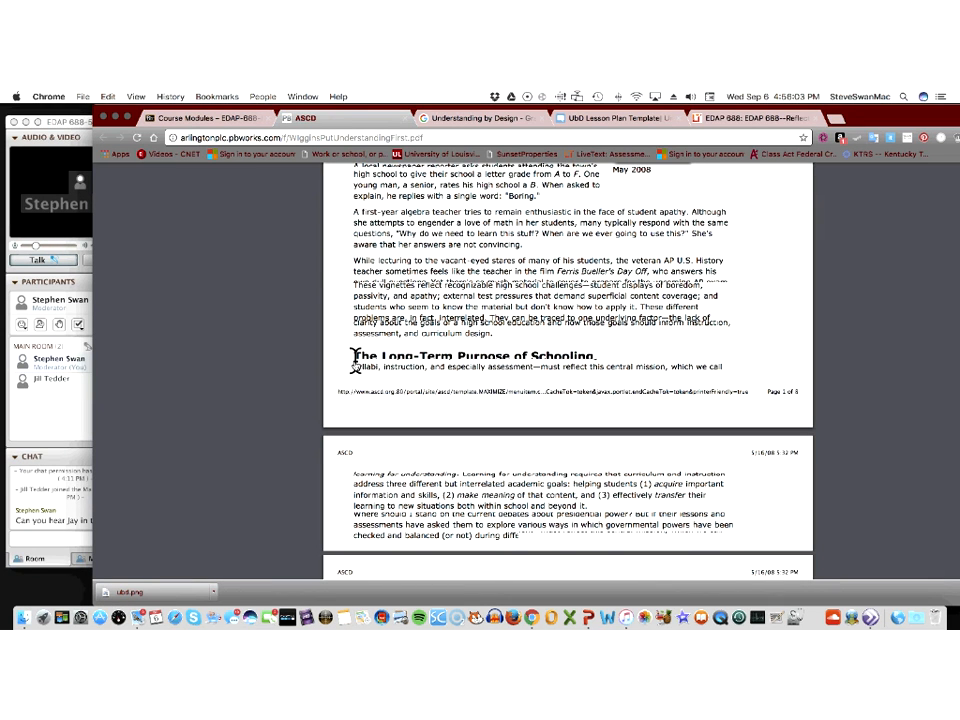
scroll("down", 3)
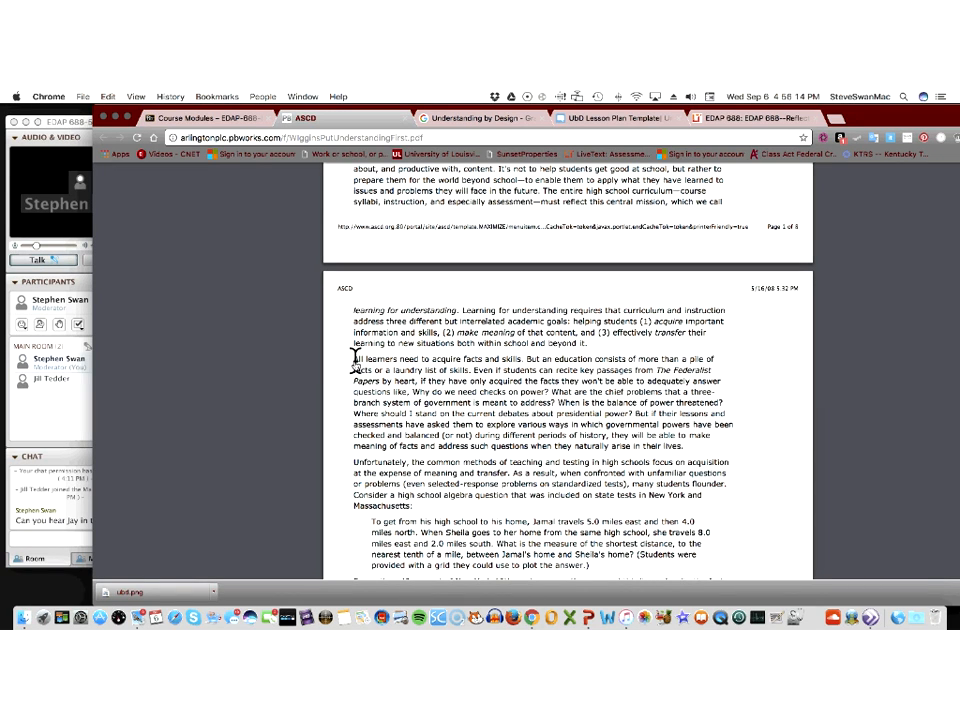
mouse_move(255, 362)
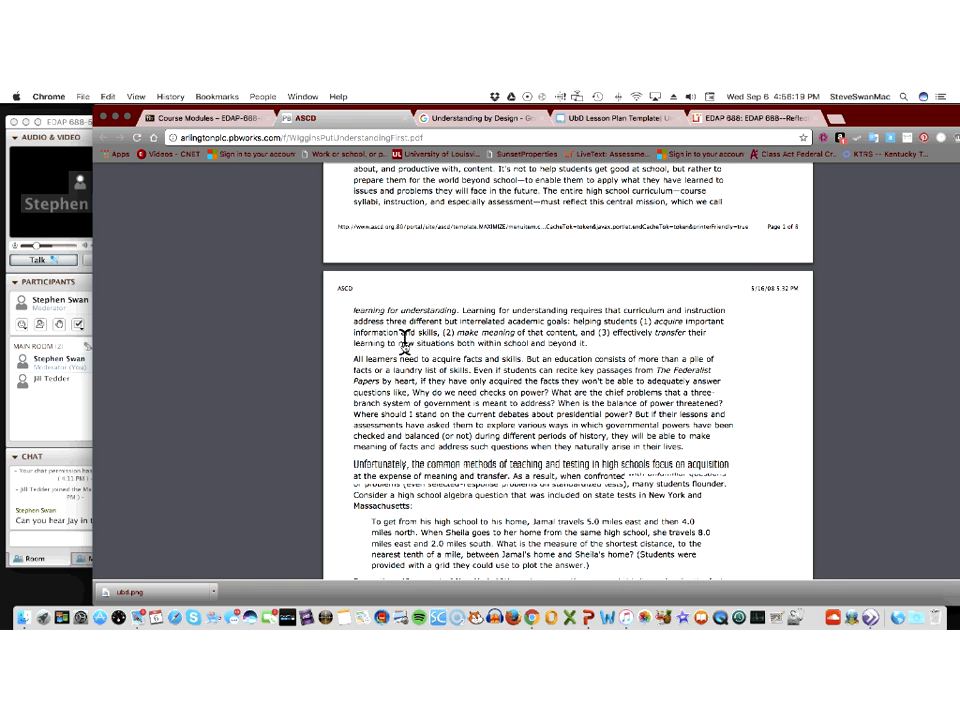
scroll("down", 3)
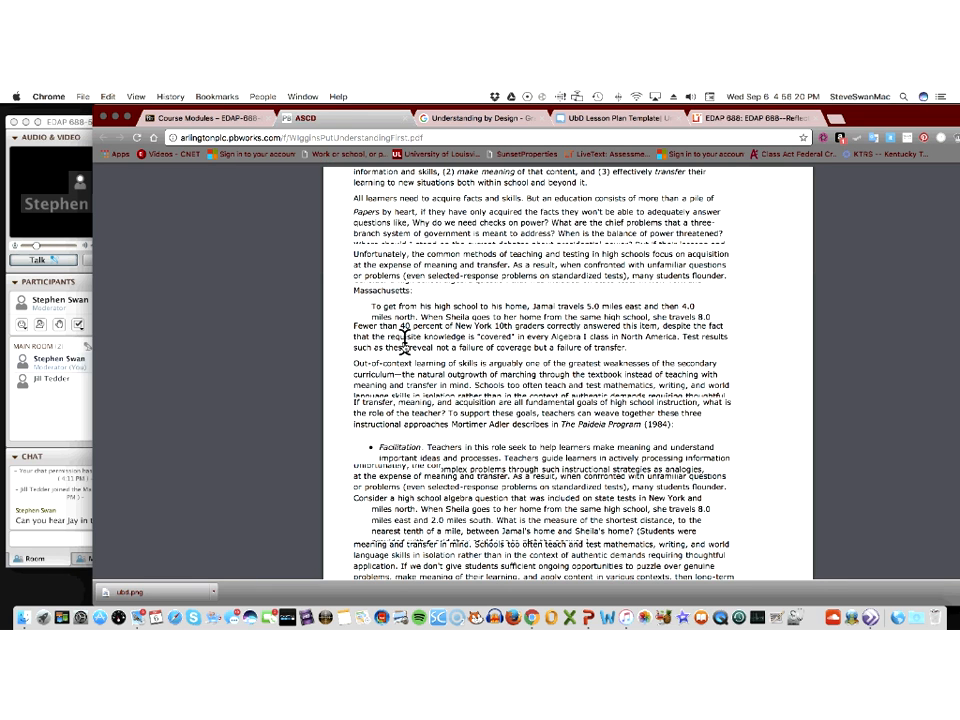
scroll("down", 3)
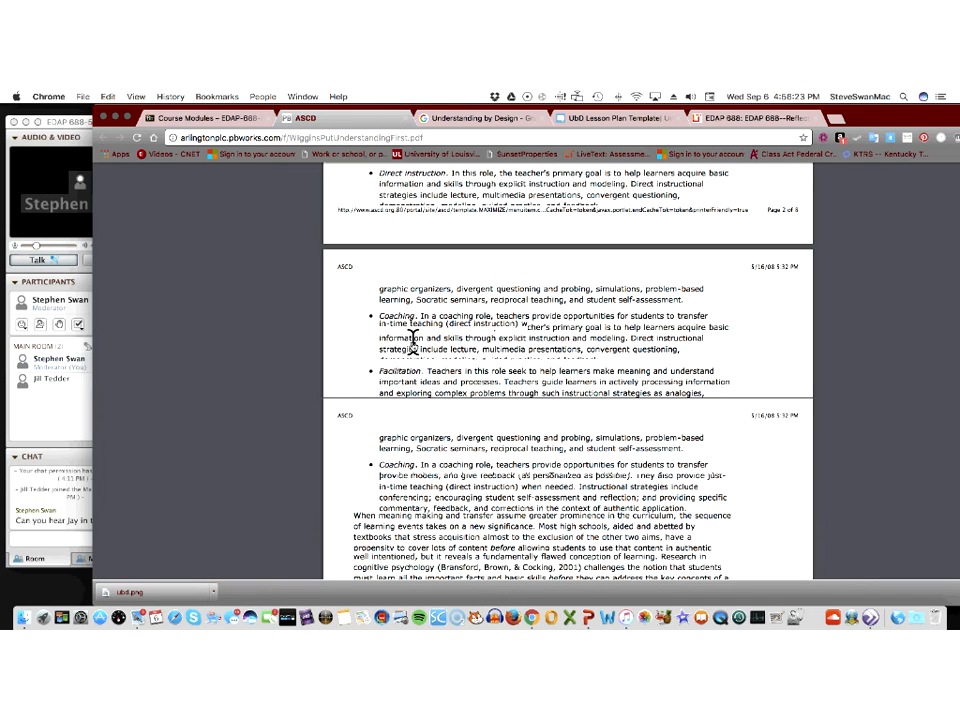
scroll("down", 3)
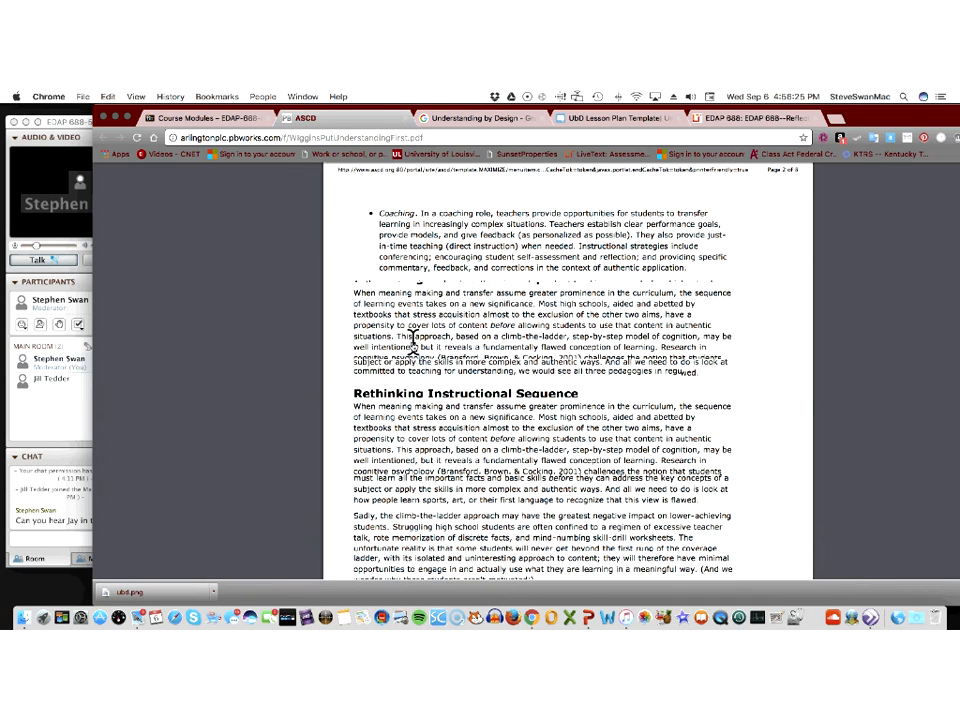
scroll("down", 3)
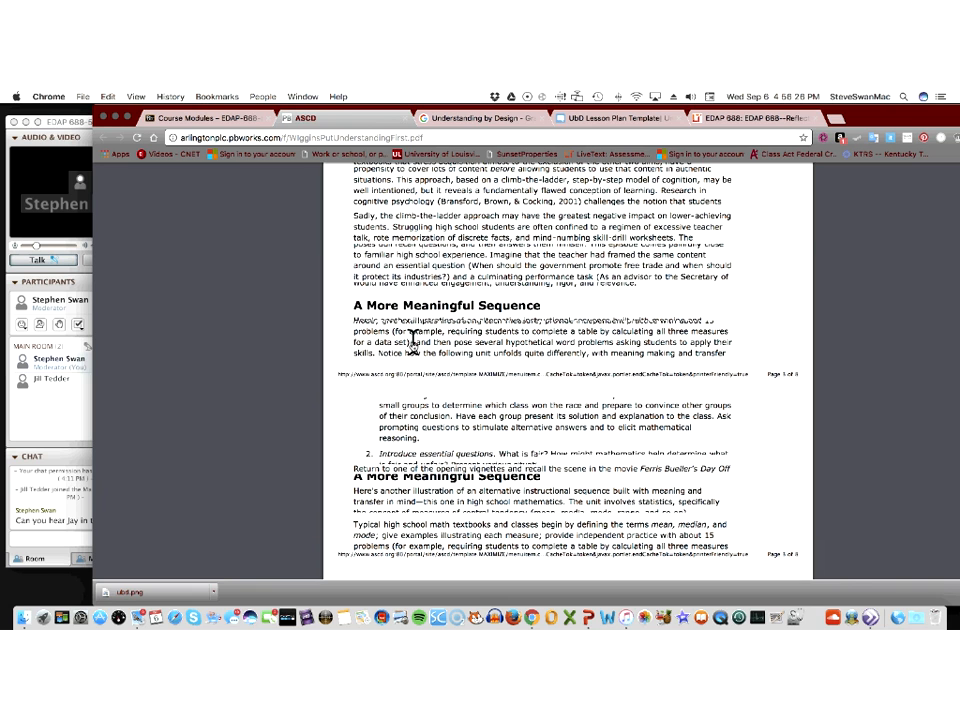
scroll("down", 3)
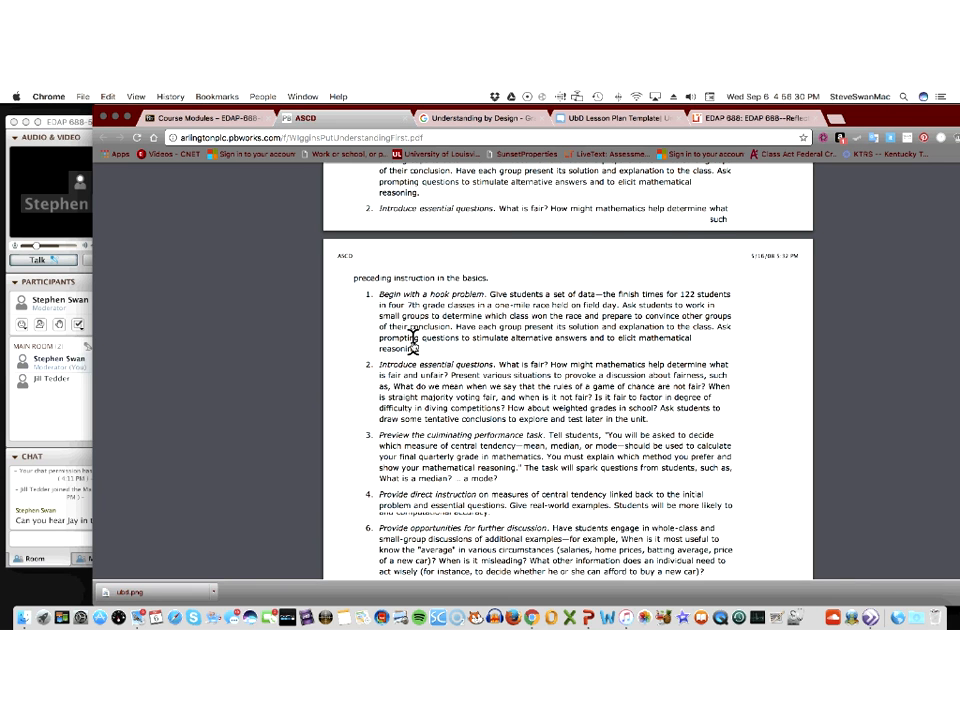
scroll("down", 3)
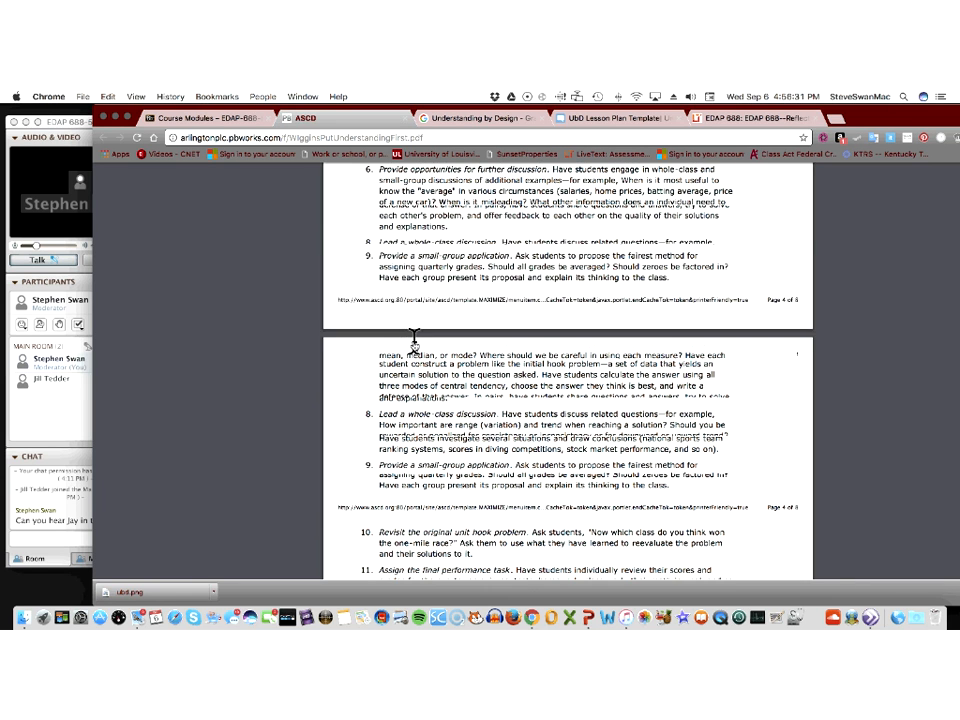
scroll("down", 3)
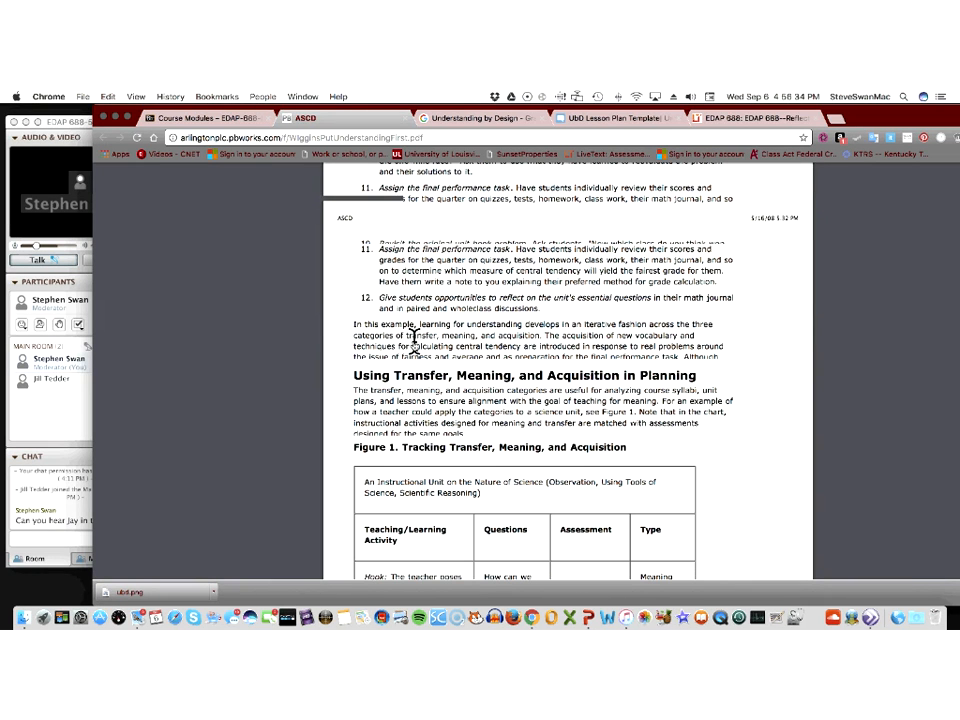
scroll("down", 3)
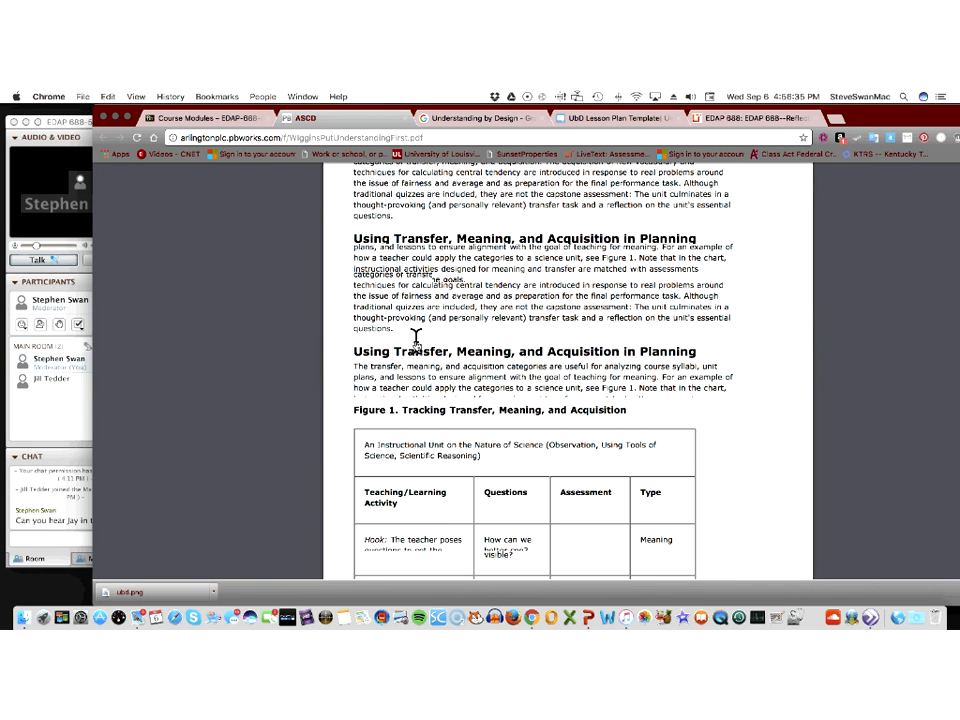
scroll("down", 3)
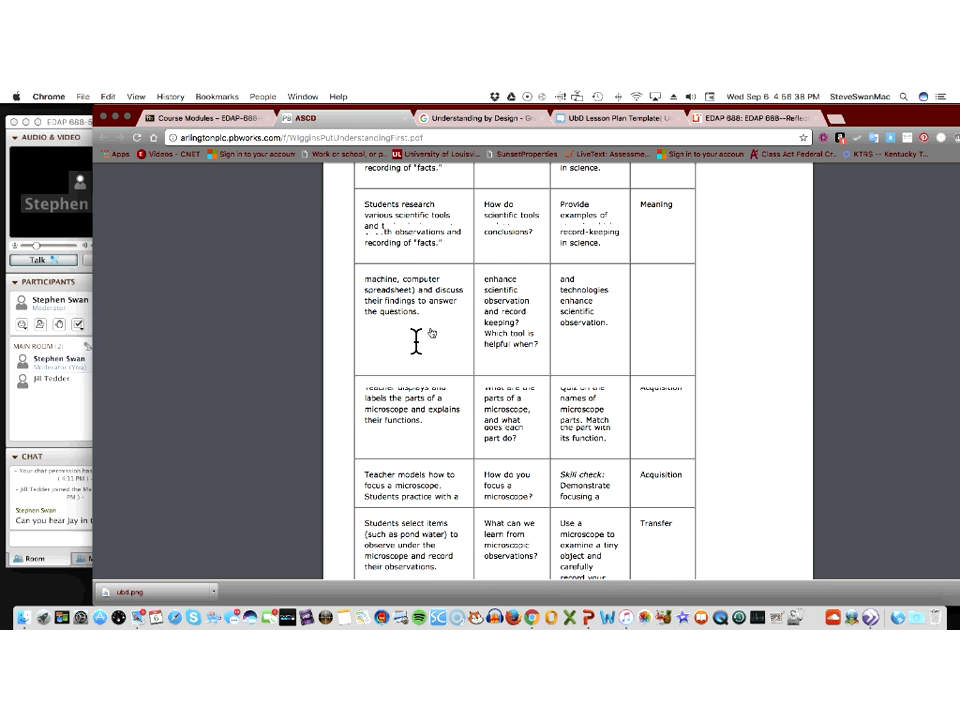
scroll("down", 3)
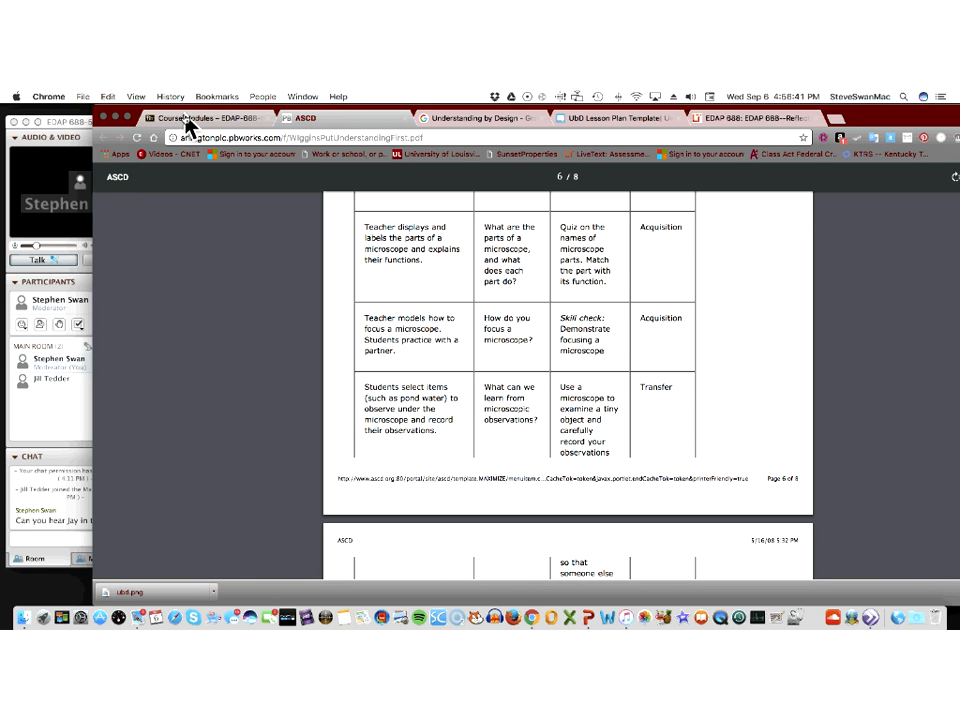
Return to Course Modules and scroll to Stage 1 Established Goals and Enduring Understandings.
left_click(195, 117)
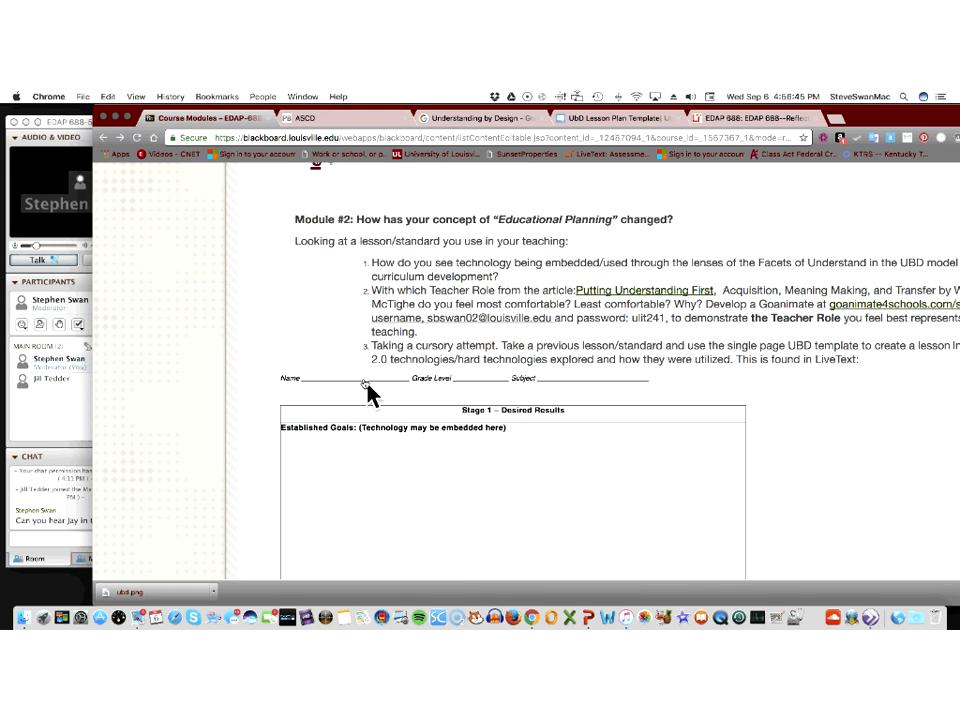
scroll("up", 3)
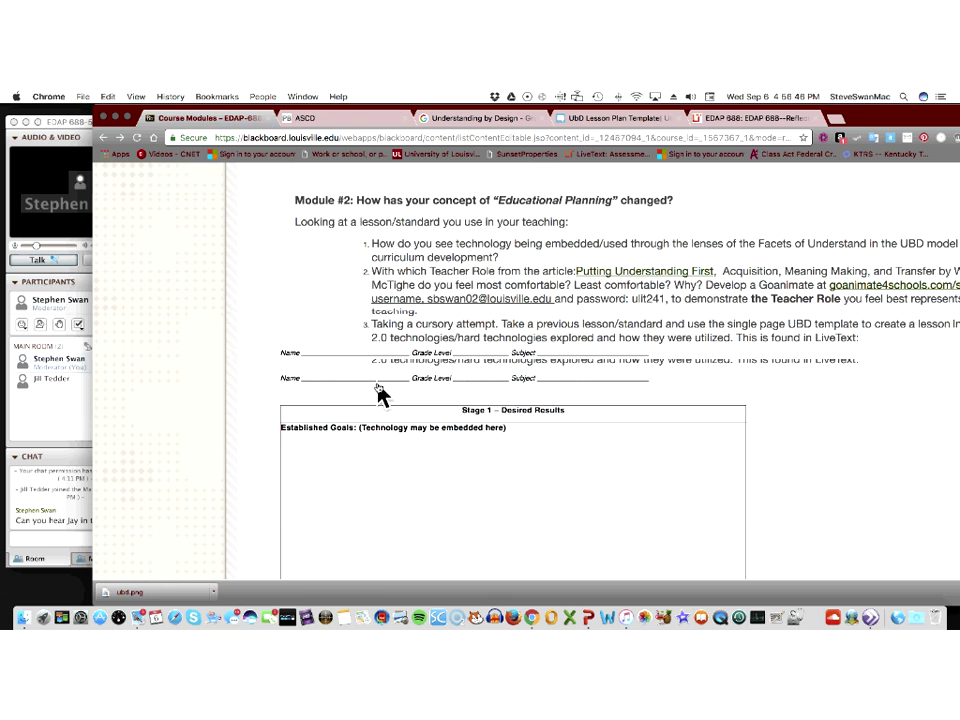
scroll("down", 3)
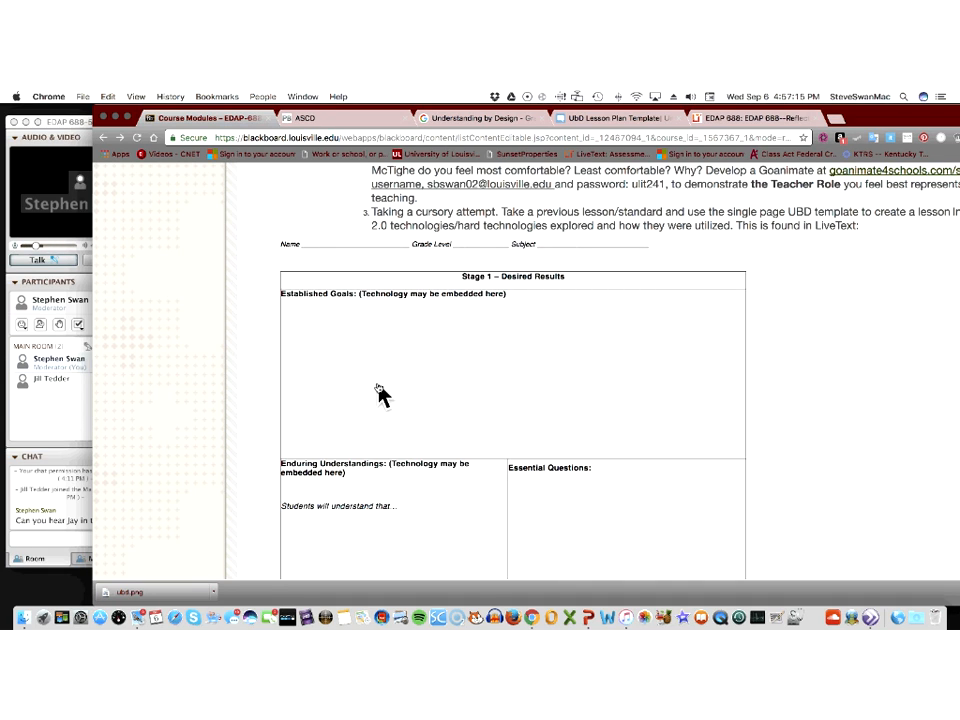
mouse_move(405, 360)
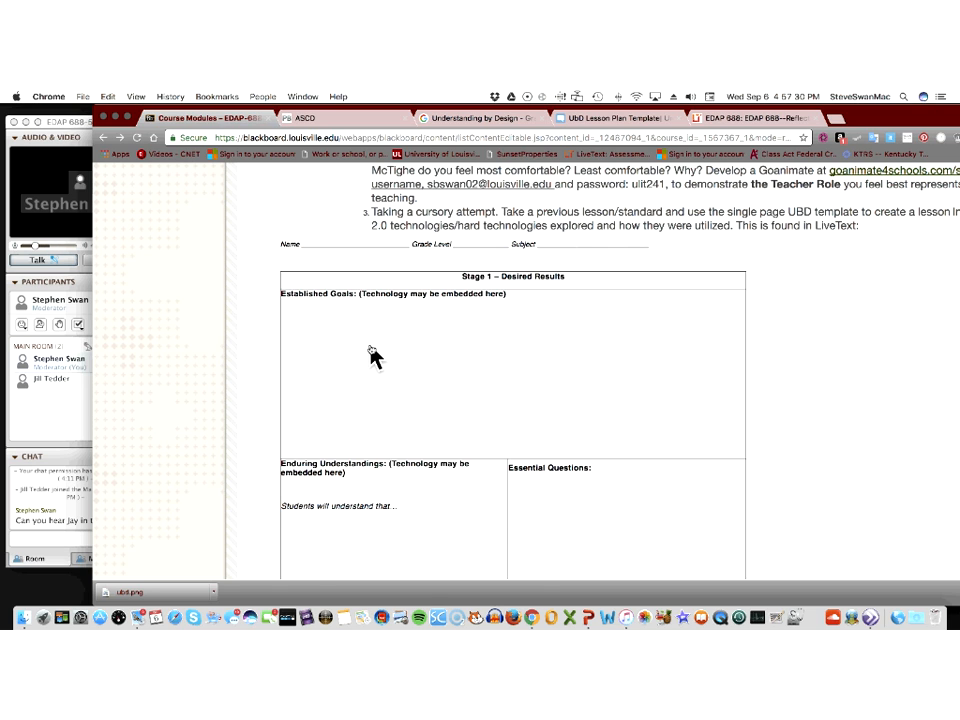
scroll("down", 3)
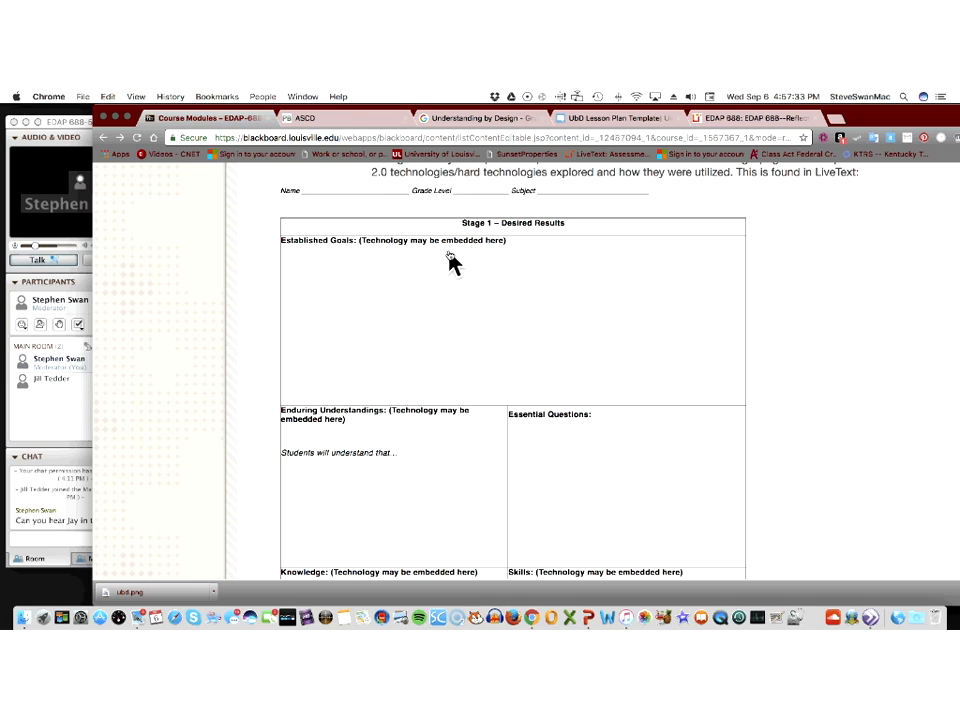
mouse_move(437, 258)
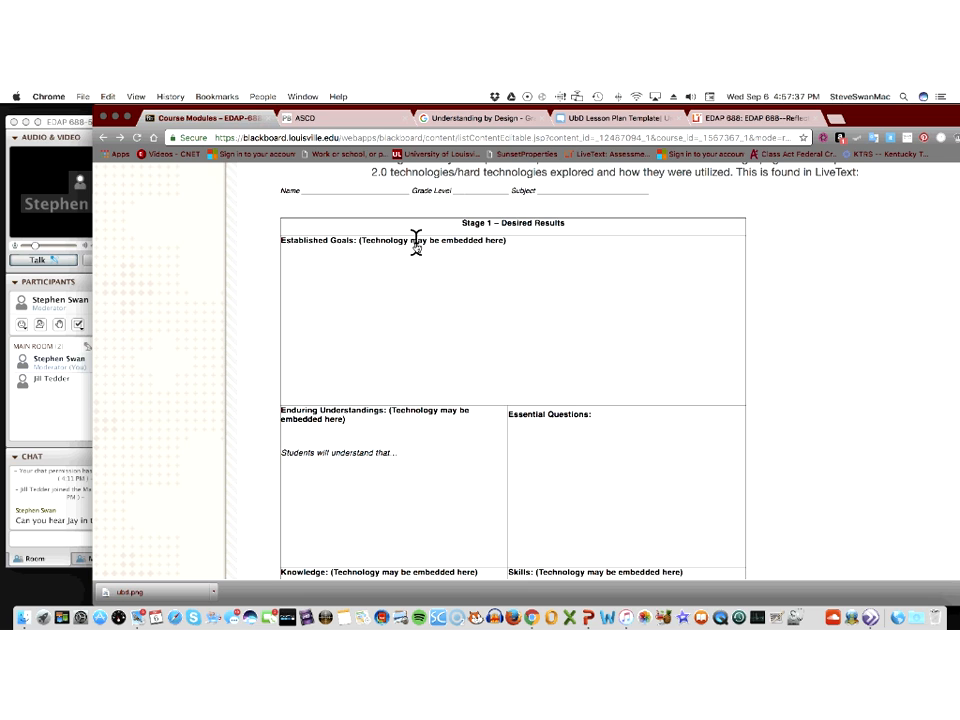
mouse_move(423, 290)
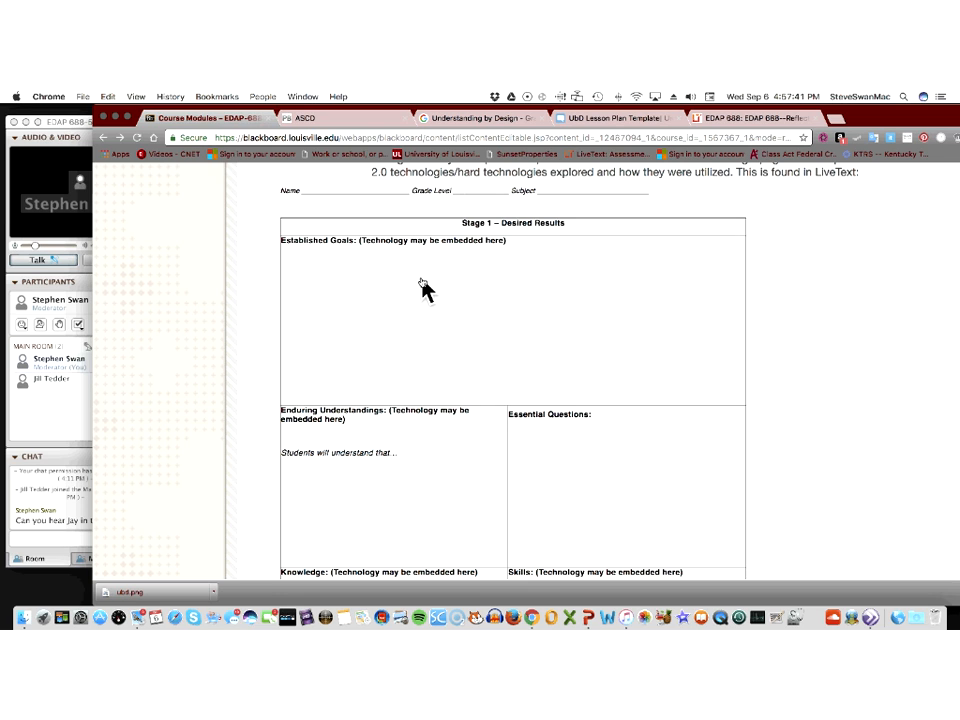
Scroll past the Knowledge and Skills rows to Stage 2 Assessment Evidence.
scroll("down", 3)
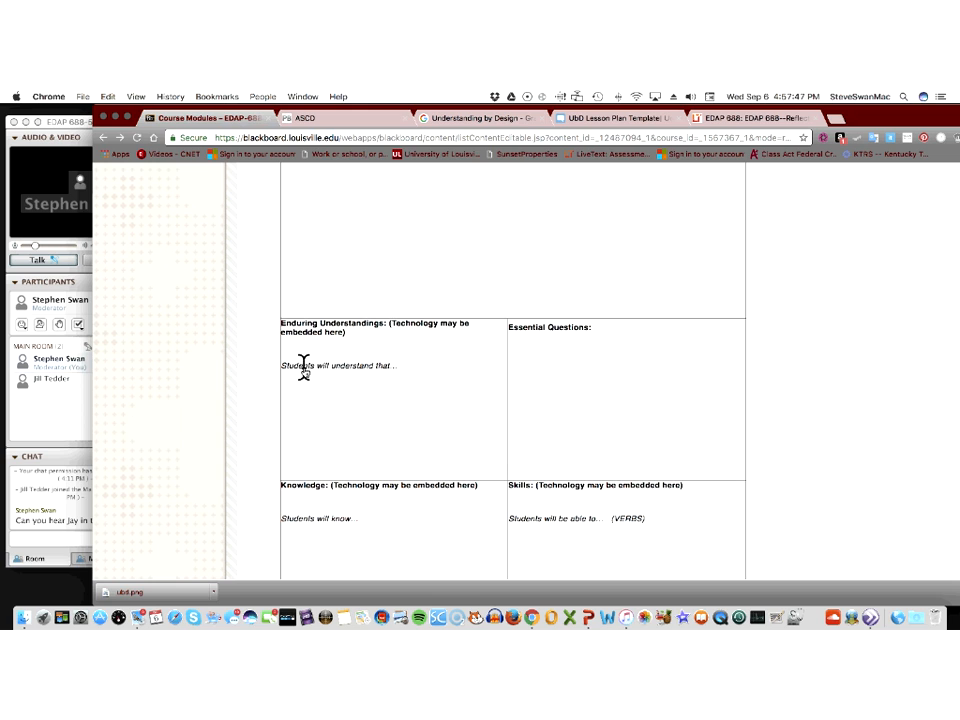
mouse_move(432, 380)
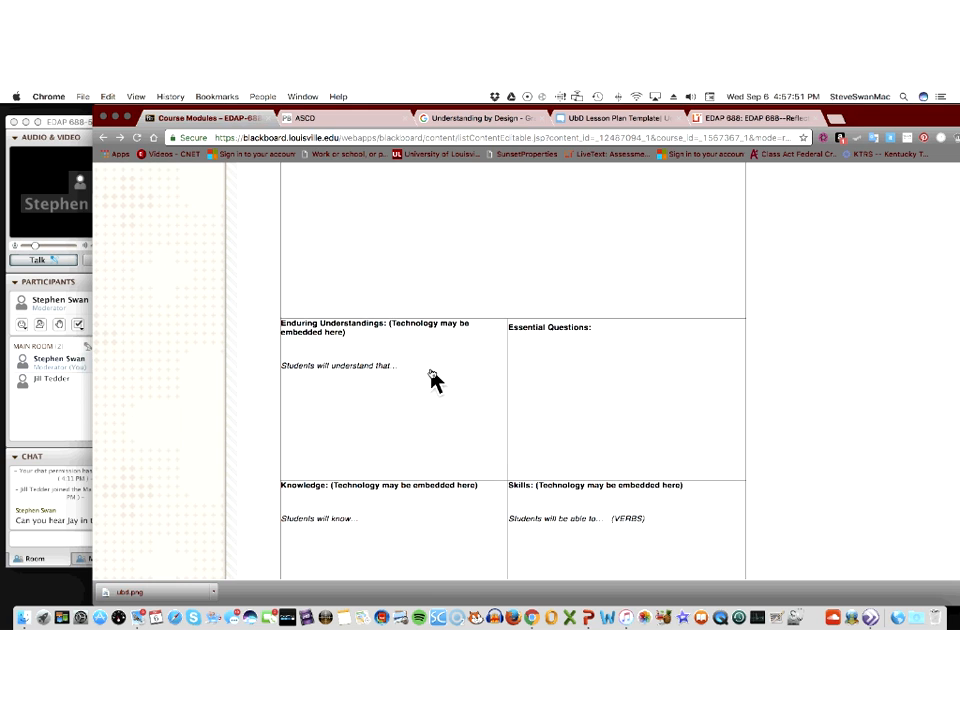
scroll("down", 3)
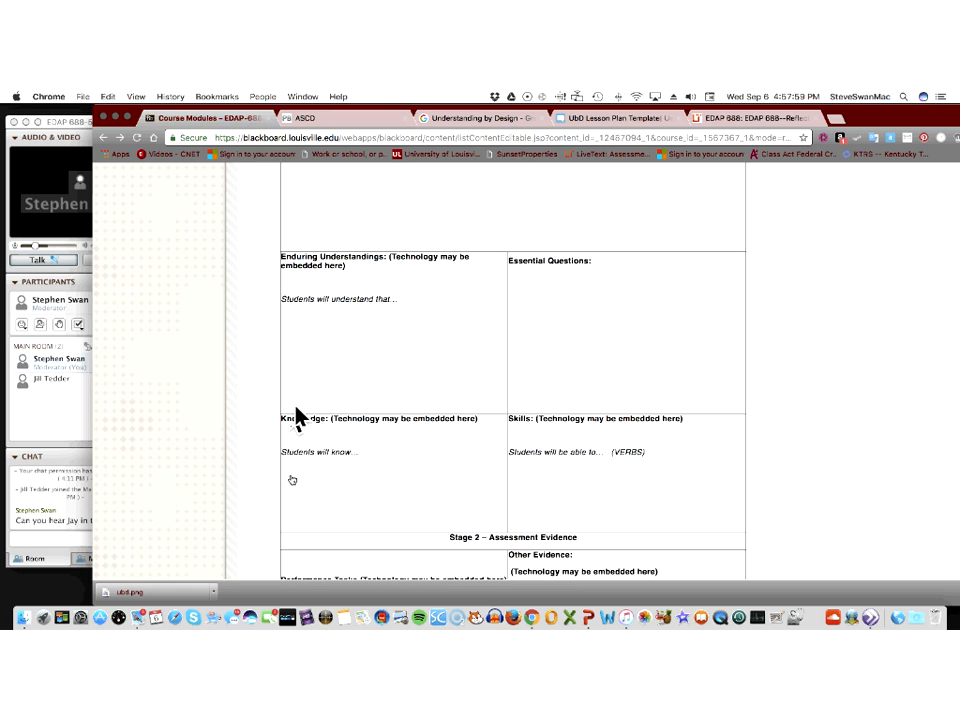
mouse_move(335, 458)
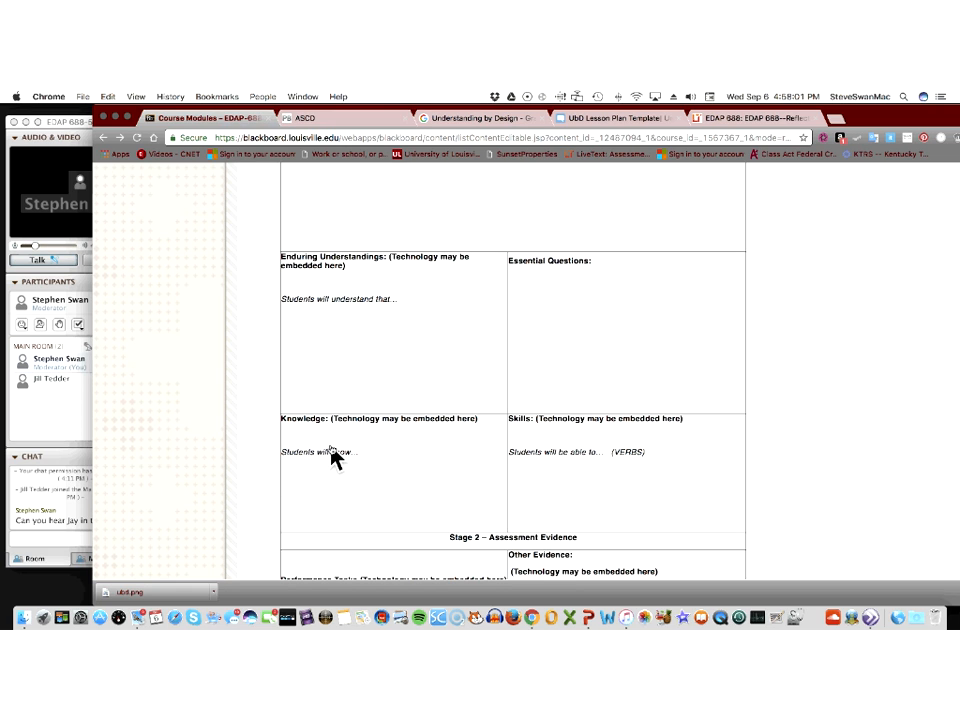
mouse_move(378, 283)
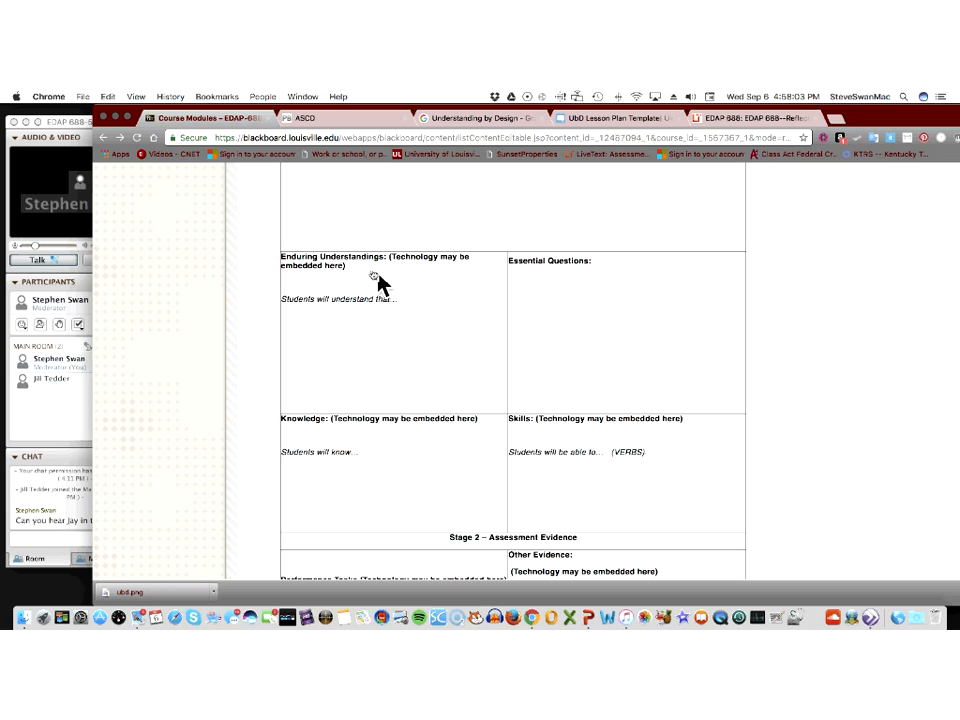
mouse_move(340, 335)
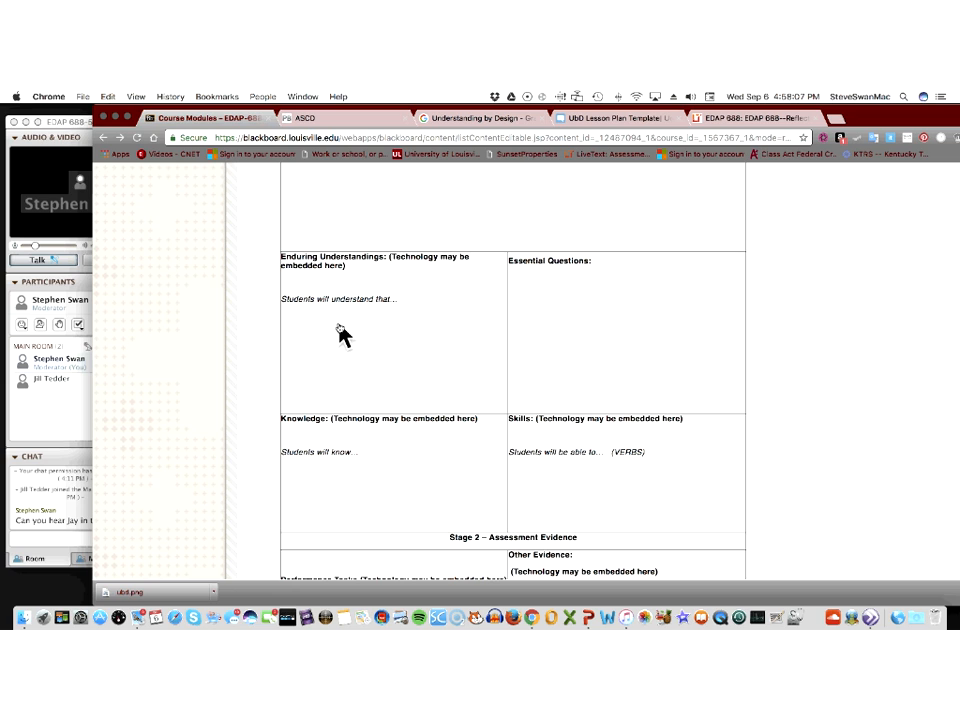
mouse_move(296, 353)
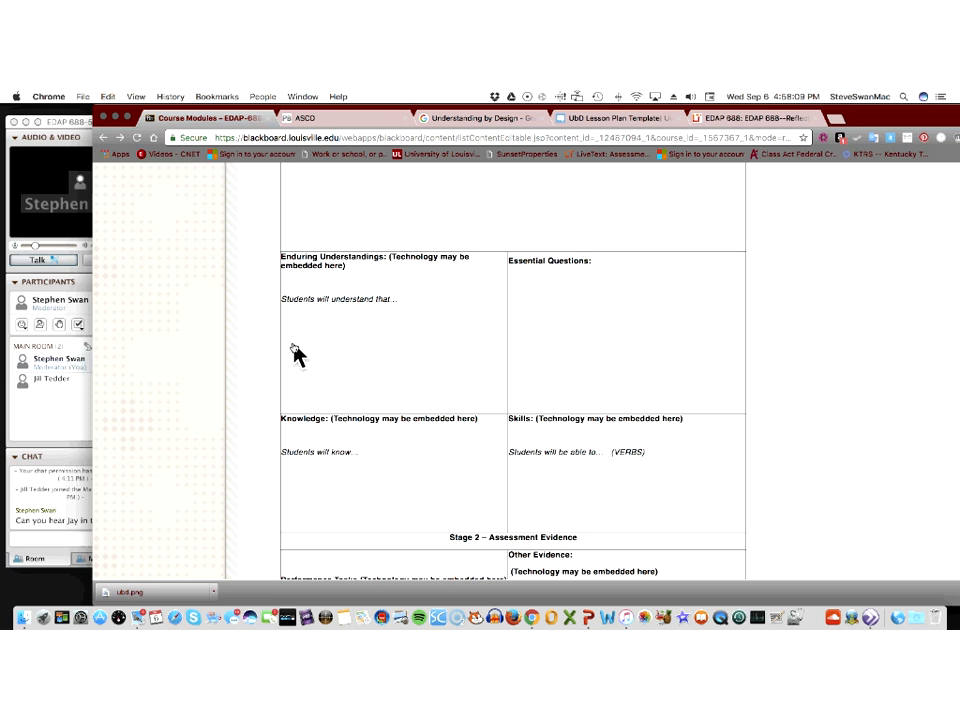
mouse_move(558, 297)
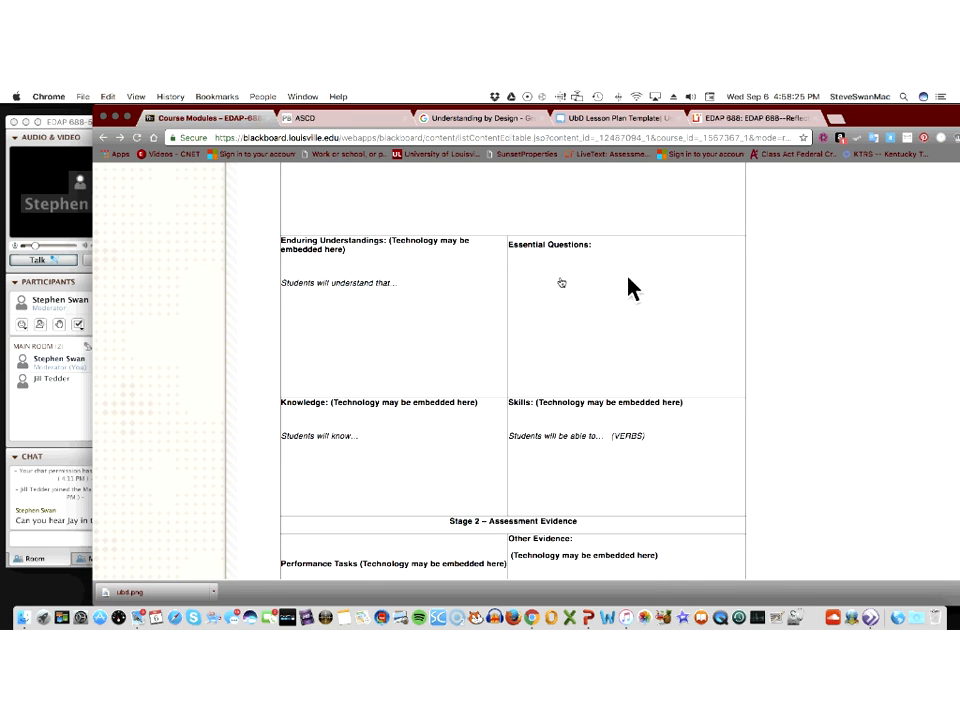
mouse_move(538, 290)
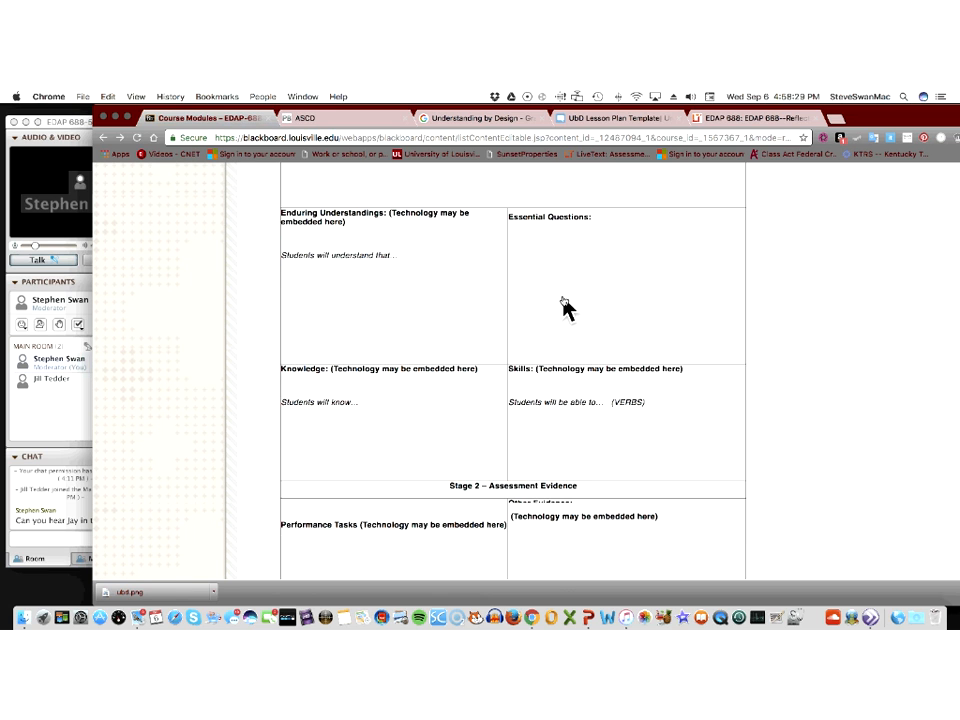
scroll("down", 3)
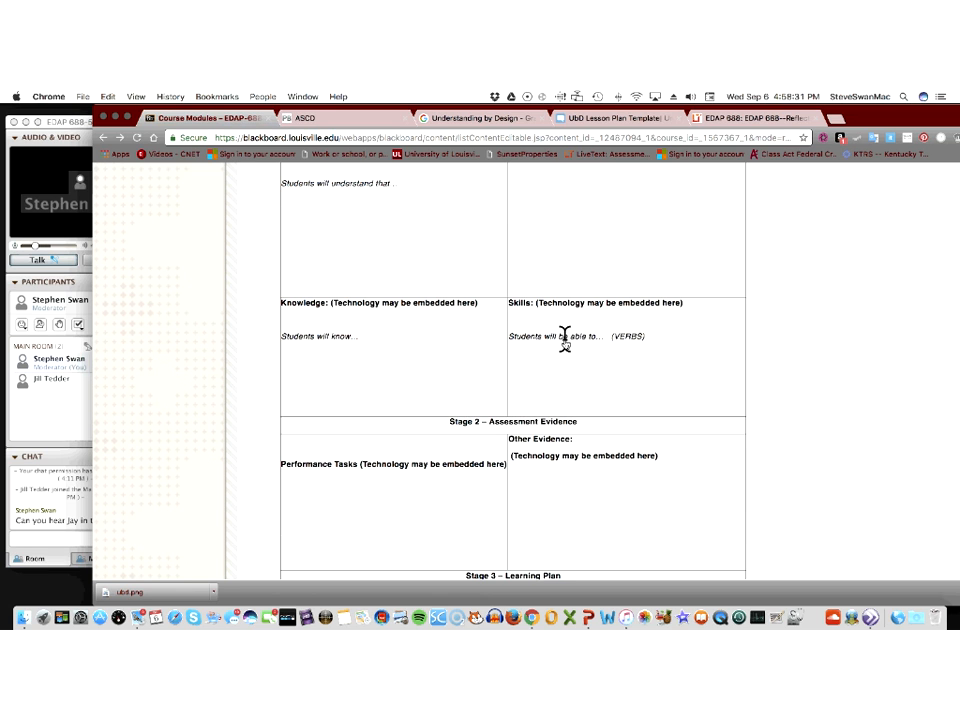
mouse_move(695, 347)
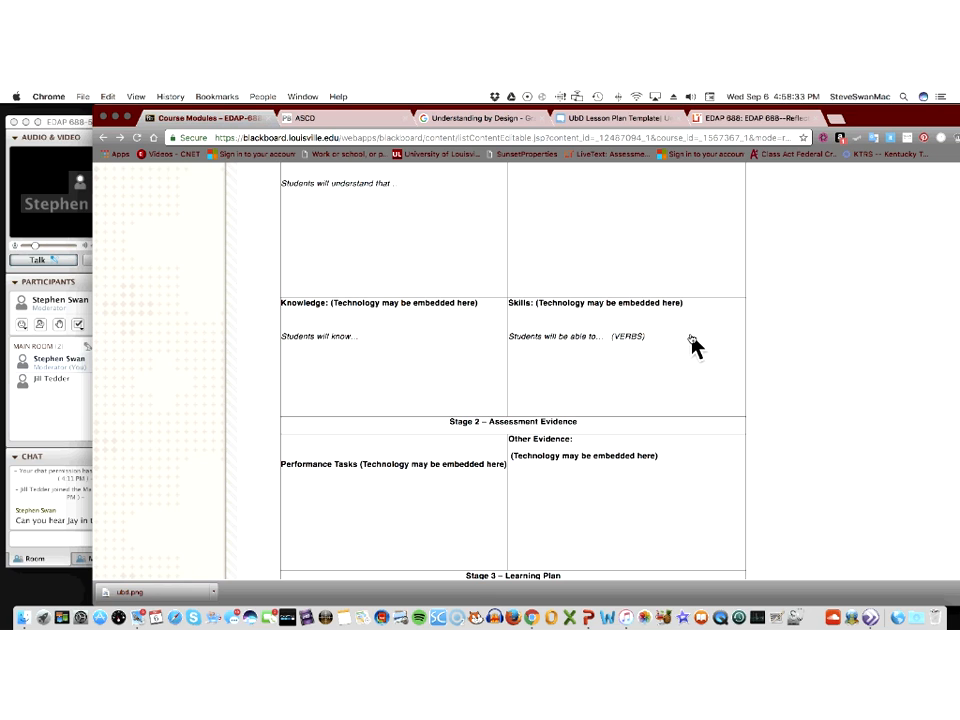
mouse_move(637, 358)
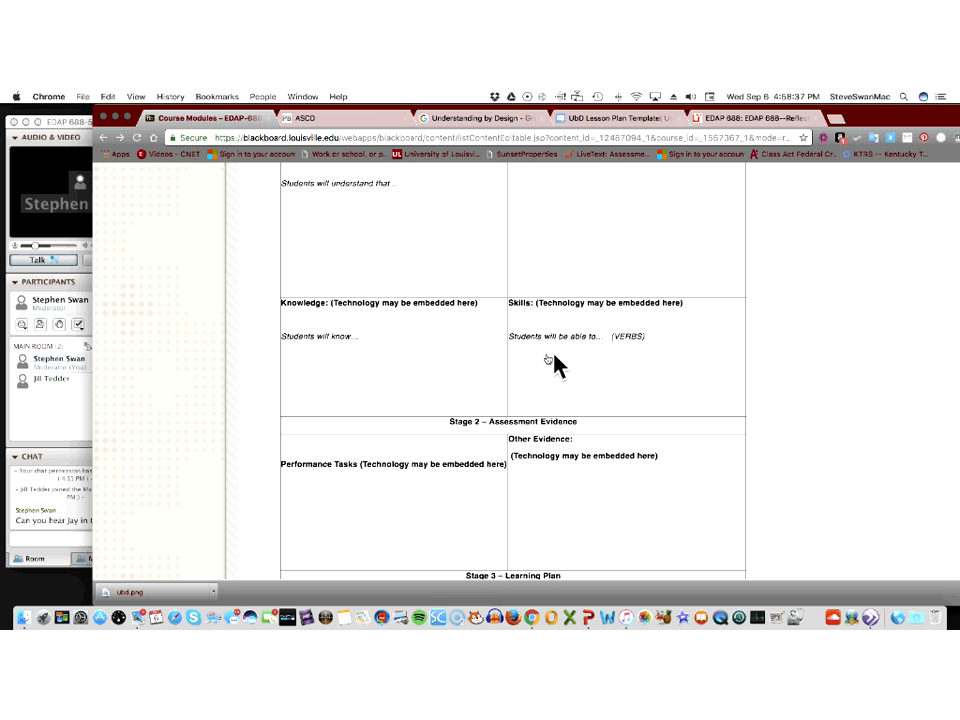
mouse_move(643, 375)
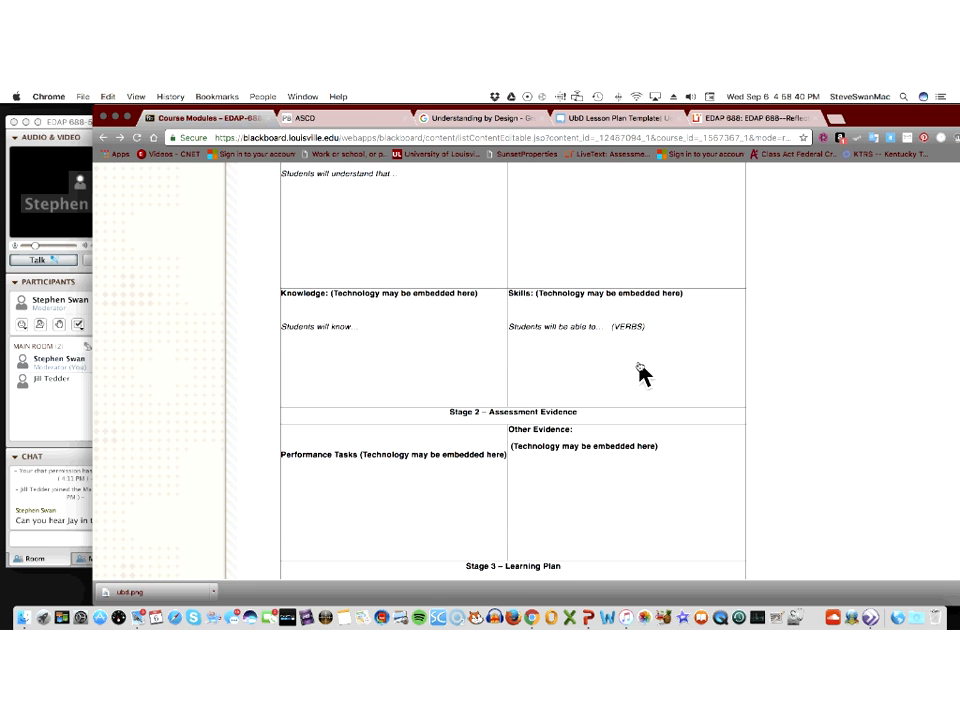
Scroll down to Performance Tasks, Other Evidence and Stage 3 Learning Activities.
scroll("down", 3)
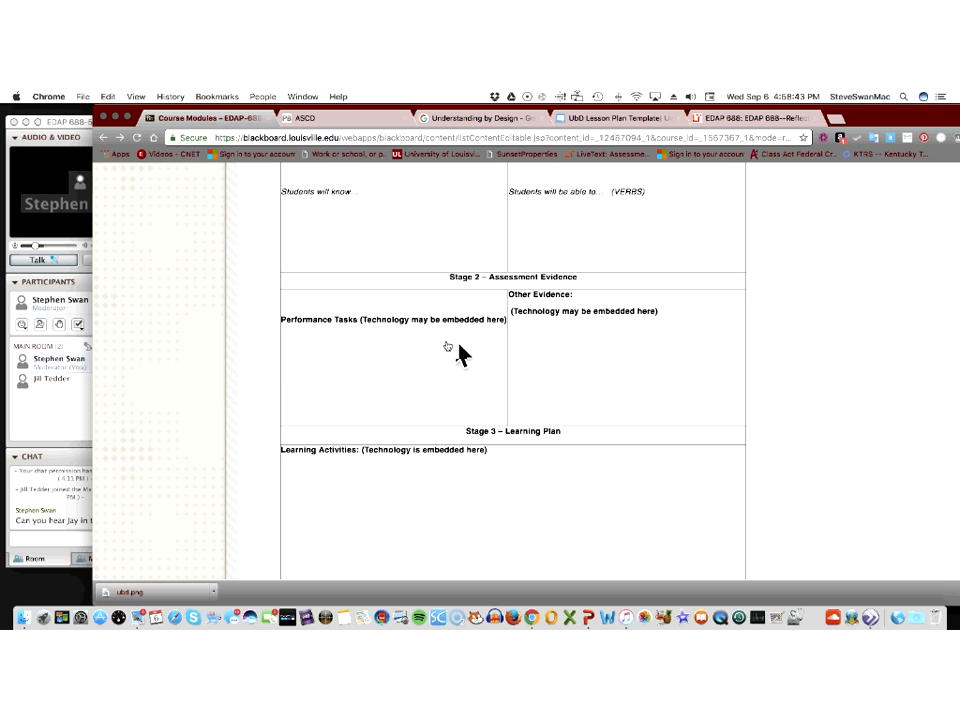
mouse_move(343, 350)
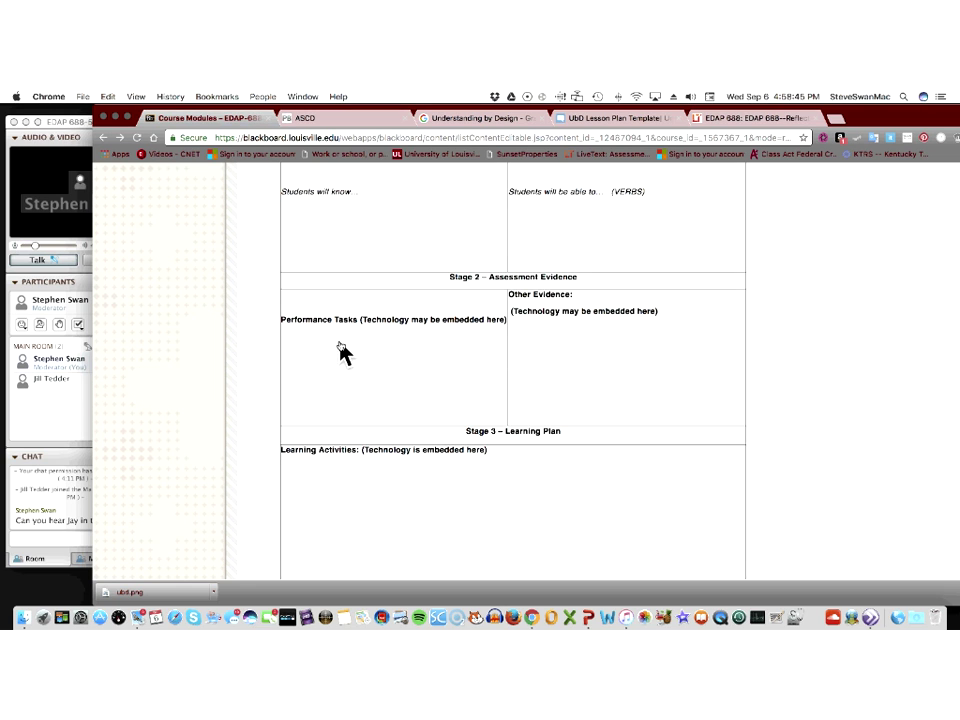
mouse_move(290, 345)
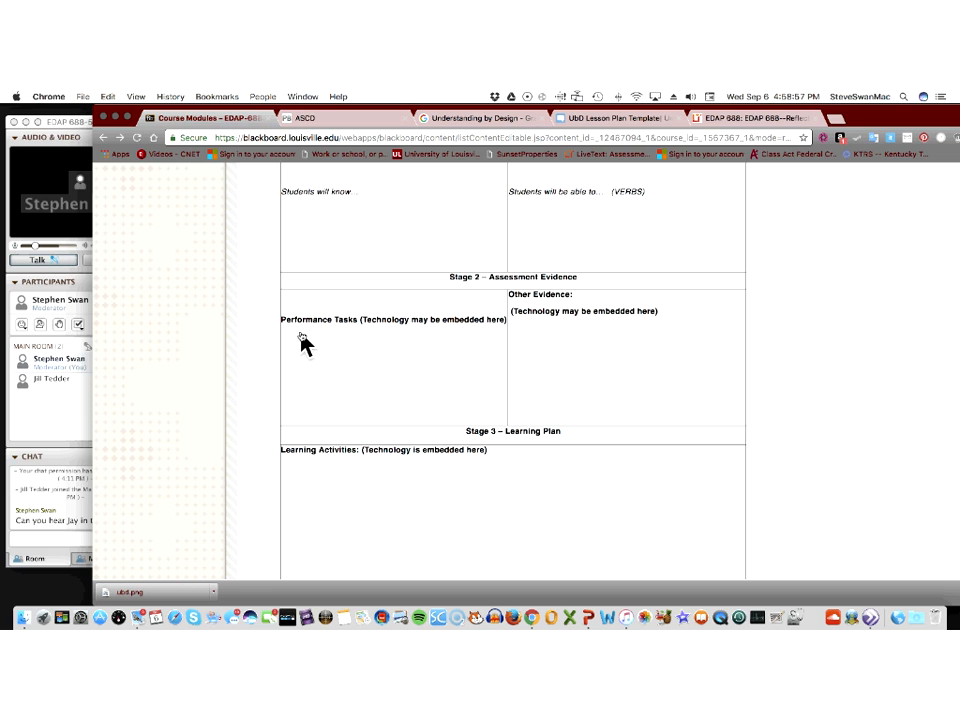
mouse_move(488, 357)
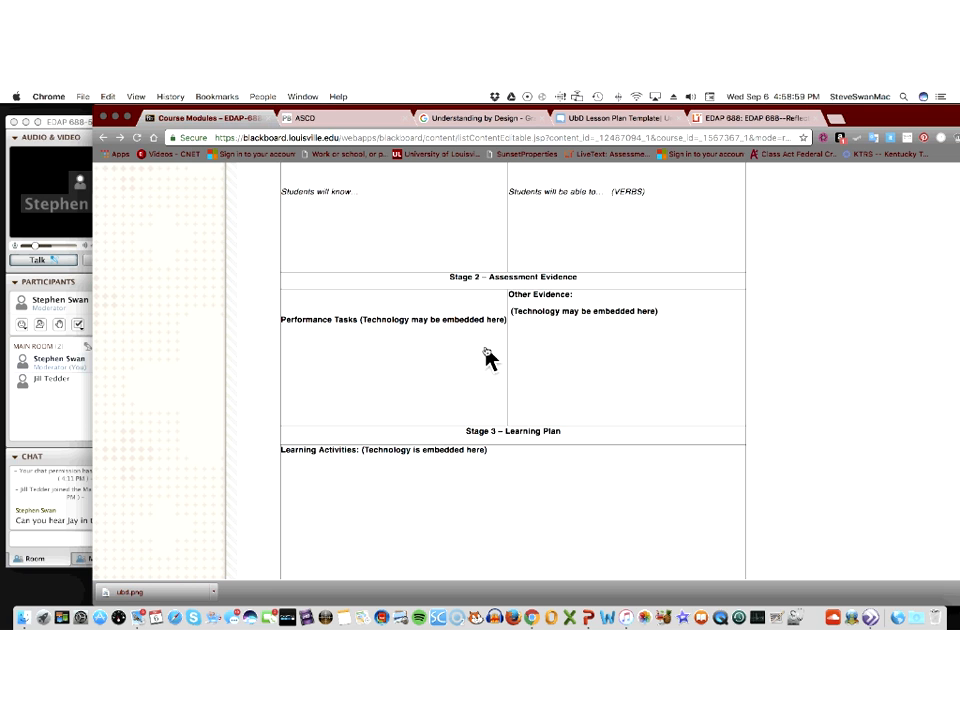
mouse_move(325, 378)
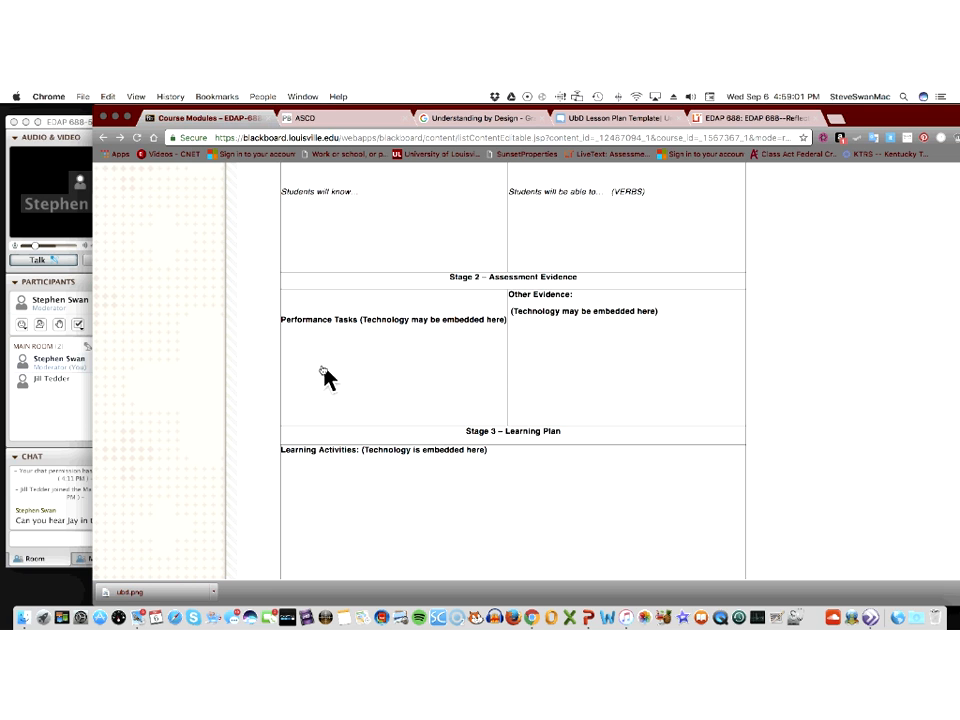
mouse_move(308, 378)
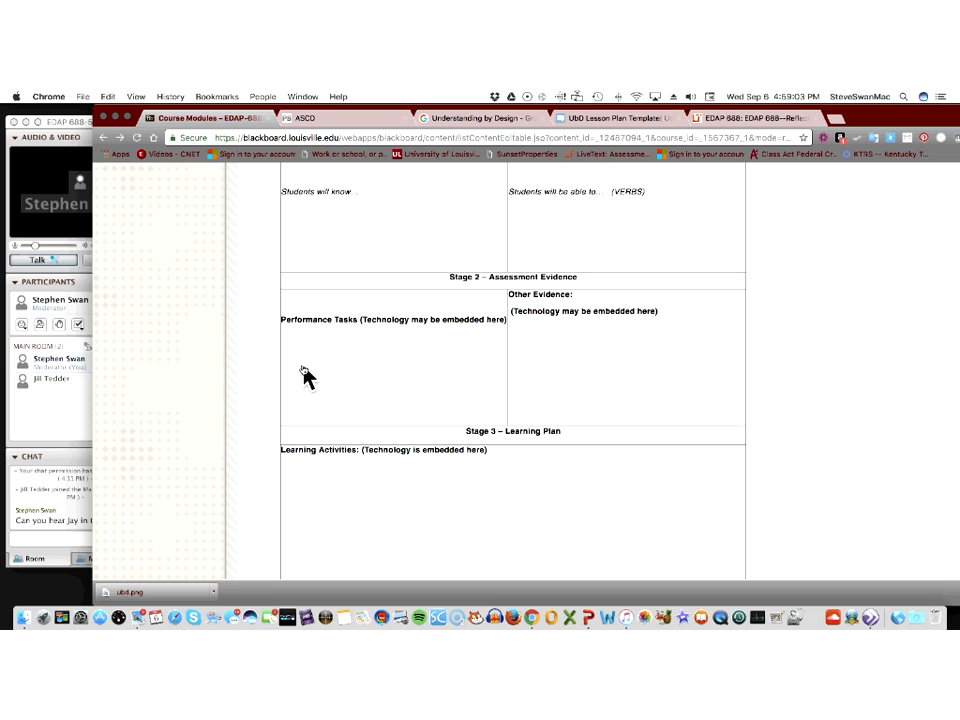
mouse_move(458, 385)
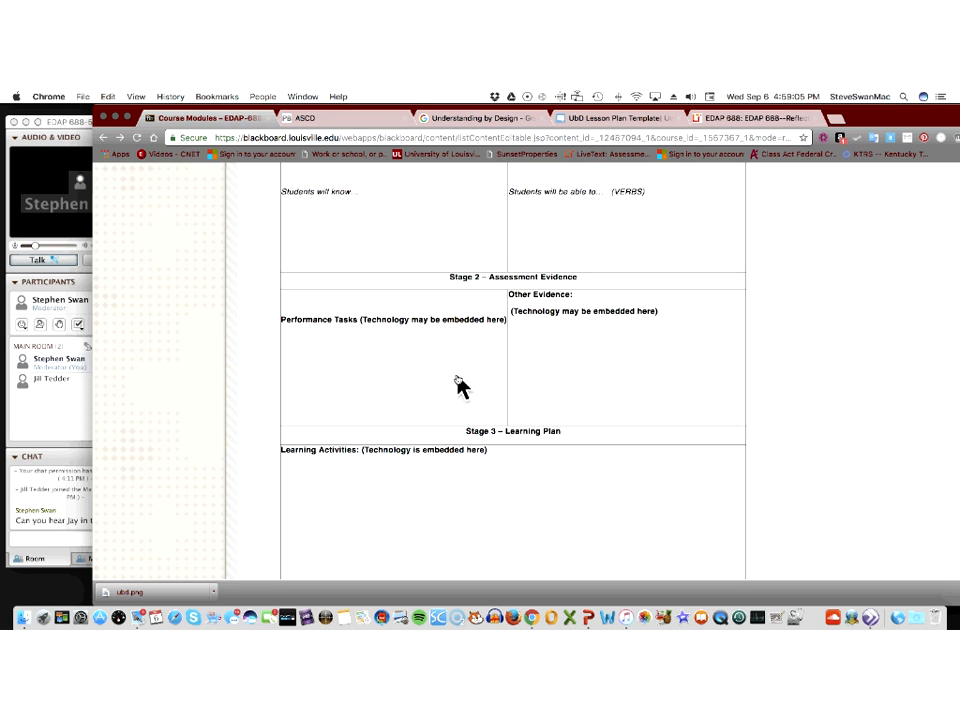
mouse_move(313, 387)
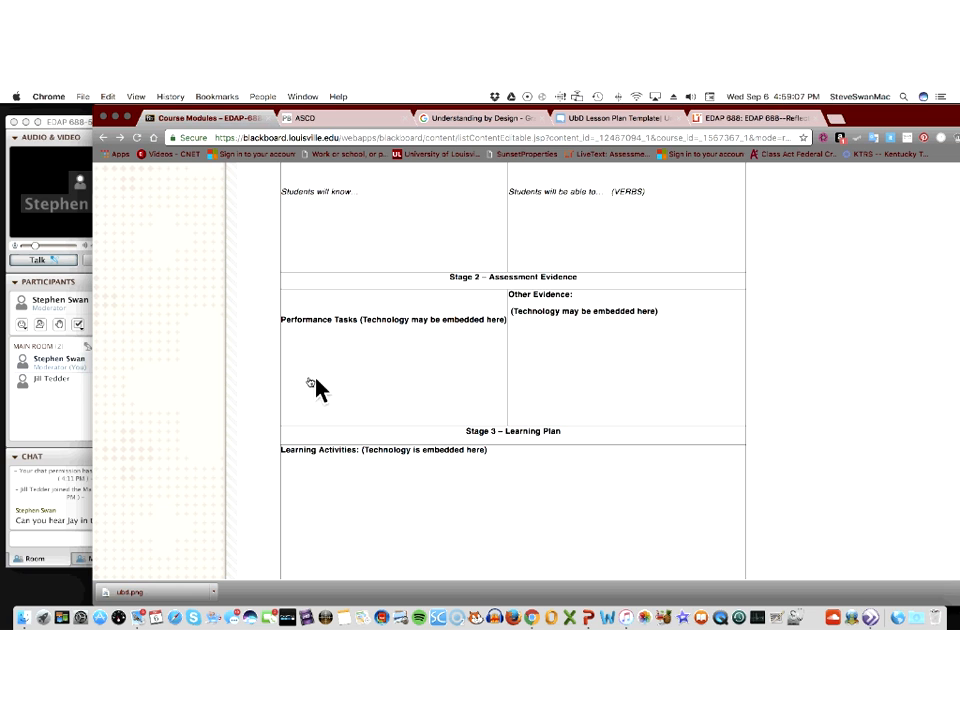
mouse_move(548, 390)
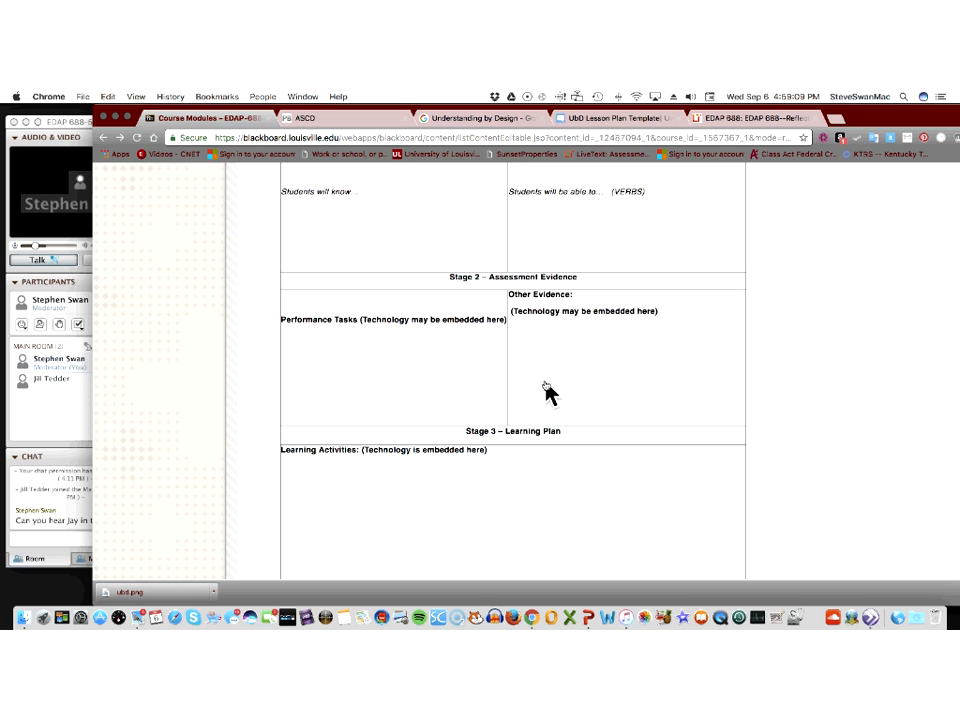
mouse_move(370, 495)
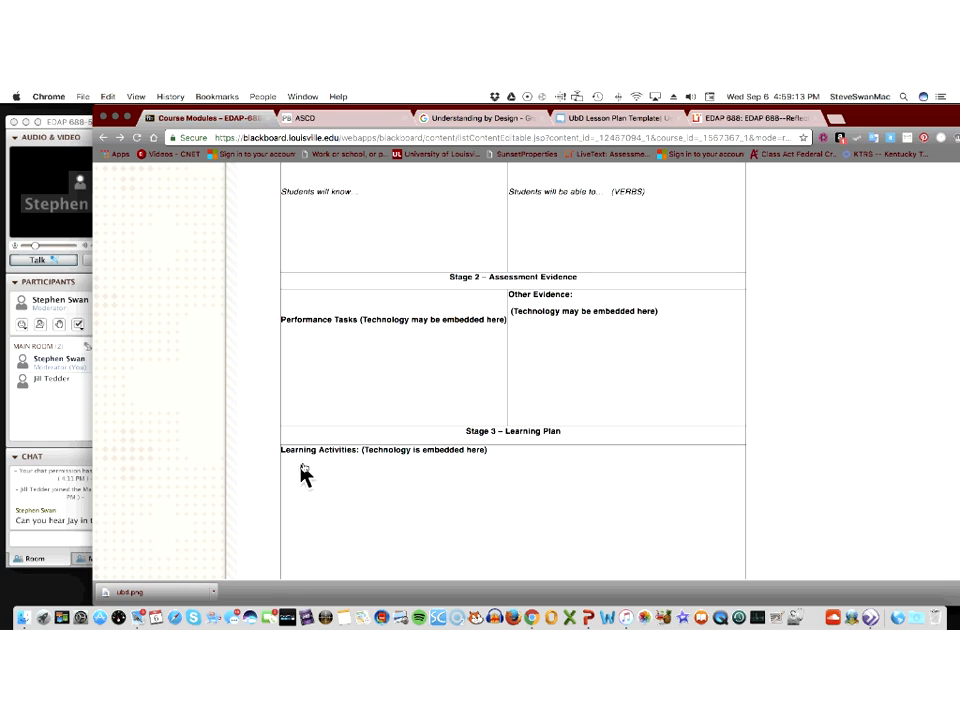
mouse_move(308, 473)
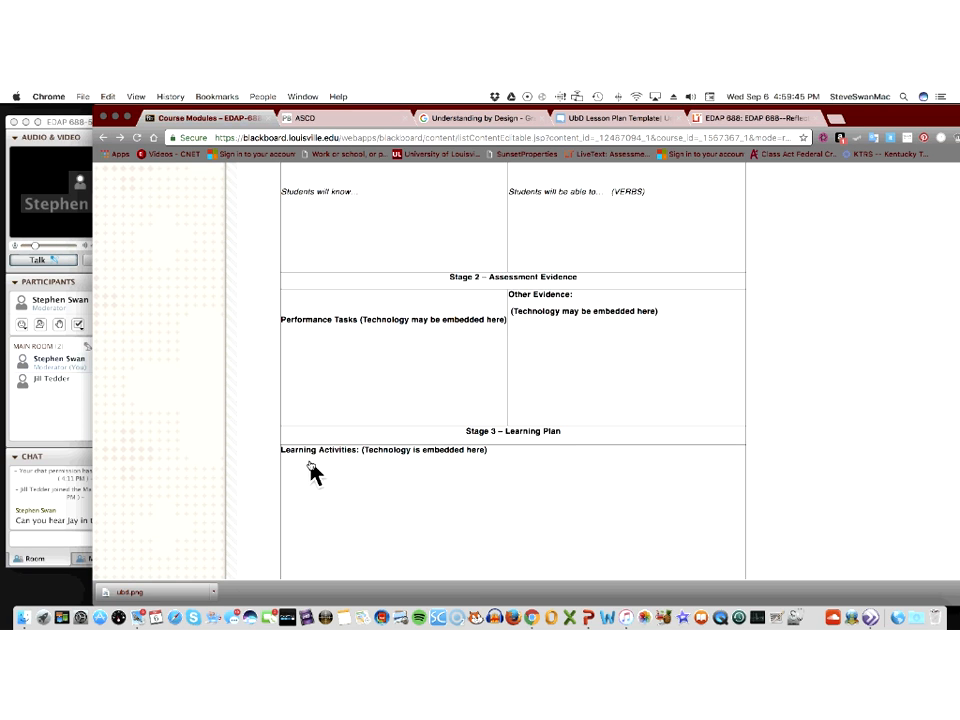
mouse_move(307, 445)
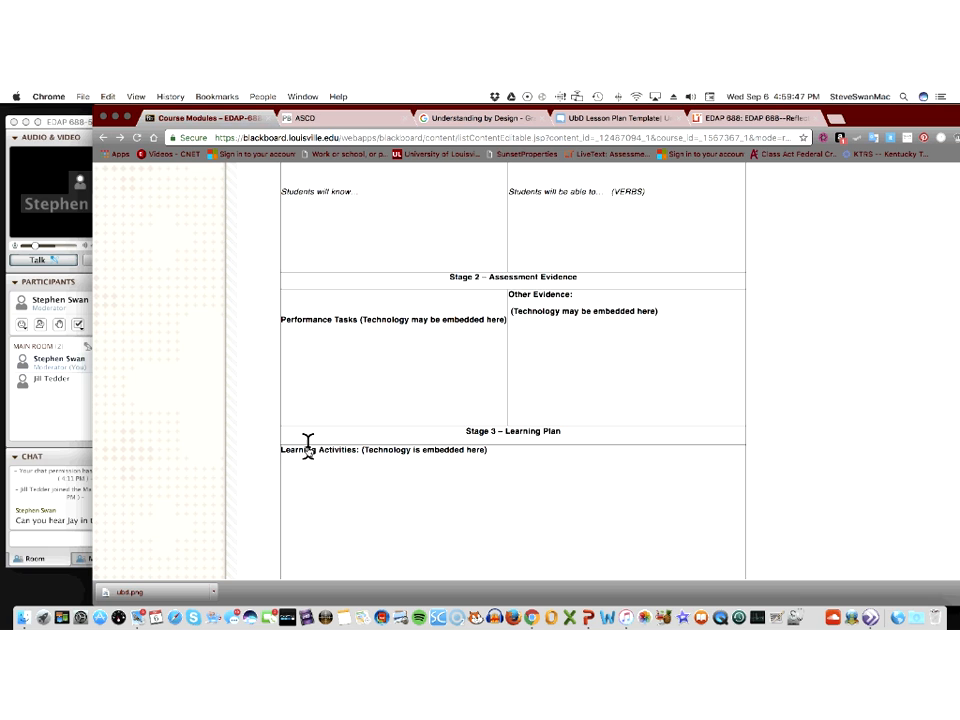
mouse_move(528, 440)
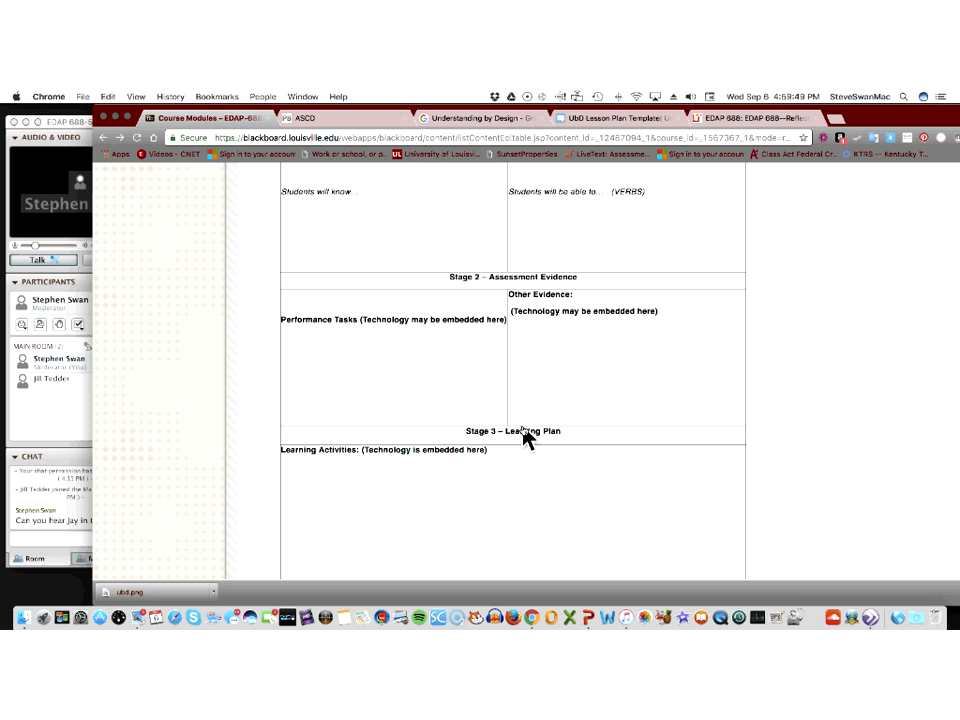
mouse_move(545, 357)
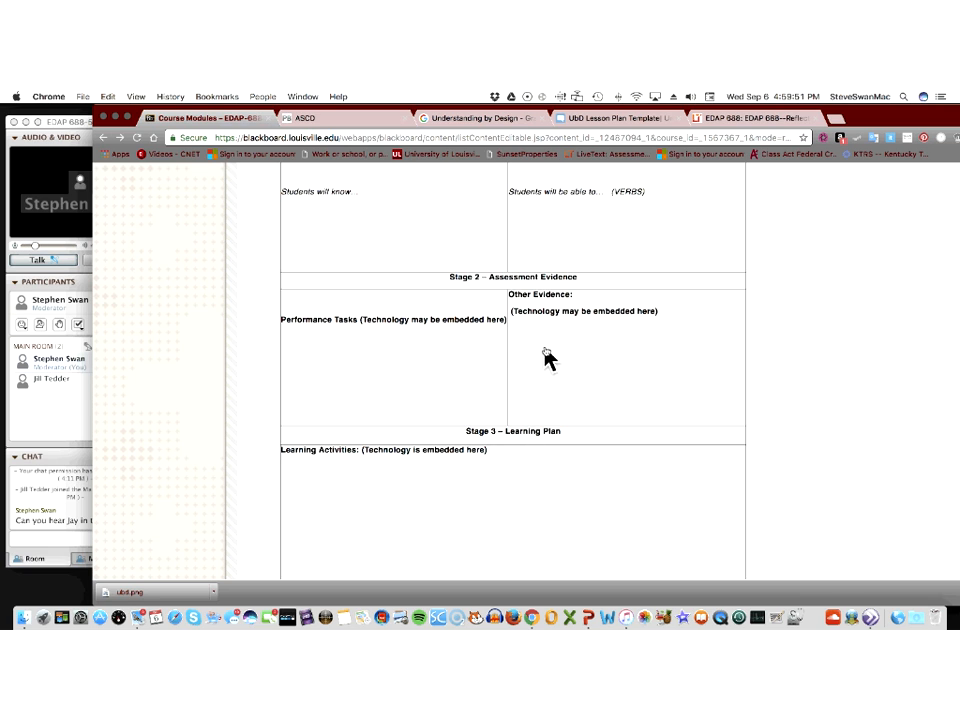
mouse_move(495, 477)
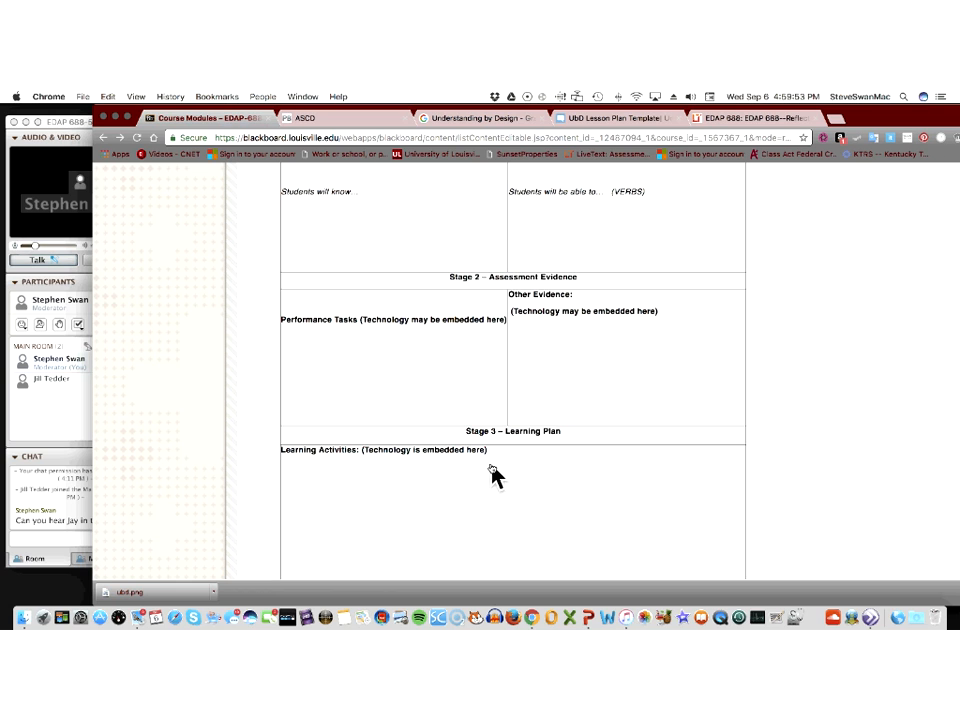
mouse_move(495, 372)
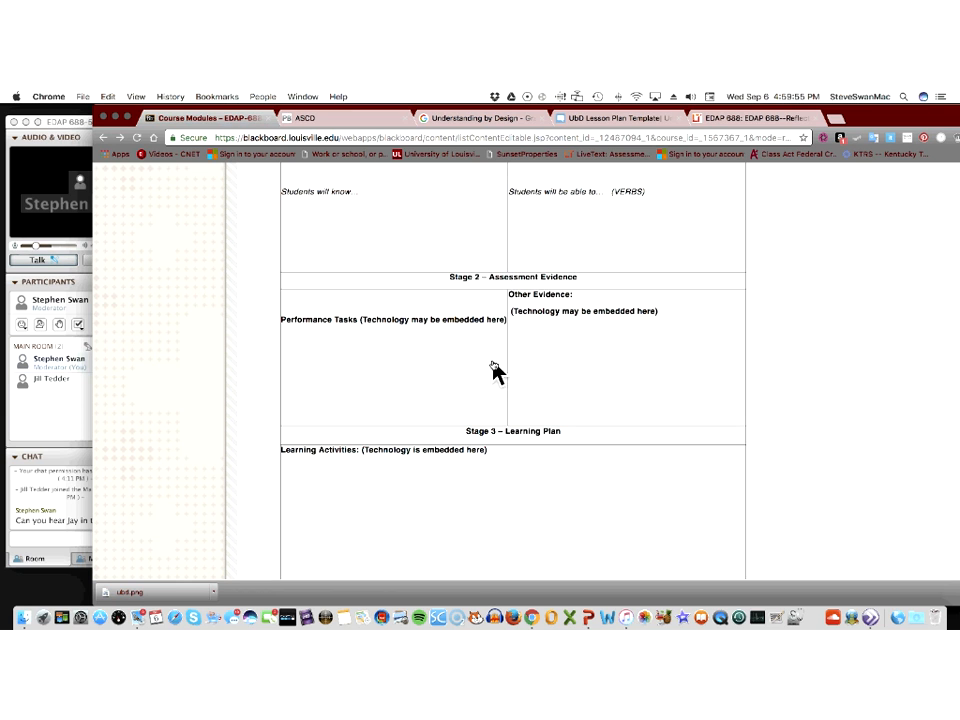
scroll("up", 3)
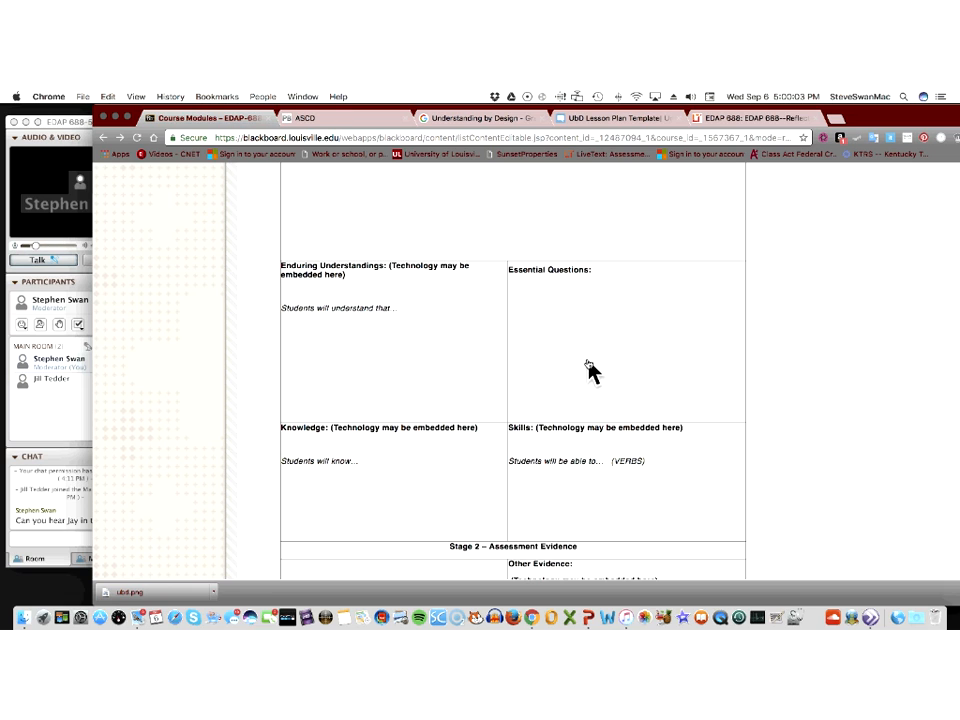
scroll("down", 3)
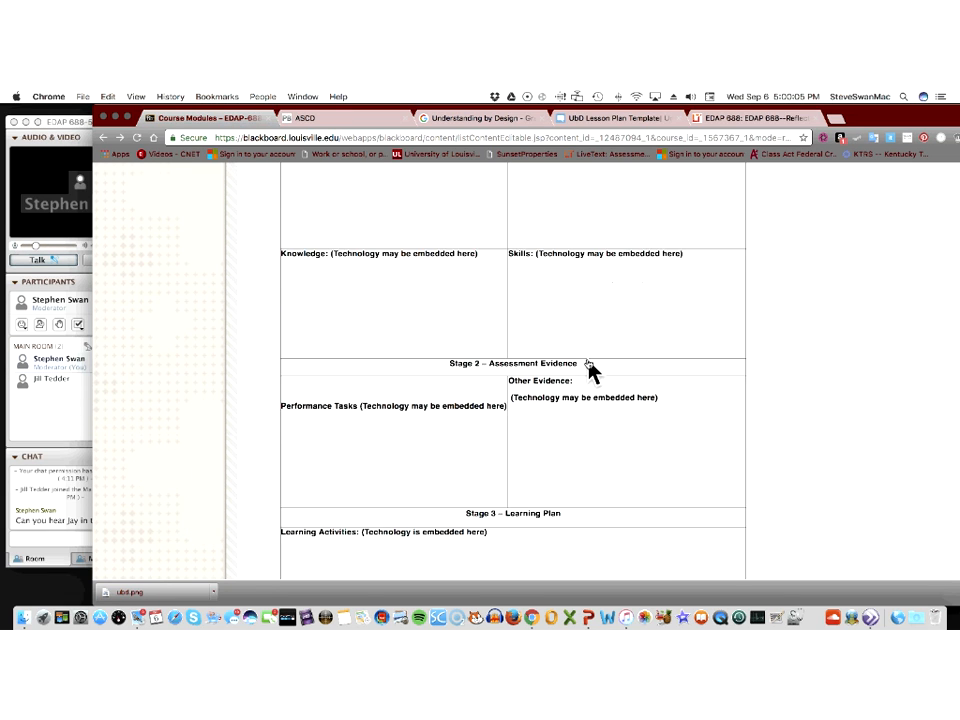
scroll("down", 3)
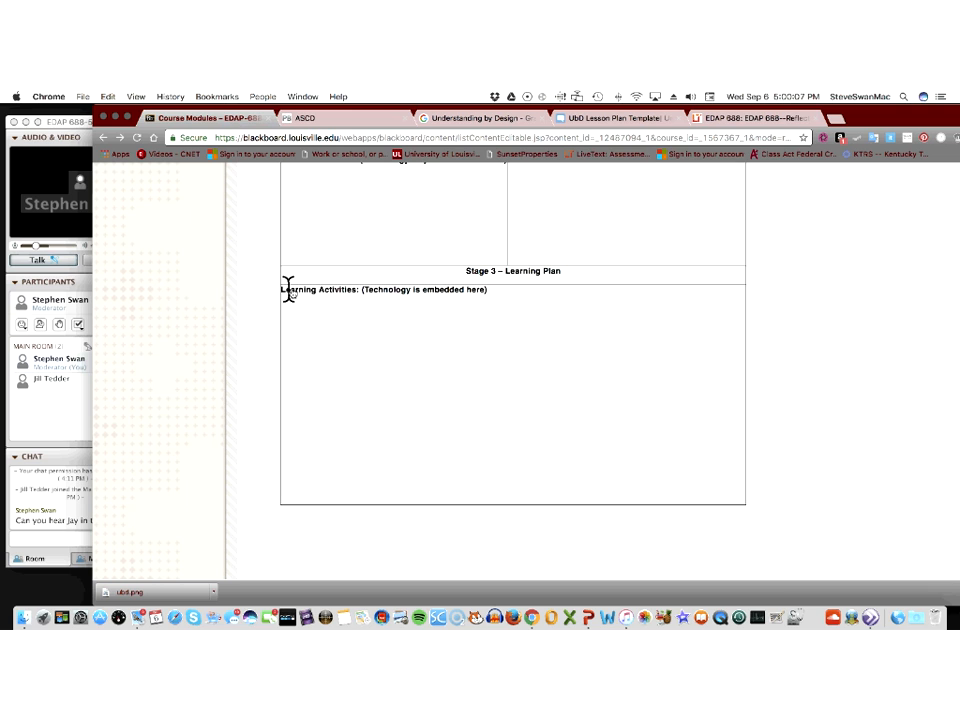
mouse_move(395, 355)
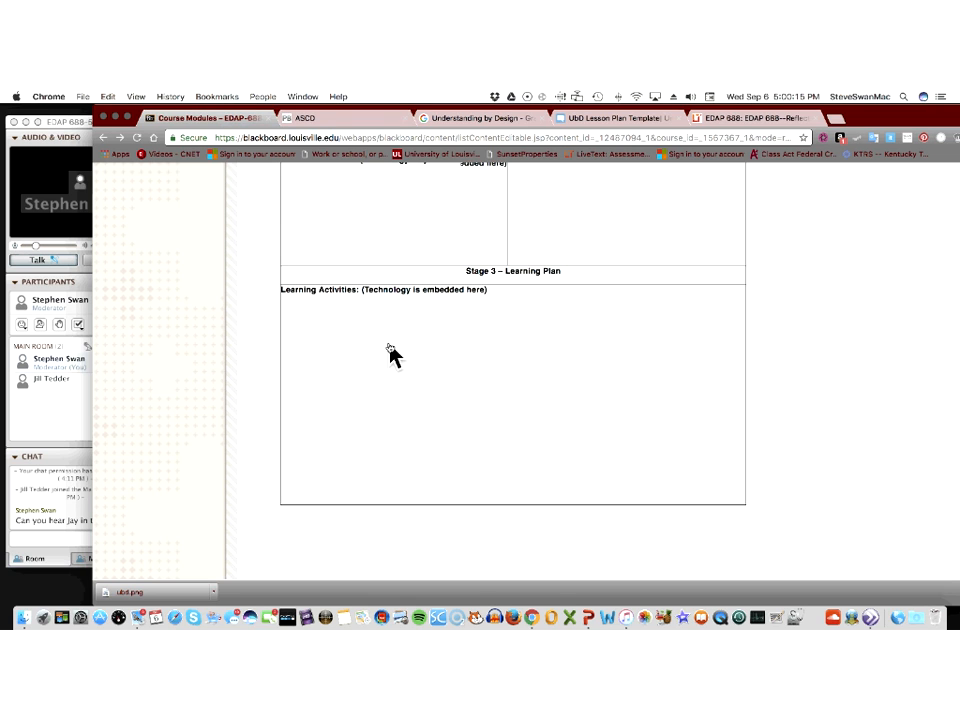
scroll("up", 3)
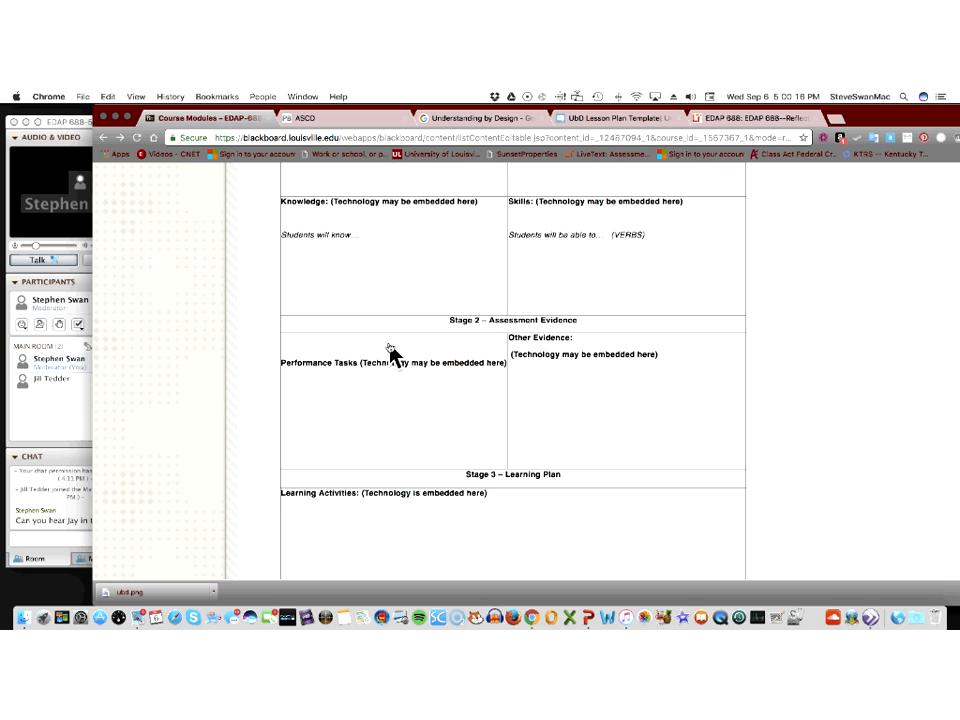
scroll("down", 3)
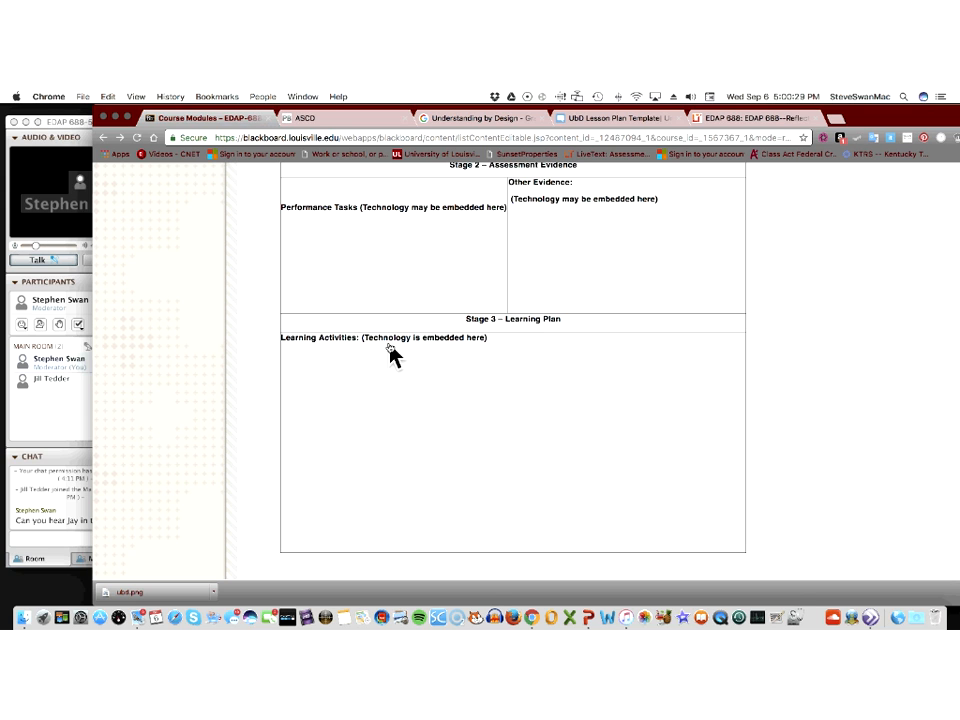
scroll("up", 3)
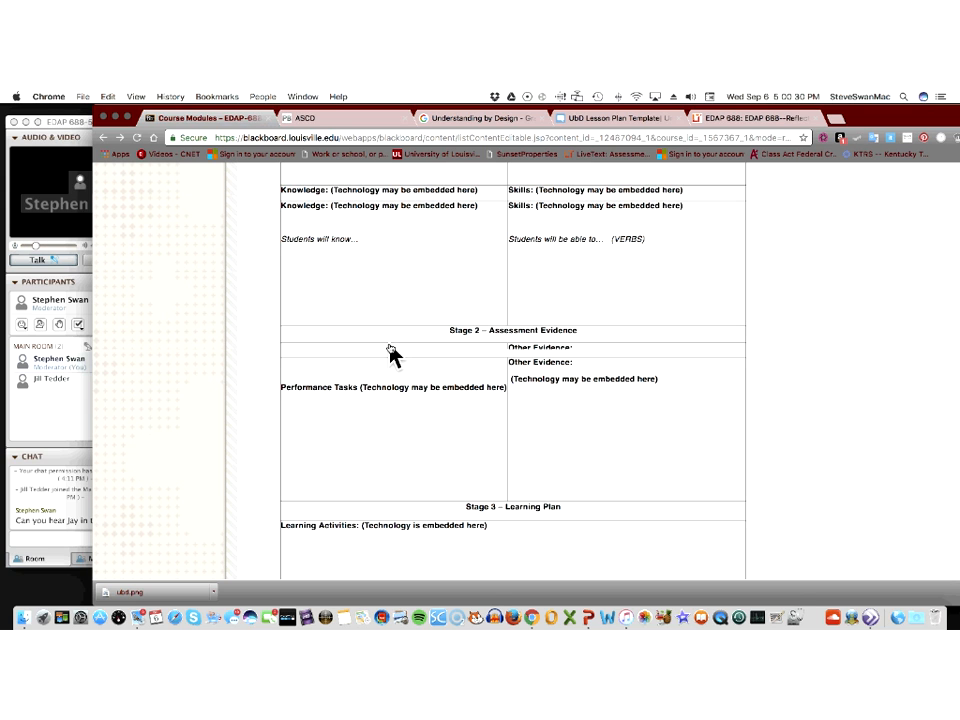
scroll("up", 3)
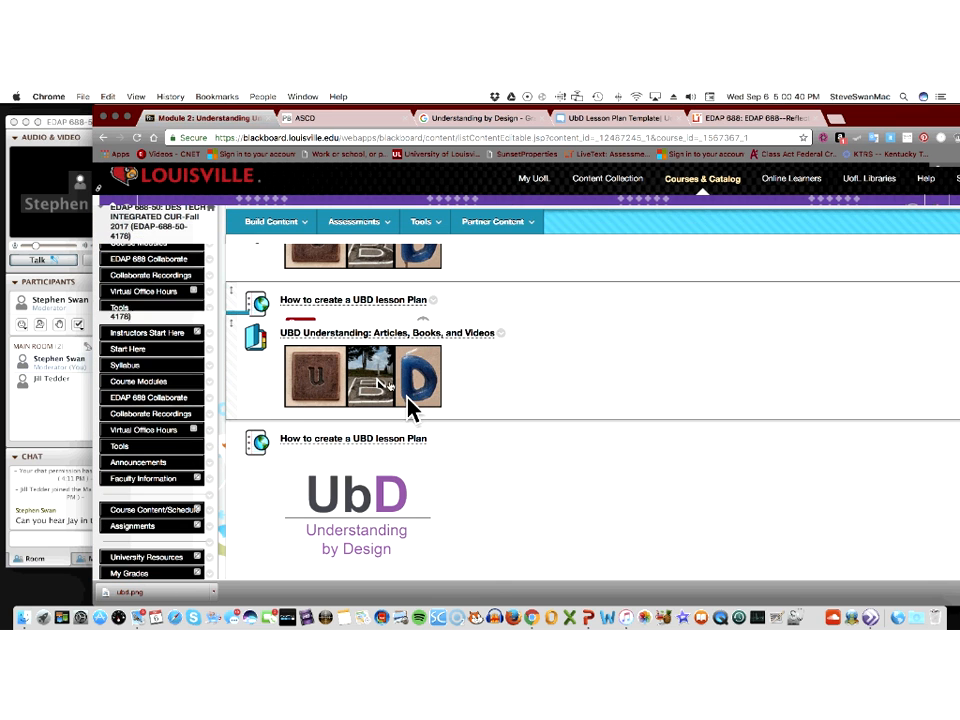
Scroll the StoryboardThat article's introduction and UBD stages list into view.
scroll("down", 3)
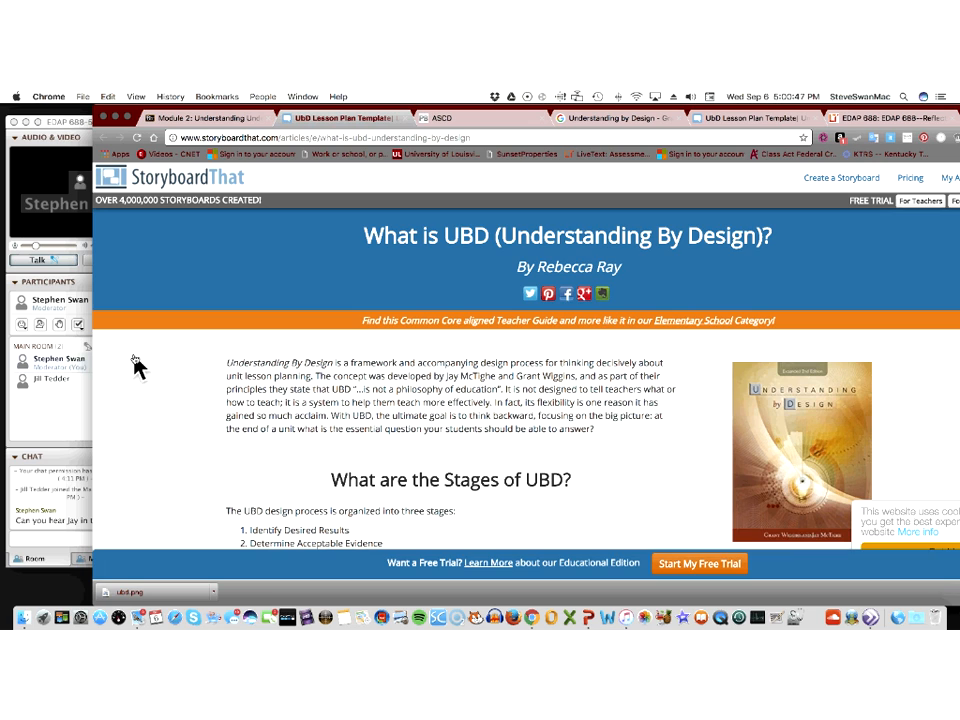
mouse_move(142, 378)
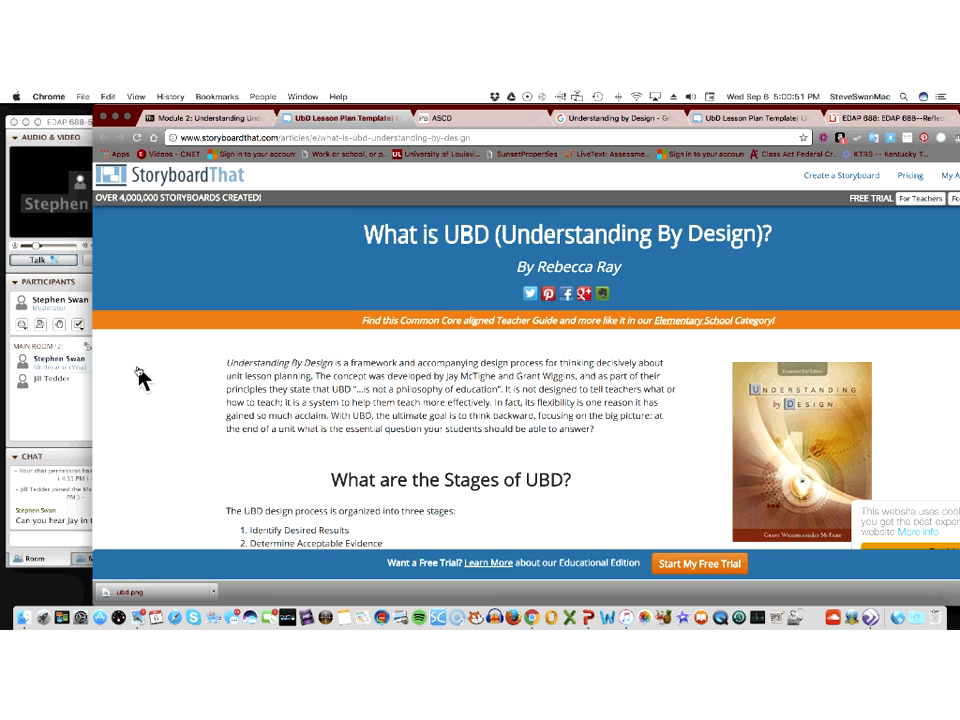
scroll("down", 3)
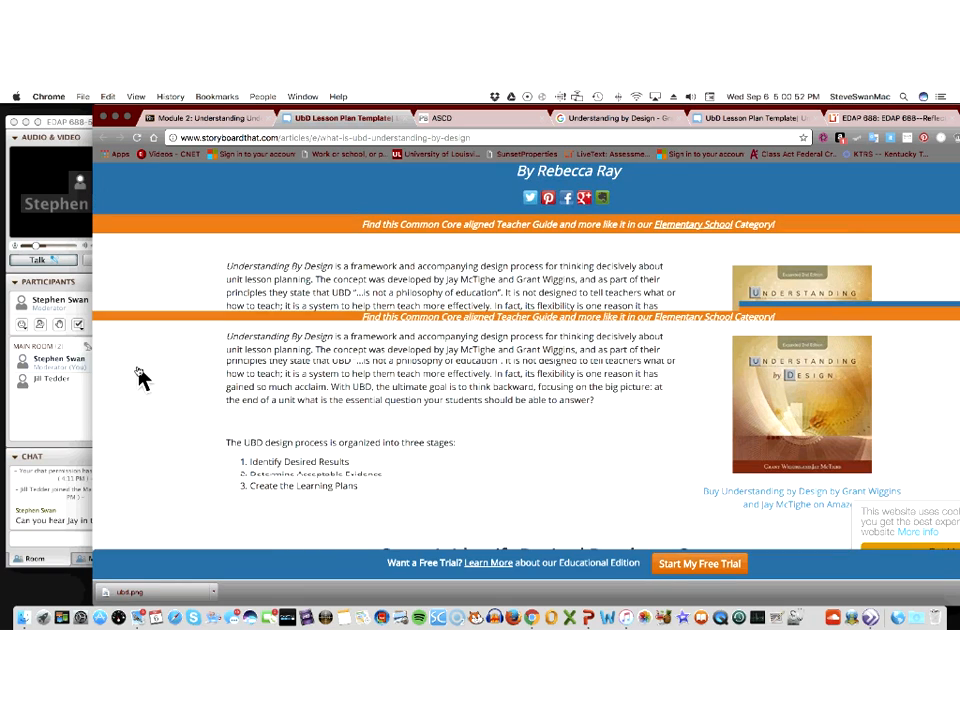
scroll("down", 3)
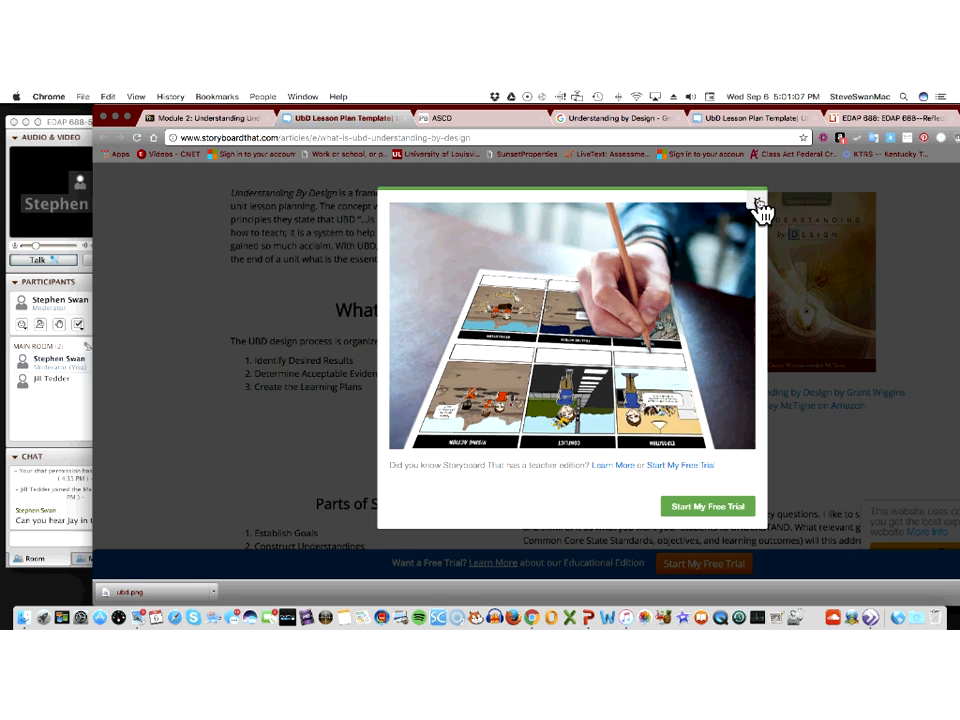
Dismiss the free-trial pop-up and scroll into the Stage 1 template.
left_click(757, 198)
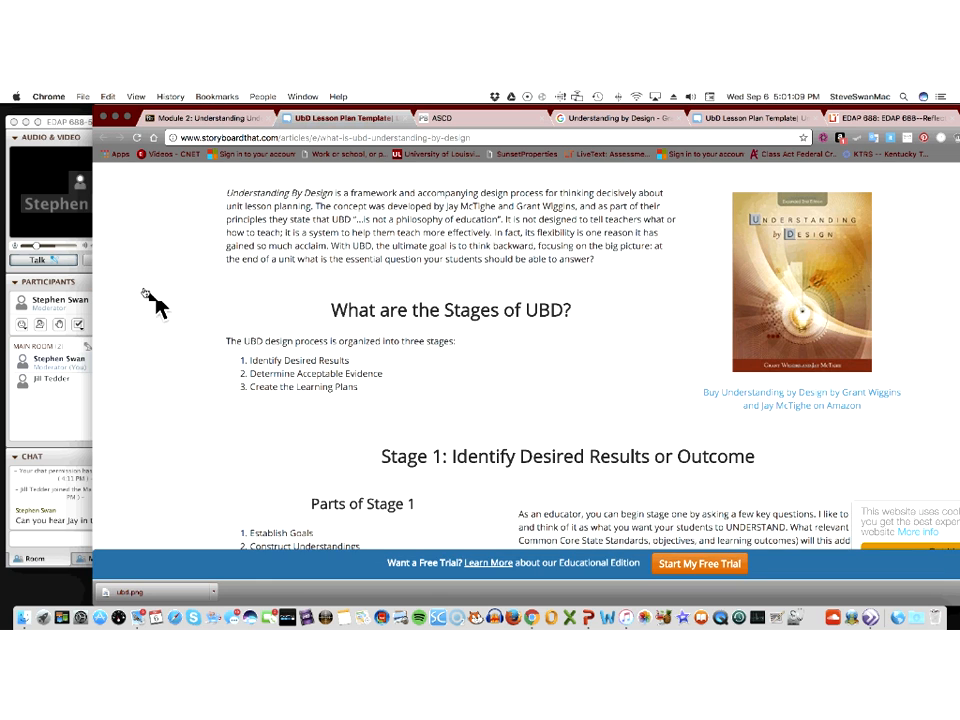
scroll("down", 3)
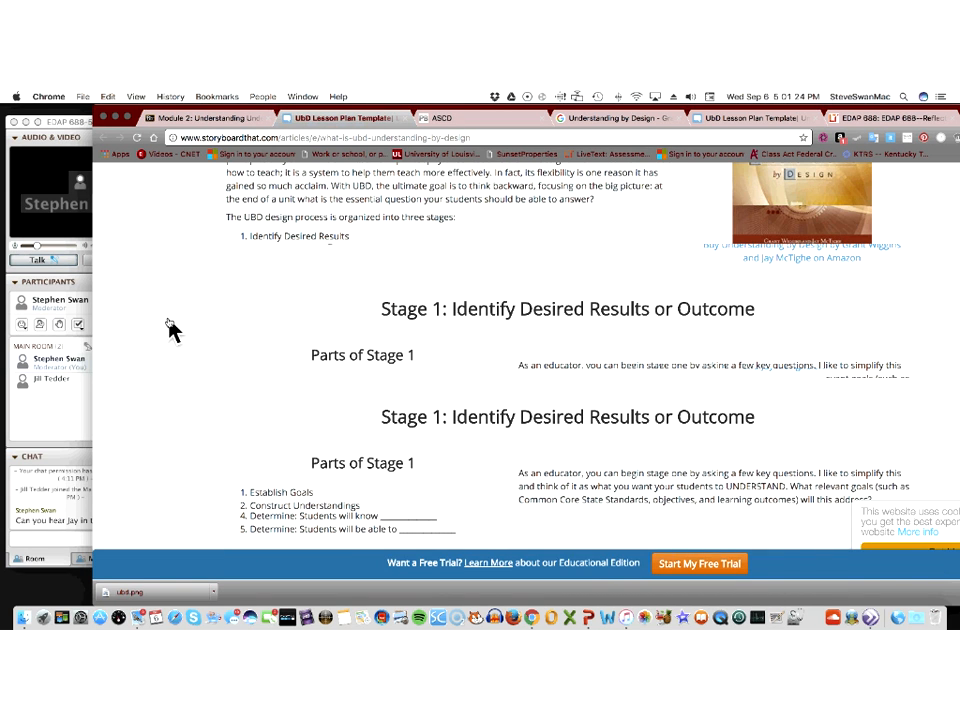
scroll("down", 3)
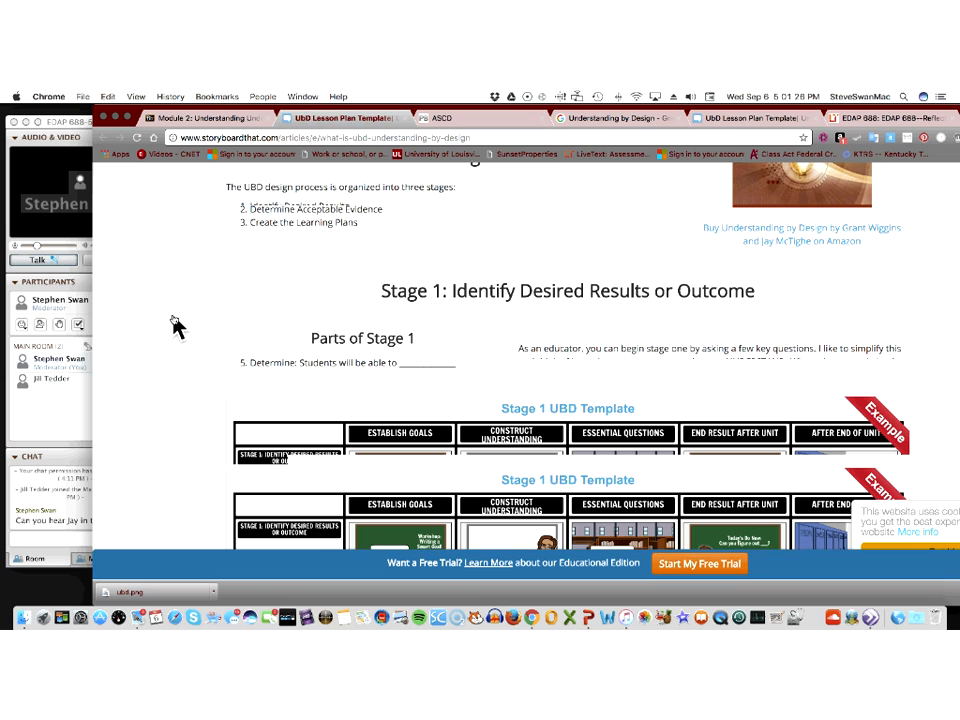
scroll("down", 3)
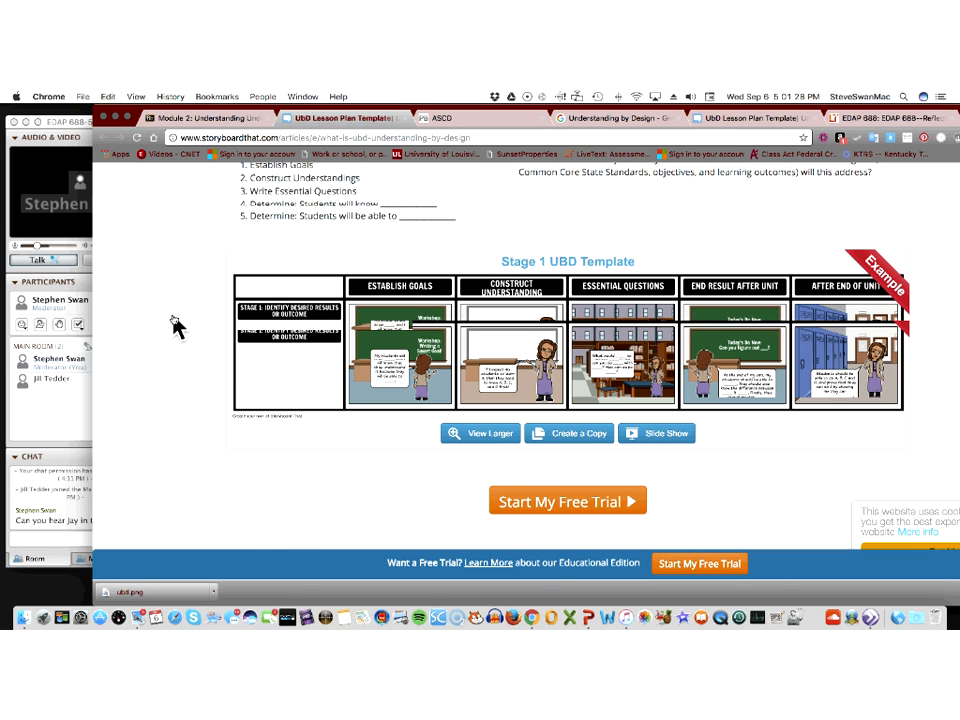
scroll("down", 3)
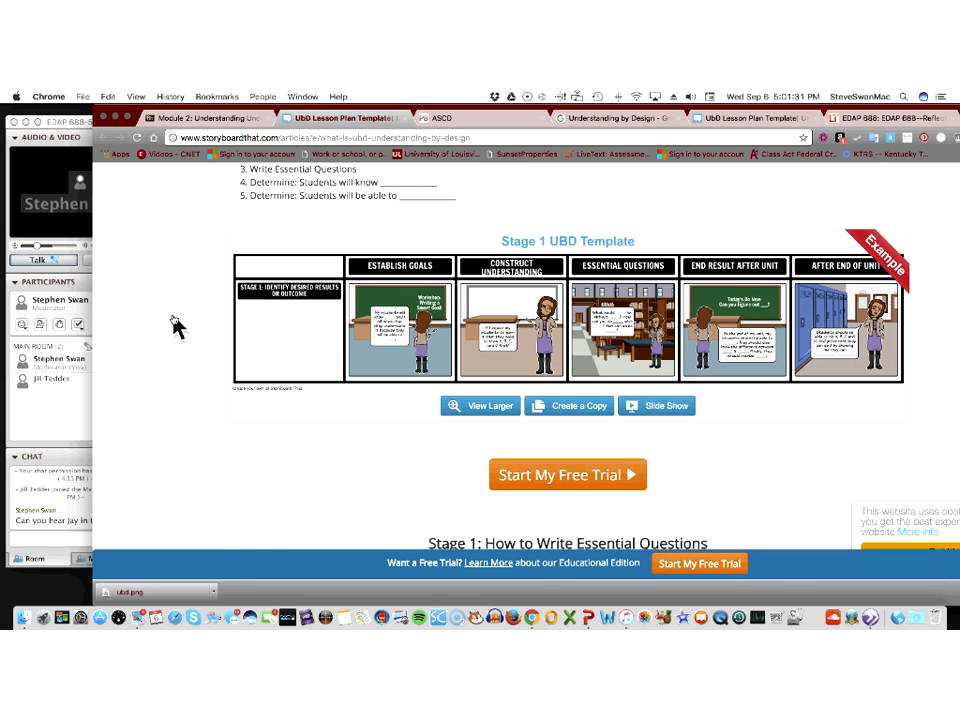
Scroll through the completed worksheet example, then back up to the article title.
scroll("down", 3)
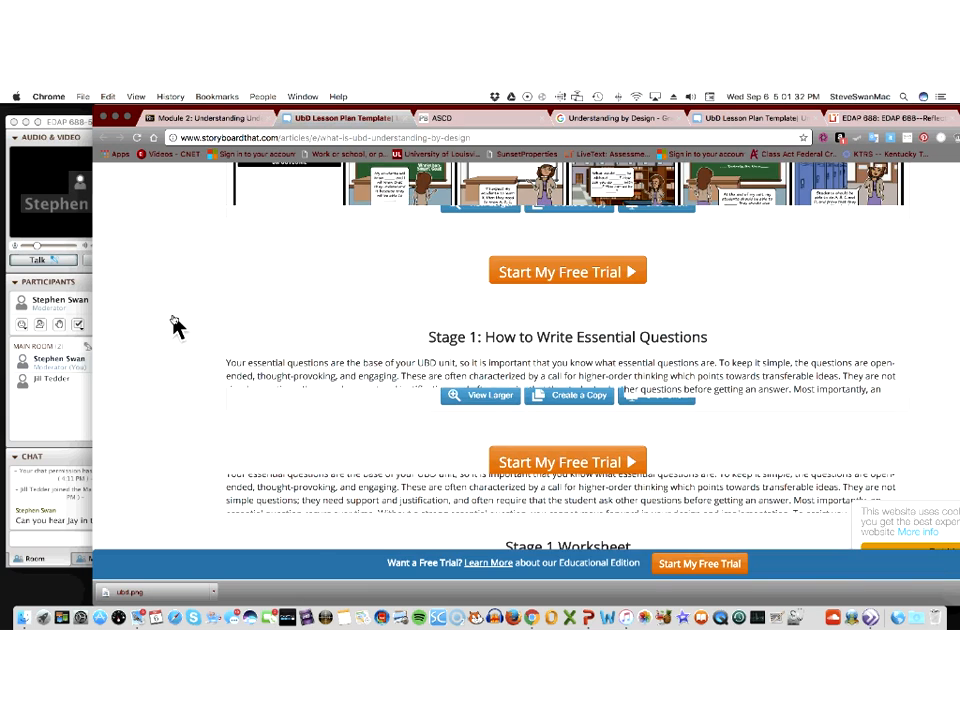
scroll("down", 3)
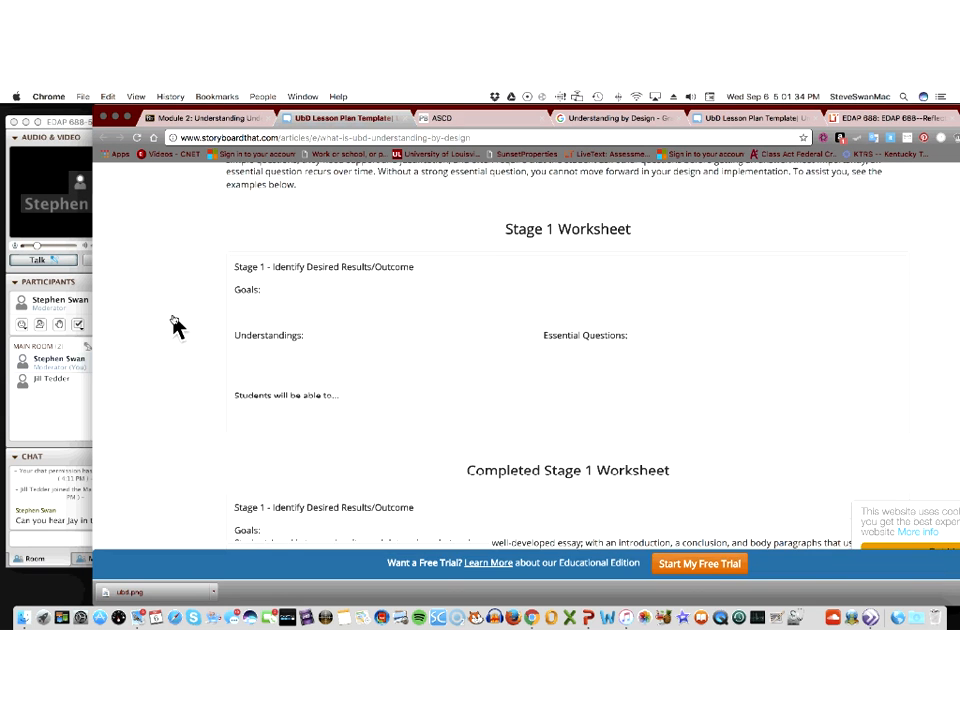
scroll("down", 3)
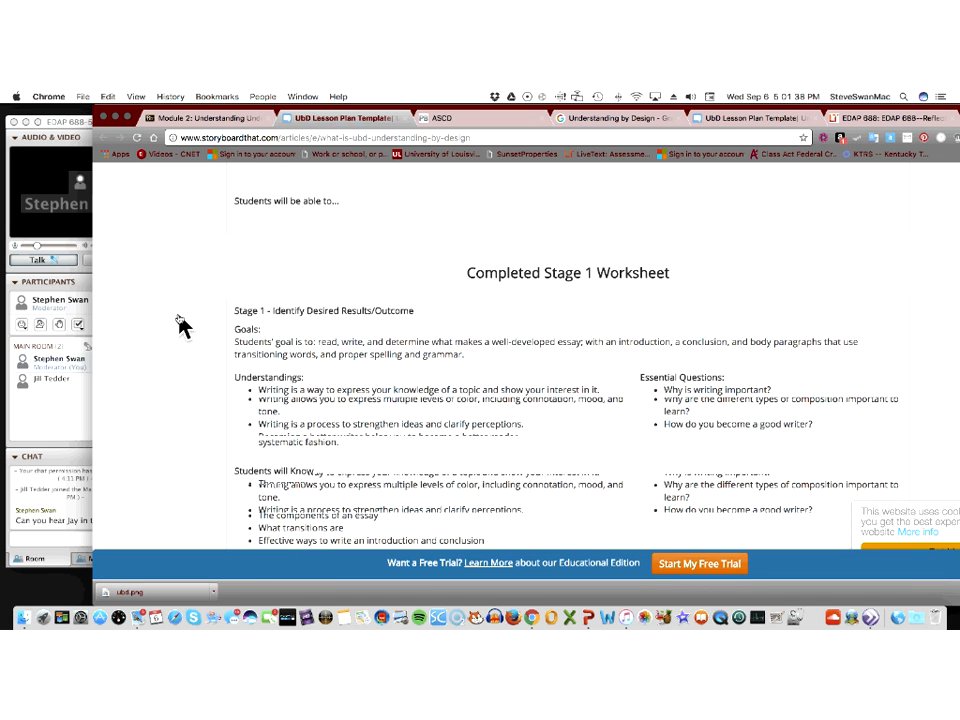
scroll("down", 3)
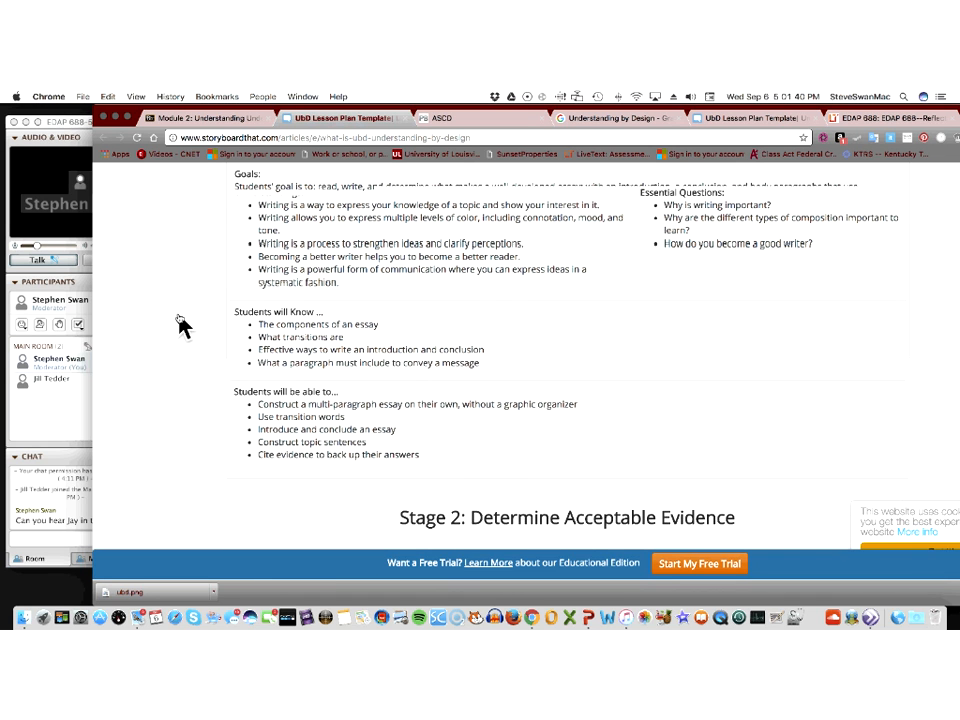
scroll("up", 3)
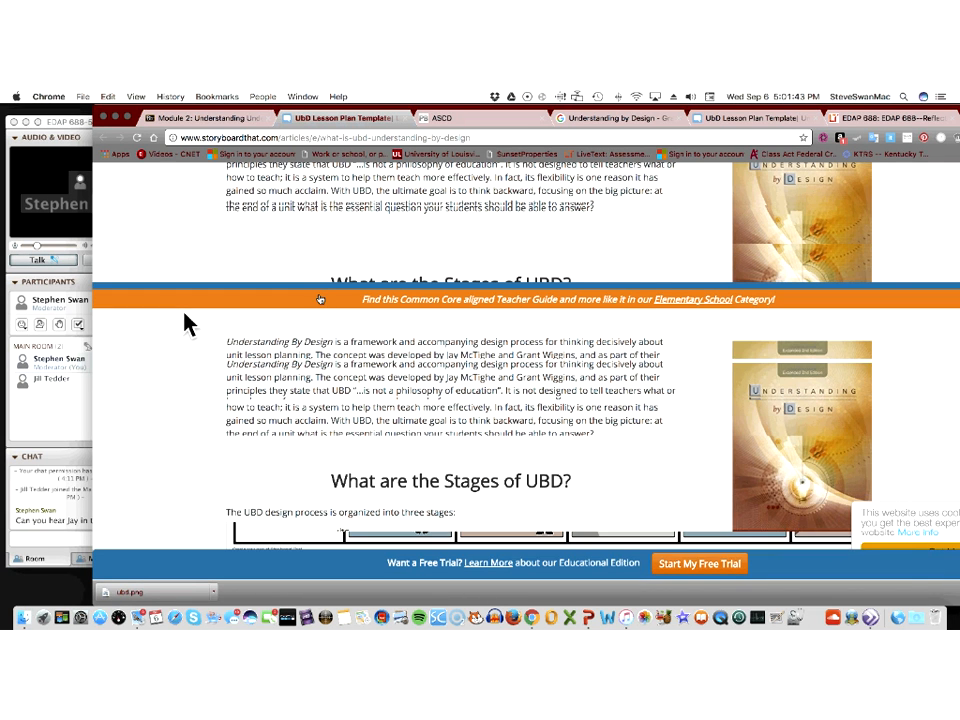
scroll("up", 3)
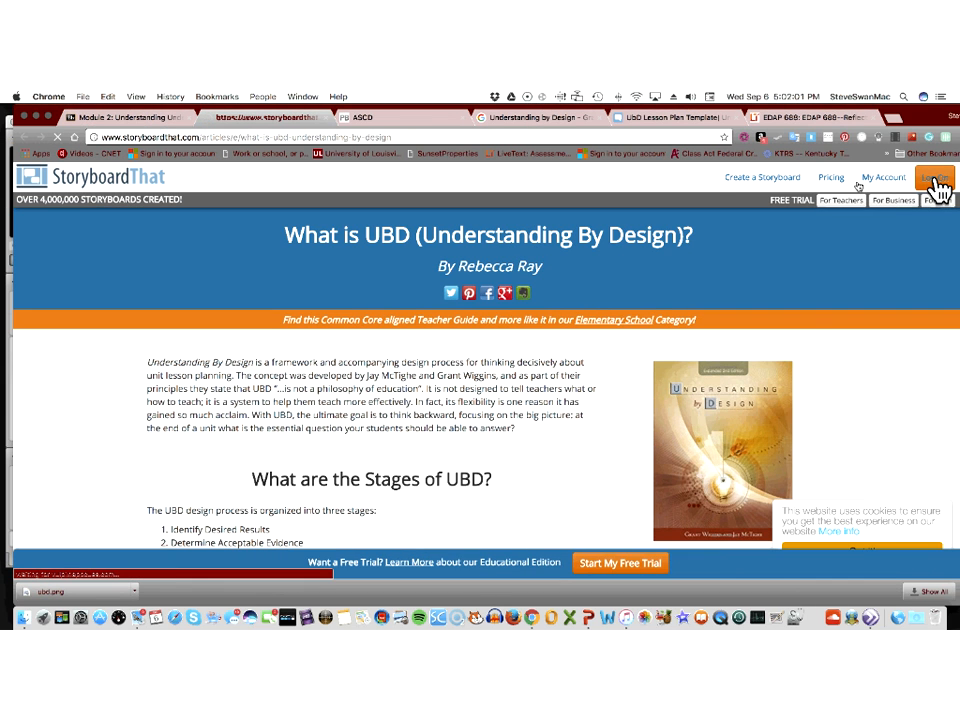
left_click(934, 177)
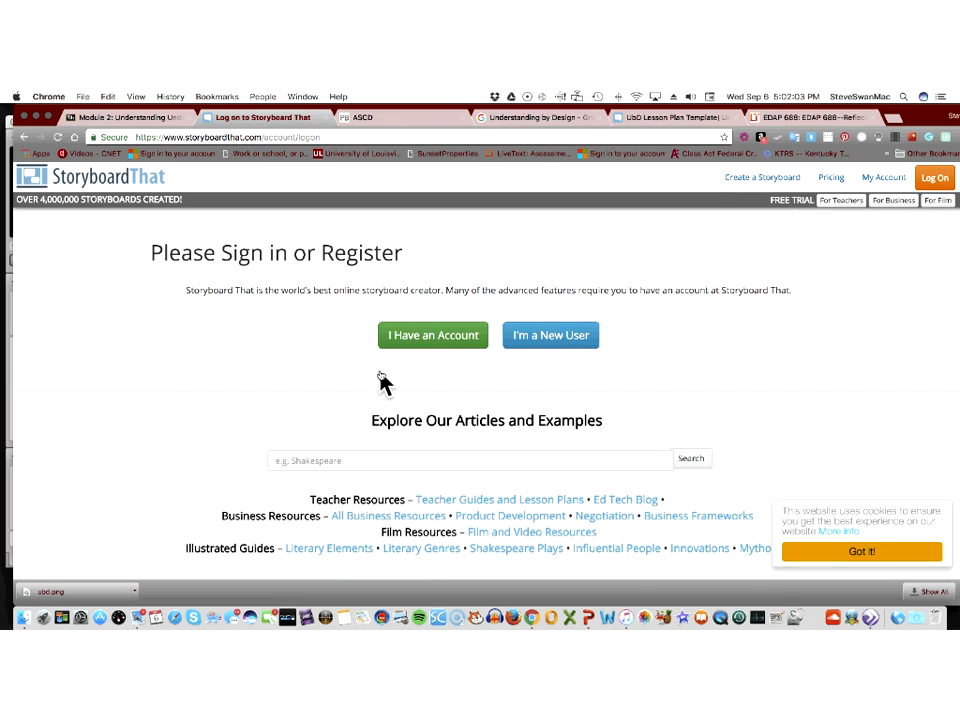
left_click(432, 335)
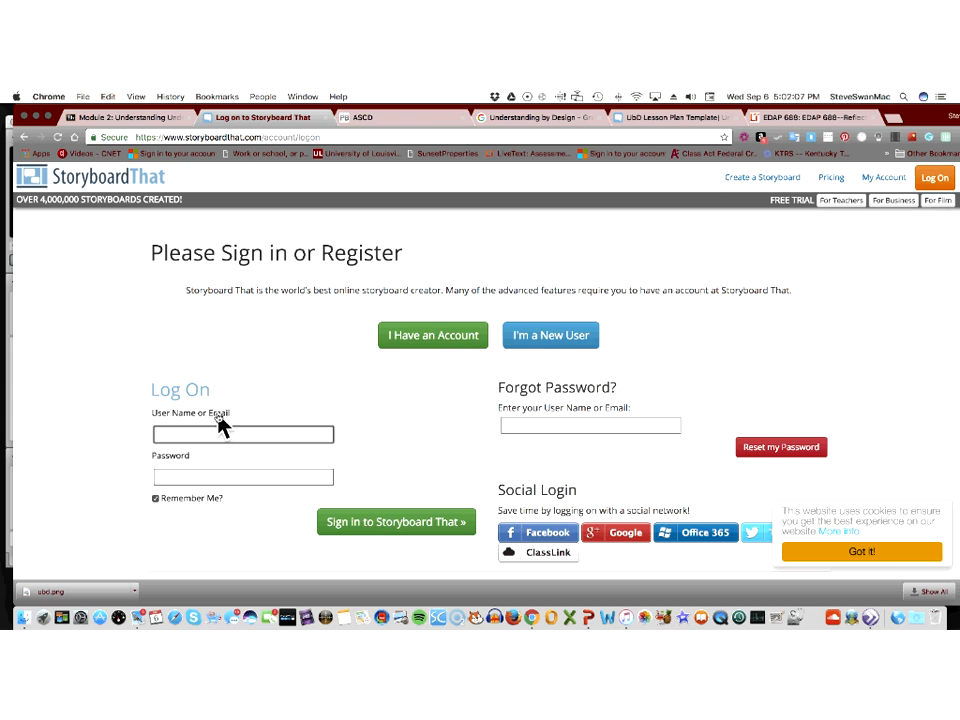
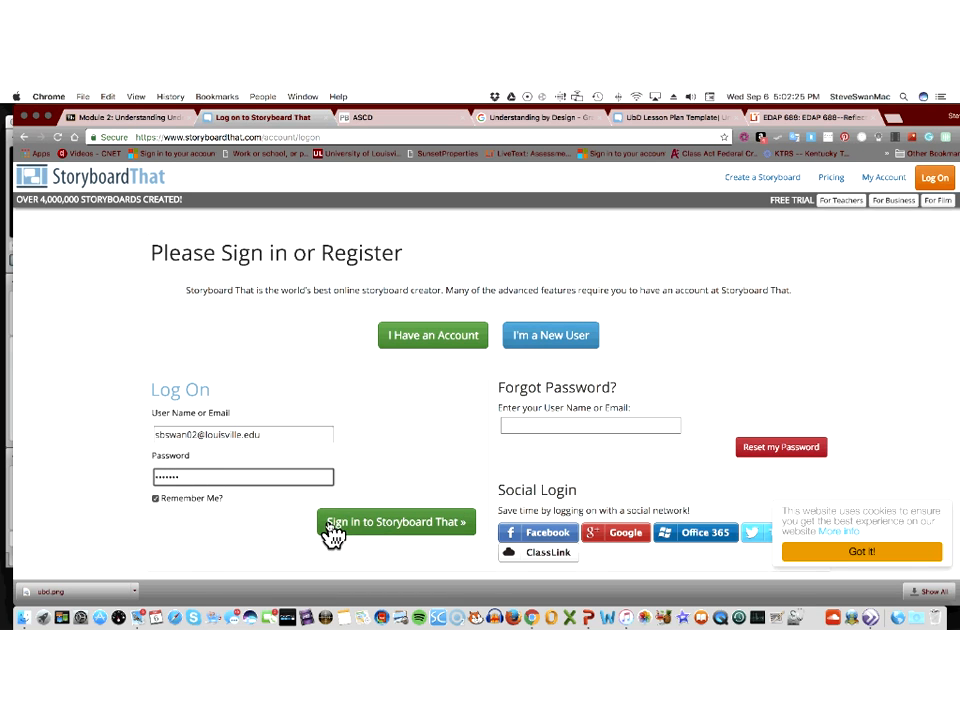
Submit the StoryboardThat login, then re-enter the password after the incorrect-credentials error.
left_click(396, 522)
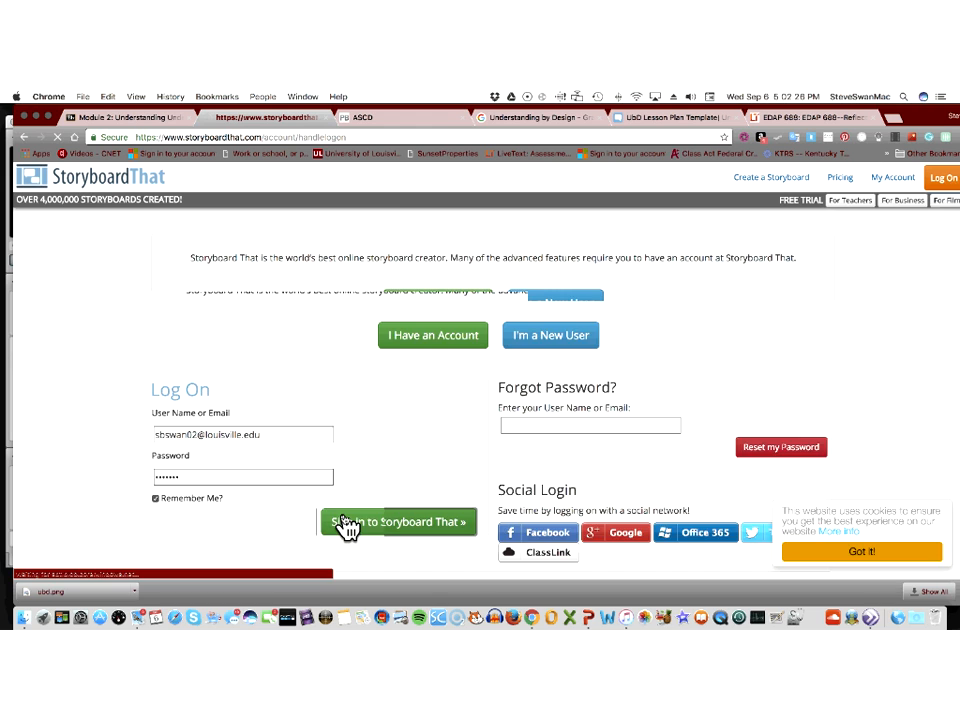
left_click(396, 522)
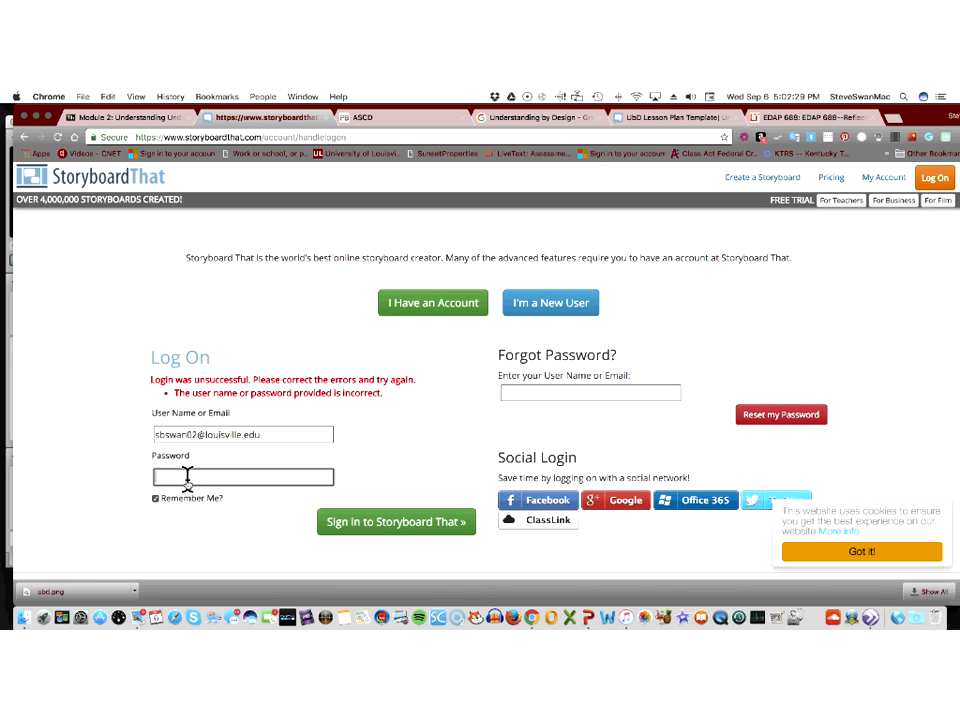
type("••••")
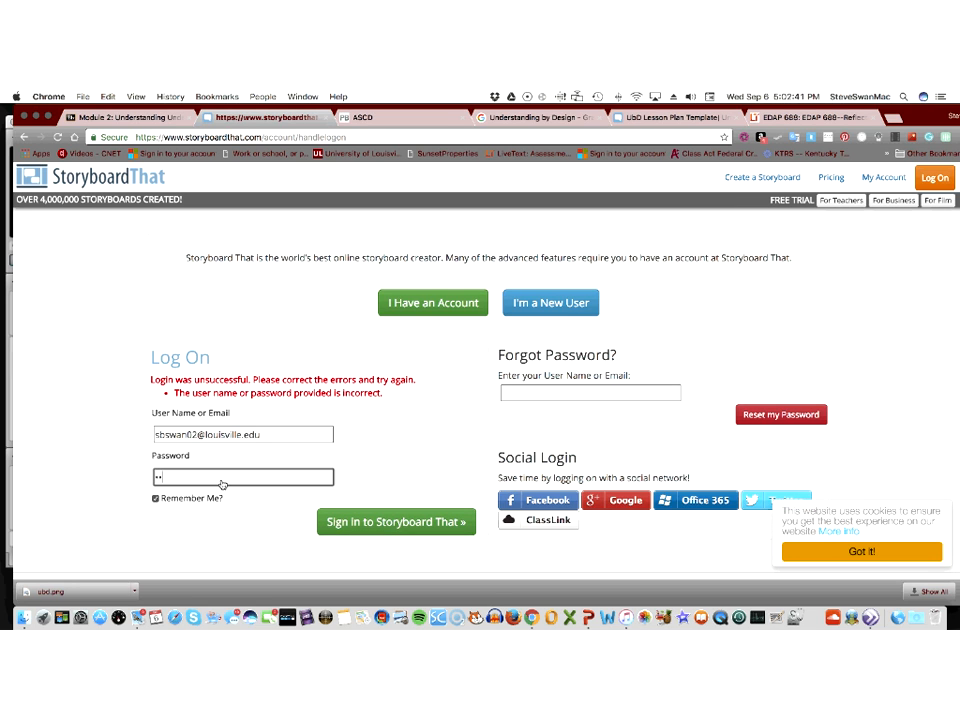
type("password")
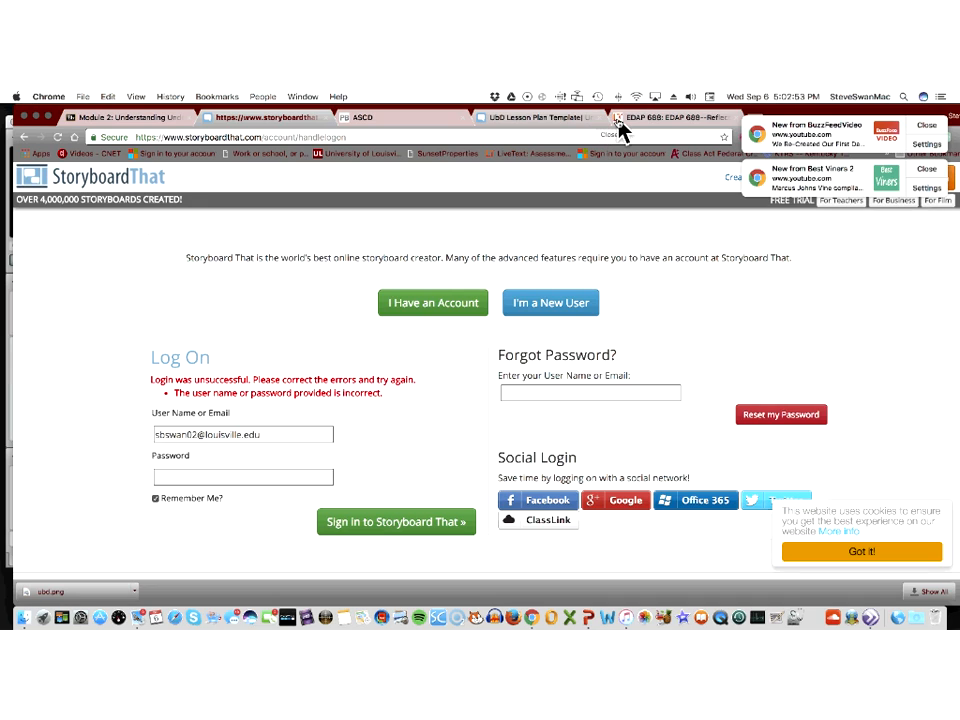
mouse_move(603, 120)
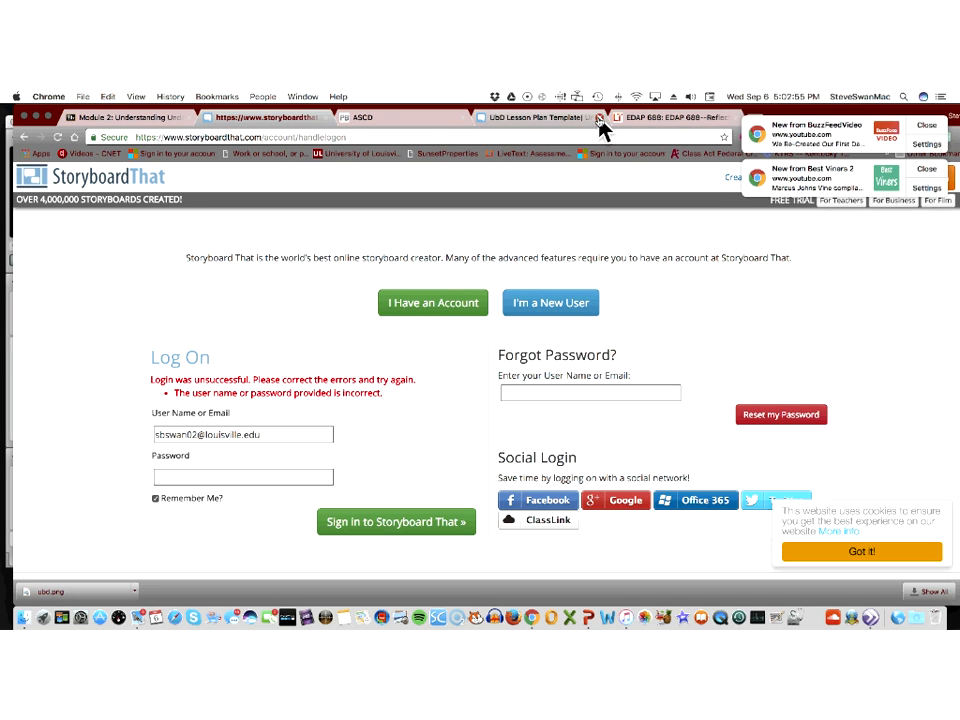
Close the extra resource tabs and switch back to the Blackboard Module 2 tab.
left_click(573, 116)
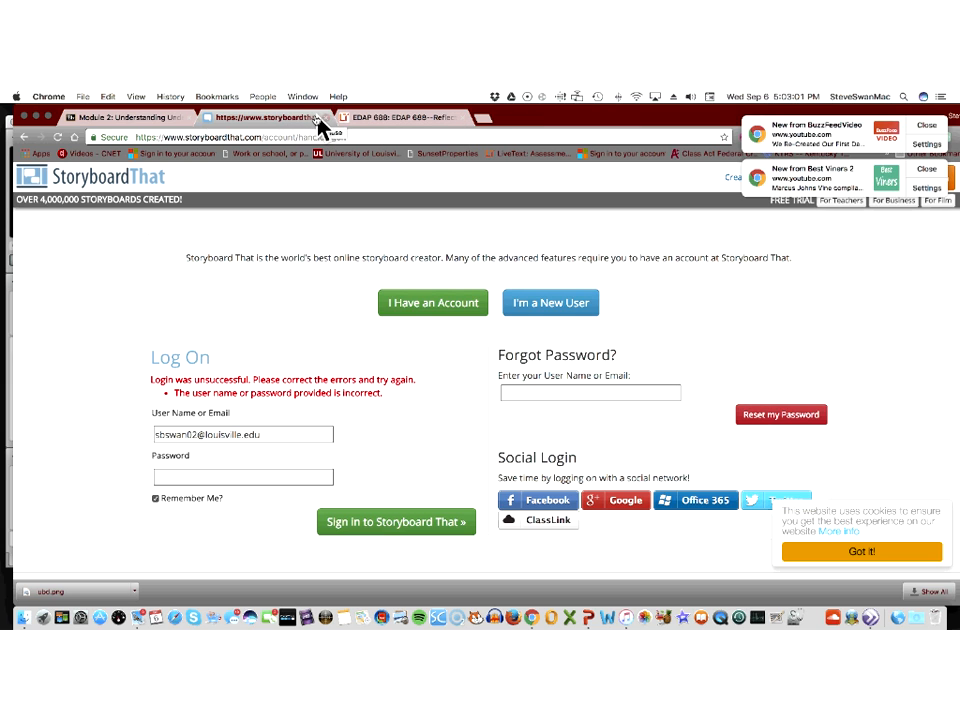
left_click(110, 121)
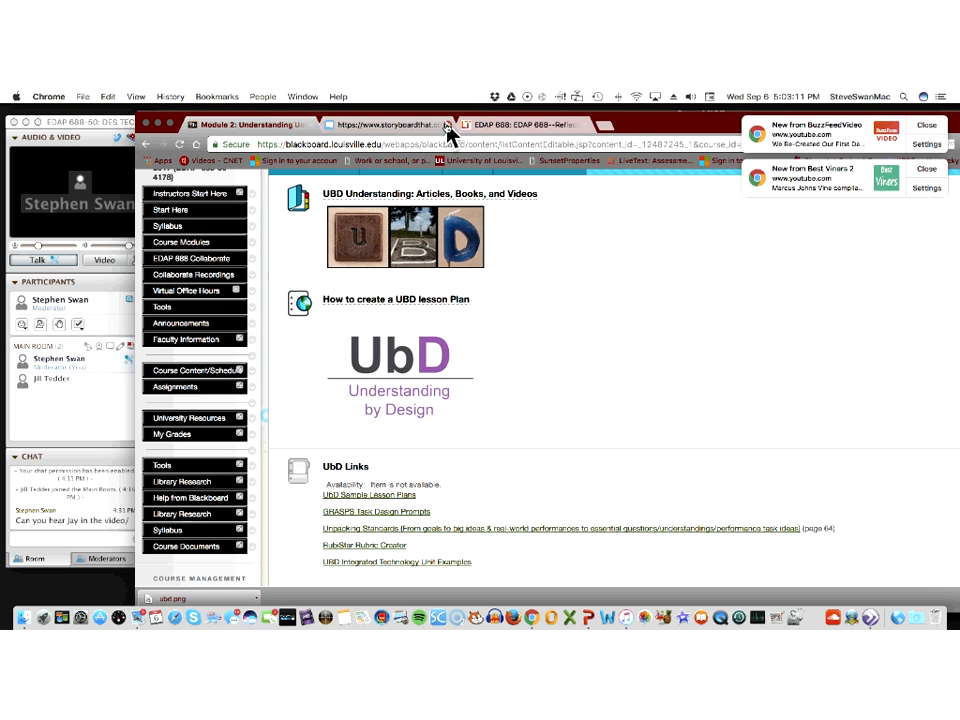
left_click(385, 124)
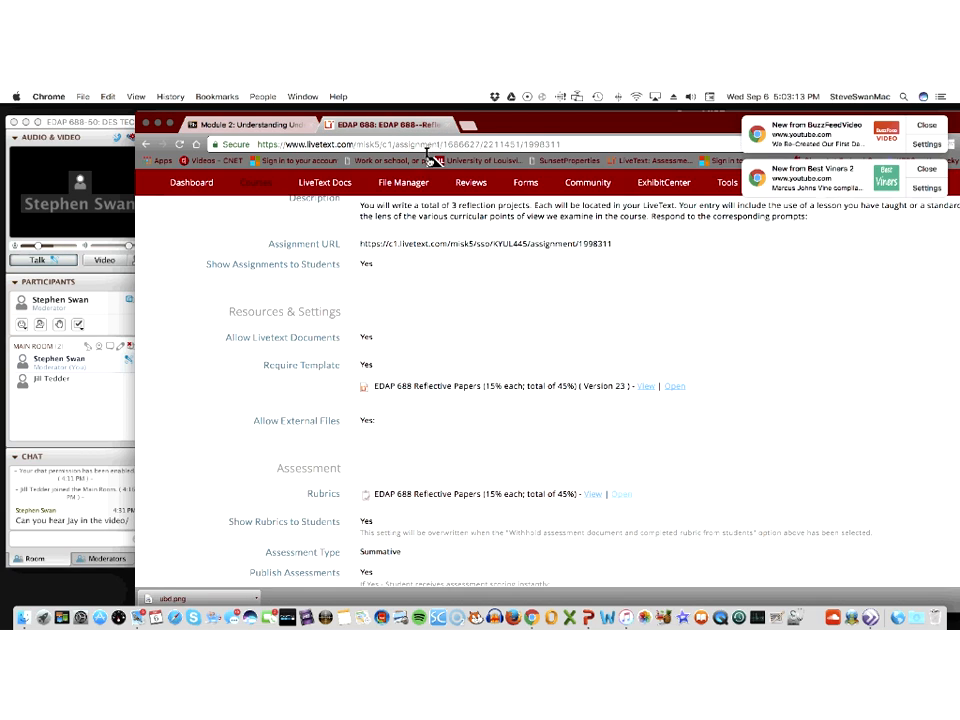
scroll("up", 3)
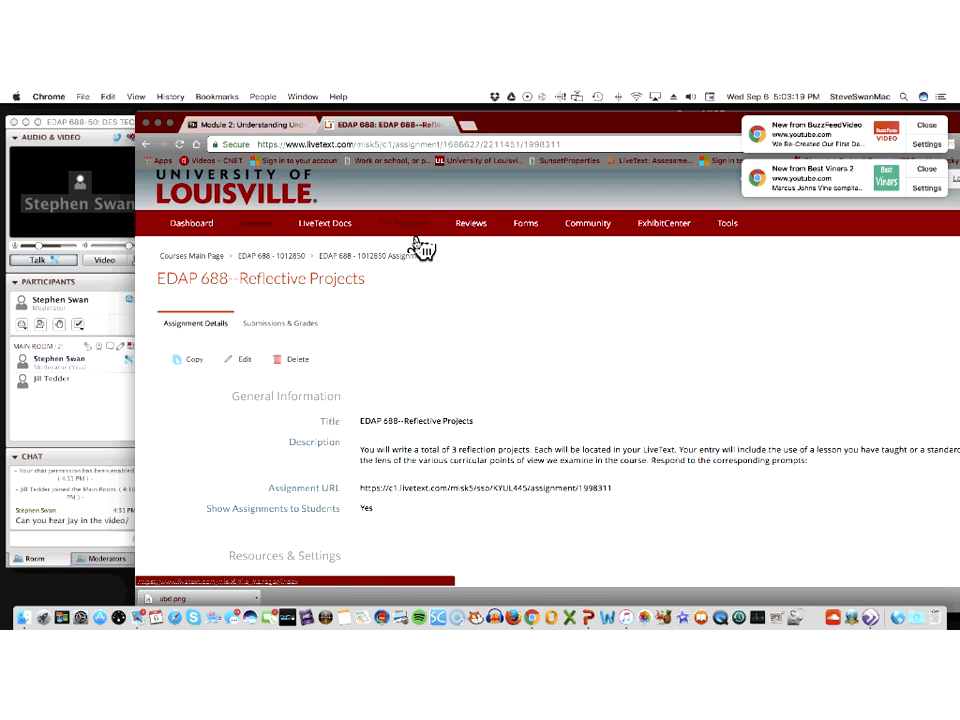
scroll("down", 3)
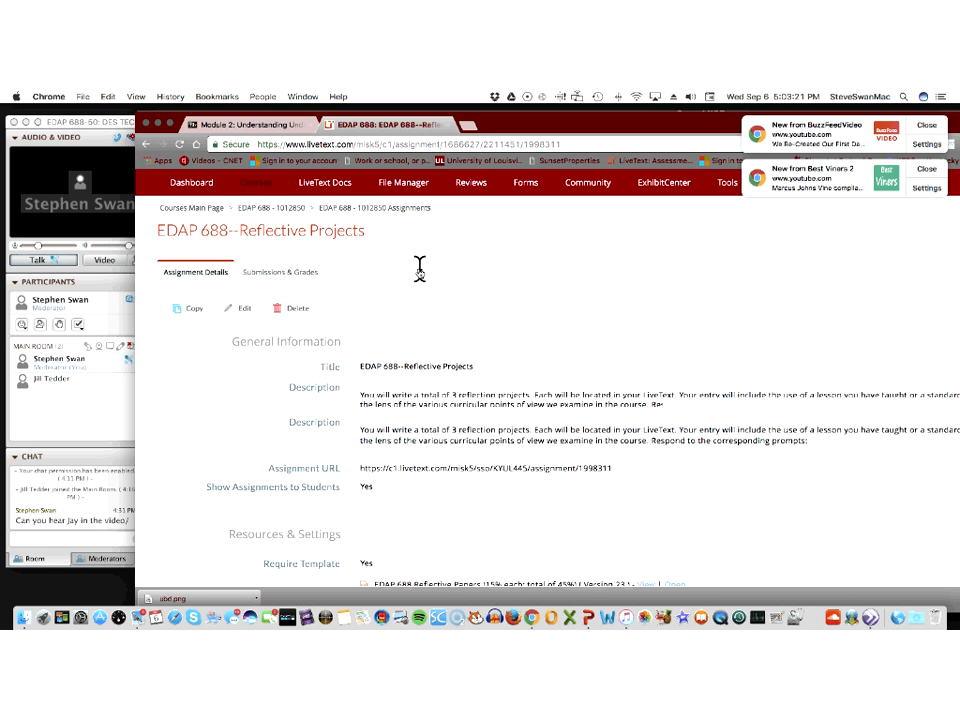
scroll("down", 3)
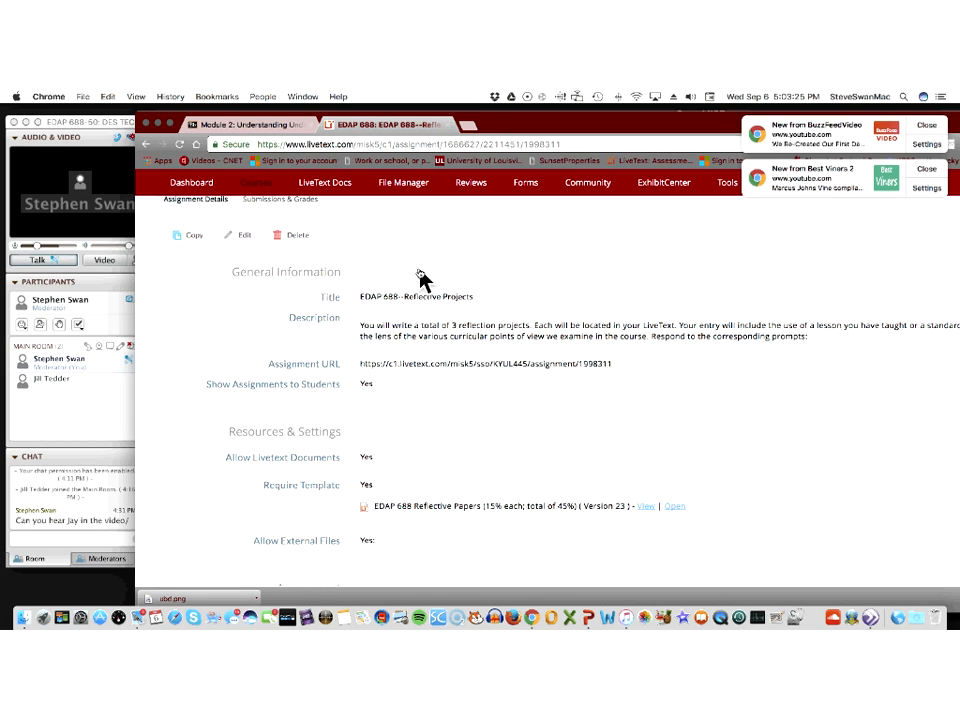
mouse_move(483, 327)
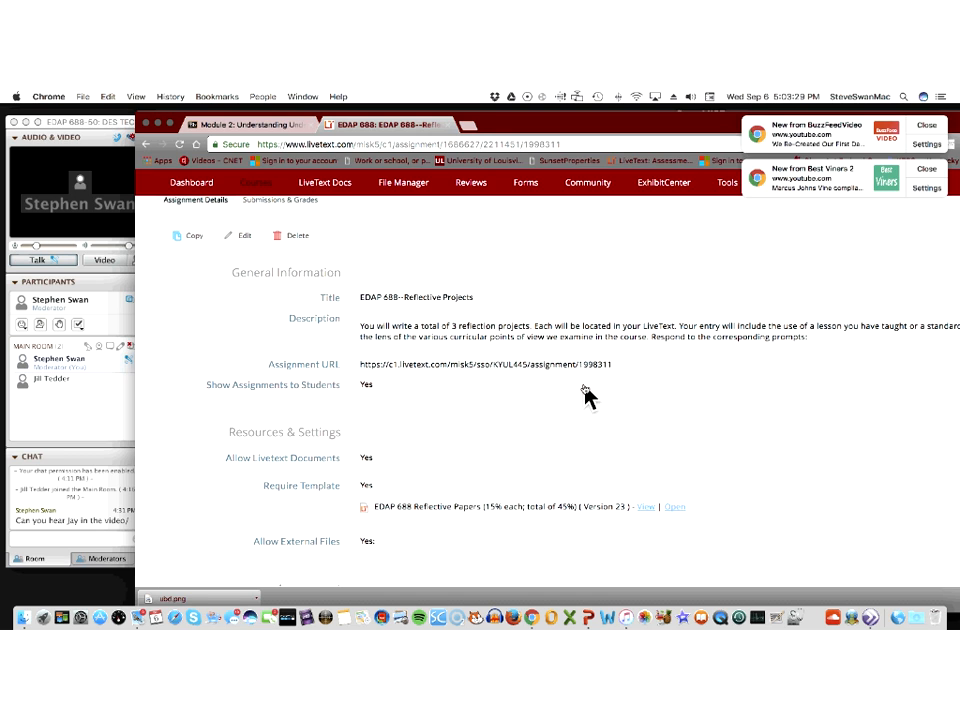
scroll("down", 3)
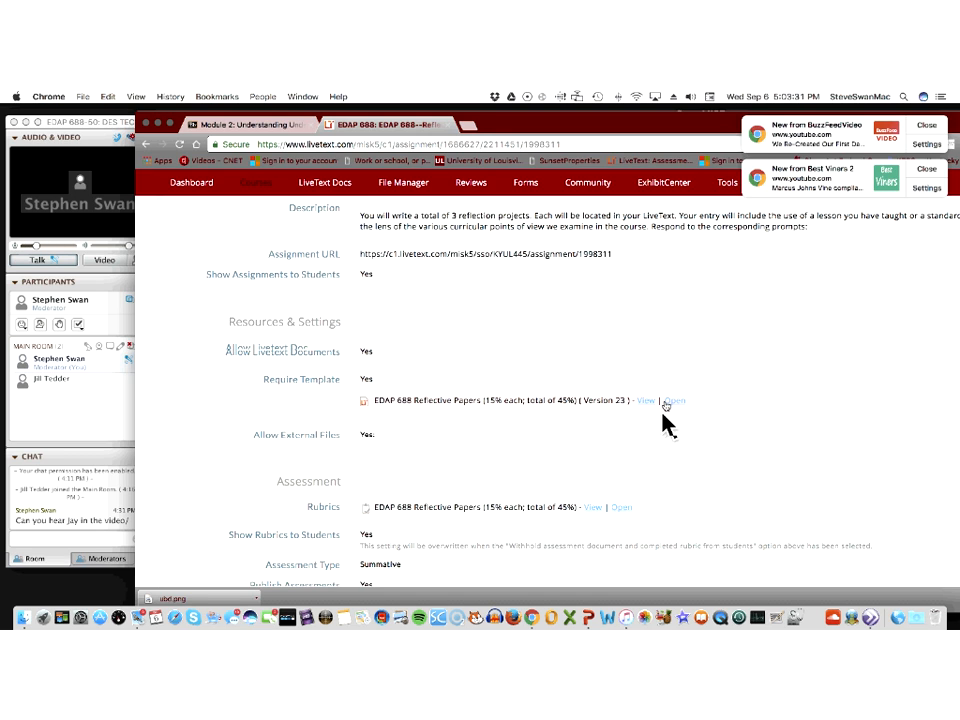
Open the EDAP 688 Reflective Papers template and scroll past Module #2 to Module #3.
left_click(648, 401)
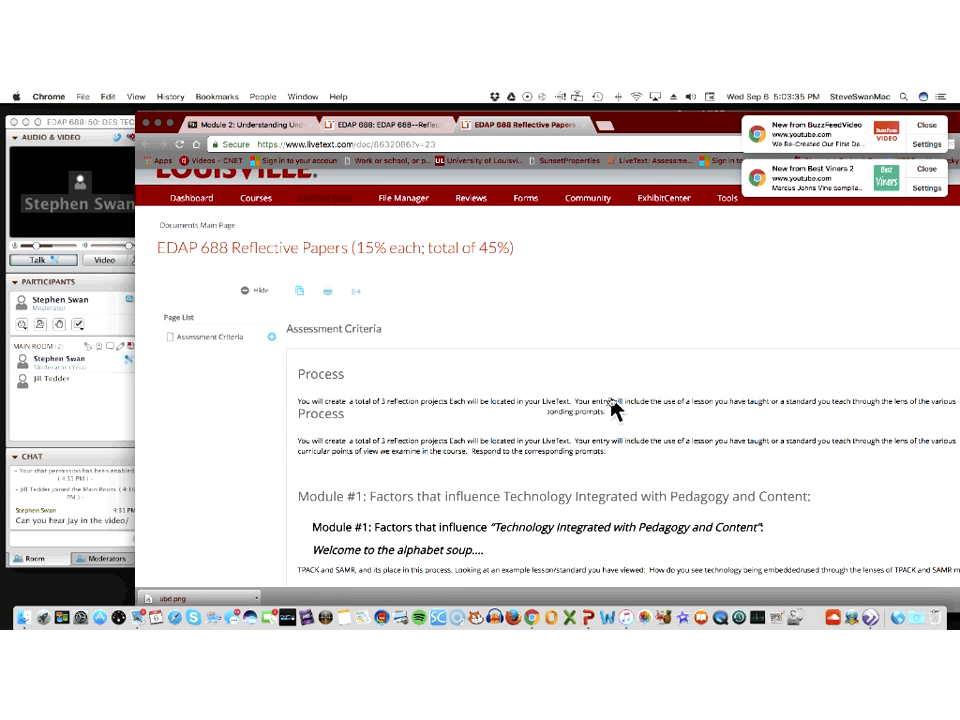
scroll("down", 3)
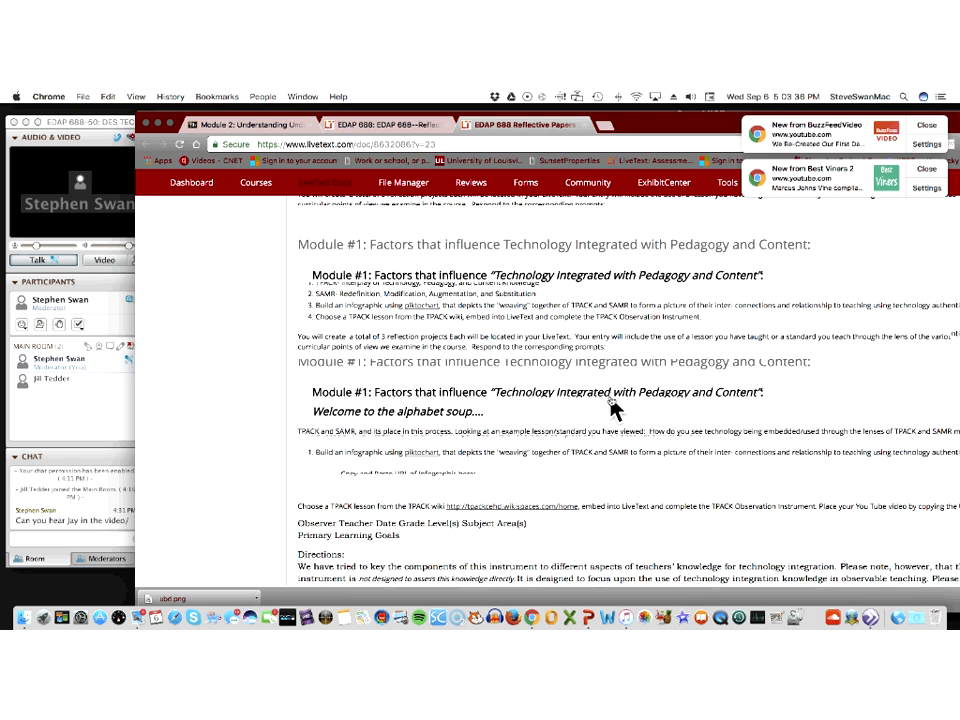
scroll("down", 3)
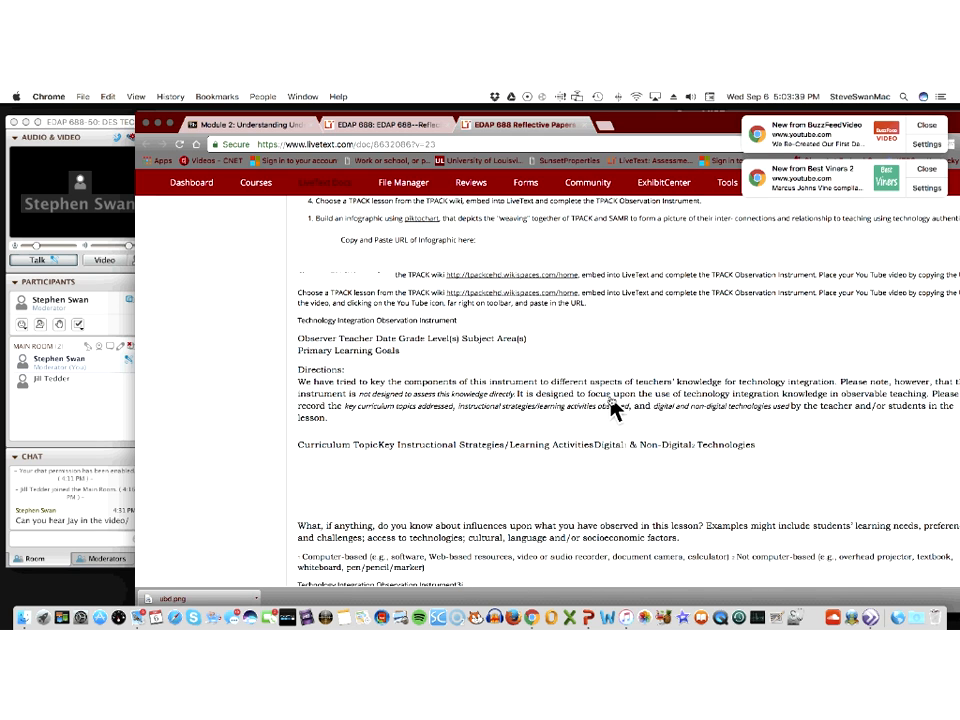
scroll("down", 3)
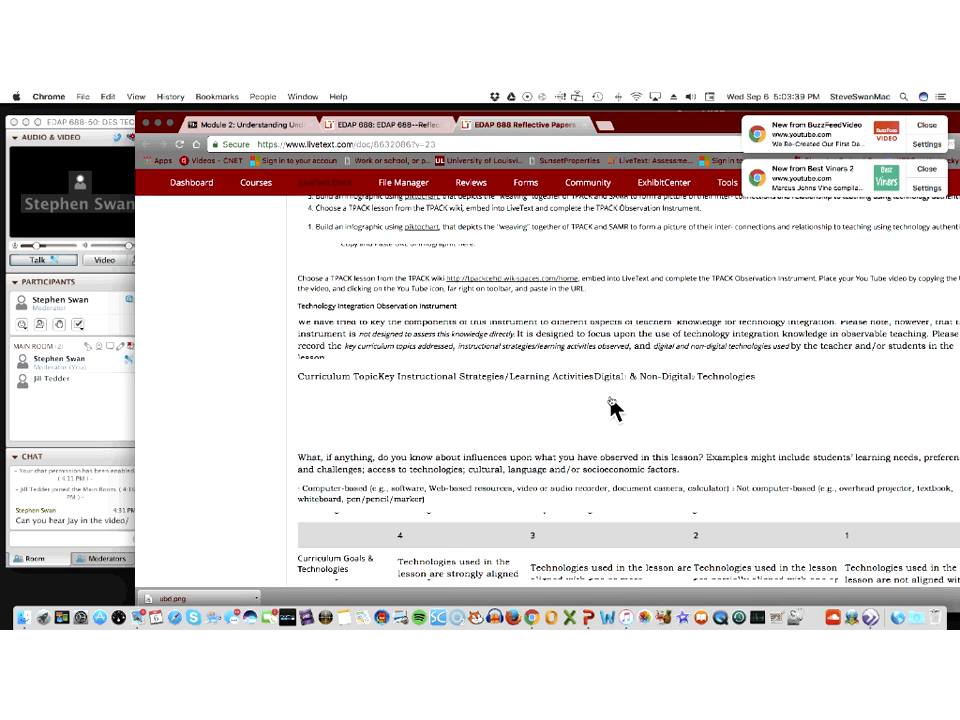
scroll("down", 3)
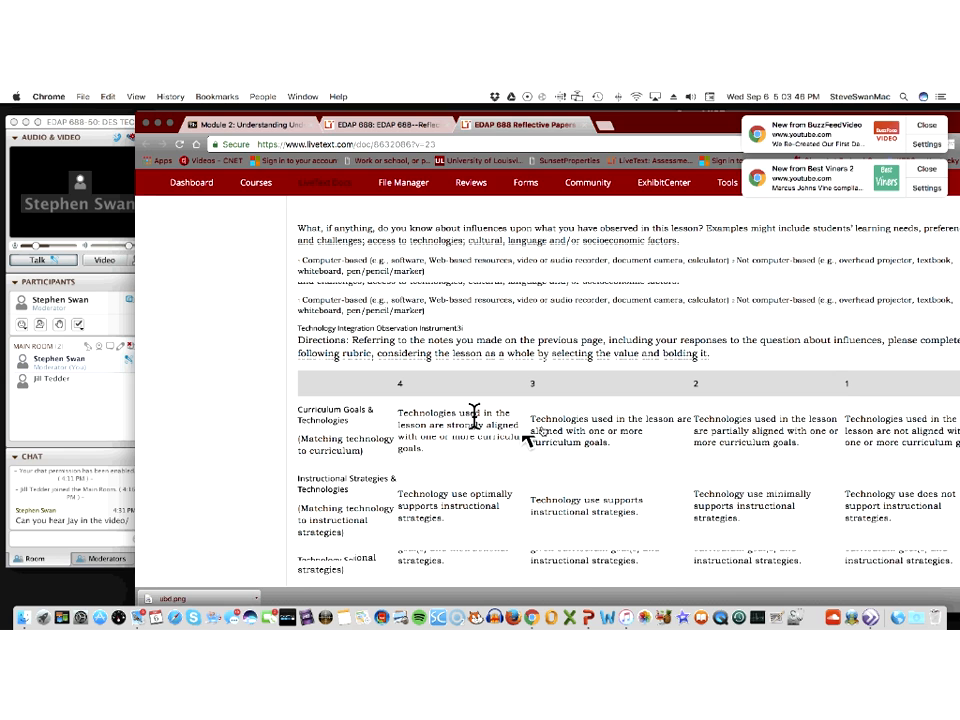
scroll("down", 3)
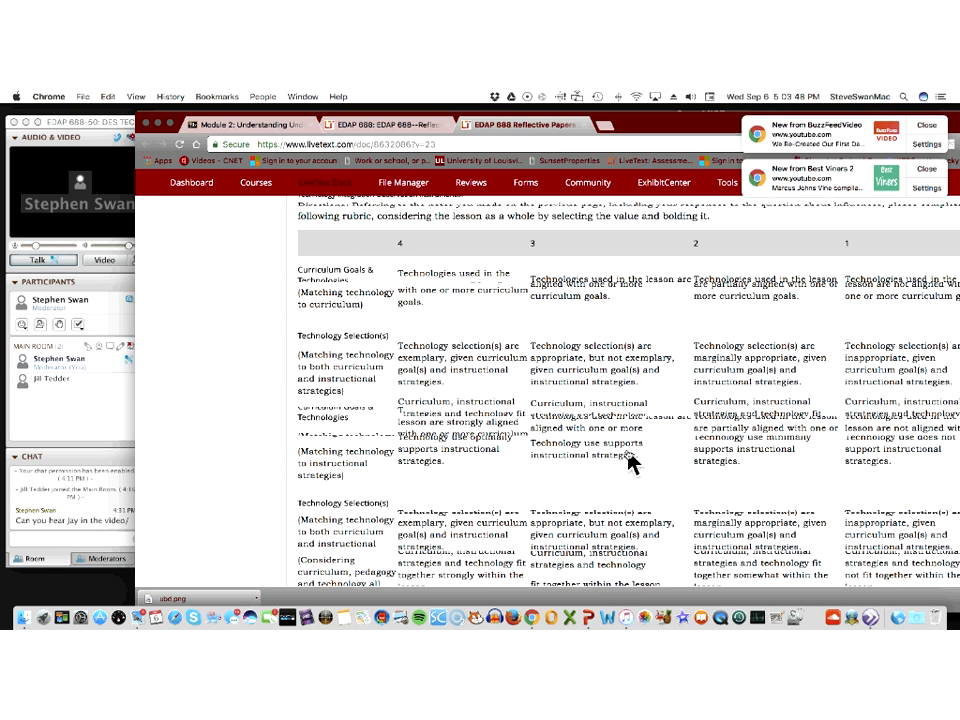
scroll("down", 3)
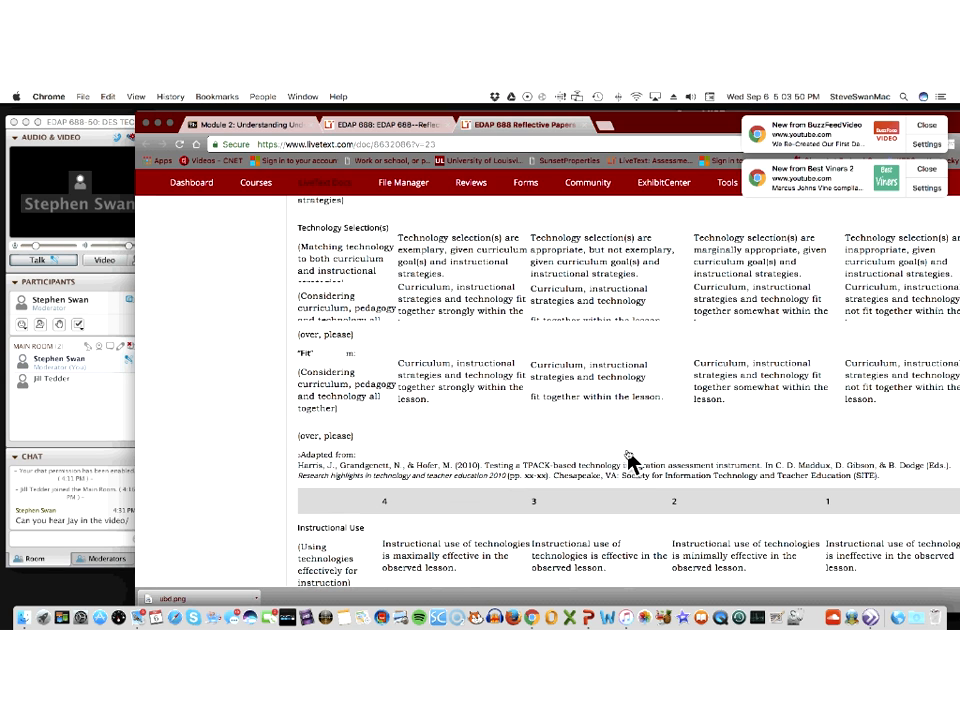
scroll("down", 3)
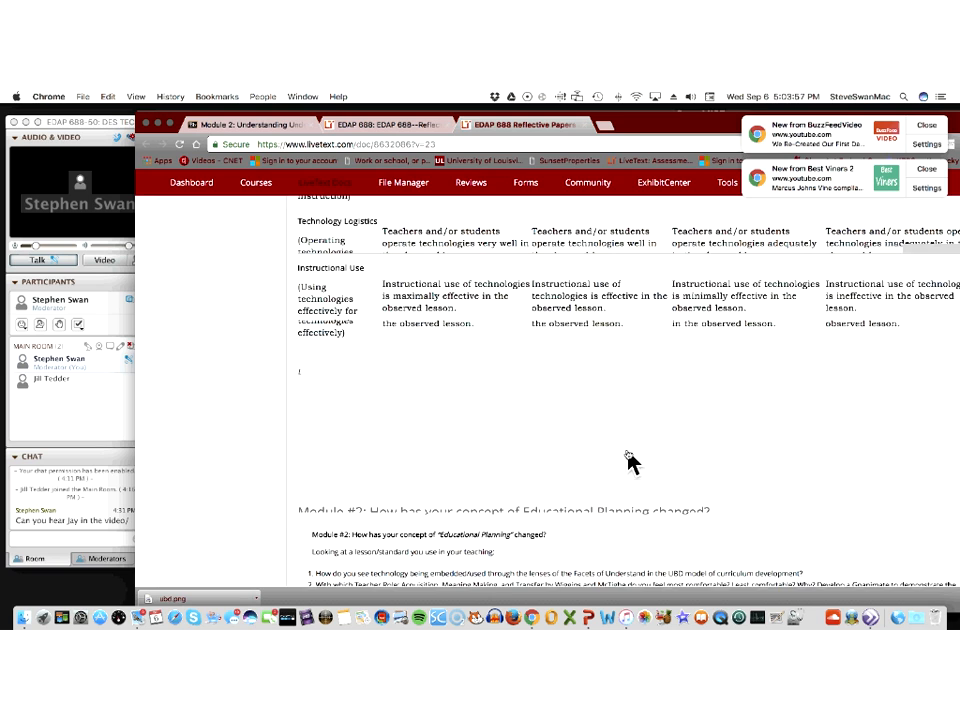
scroll("down", 3)
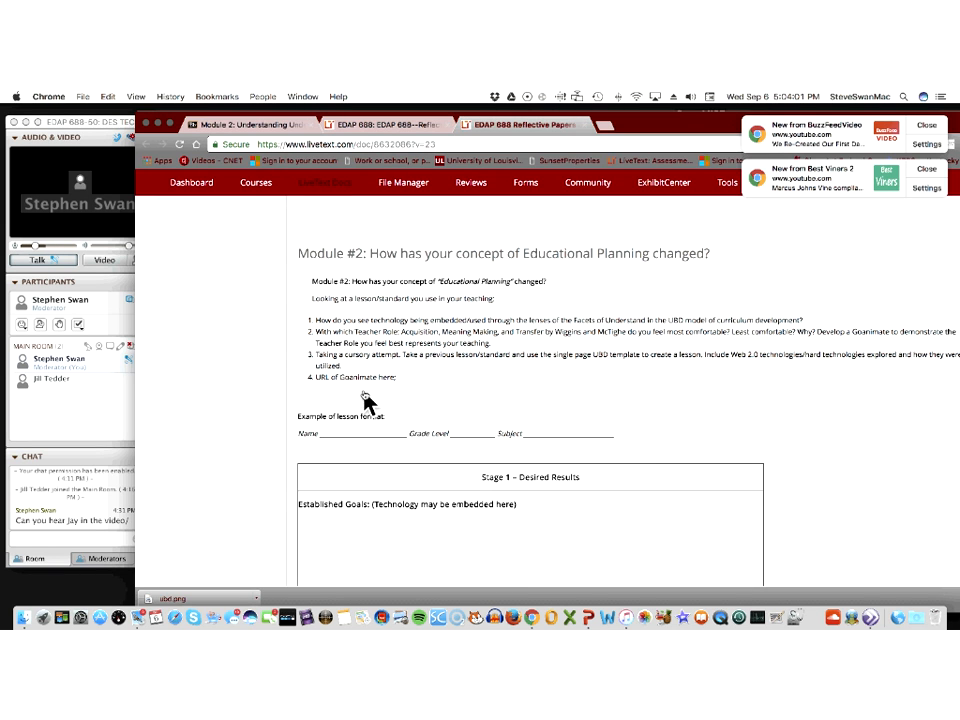
mouse_move(440, 400)
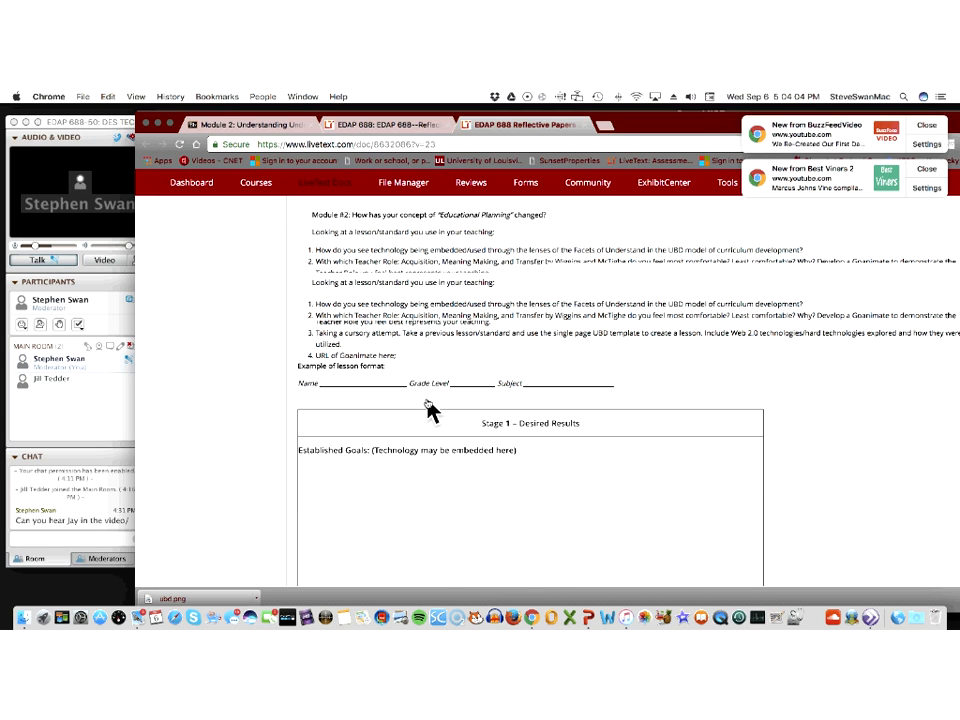
scroll("down", 3)
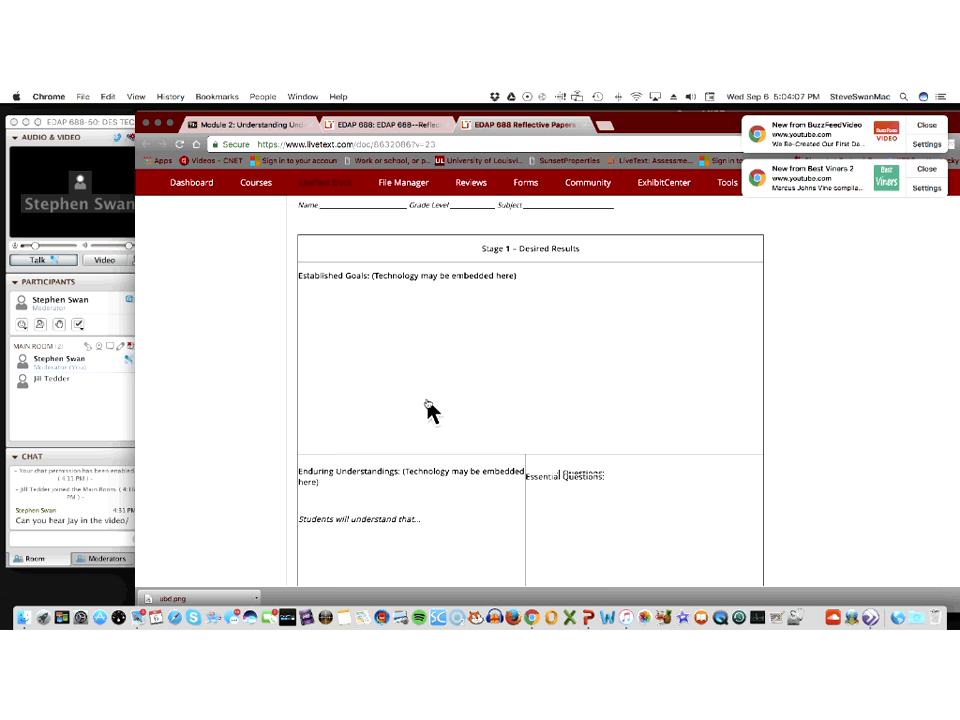
scroll("down", 3)
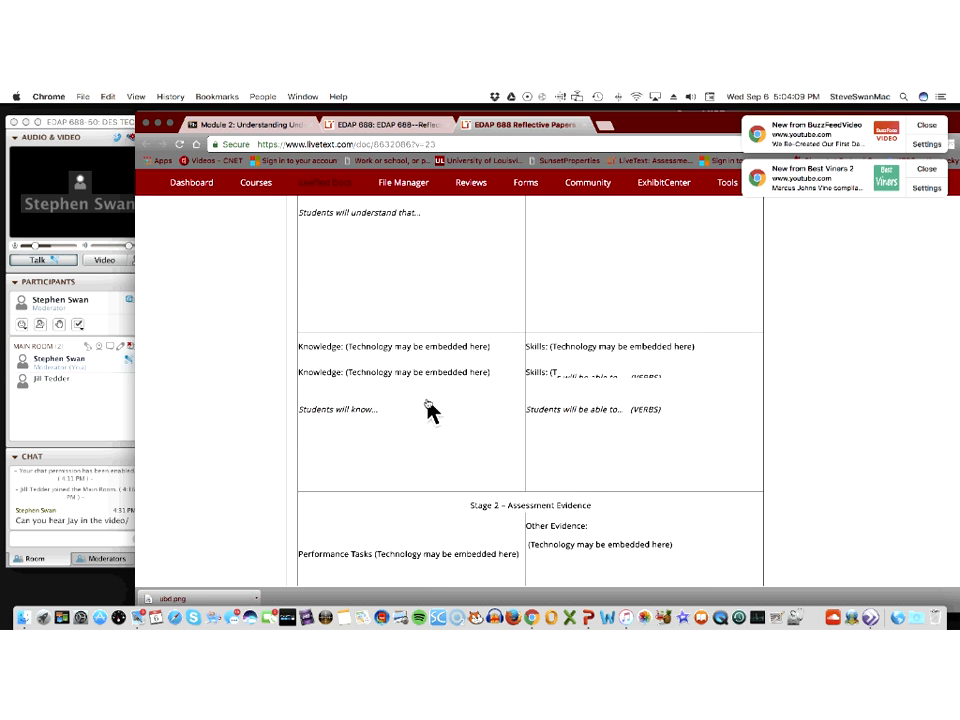
scroll("down", 3)
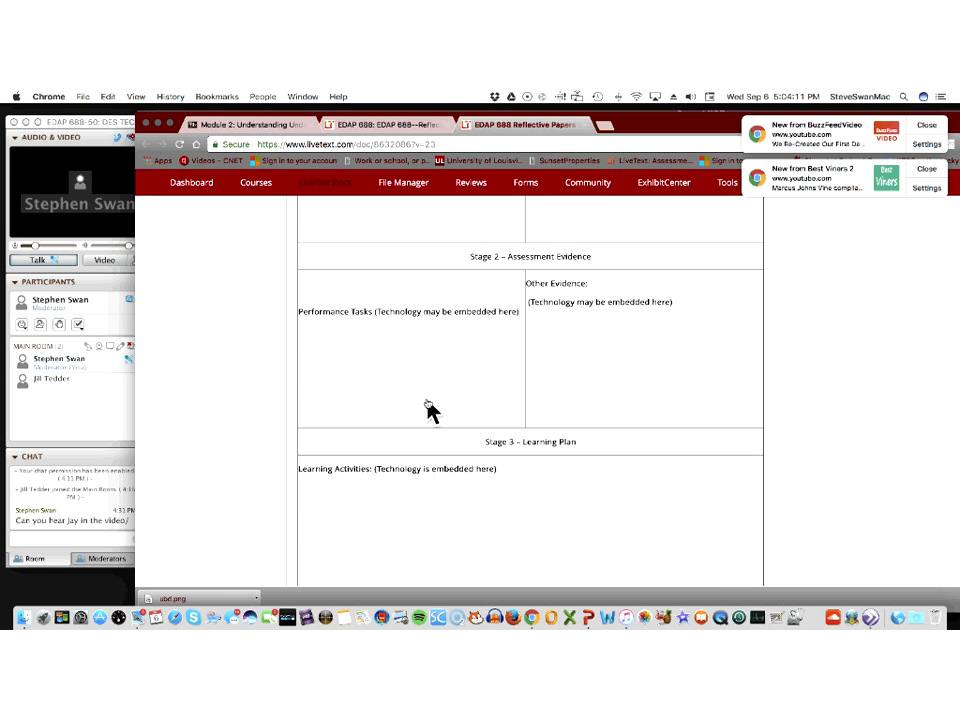
scroll("up", 3)
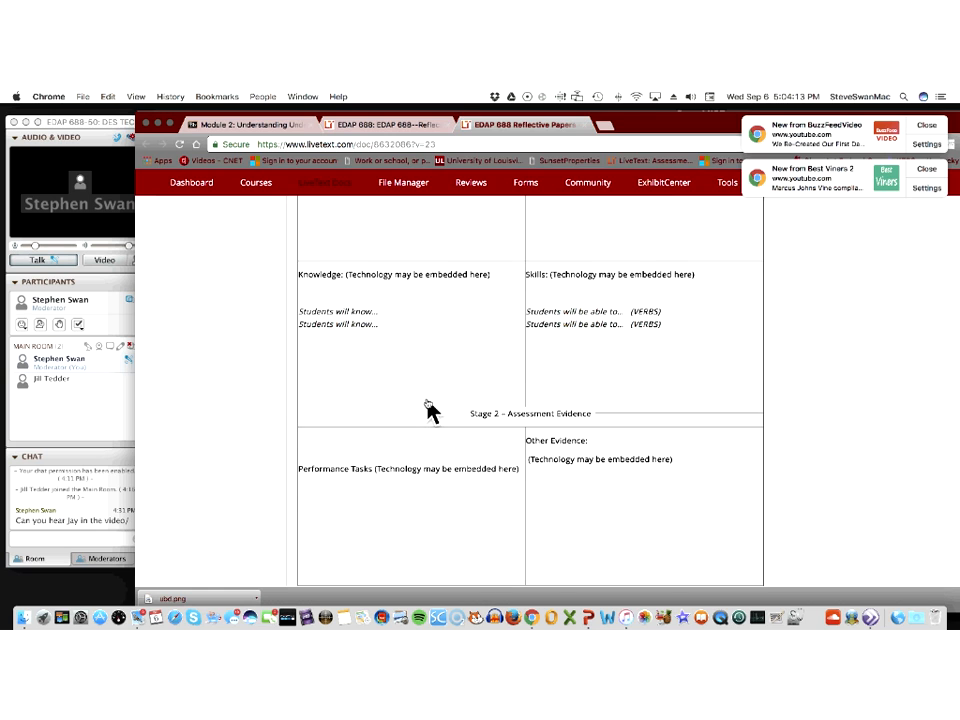
scroll("up", 3)
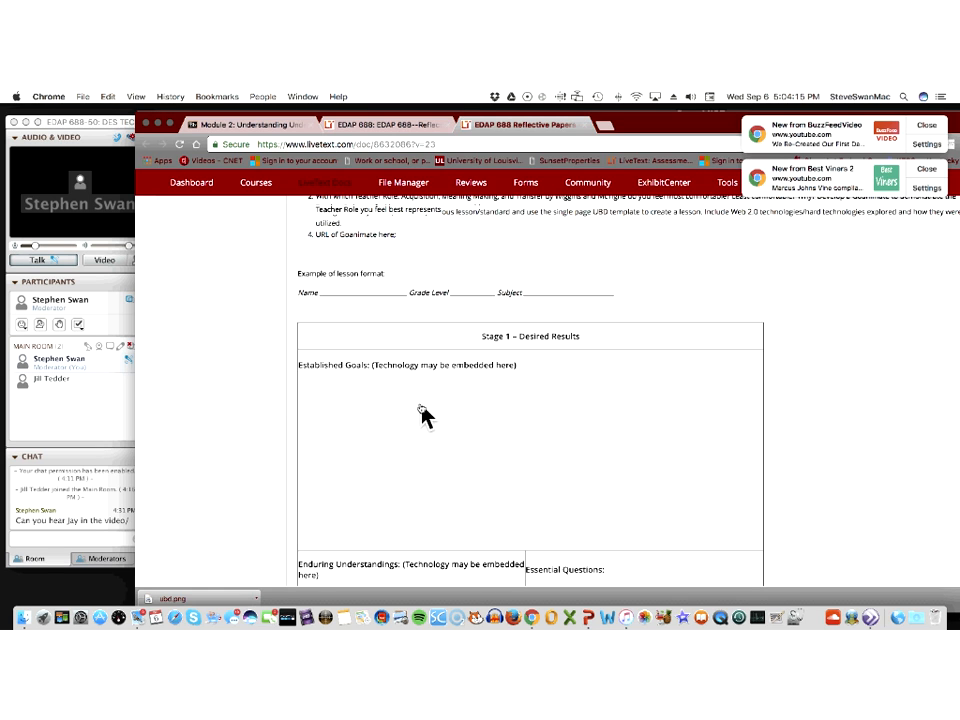
scroll("down", 3)
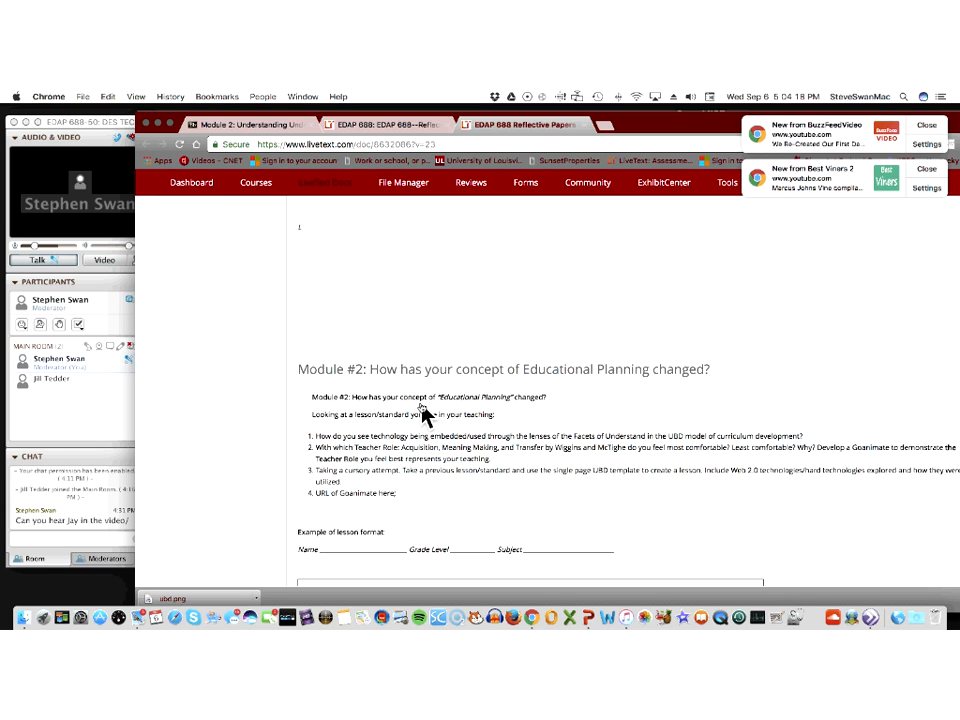
scroll("down", 3)
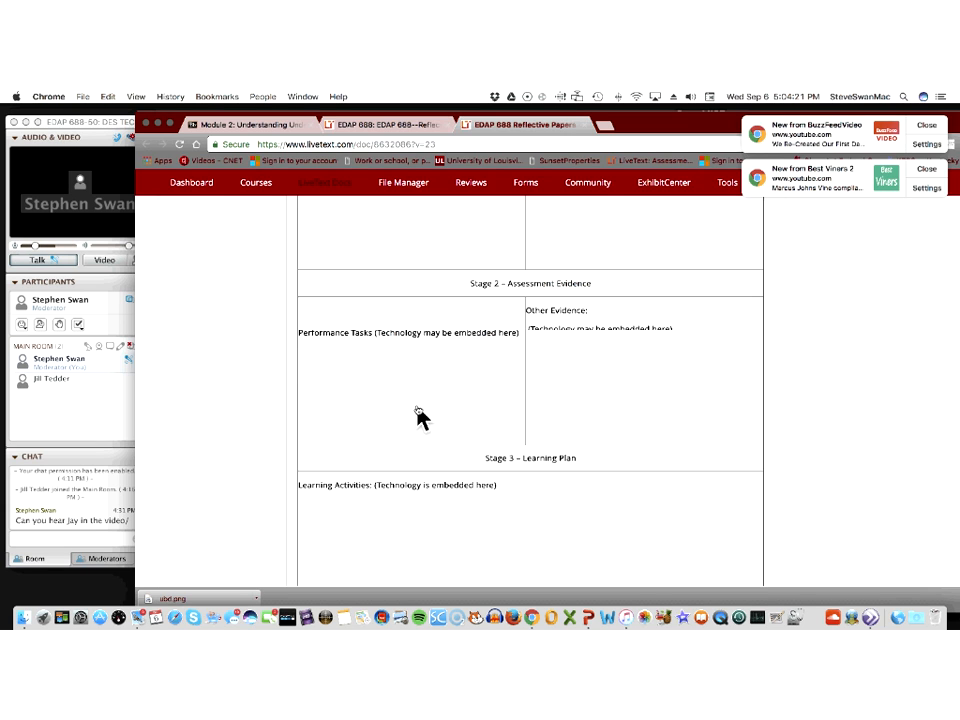
scroll("down", 3)
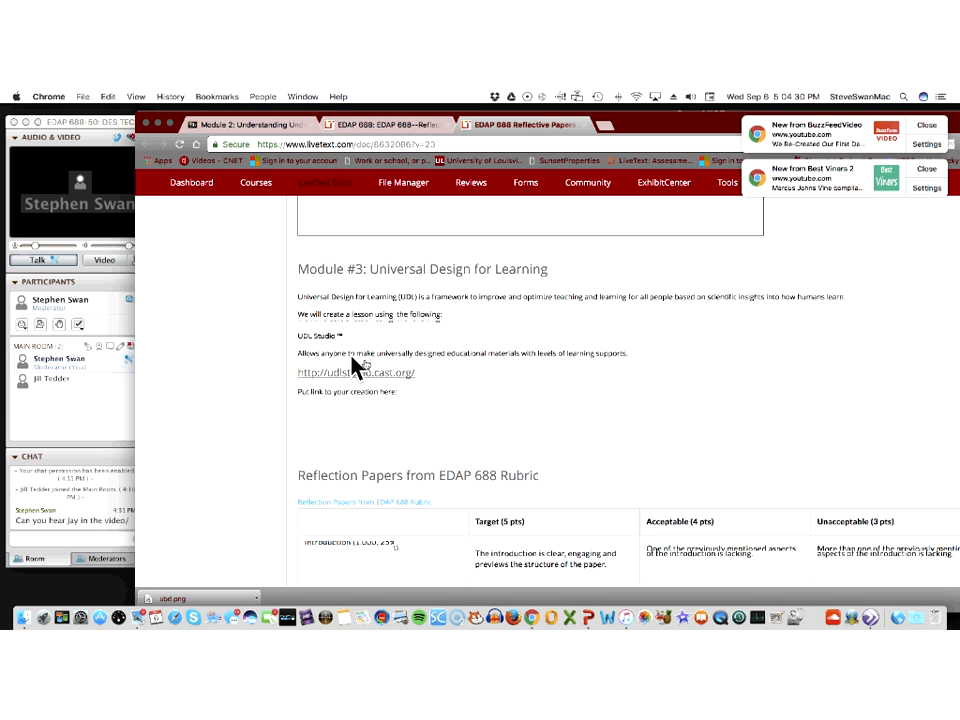
scroll("down", 3)
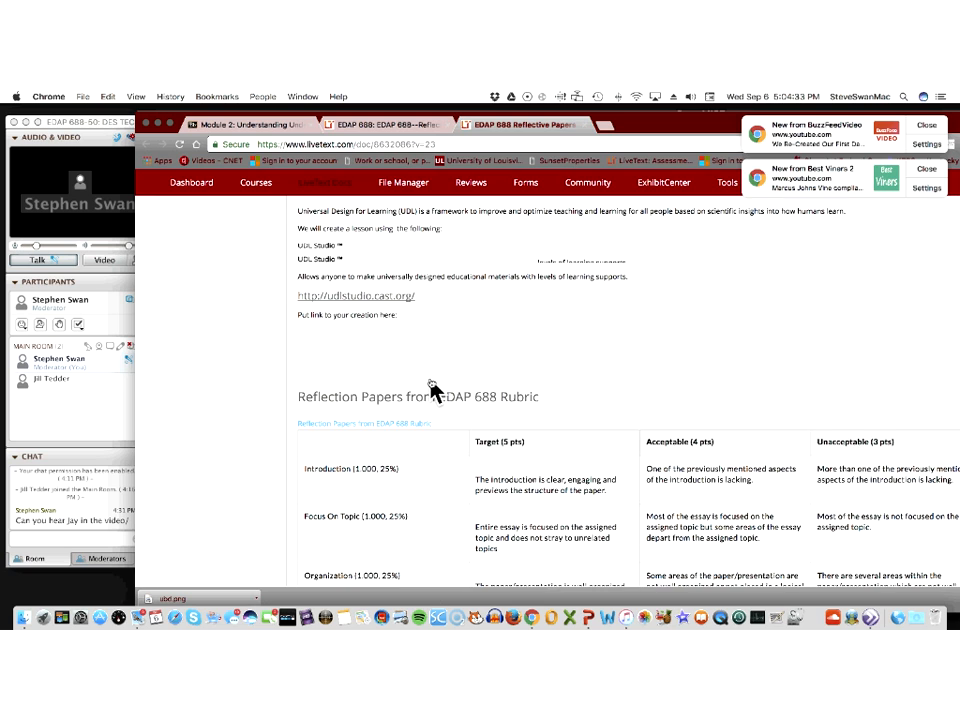
scroll("up", 3)
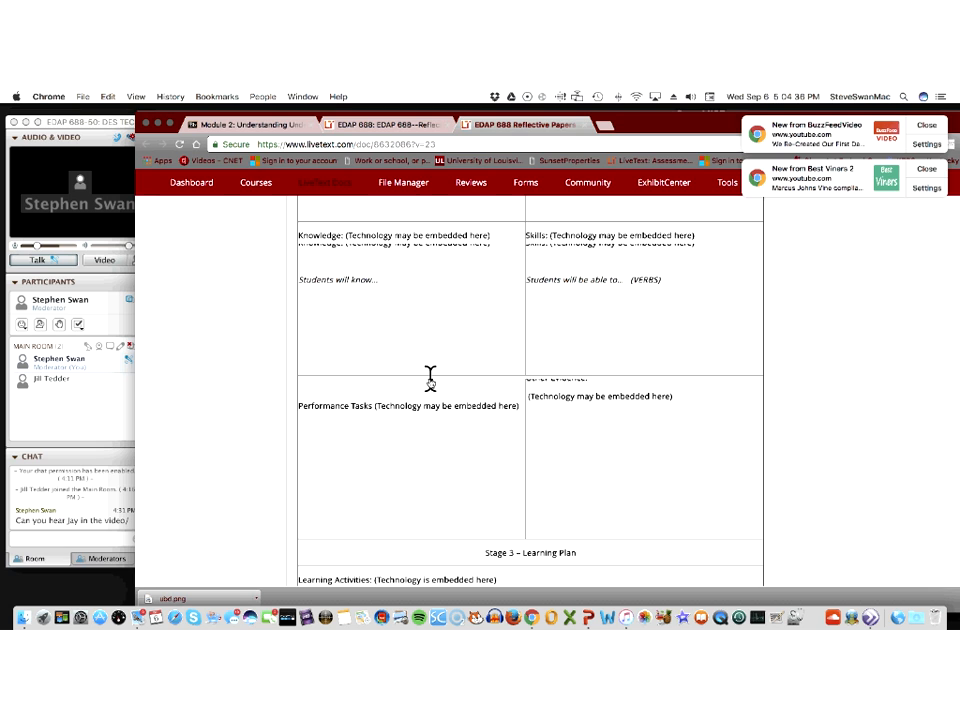
scroll("down", 3)
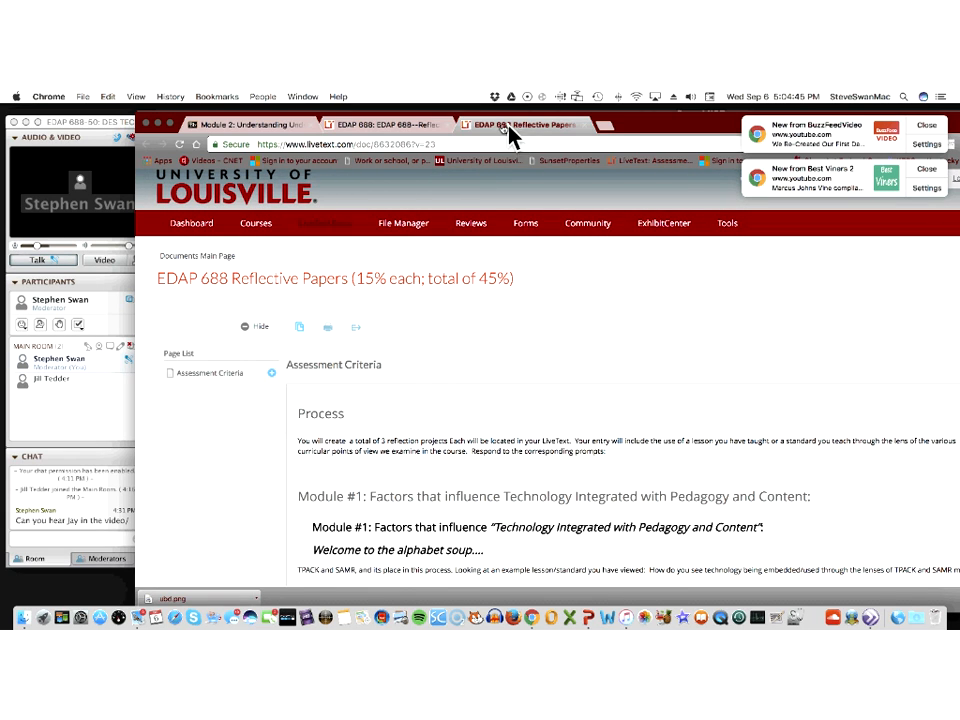
Navigate back from LiveText to Blackboard's Course Modules page at the Module 2 UBD section.
left_click(390, 124)
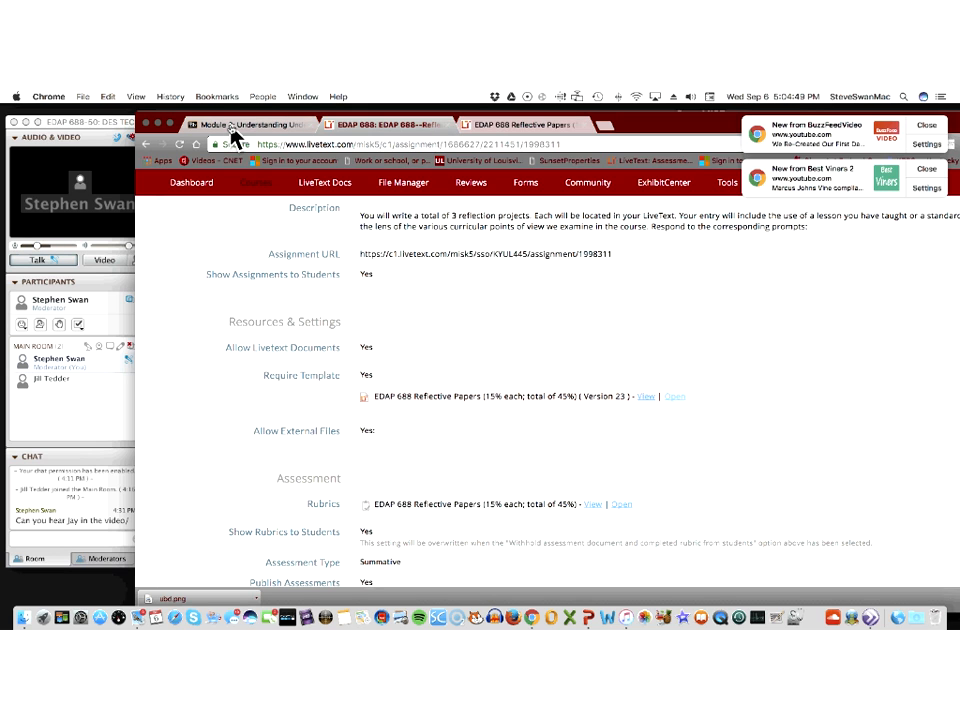
left_click(250, 123)
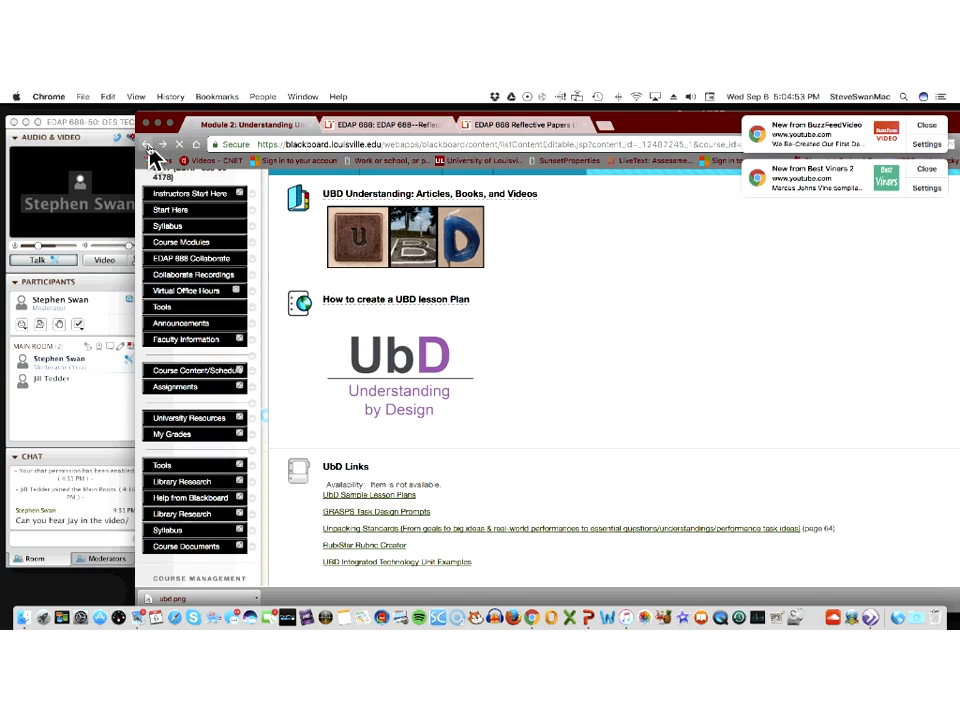
left_click(181, 242)
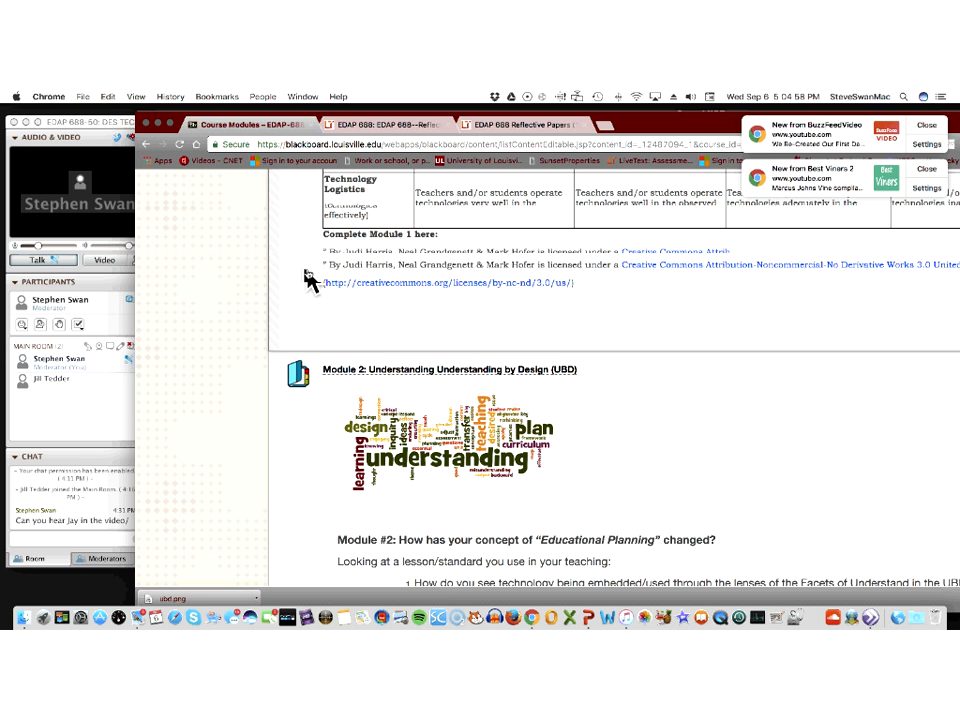
Scroll down Course Modules to the Module 4: Pedagogy 2.0 section.
scroll("down", 3)
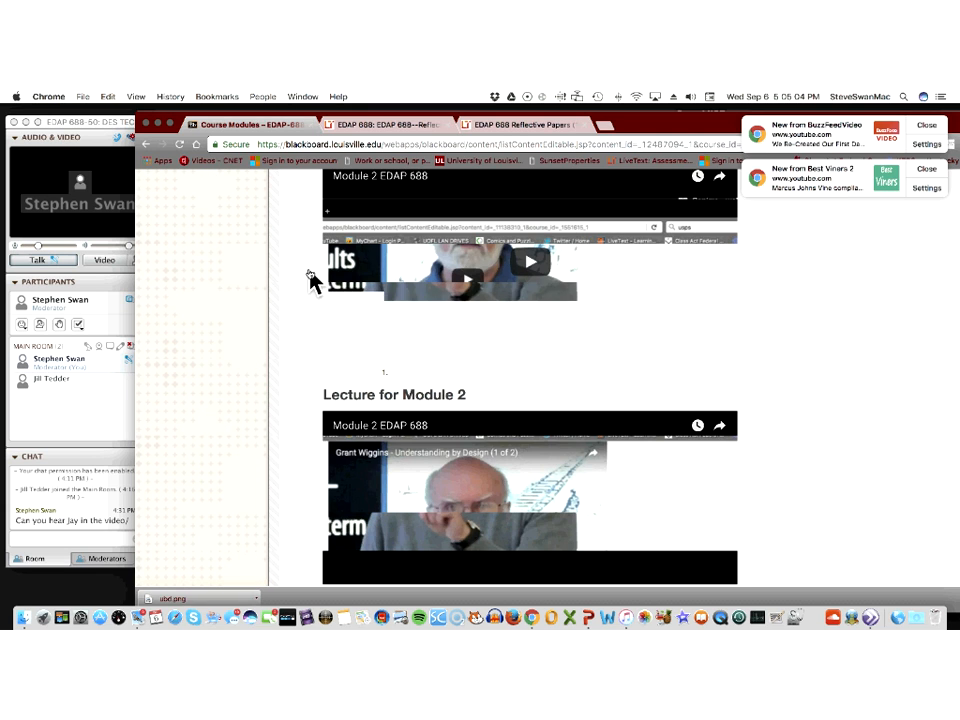
scroll("down", 3)
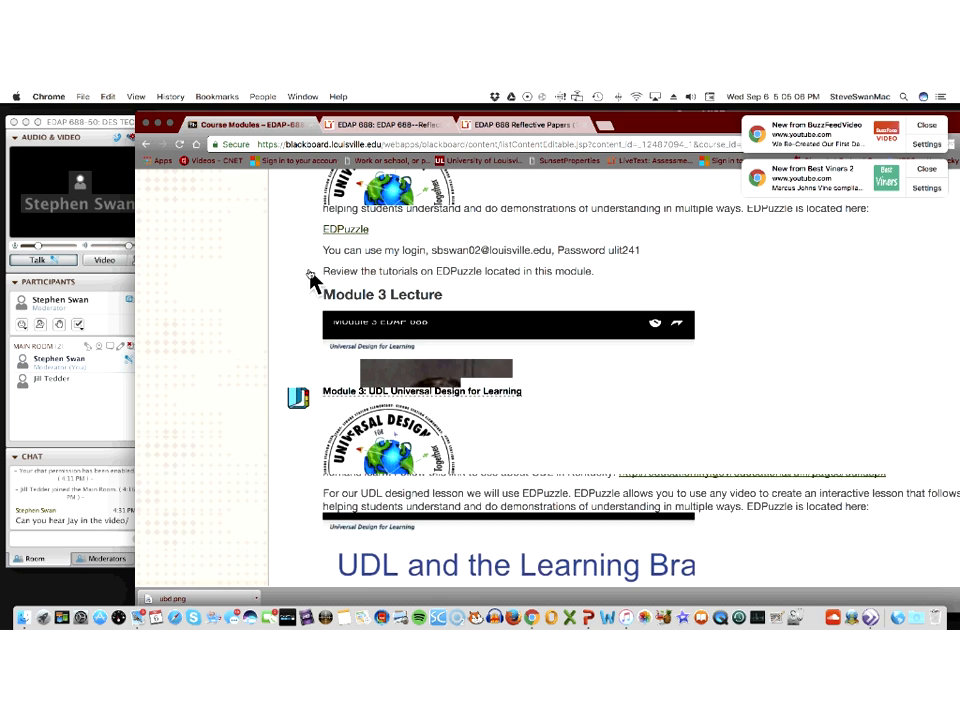
scroll("down", 3)
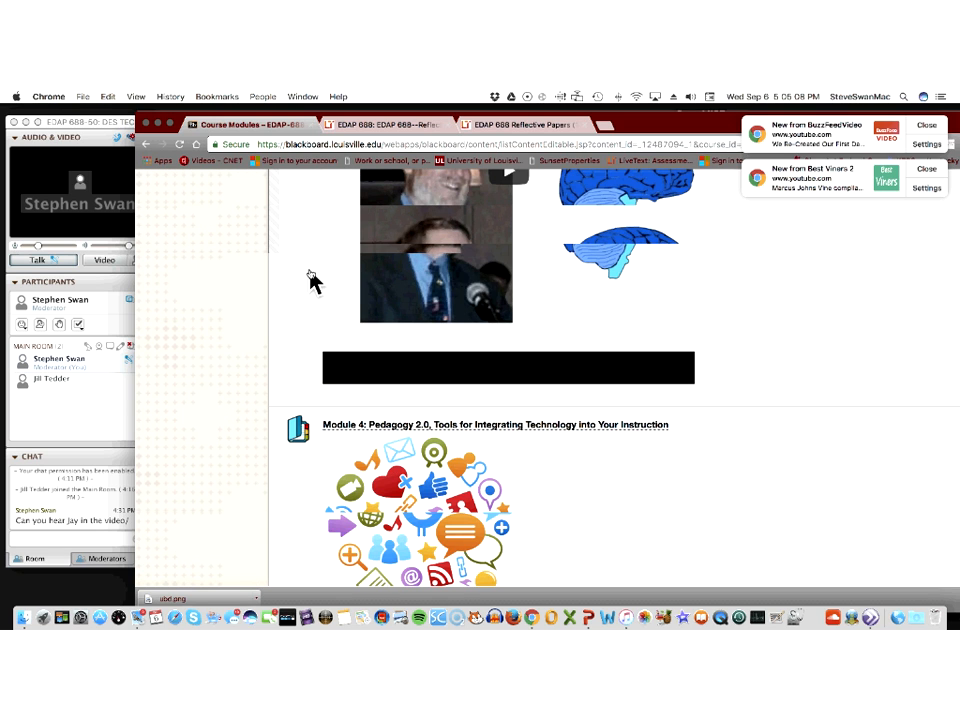
scroll("down", 3)
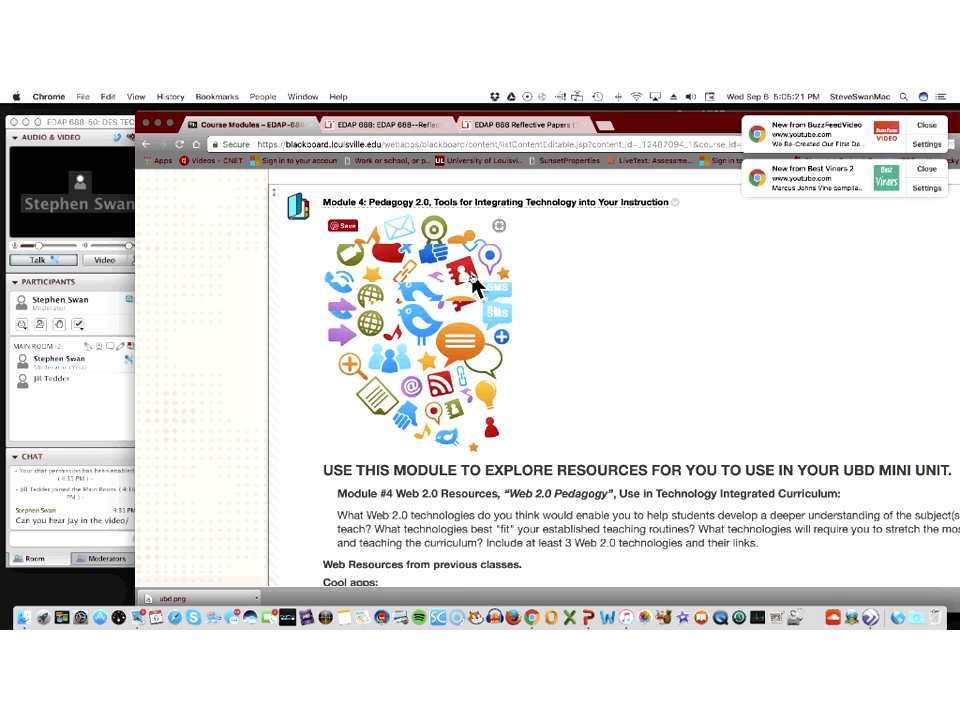
scroll("down", 3)
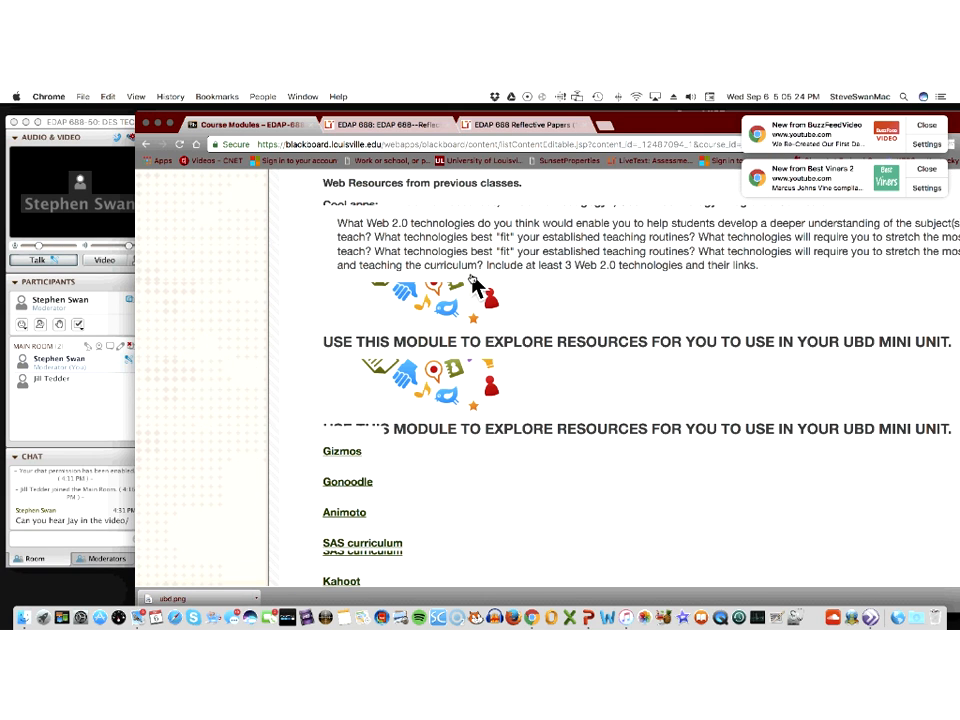
scroll("up", 3)
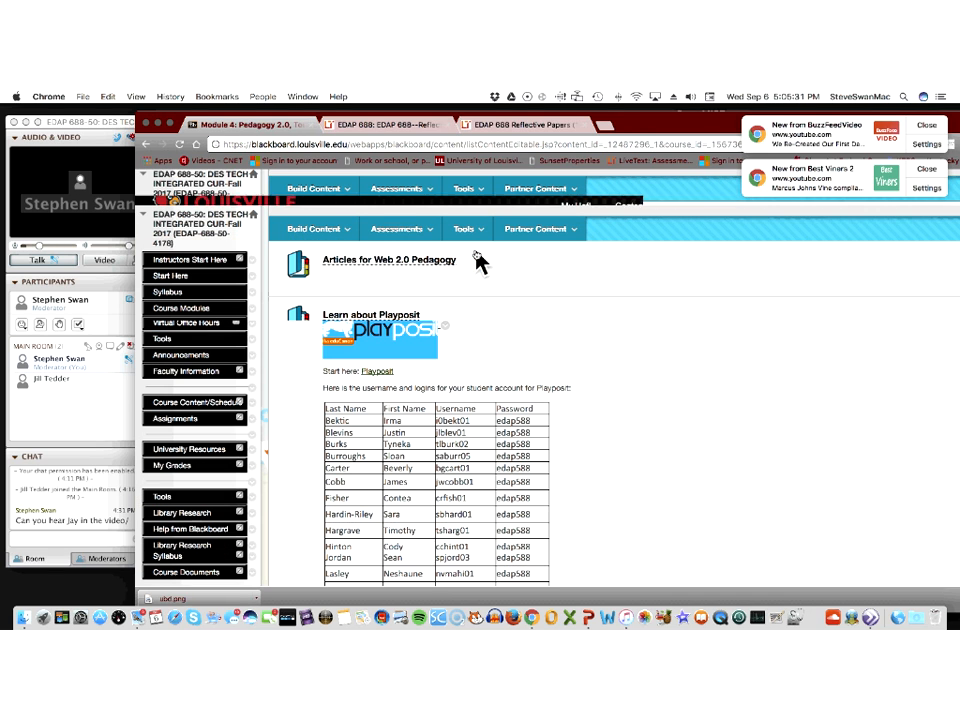
scroll("down", 3)
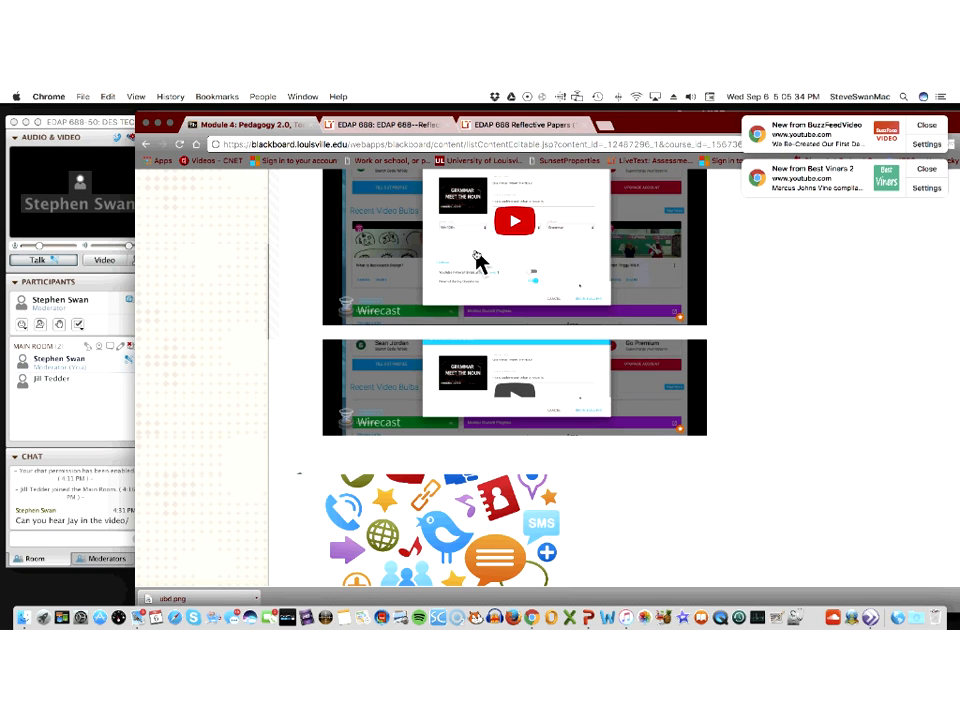
scroll("down", 3)
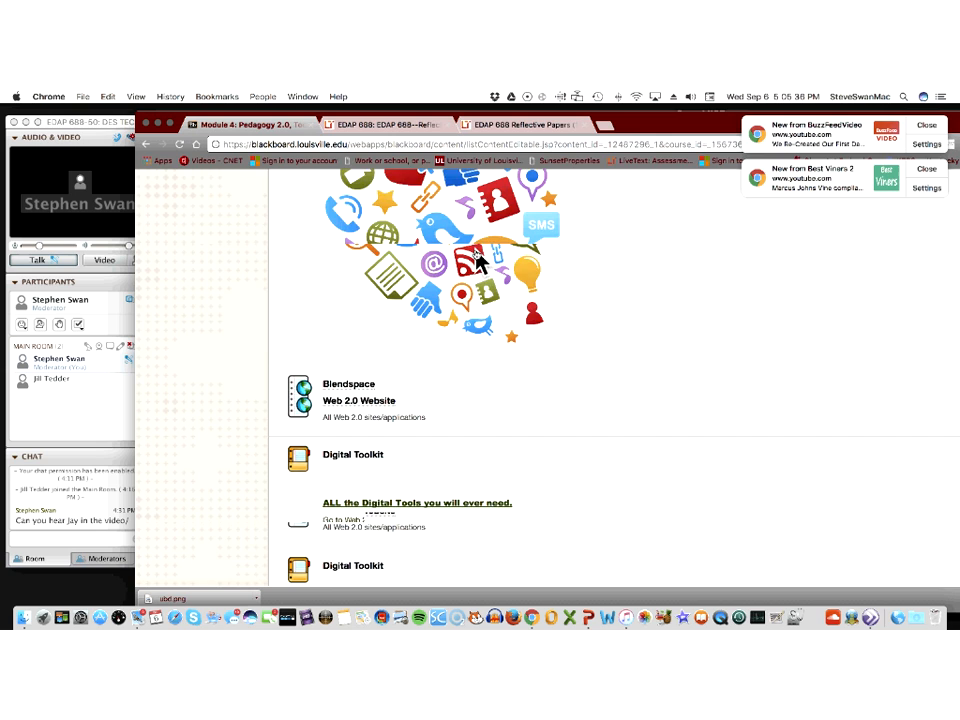
scroll("down", 3)
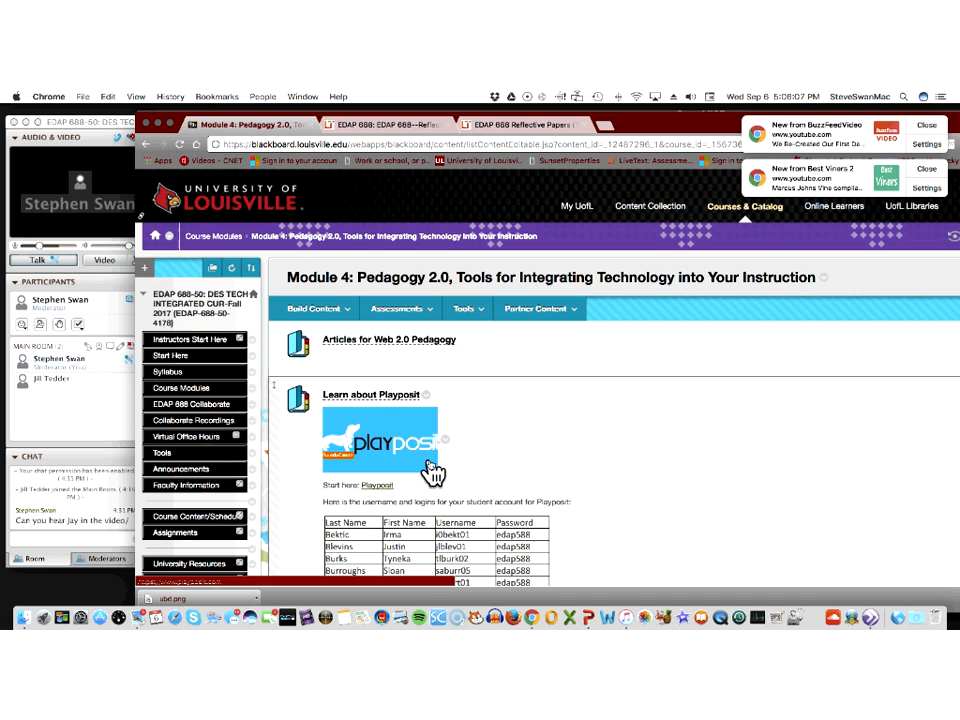
mouse_move(448, 470)
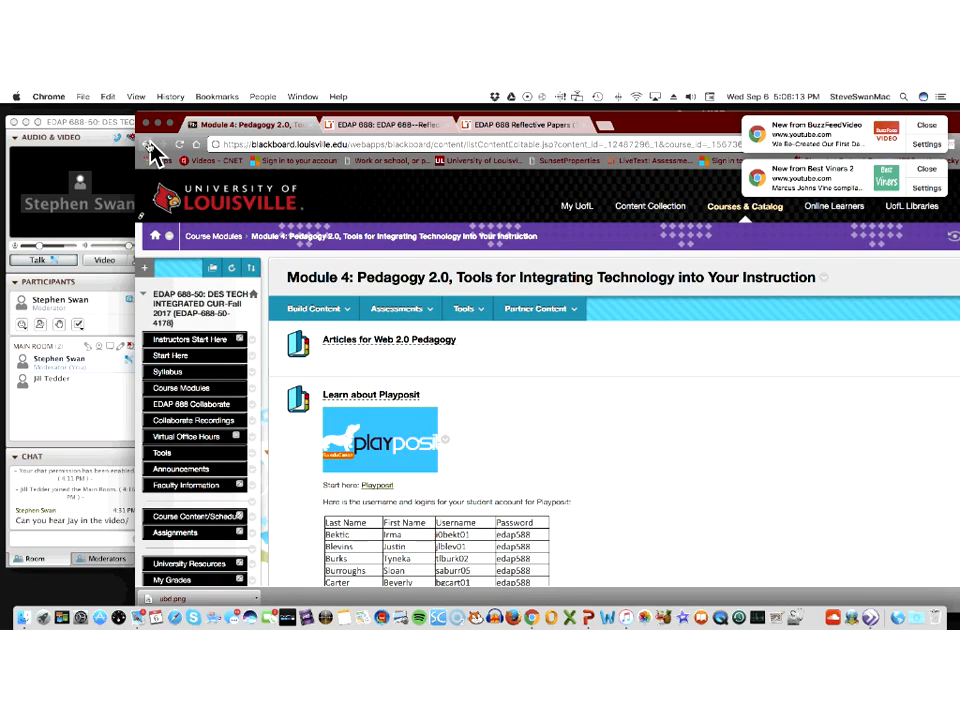
Go back to Course Modules and bring Module 2's Grant Wiggins Understanding by Design video into view.
left_click(182, 387)
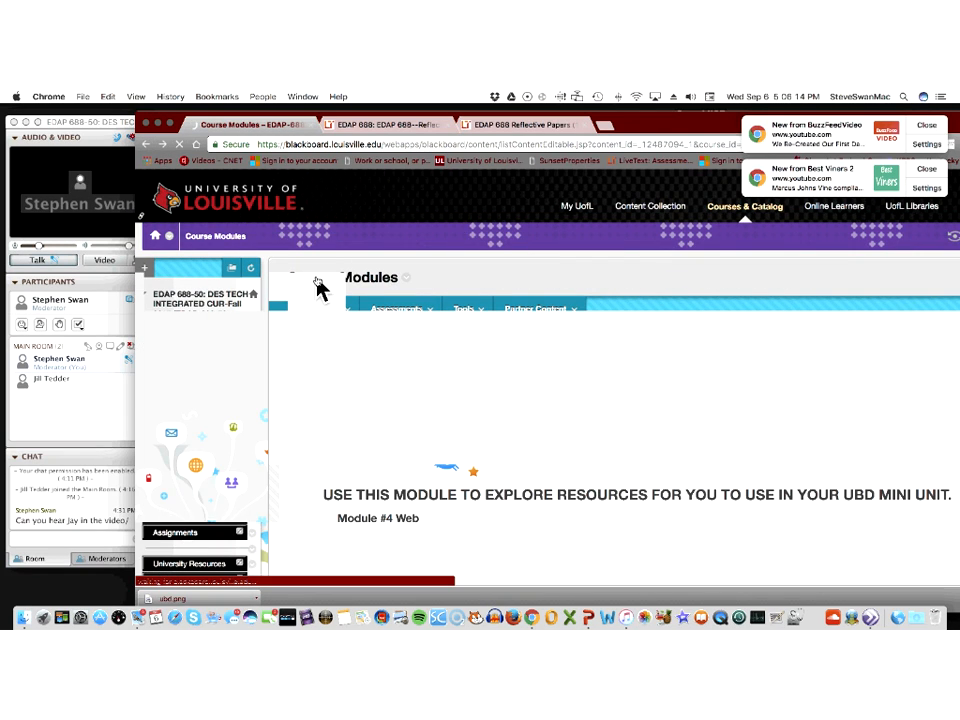
scroll("down", 3)
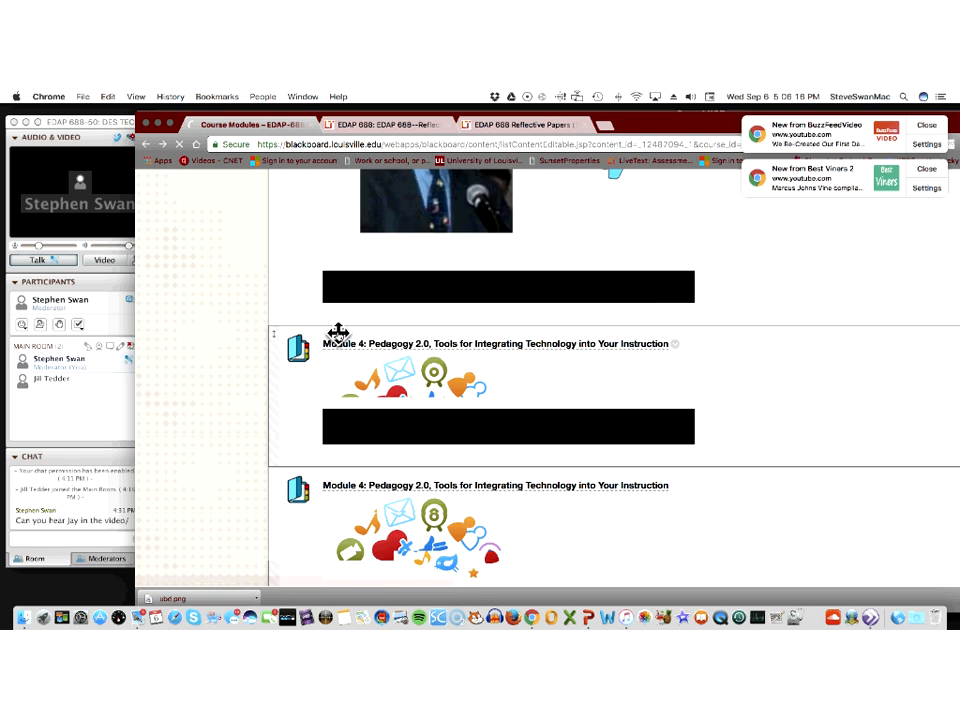
scroll("up", 3)
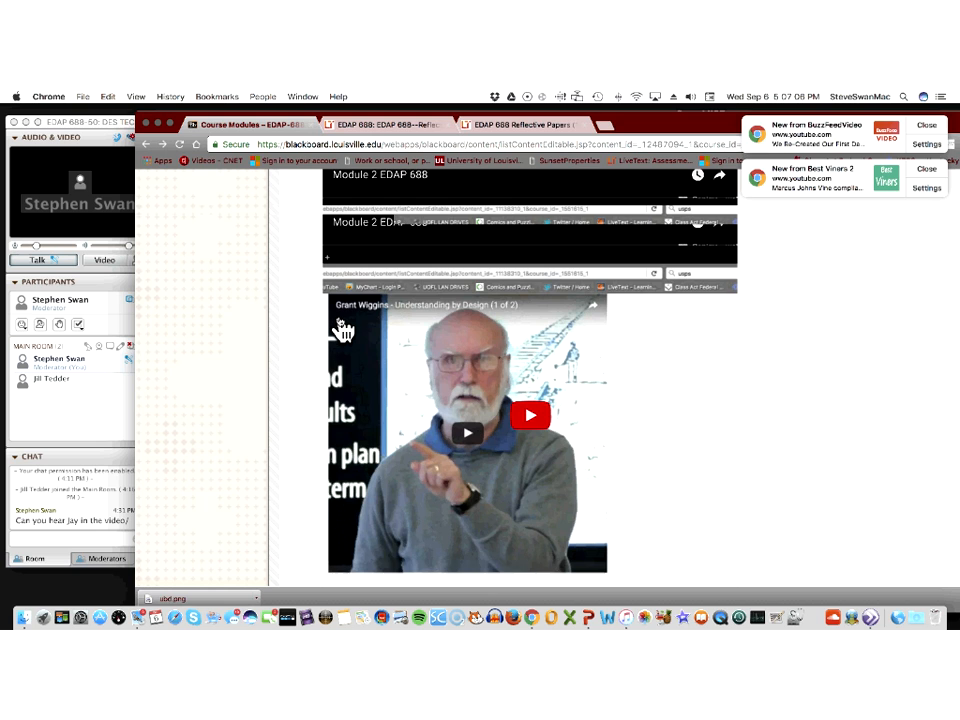
scroll("down", 3)
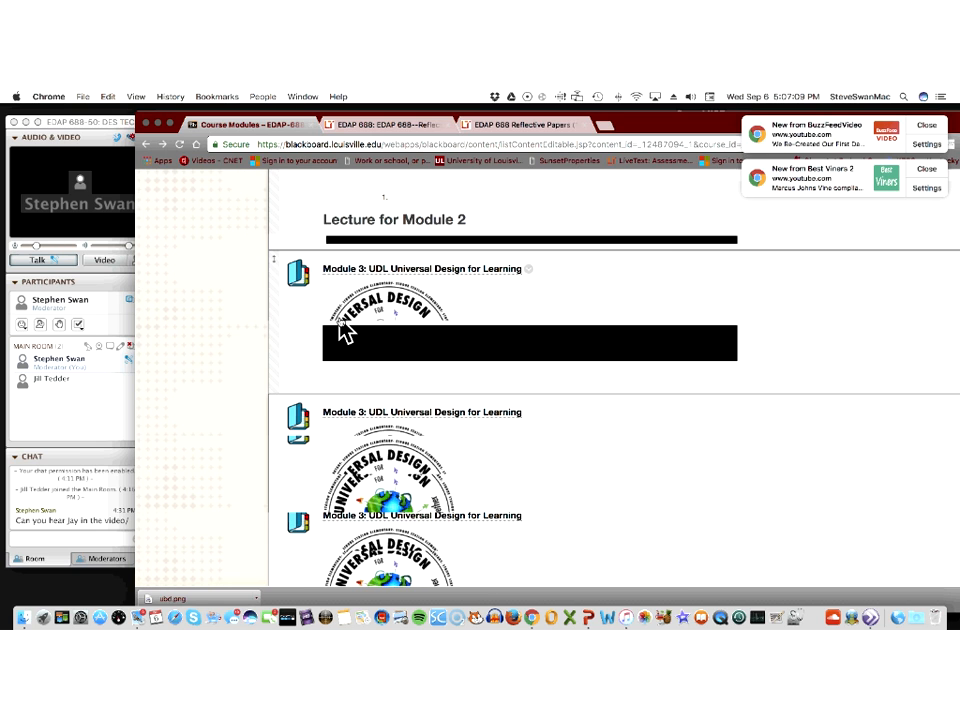
scroll("down", 3)
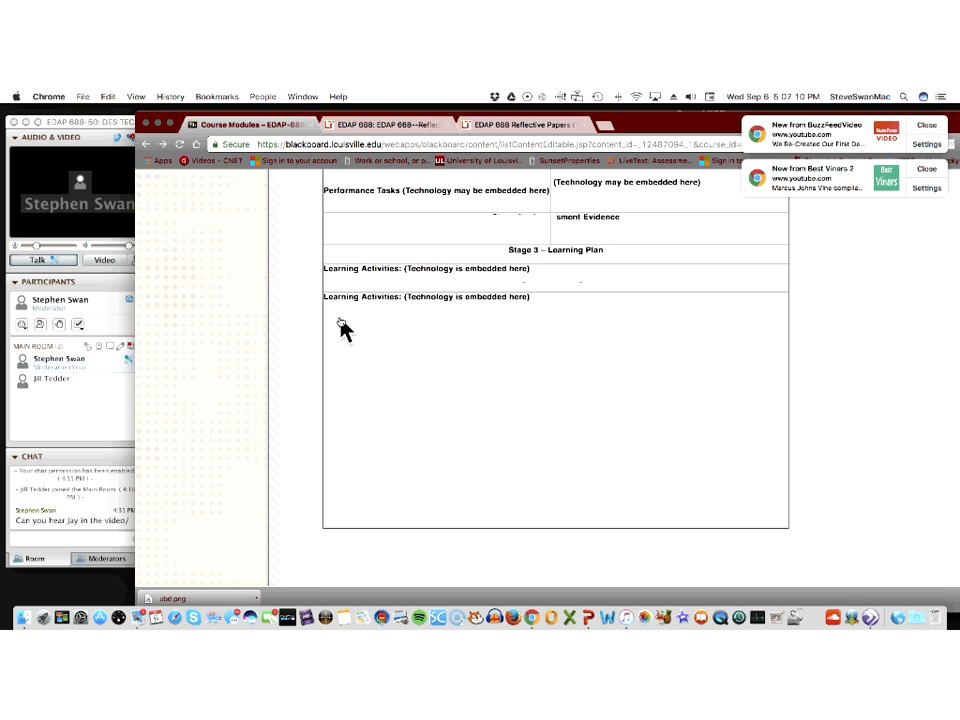
scroll("up", 3)
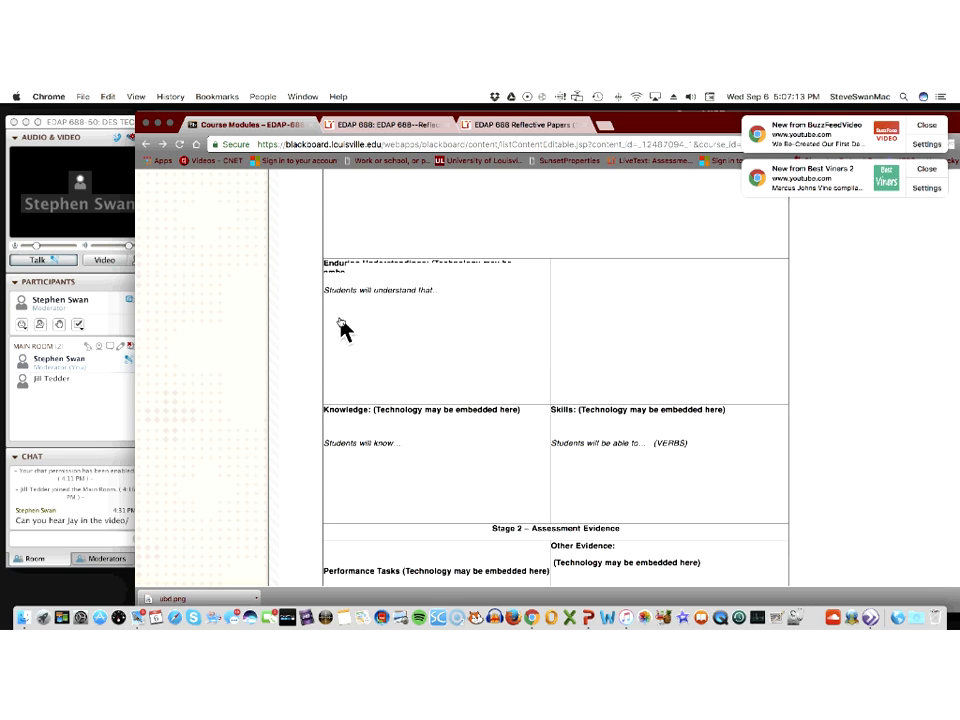
scroll("up", 3)
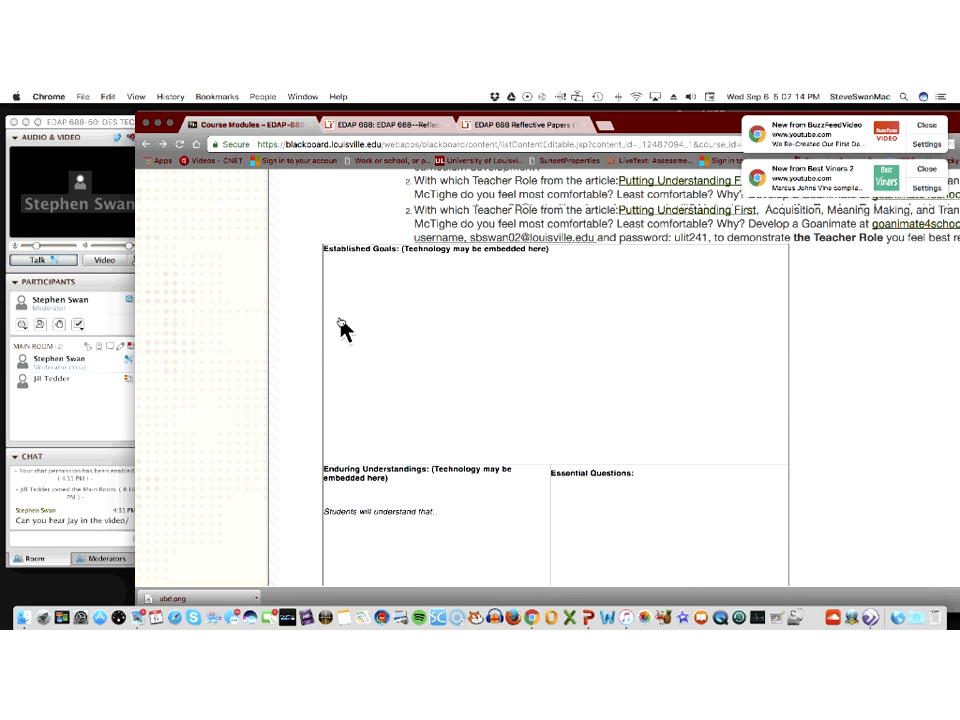
scroll("down", 3)
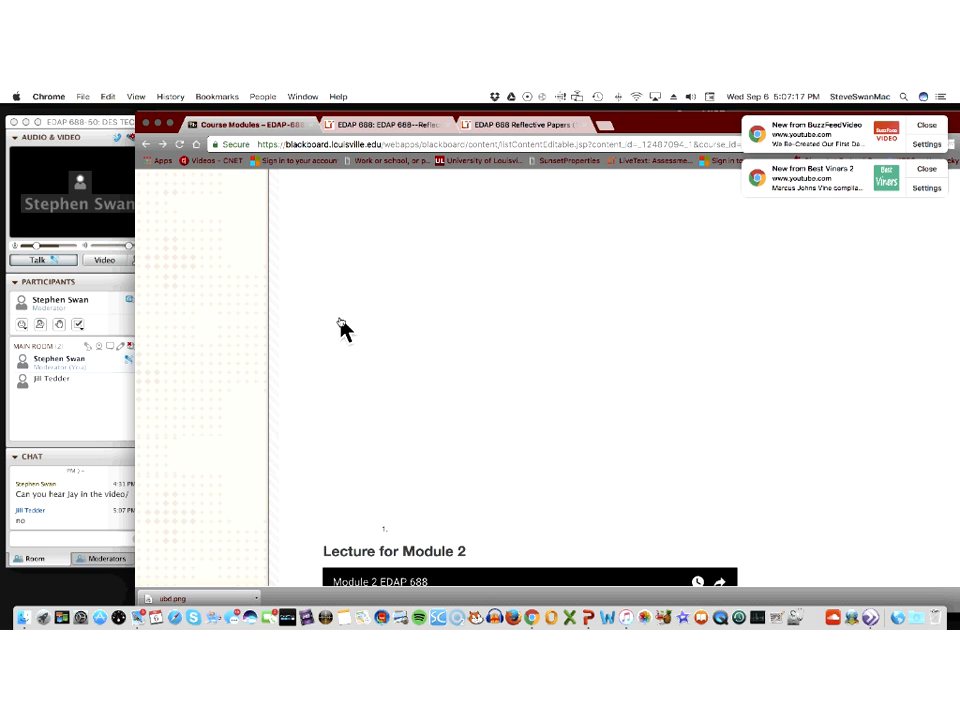
scroll("down", 3)
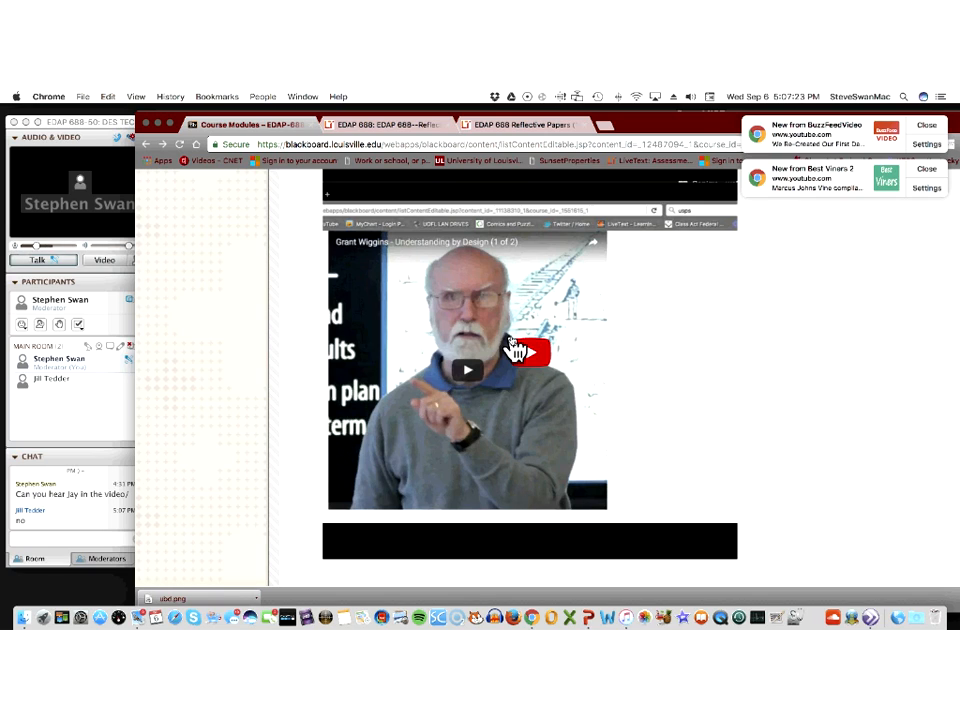
left_click(466, 369)
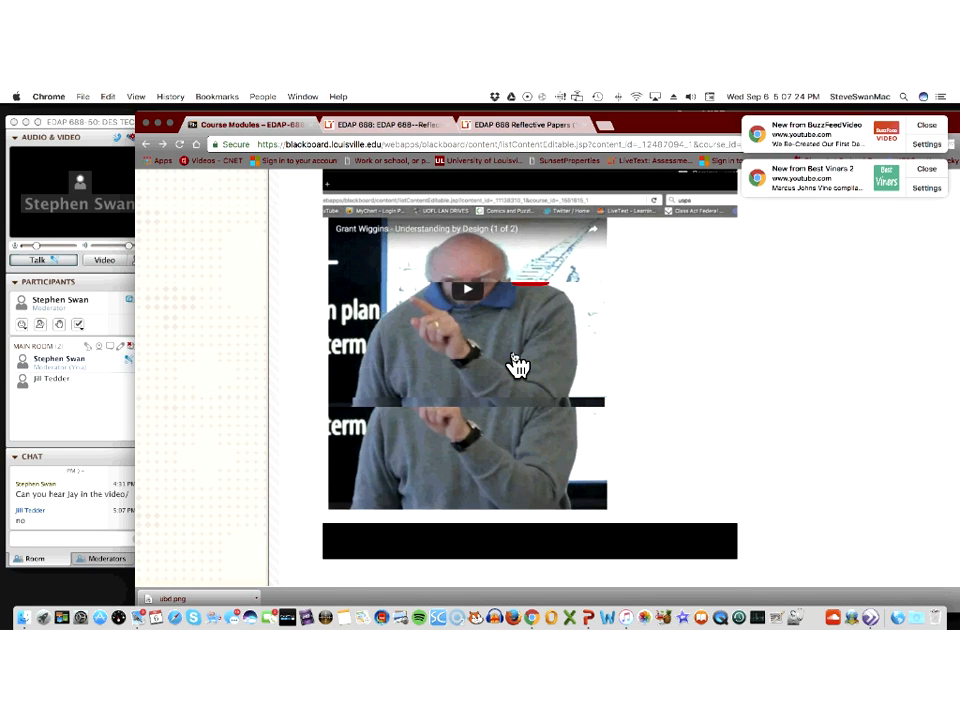
scroll("down", 3)
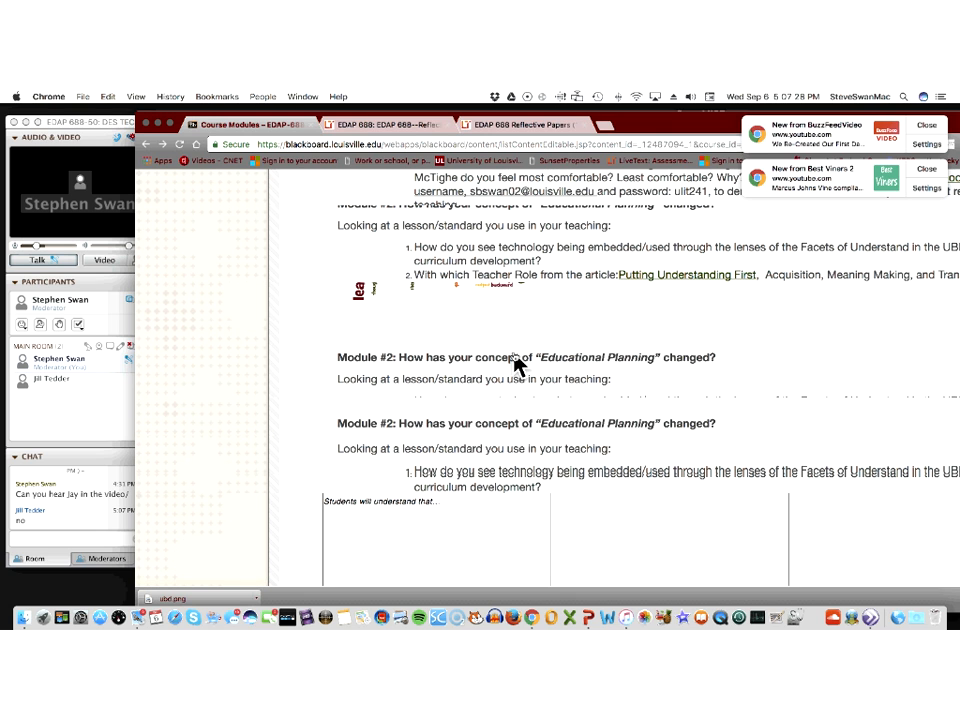
scroll("up", 3)
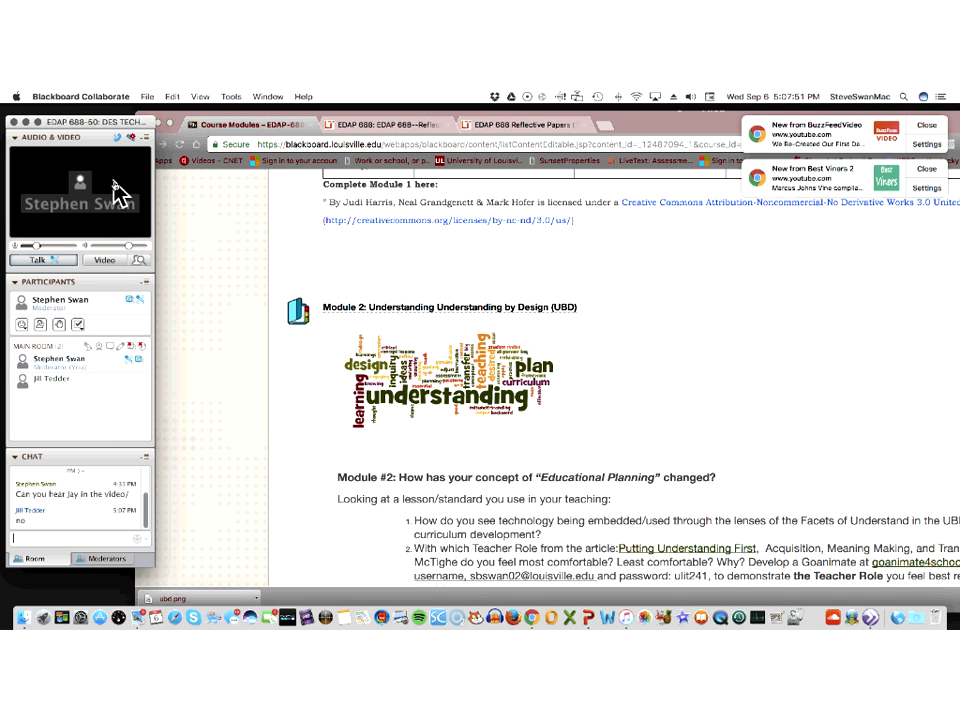
mouse_move(138, 183)
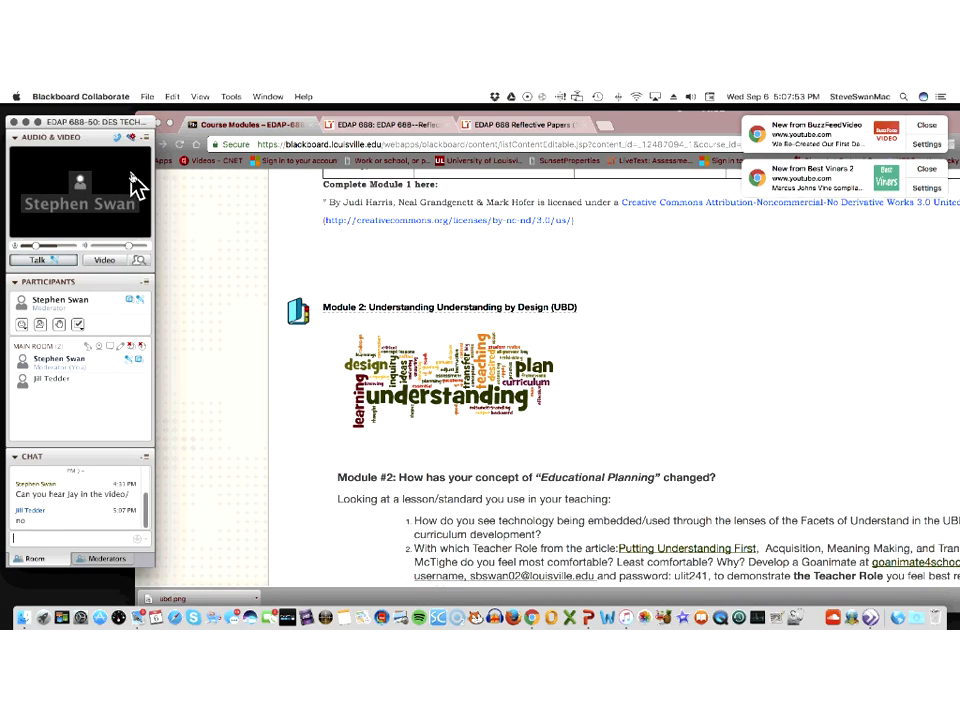
mouse_move(232, 96)
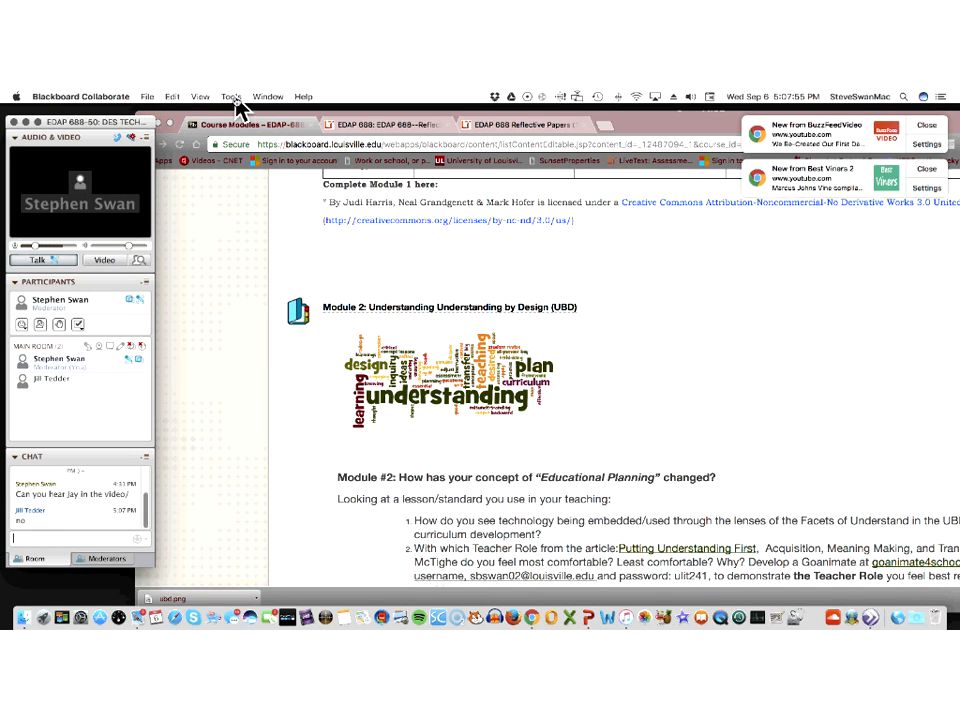